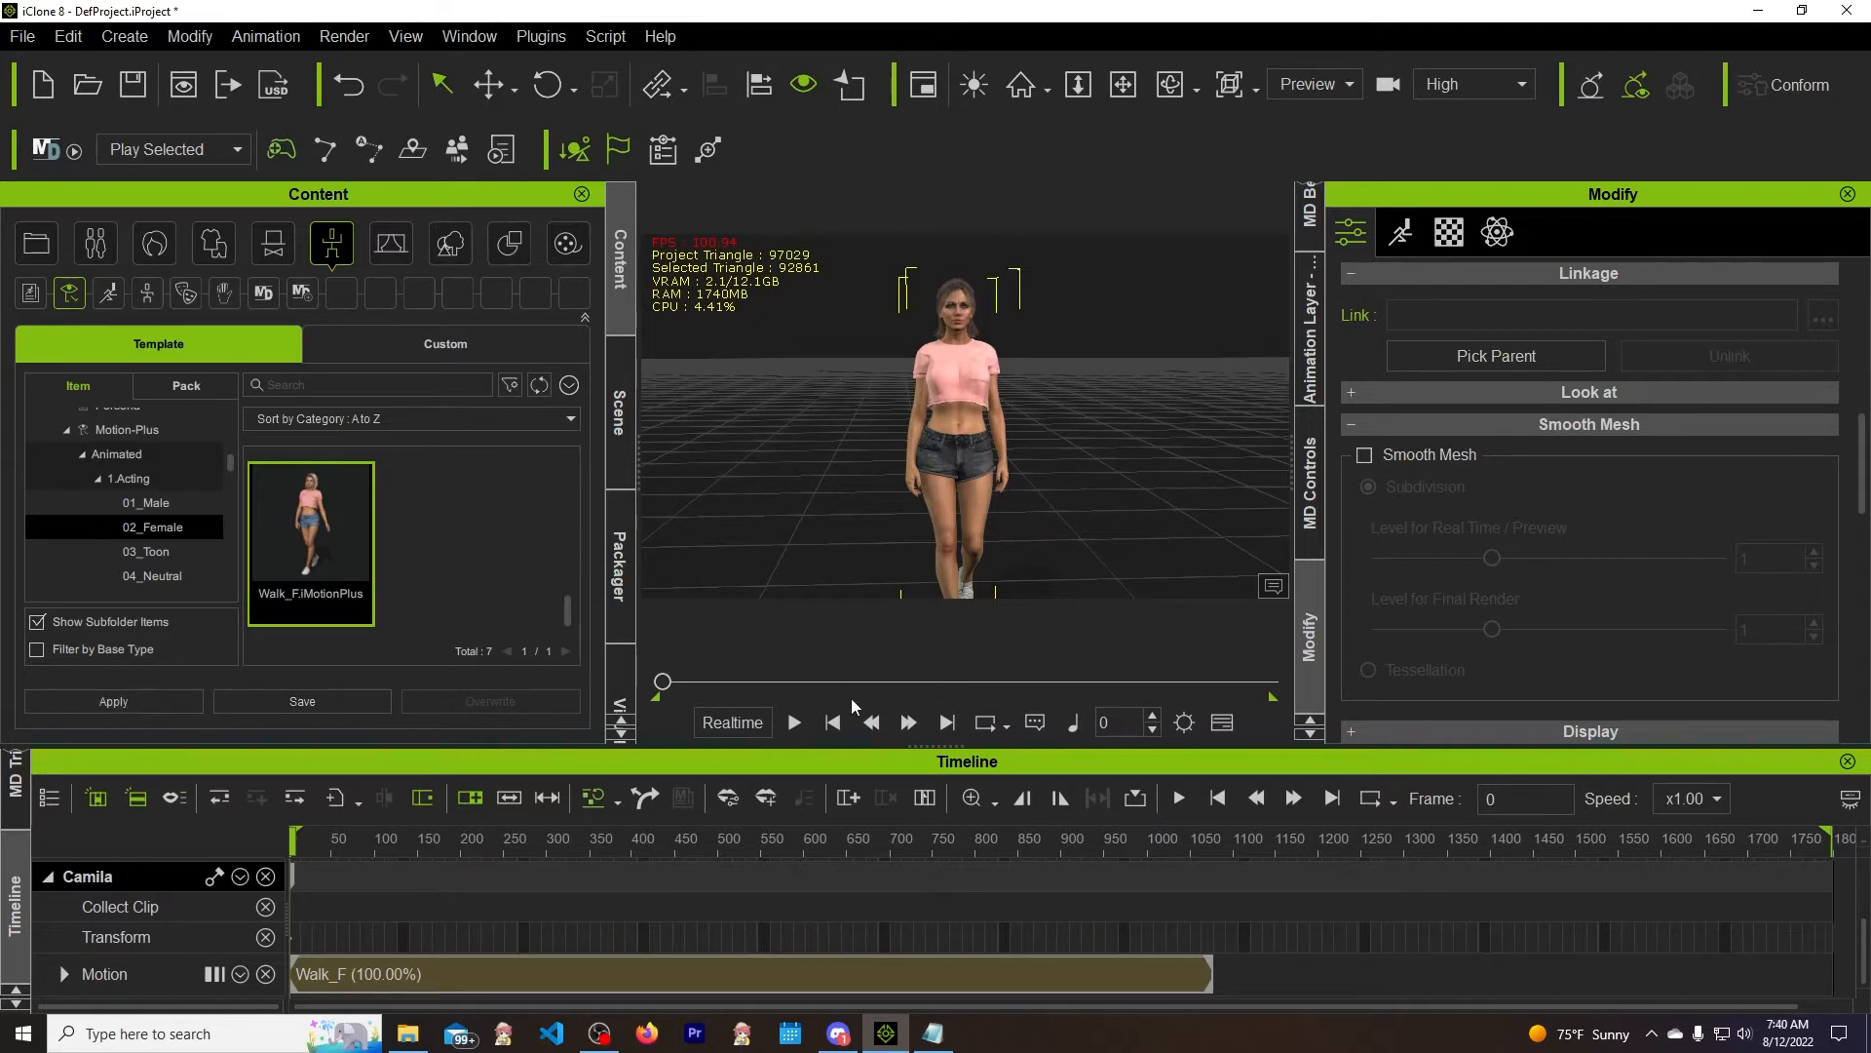
# Play and stop Camila's walking animation, then browse the Set and Particle library categories
pyautogui.click(794, 722)
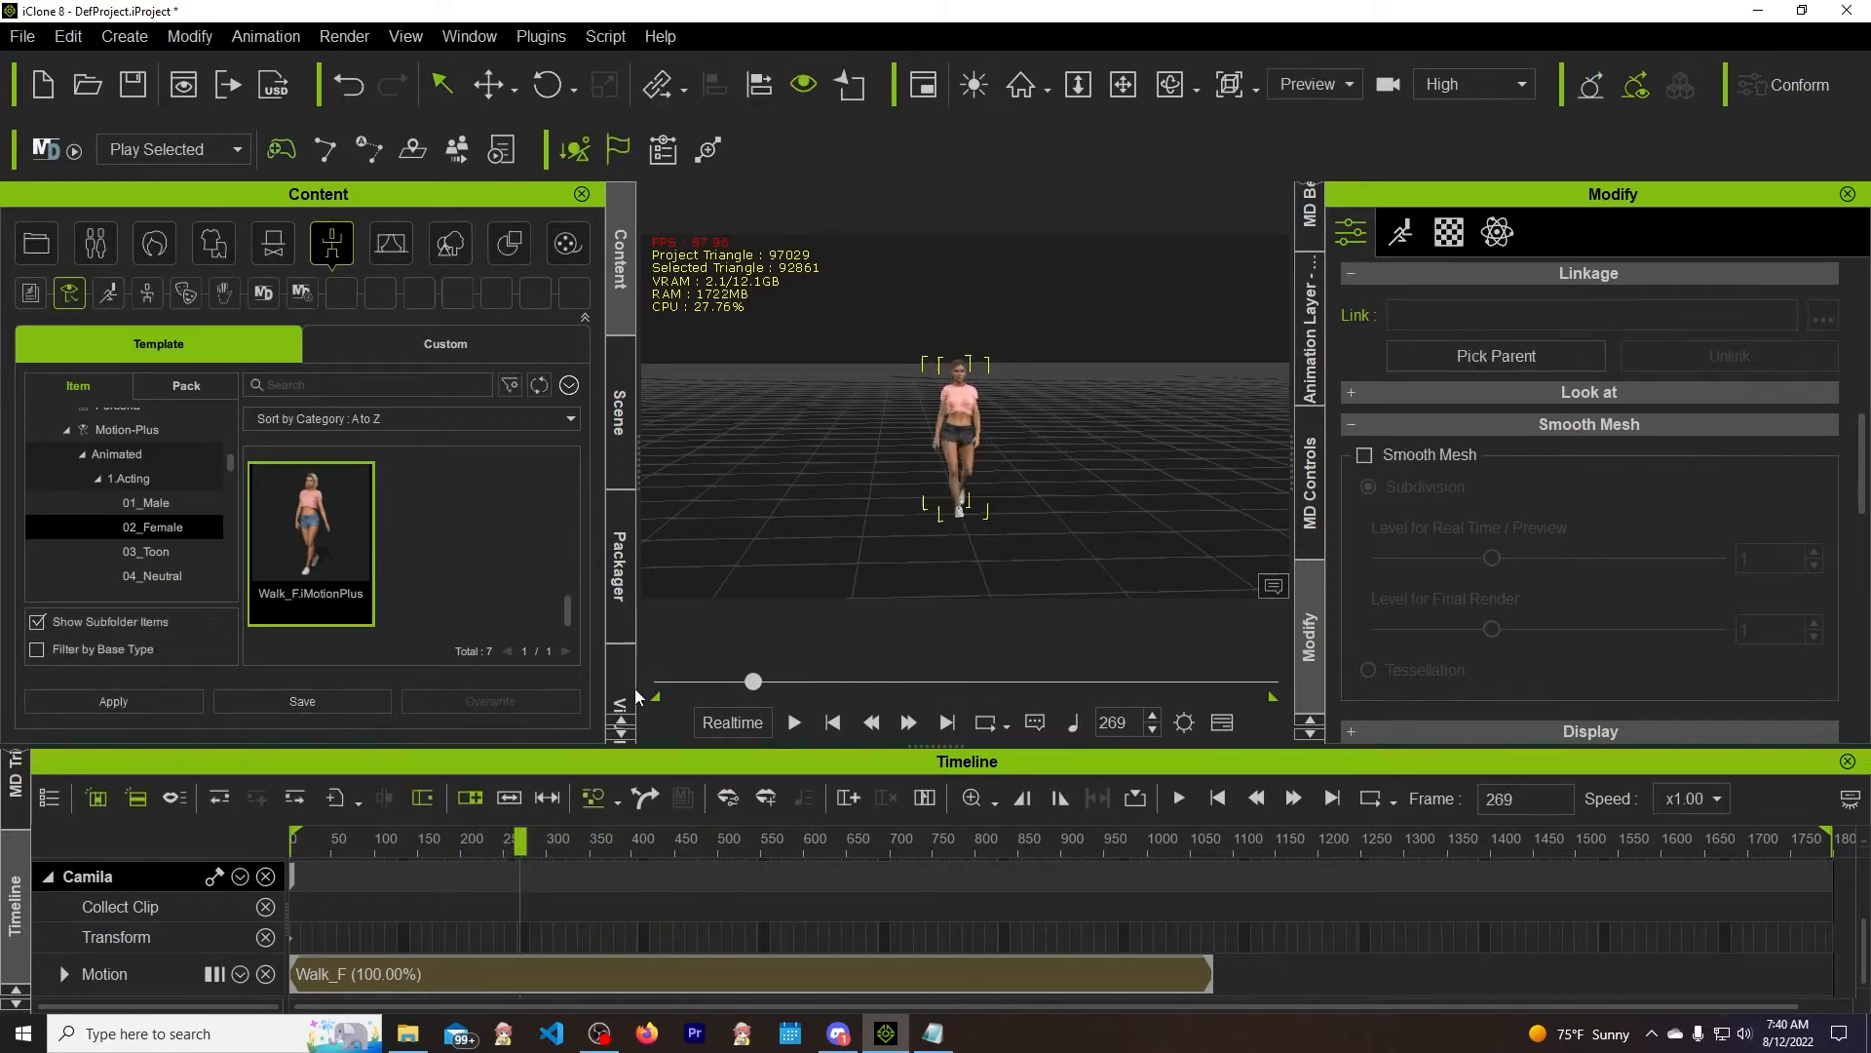
pyautogui.click(833, 722)
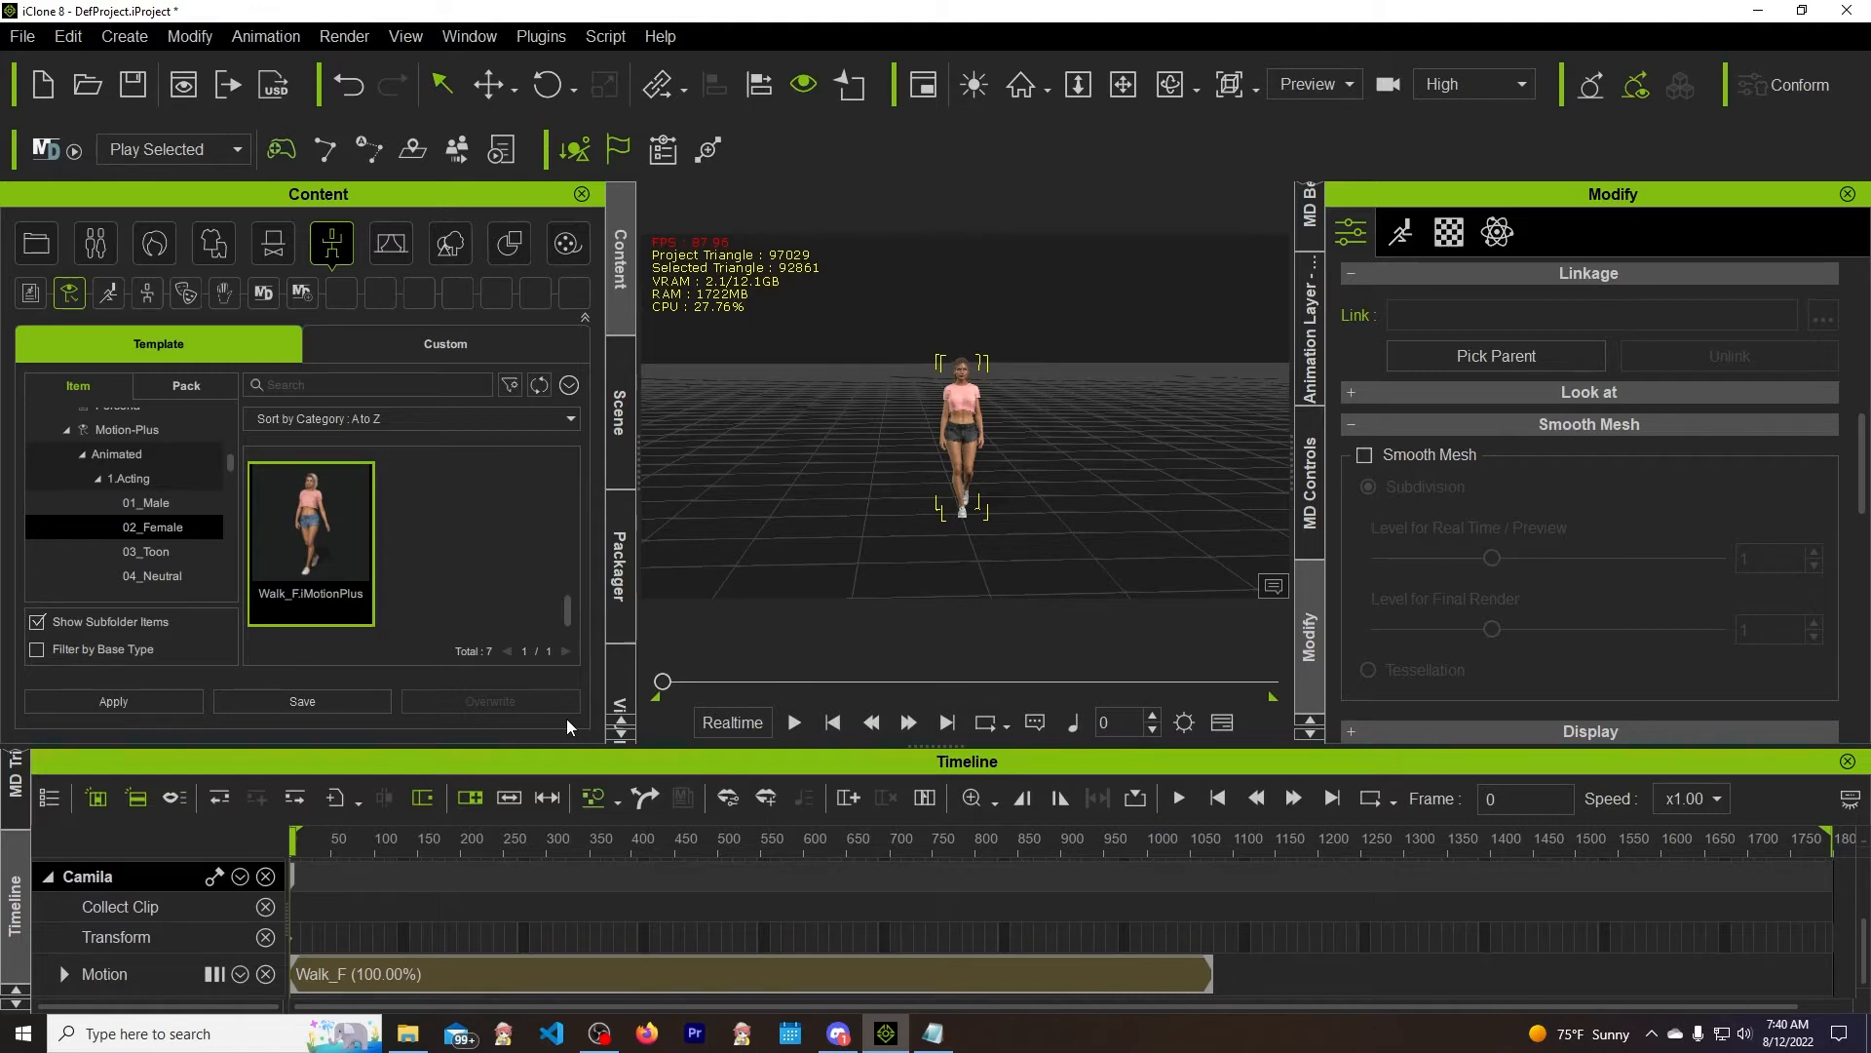
pyautogui.moveTo(95, 600)
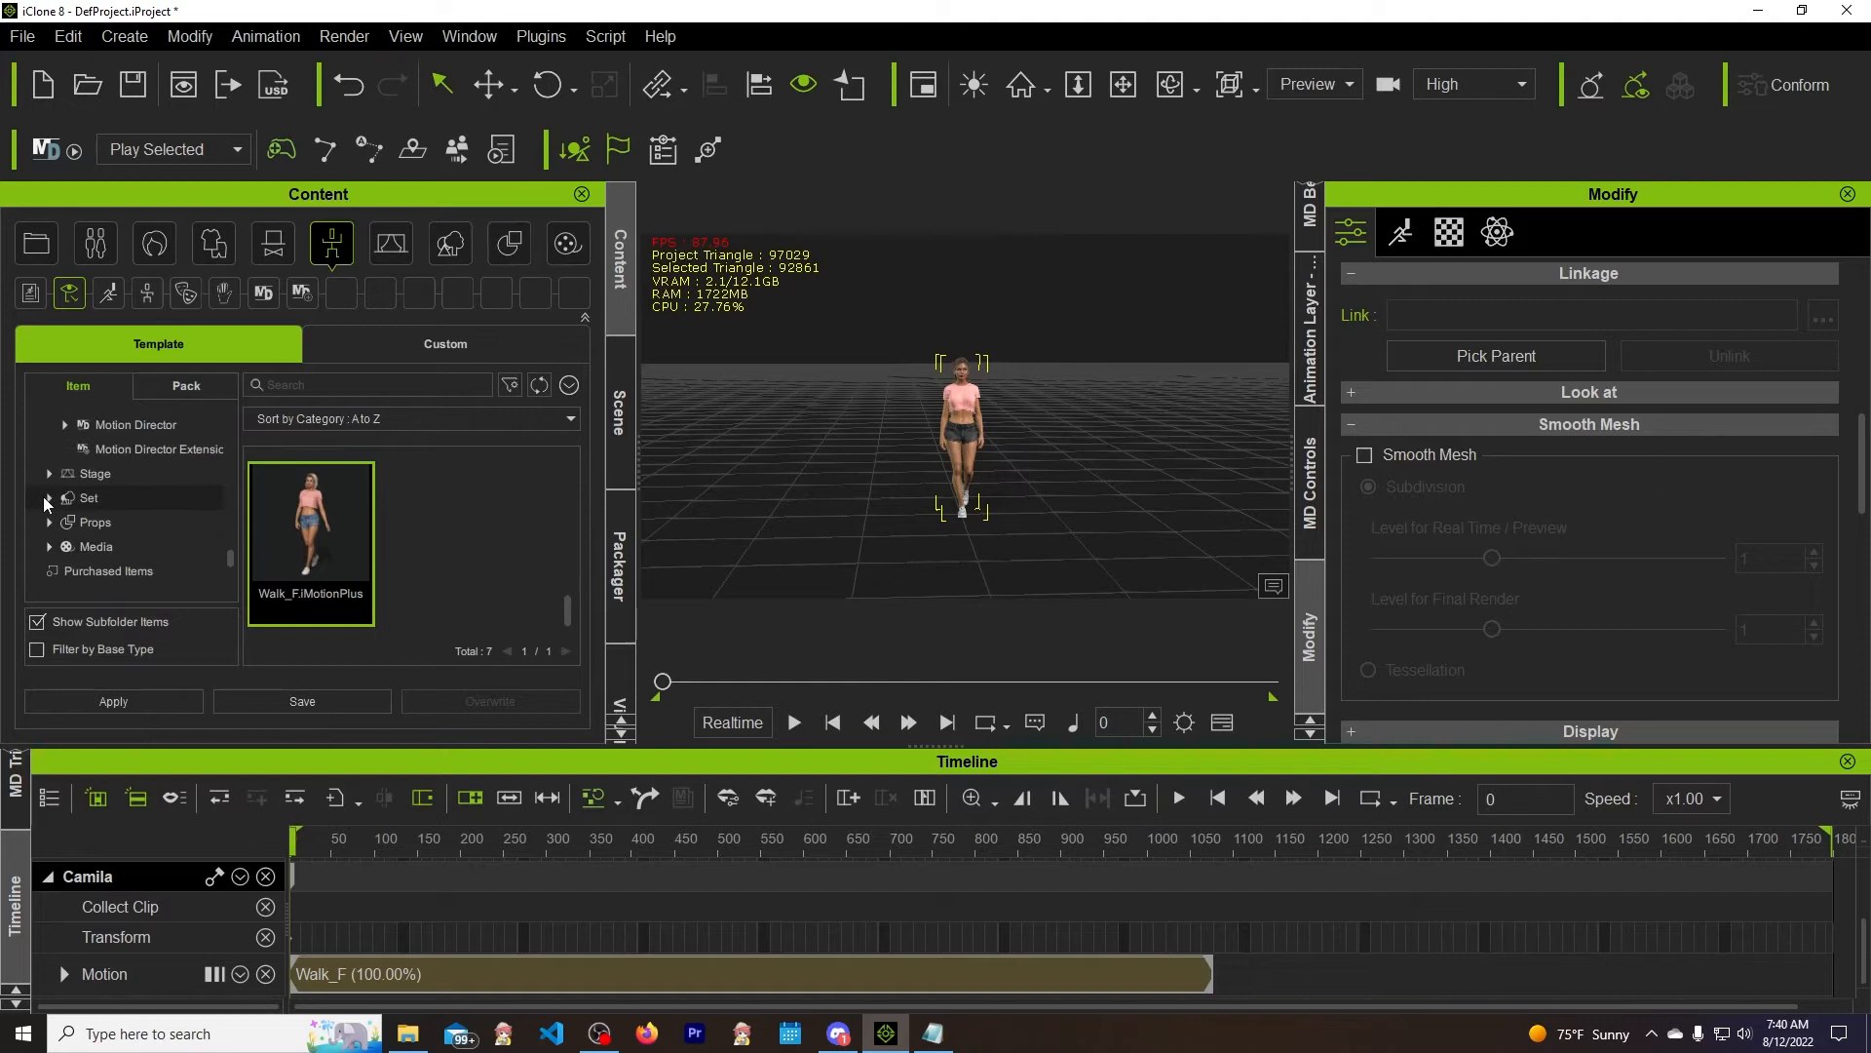
pyautogui.click(50, 498)
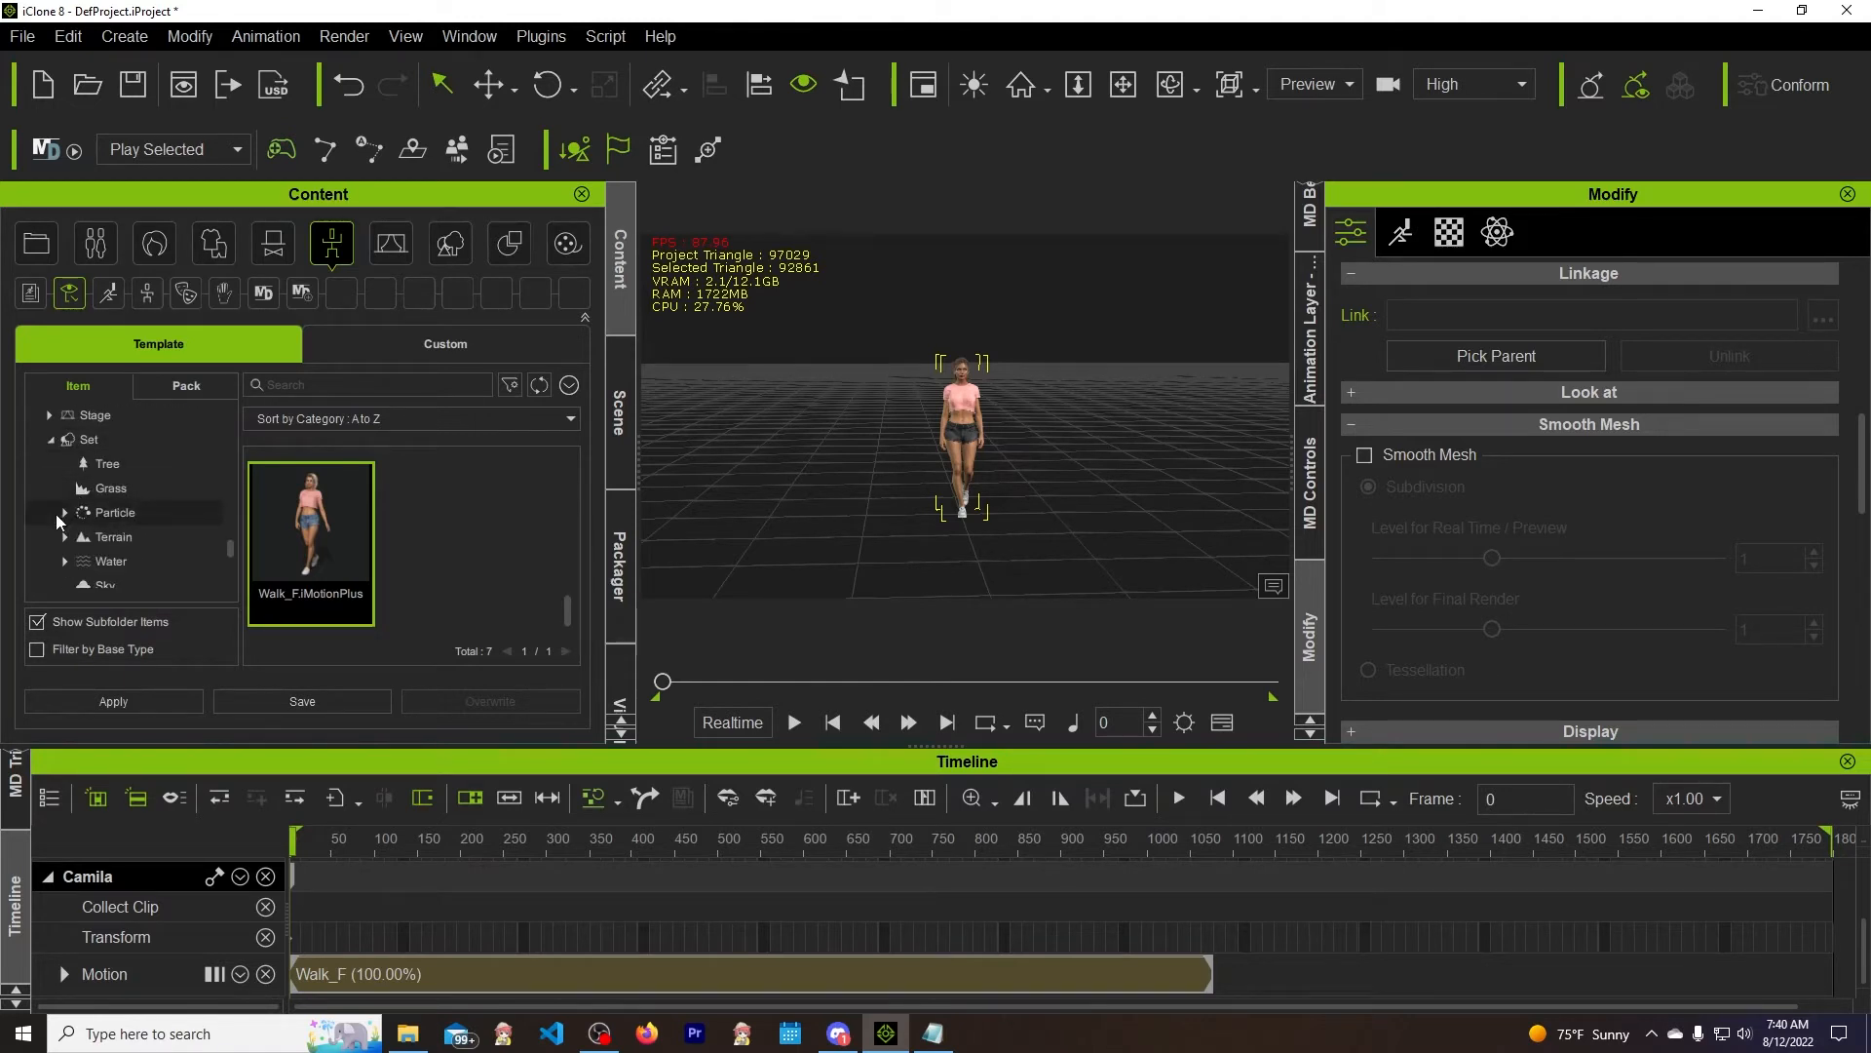
pyautogui.click(450, 244)
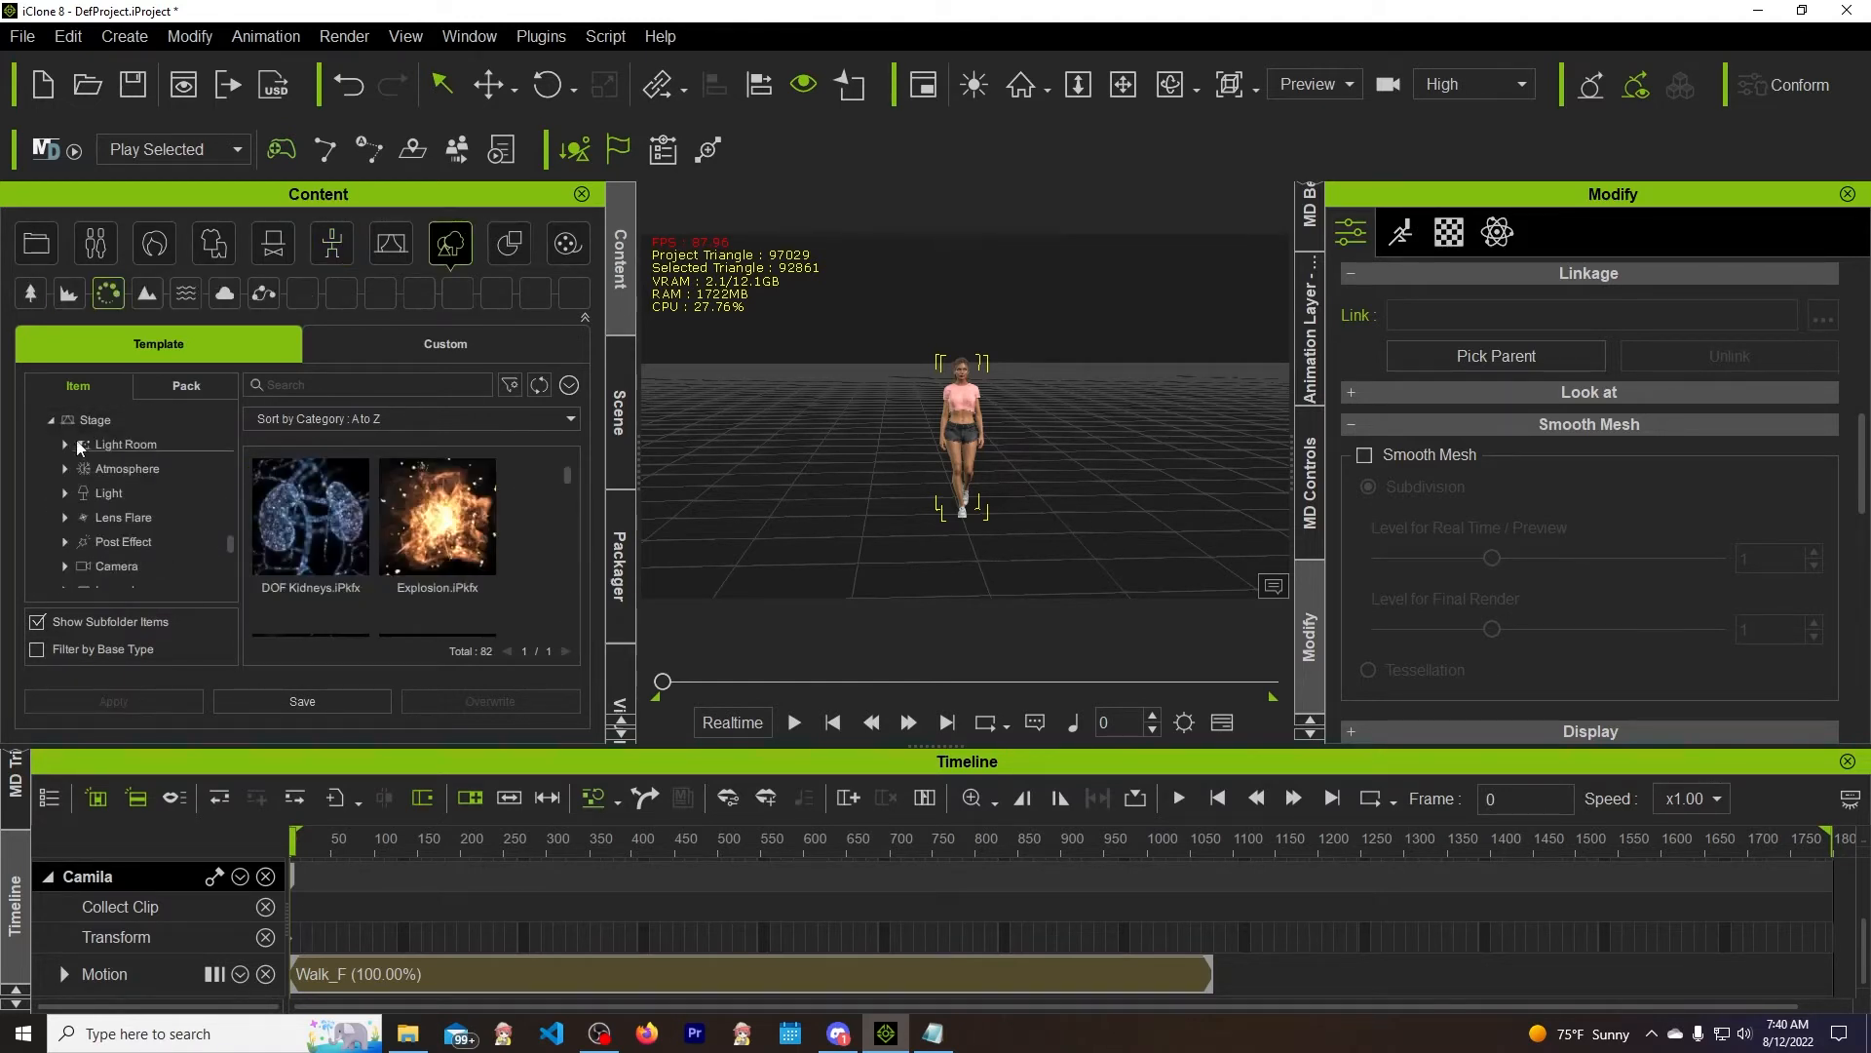
pyautogui.scroll(-3)
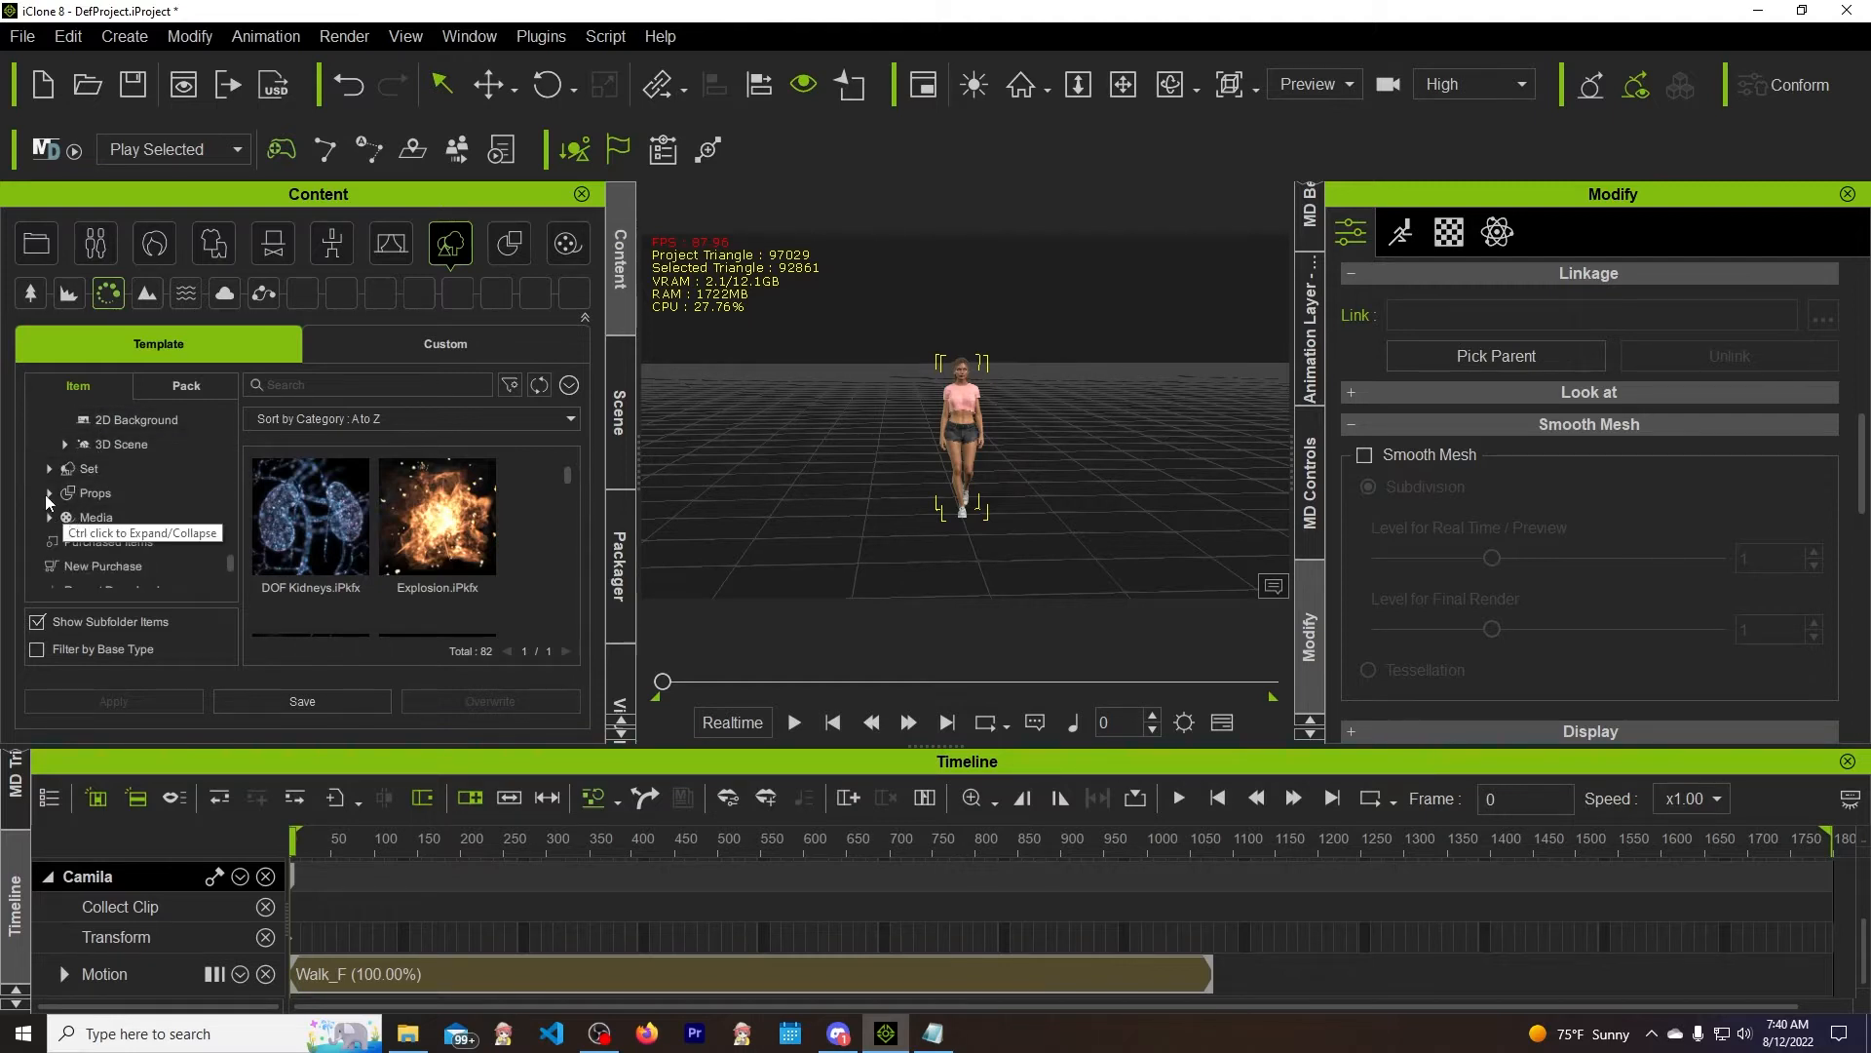
pyautogui.click(49, 477)
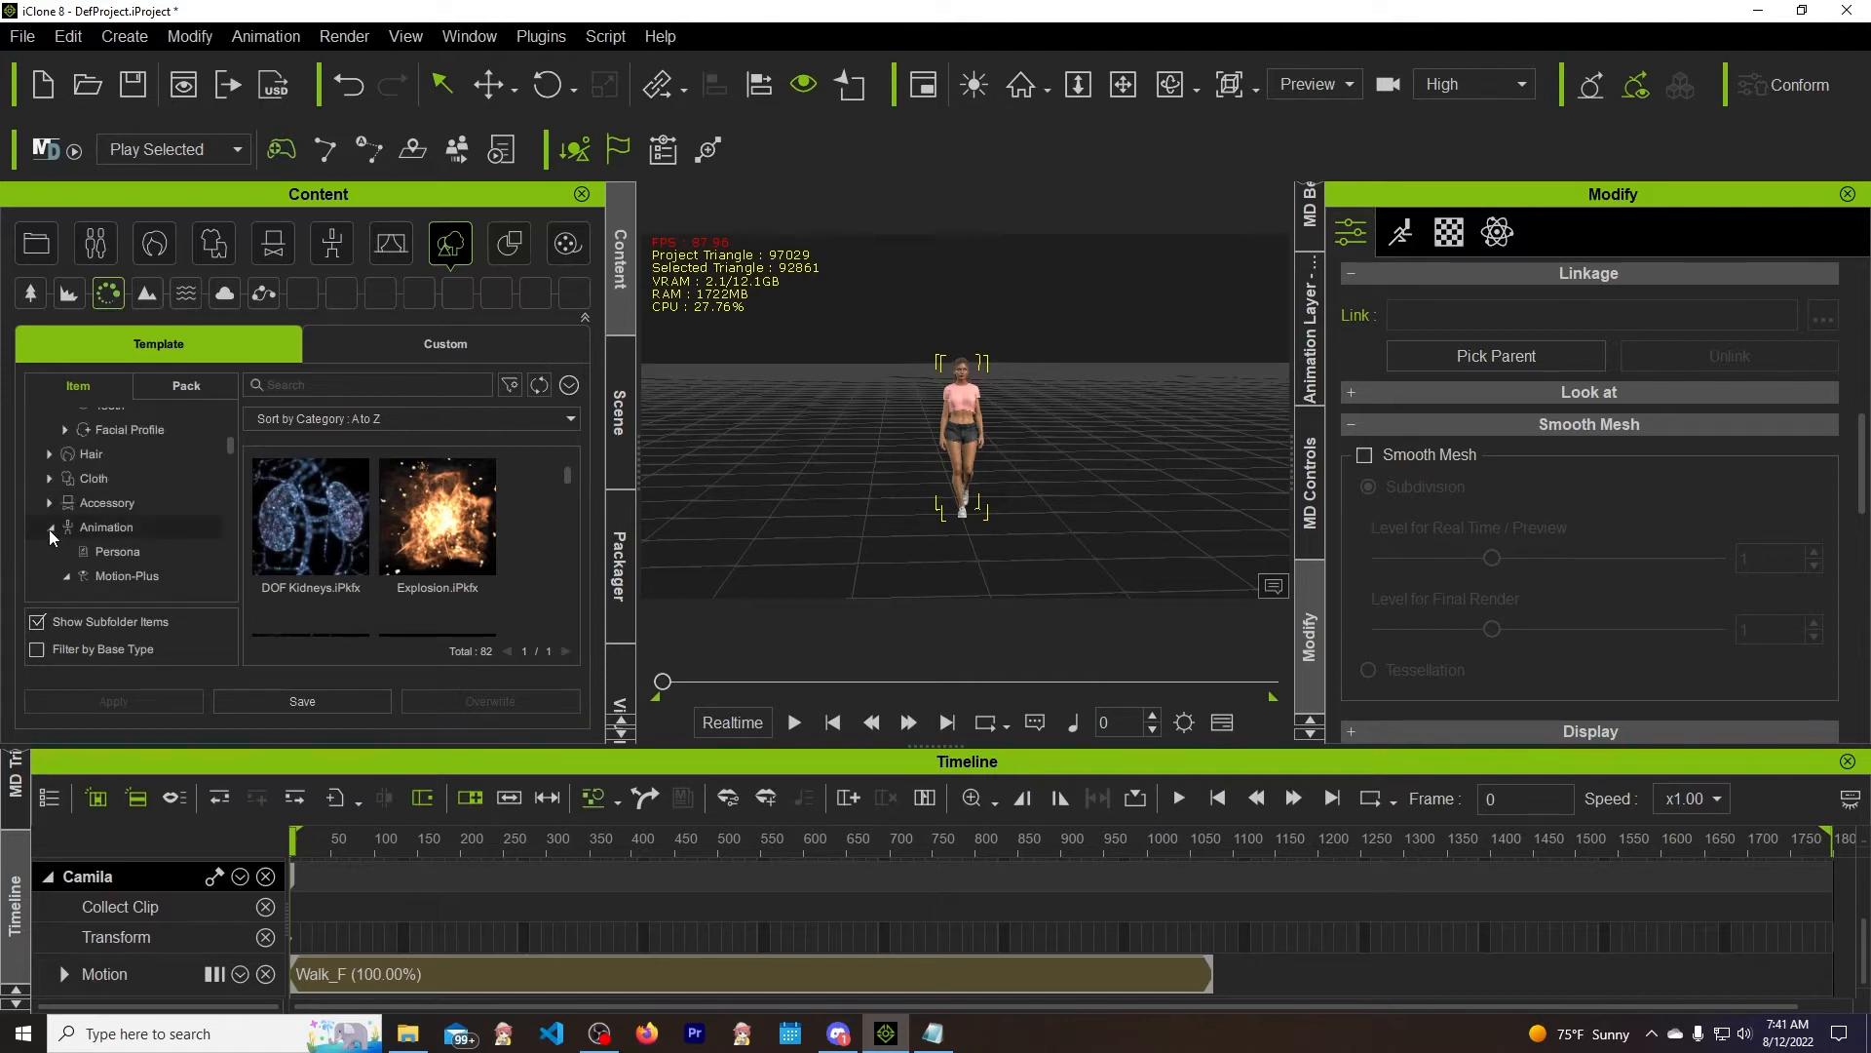
# Collapse the Actor, Animation and Media categories and expand Props in the library tree
pyautogui.scroll(-3)
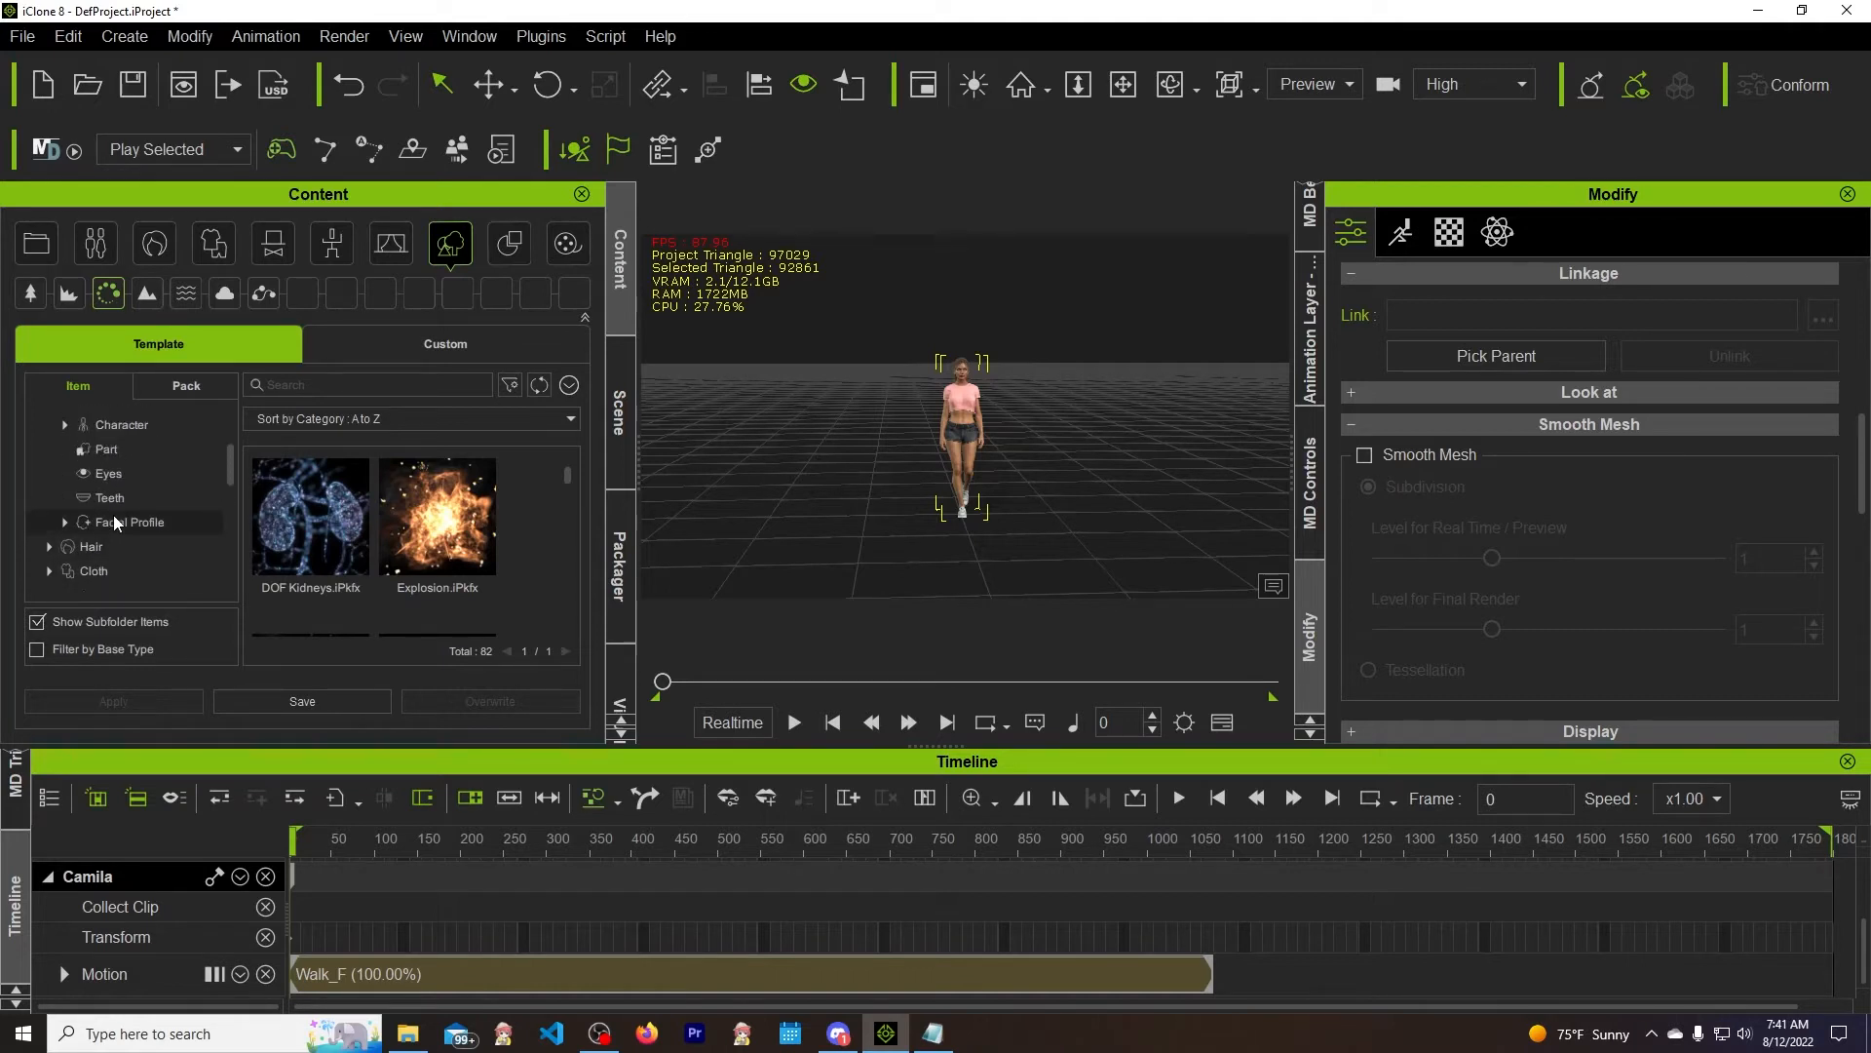
pyautogui.click(36, 424)
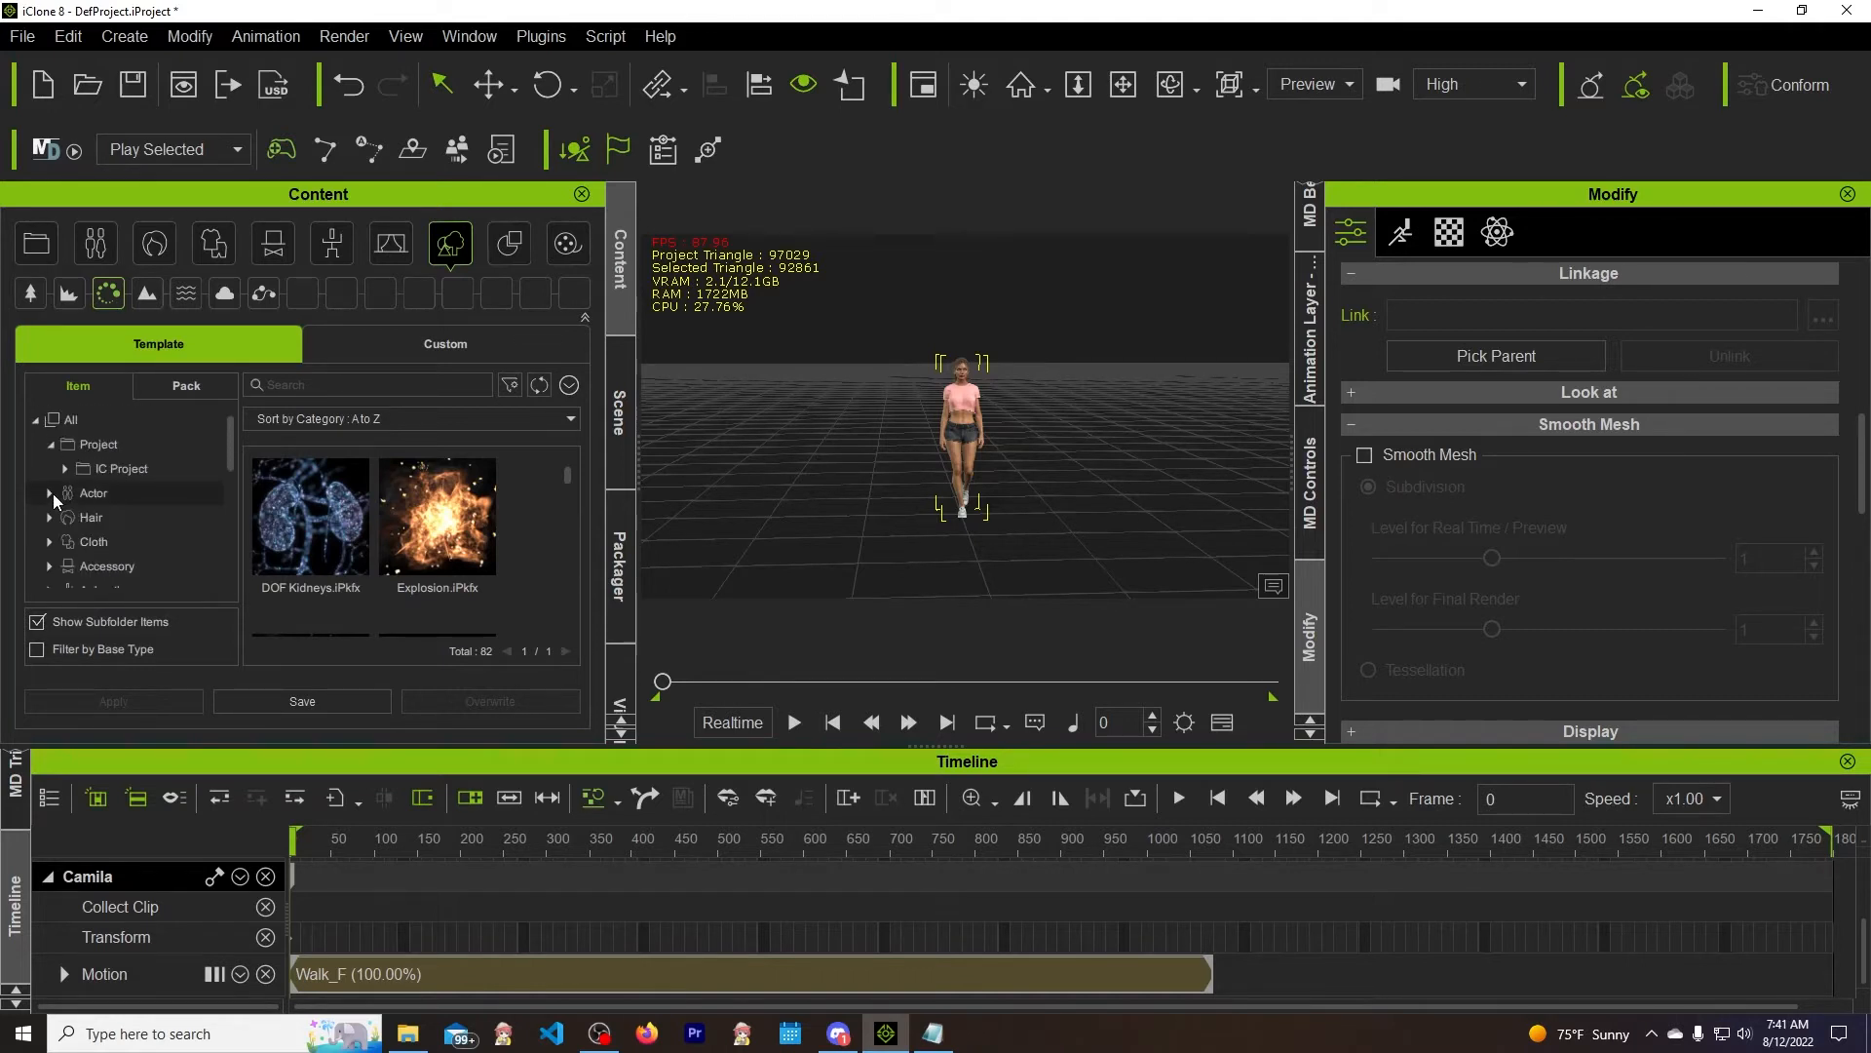
pyautogui.click(49, 444)
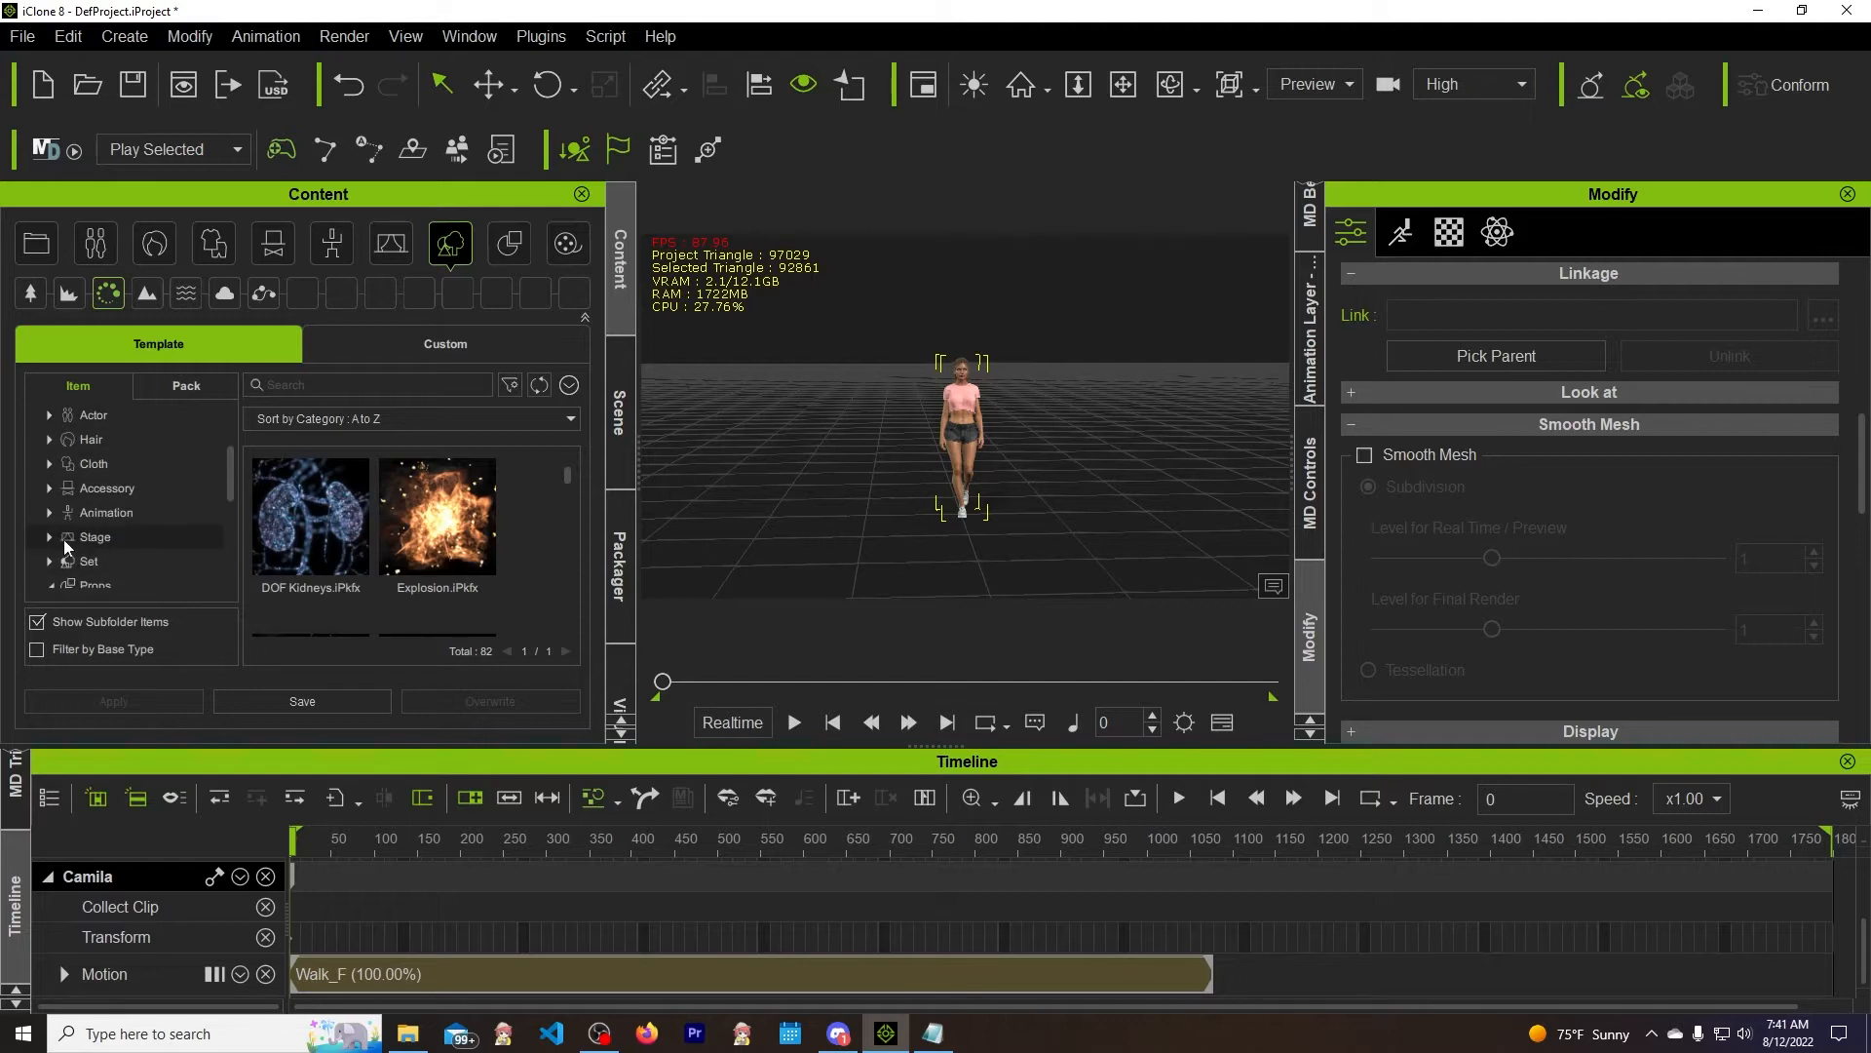
pyautogui.click(49, 527)
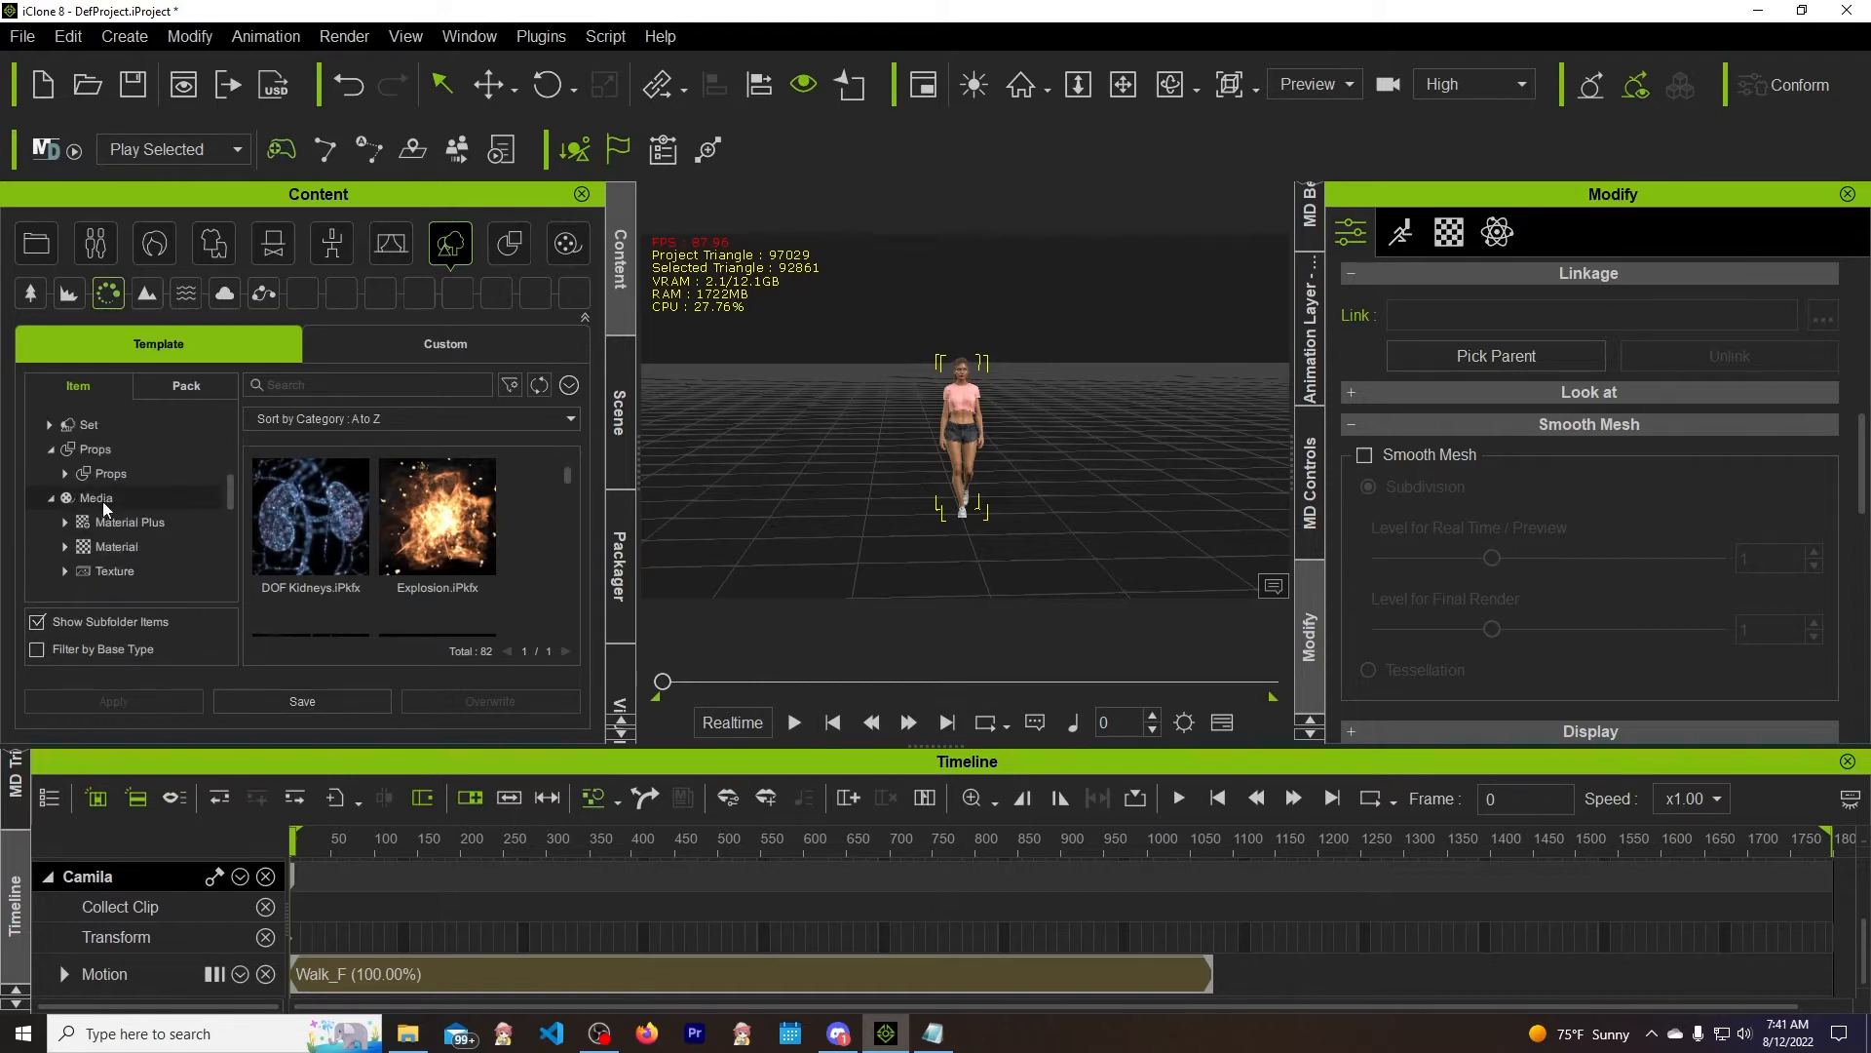
pyautogui.click(64, 498)
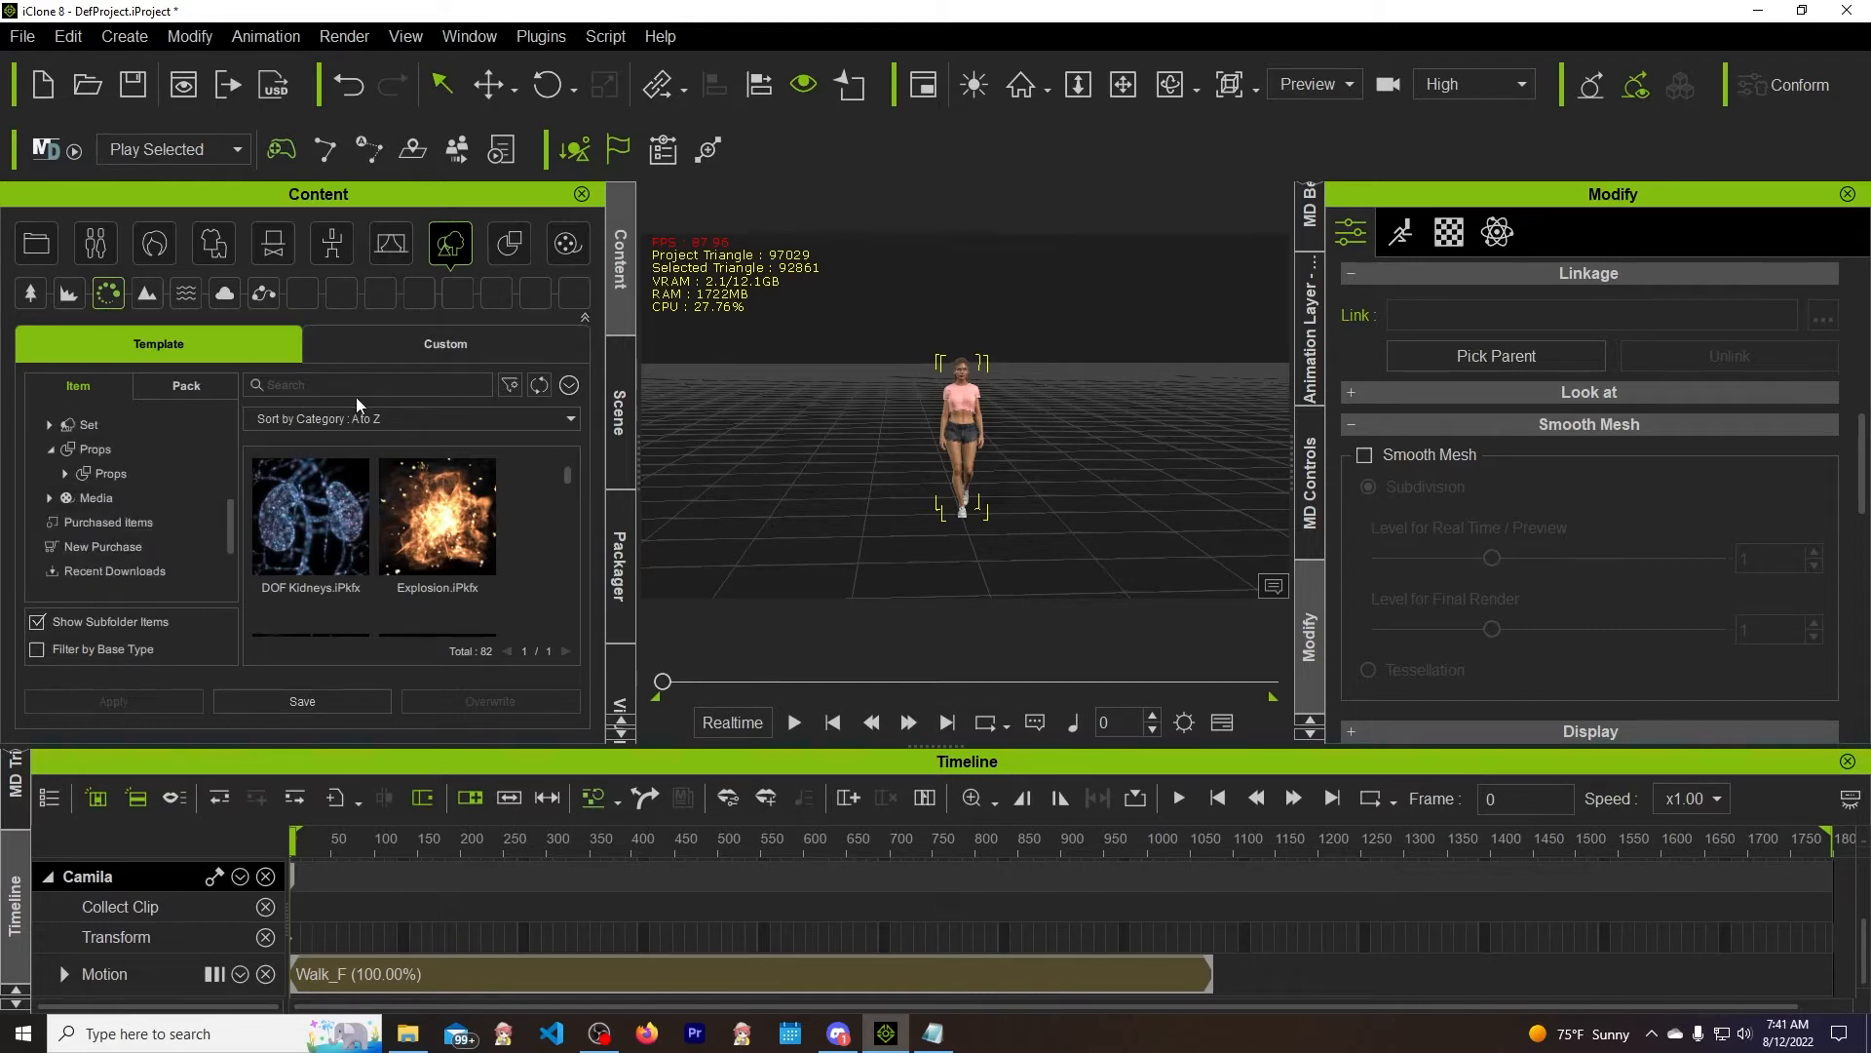
# Search the library for 'path', clear the empty result, and expand the Set category
pyautogui.write('path')
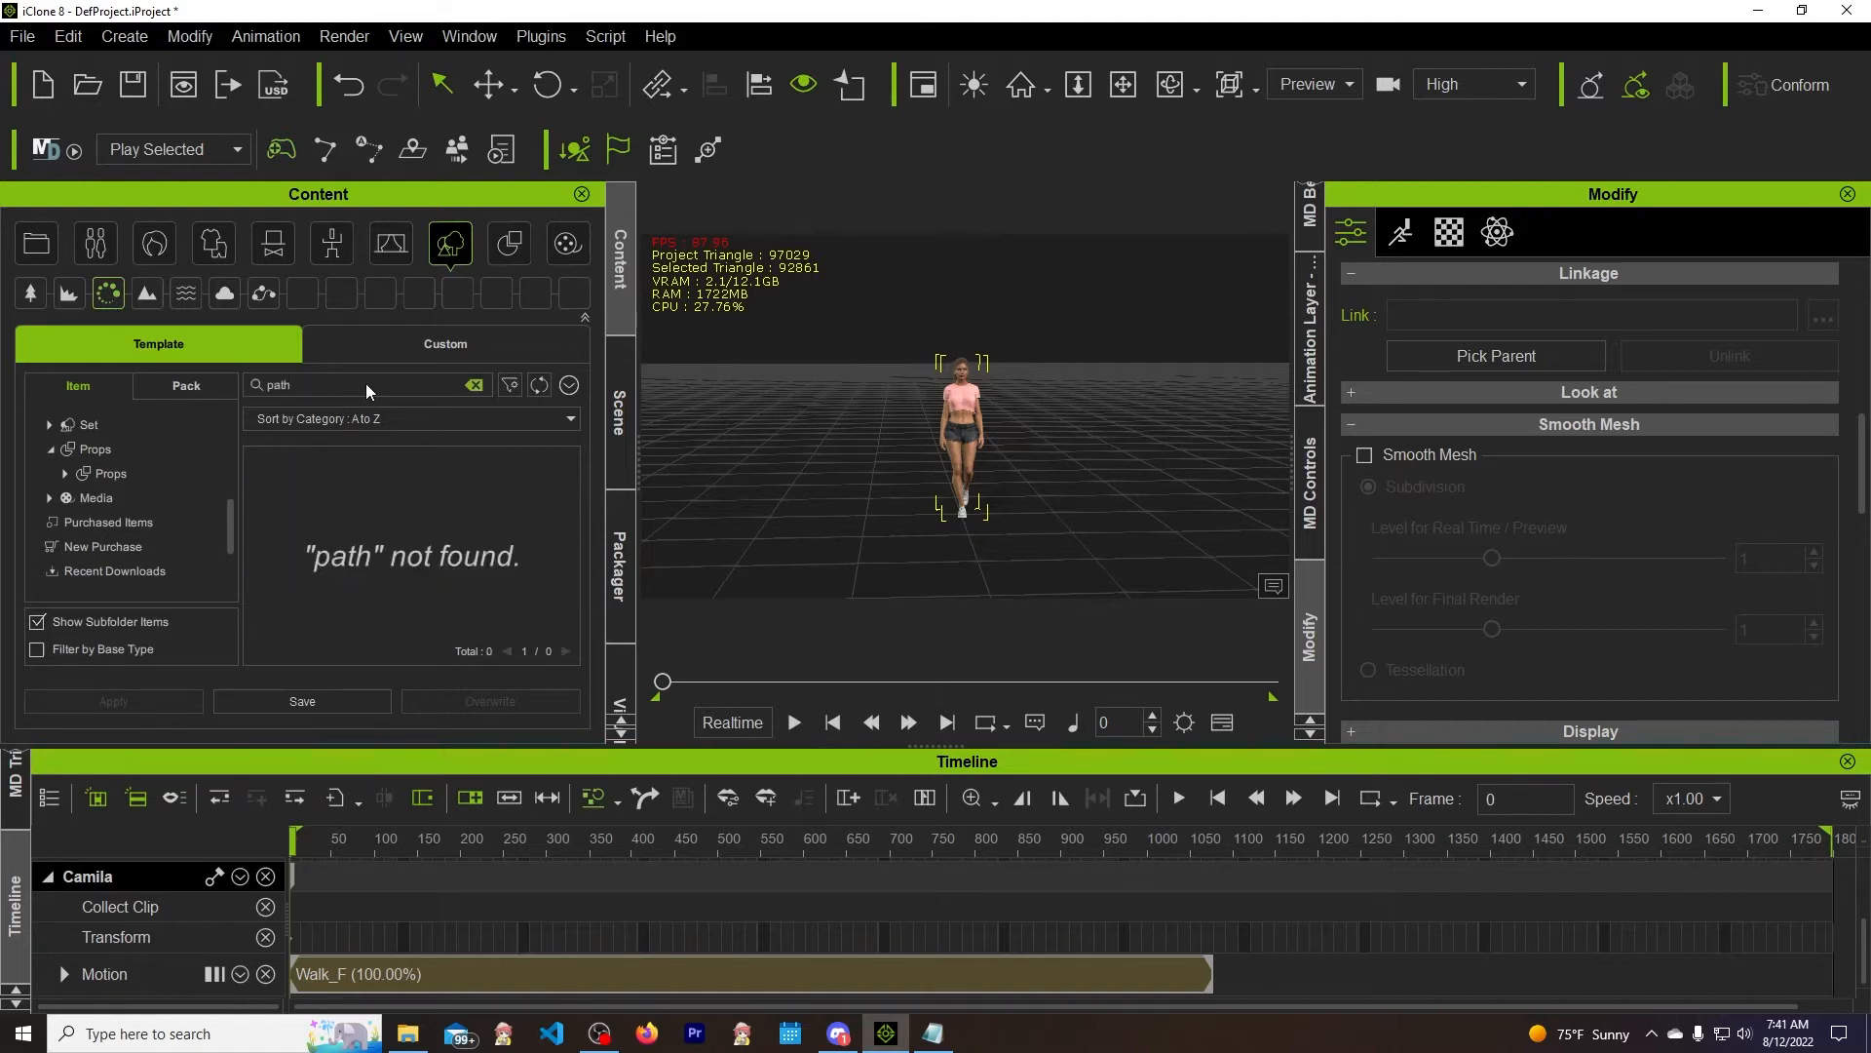
pyautogui.click(474, 384)
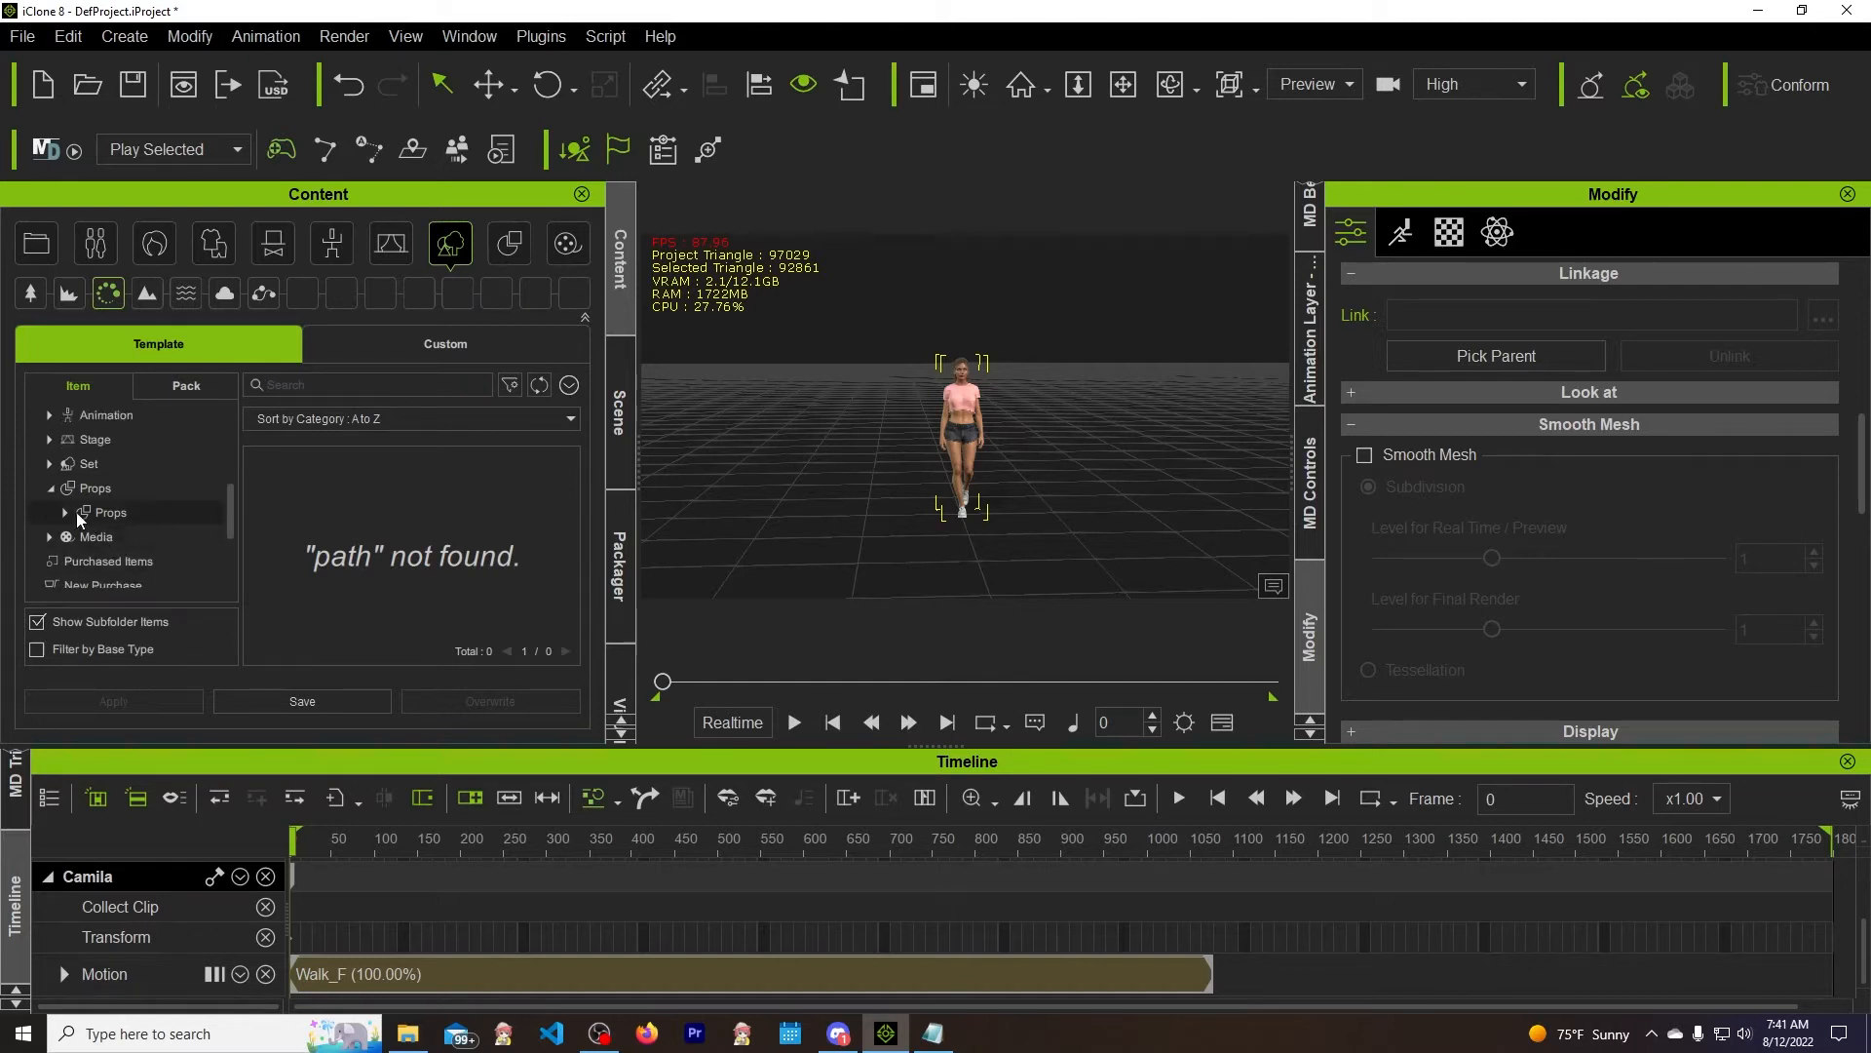
pyautogui.click(48, 463)
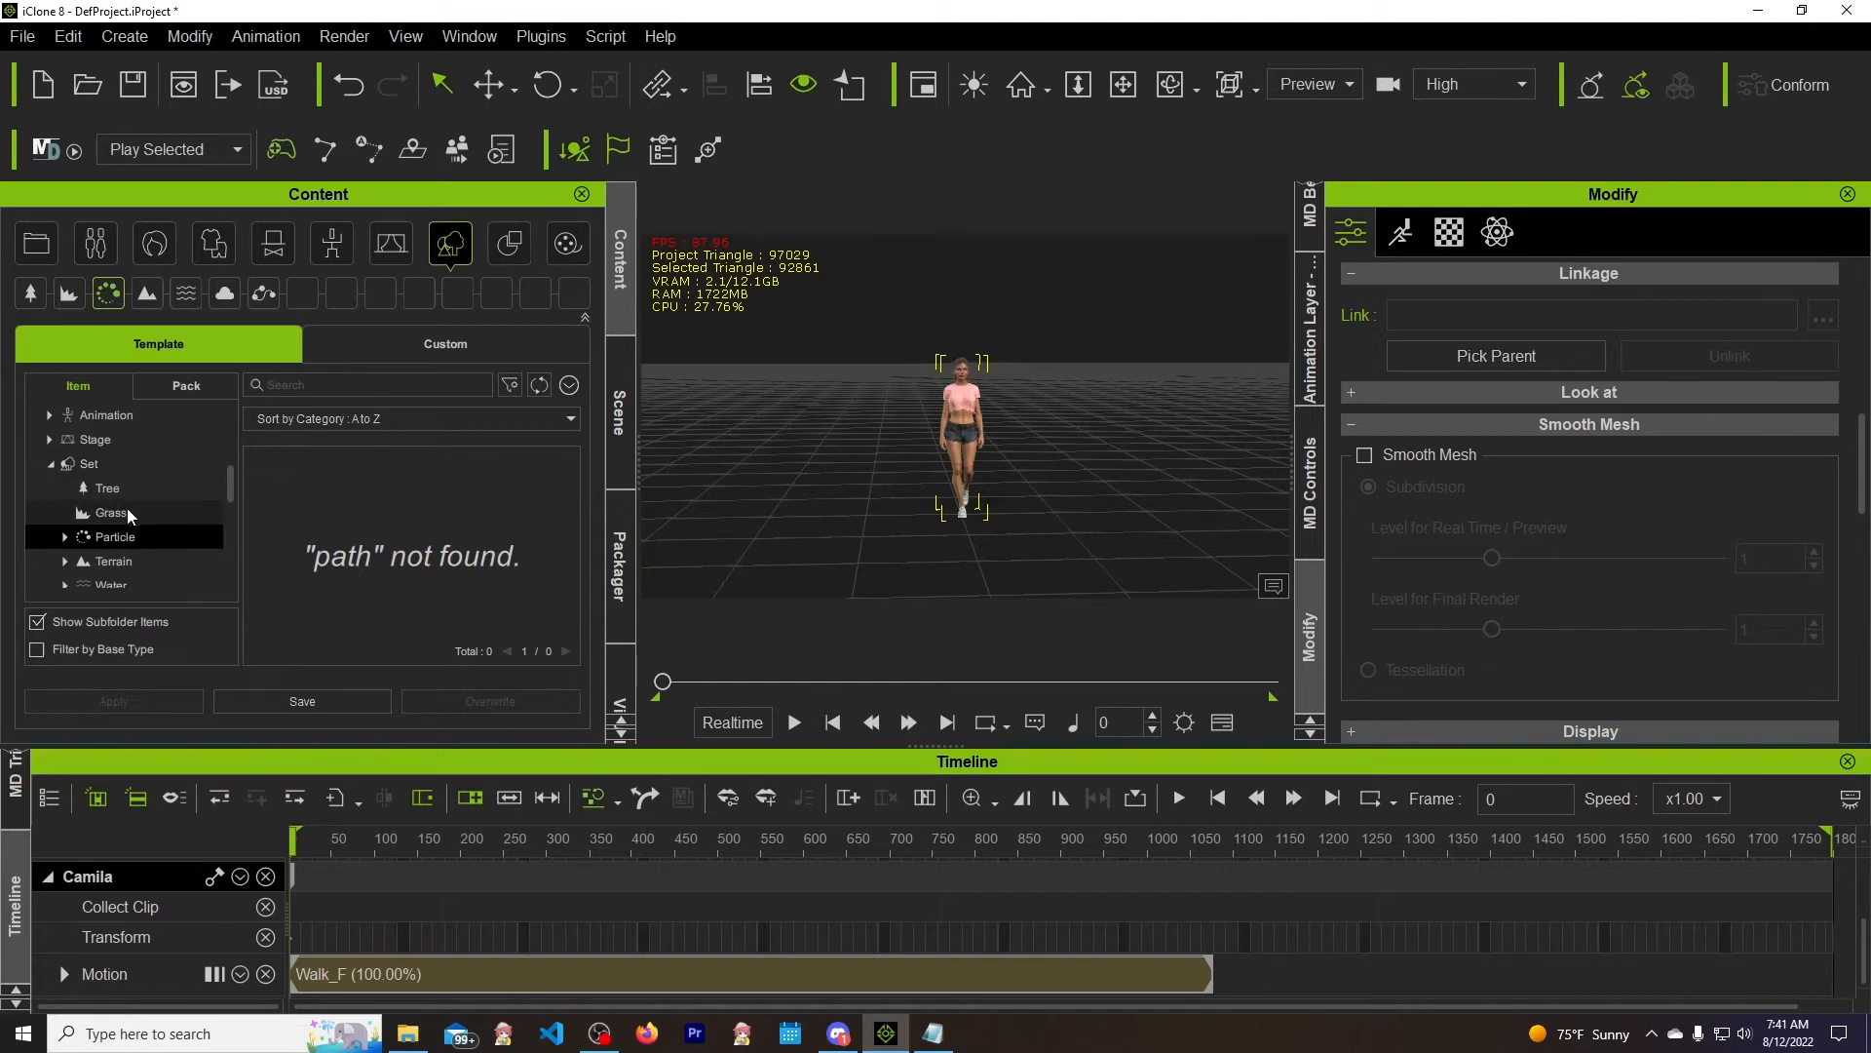
pyautogui.scroll(-3)
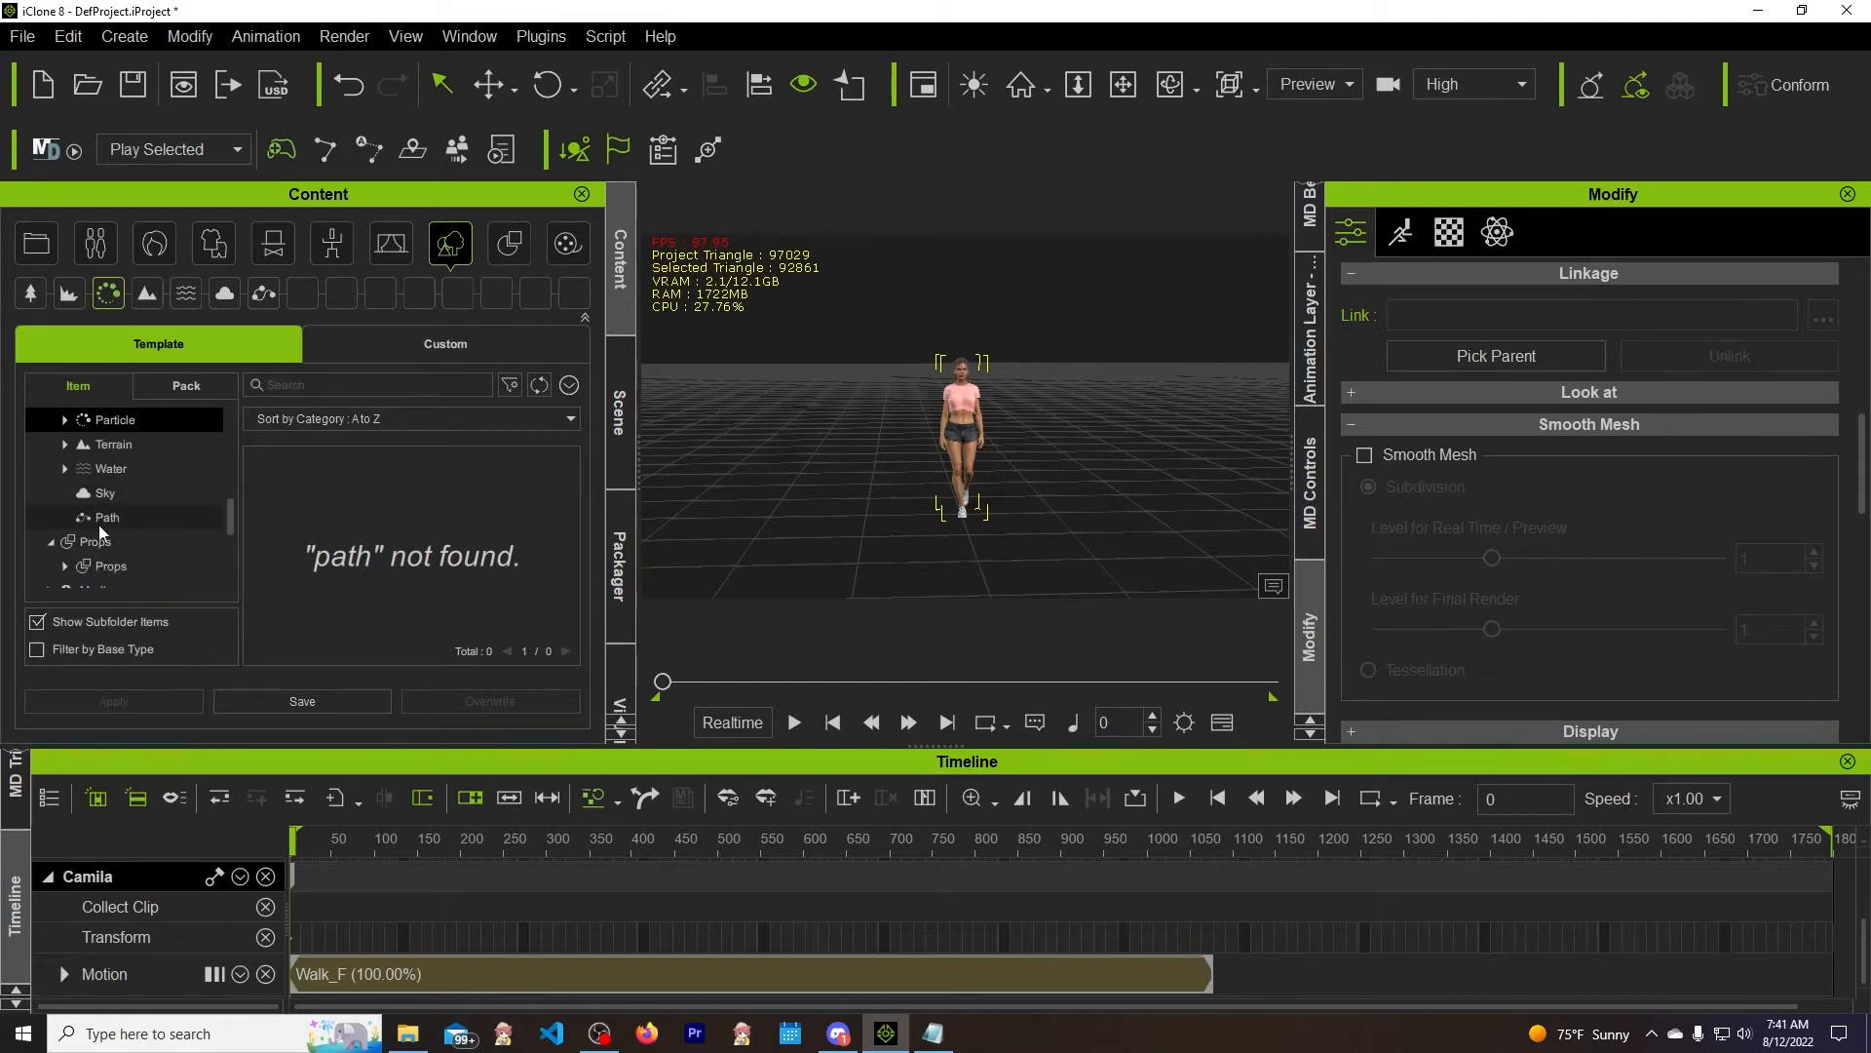
# Open Set > Path and scroll through its 12 templates, from Circle02 to Triangle
pyautogui.click(107, 516)
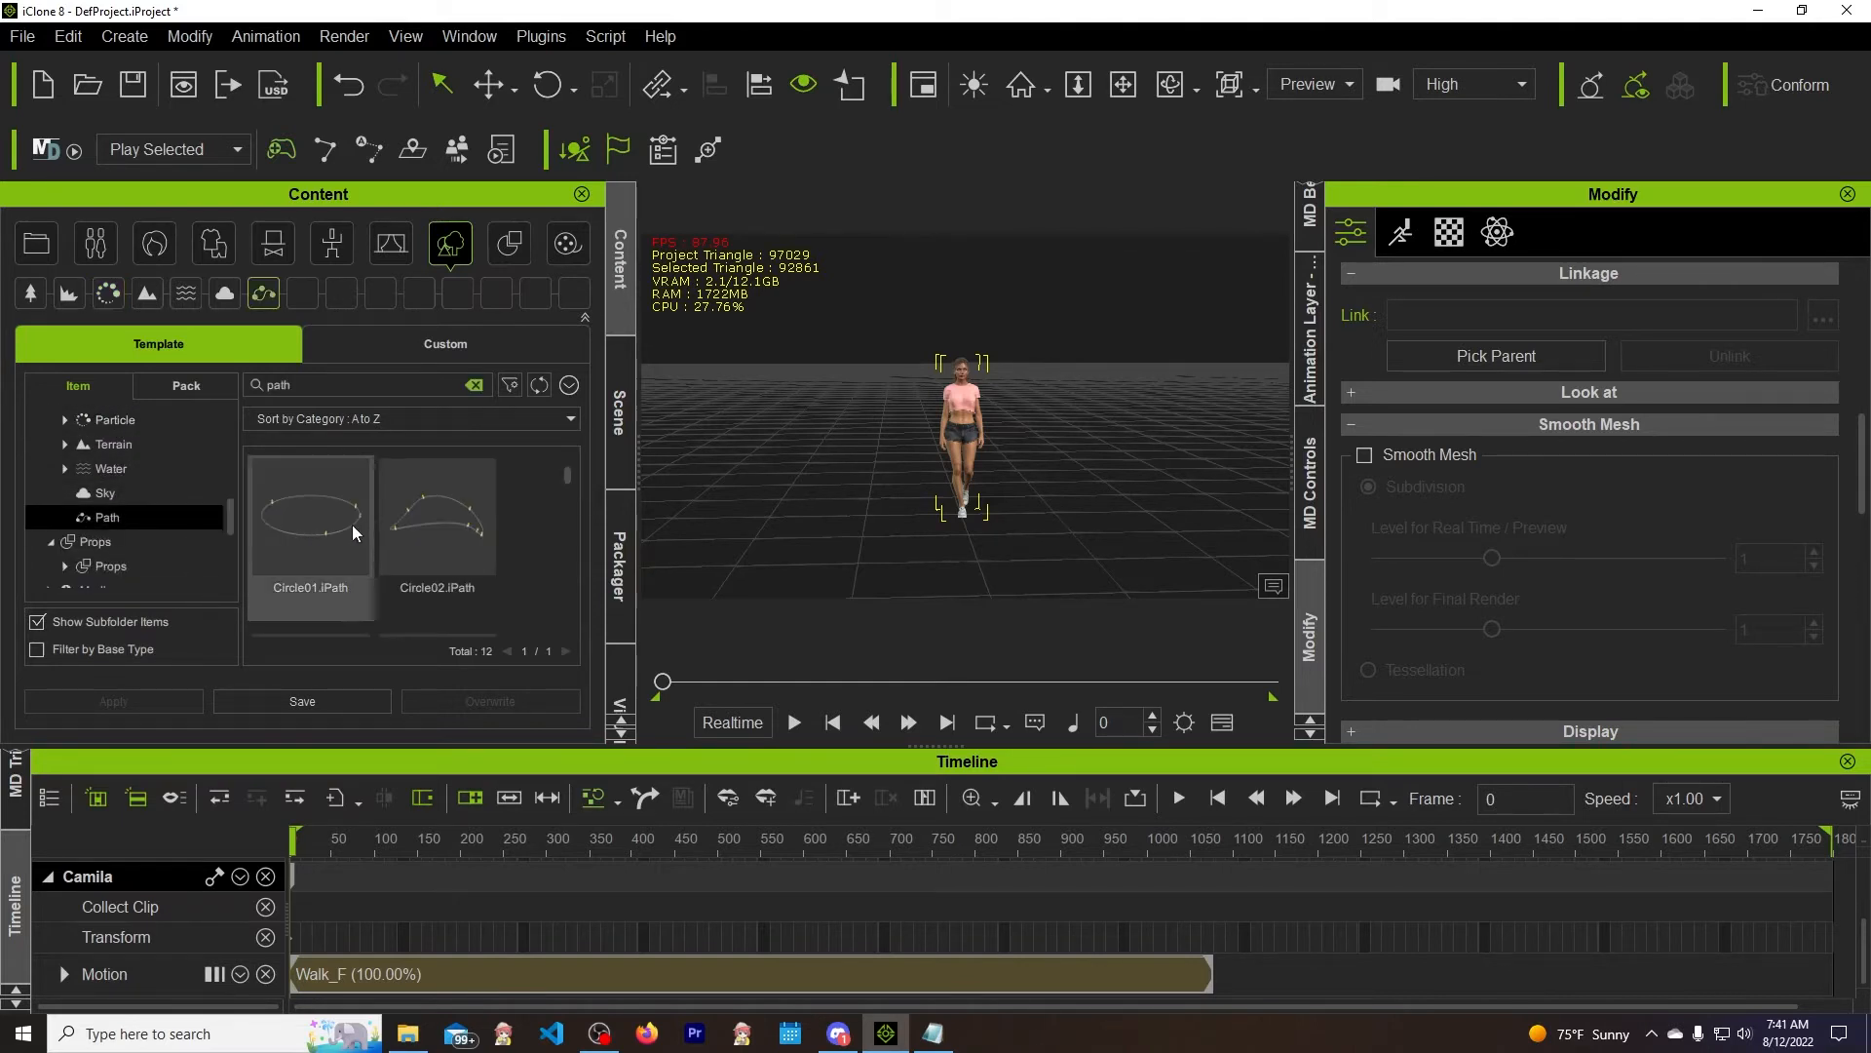
pyautogui.click(436, 514)
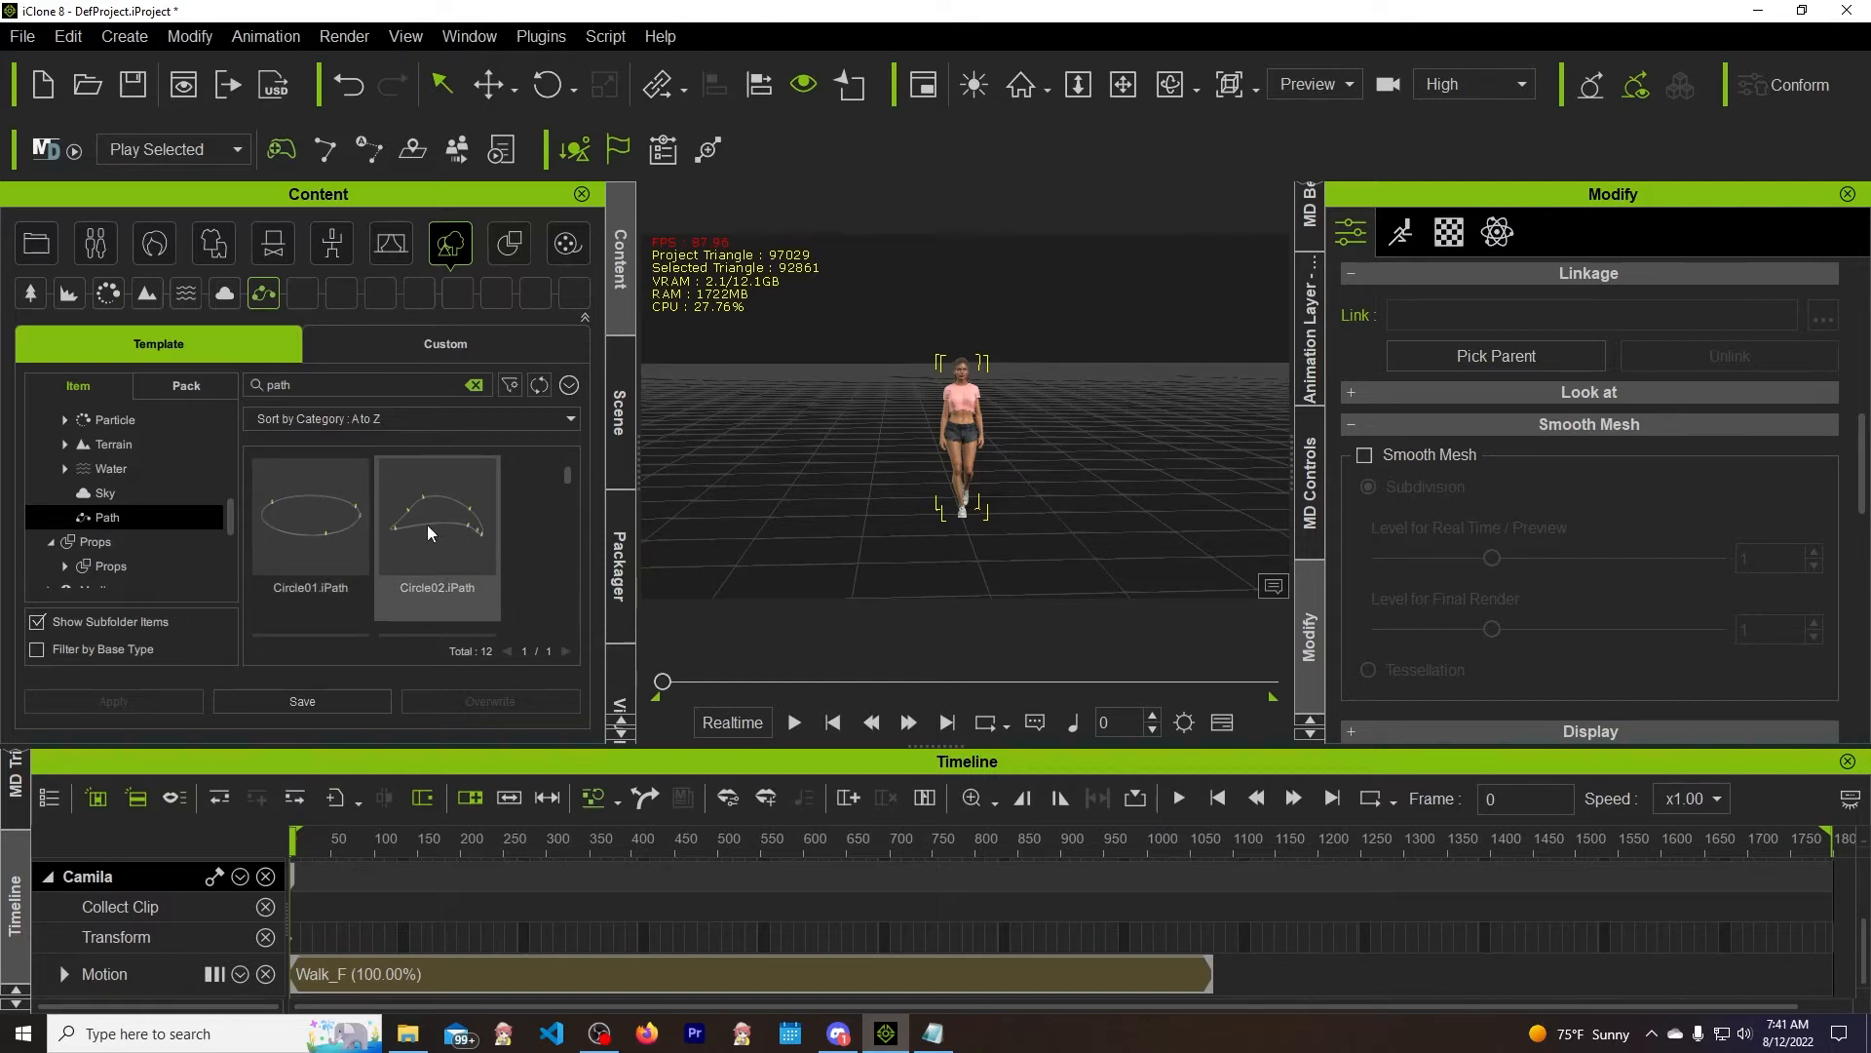
pyautogui.scroll(-3)
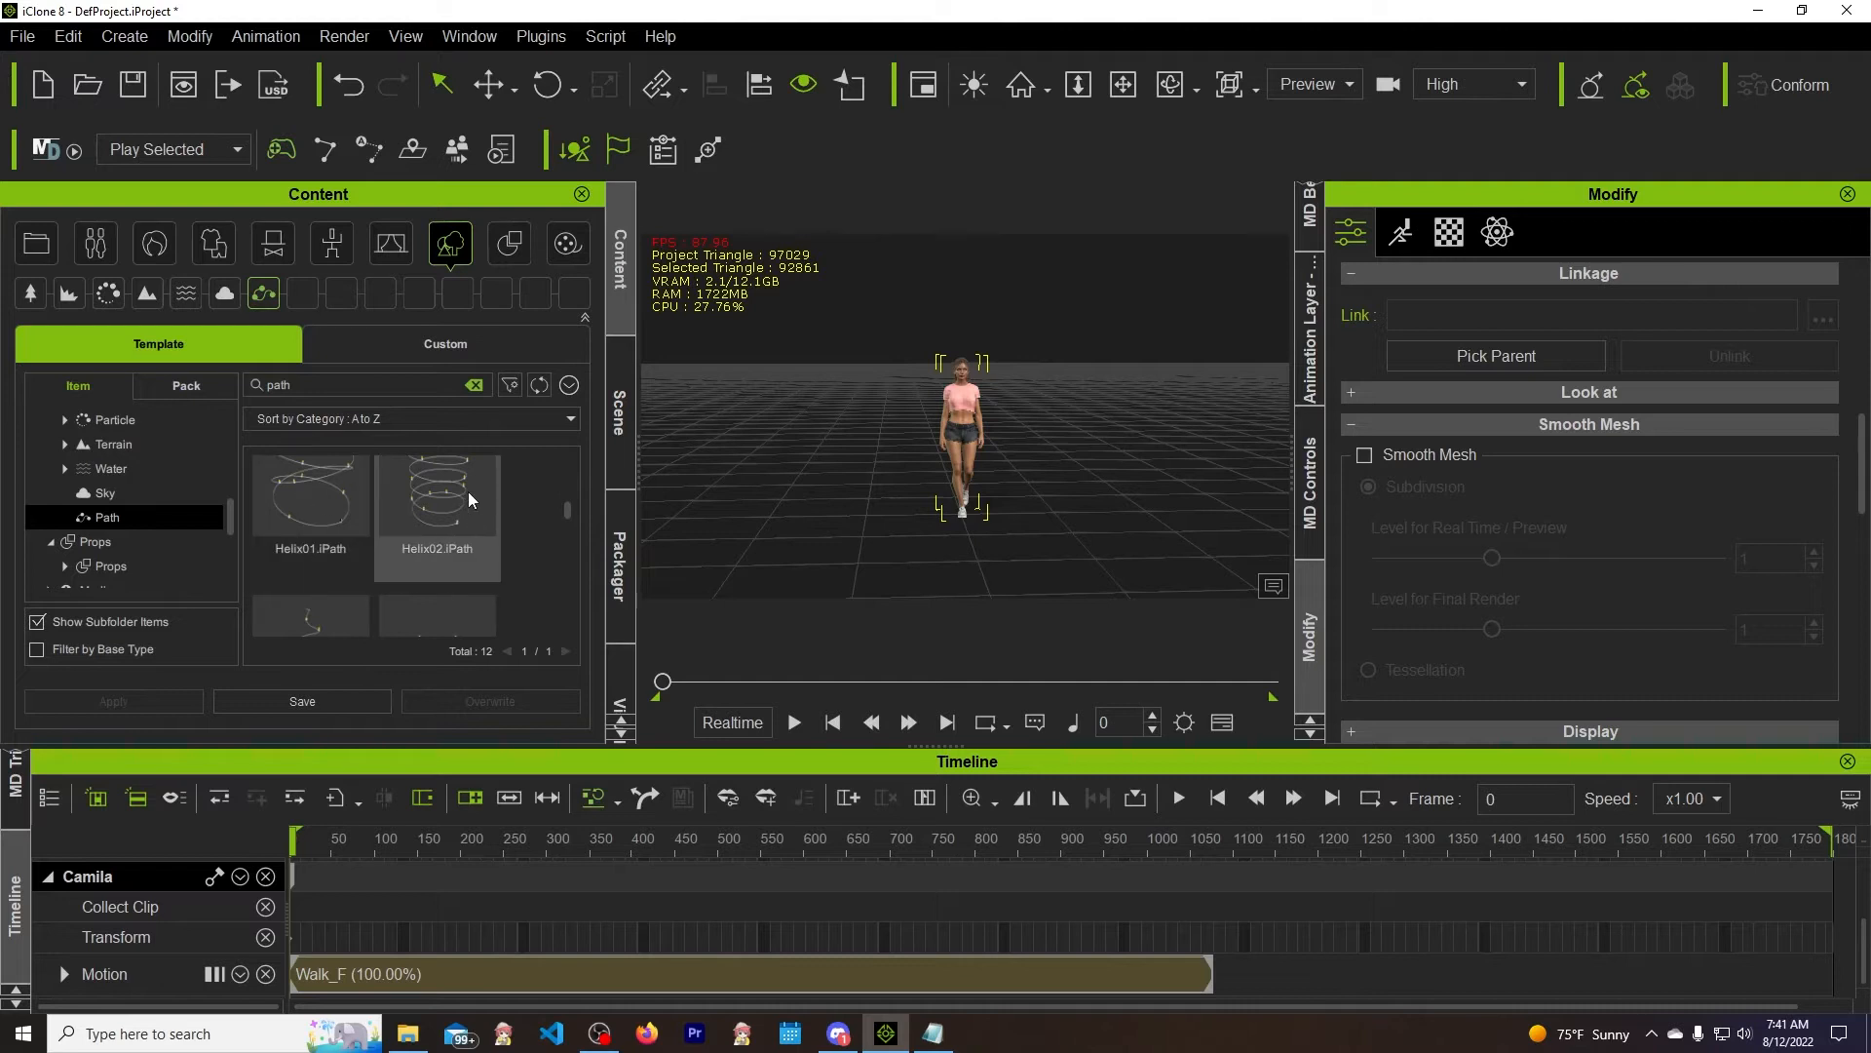
pyautogui.scroll(-3)
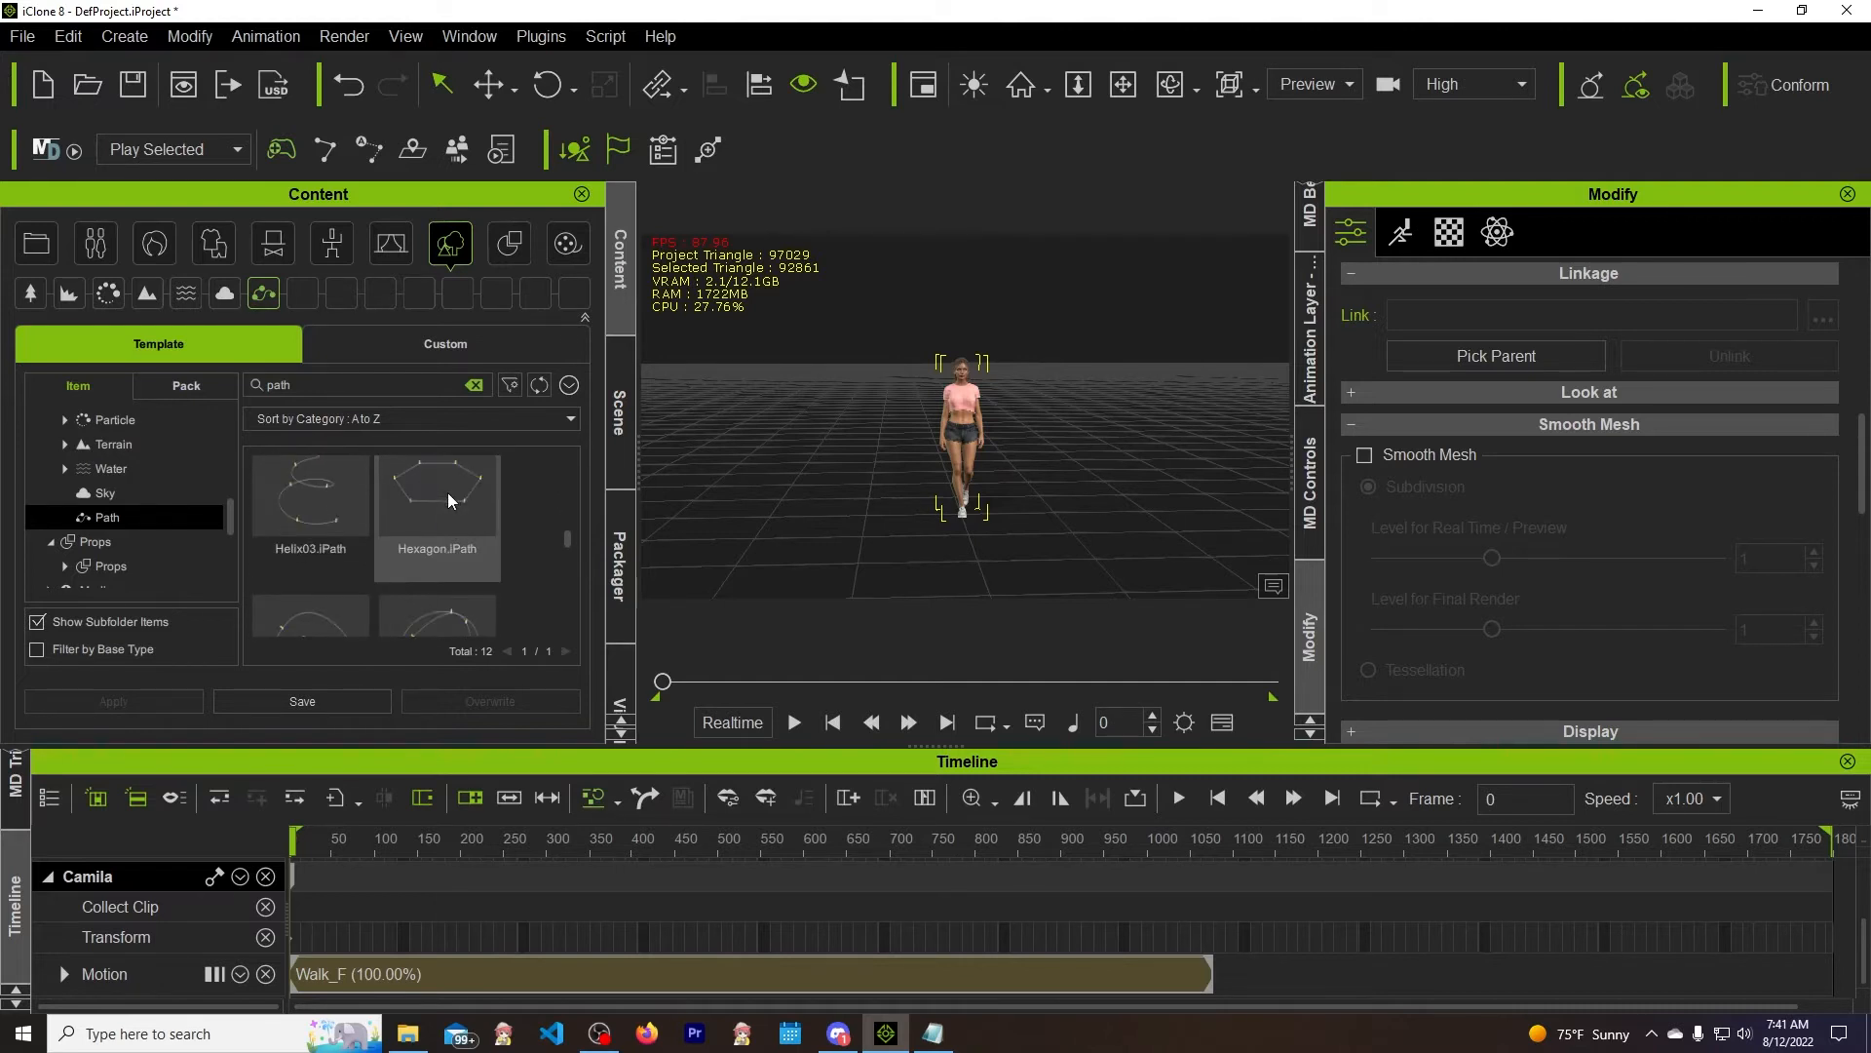
pyautogui.scroll(-3)
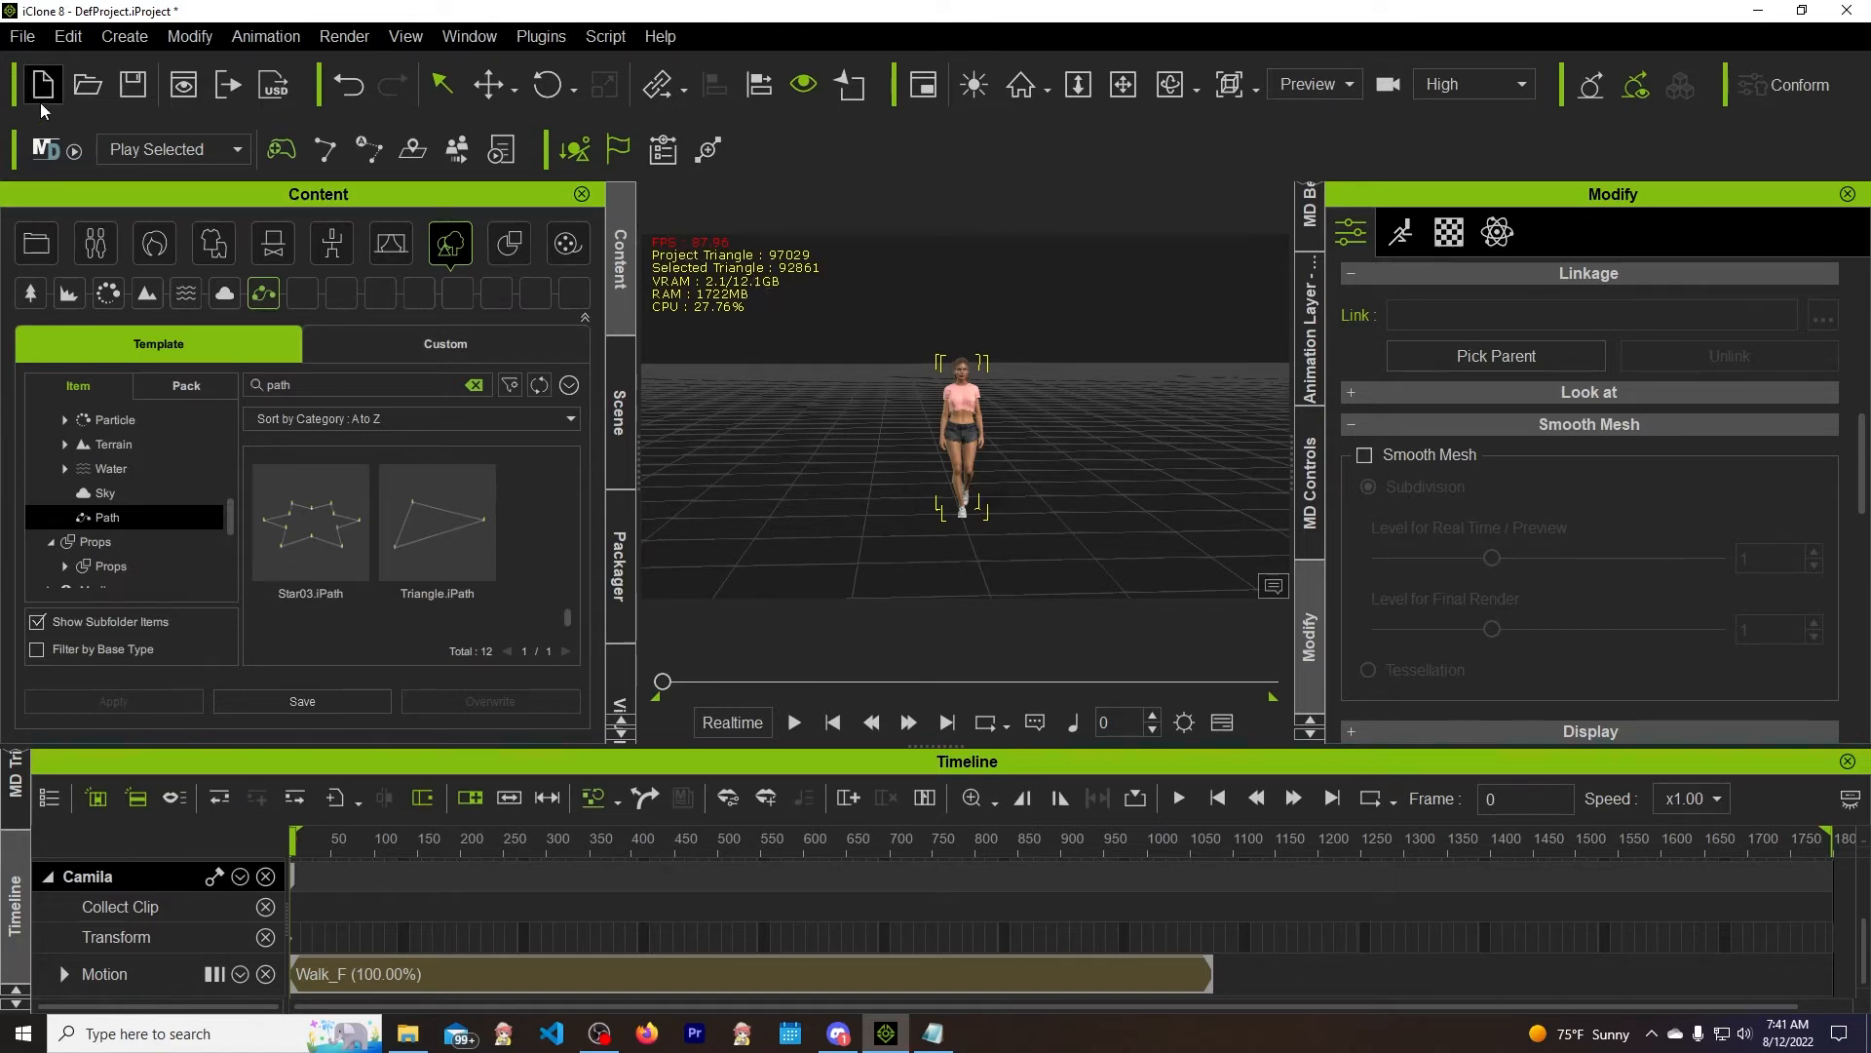
# Create a new path object from the Create menu, placed near Camila's feet
pyautogui.click(123, 36)
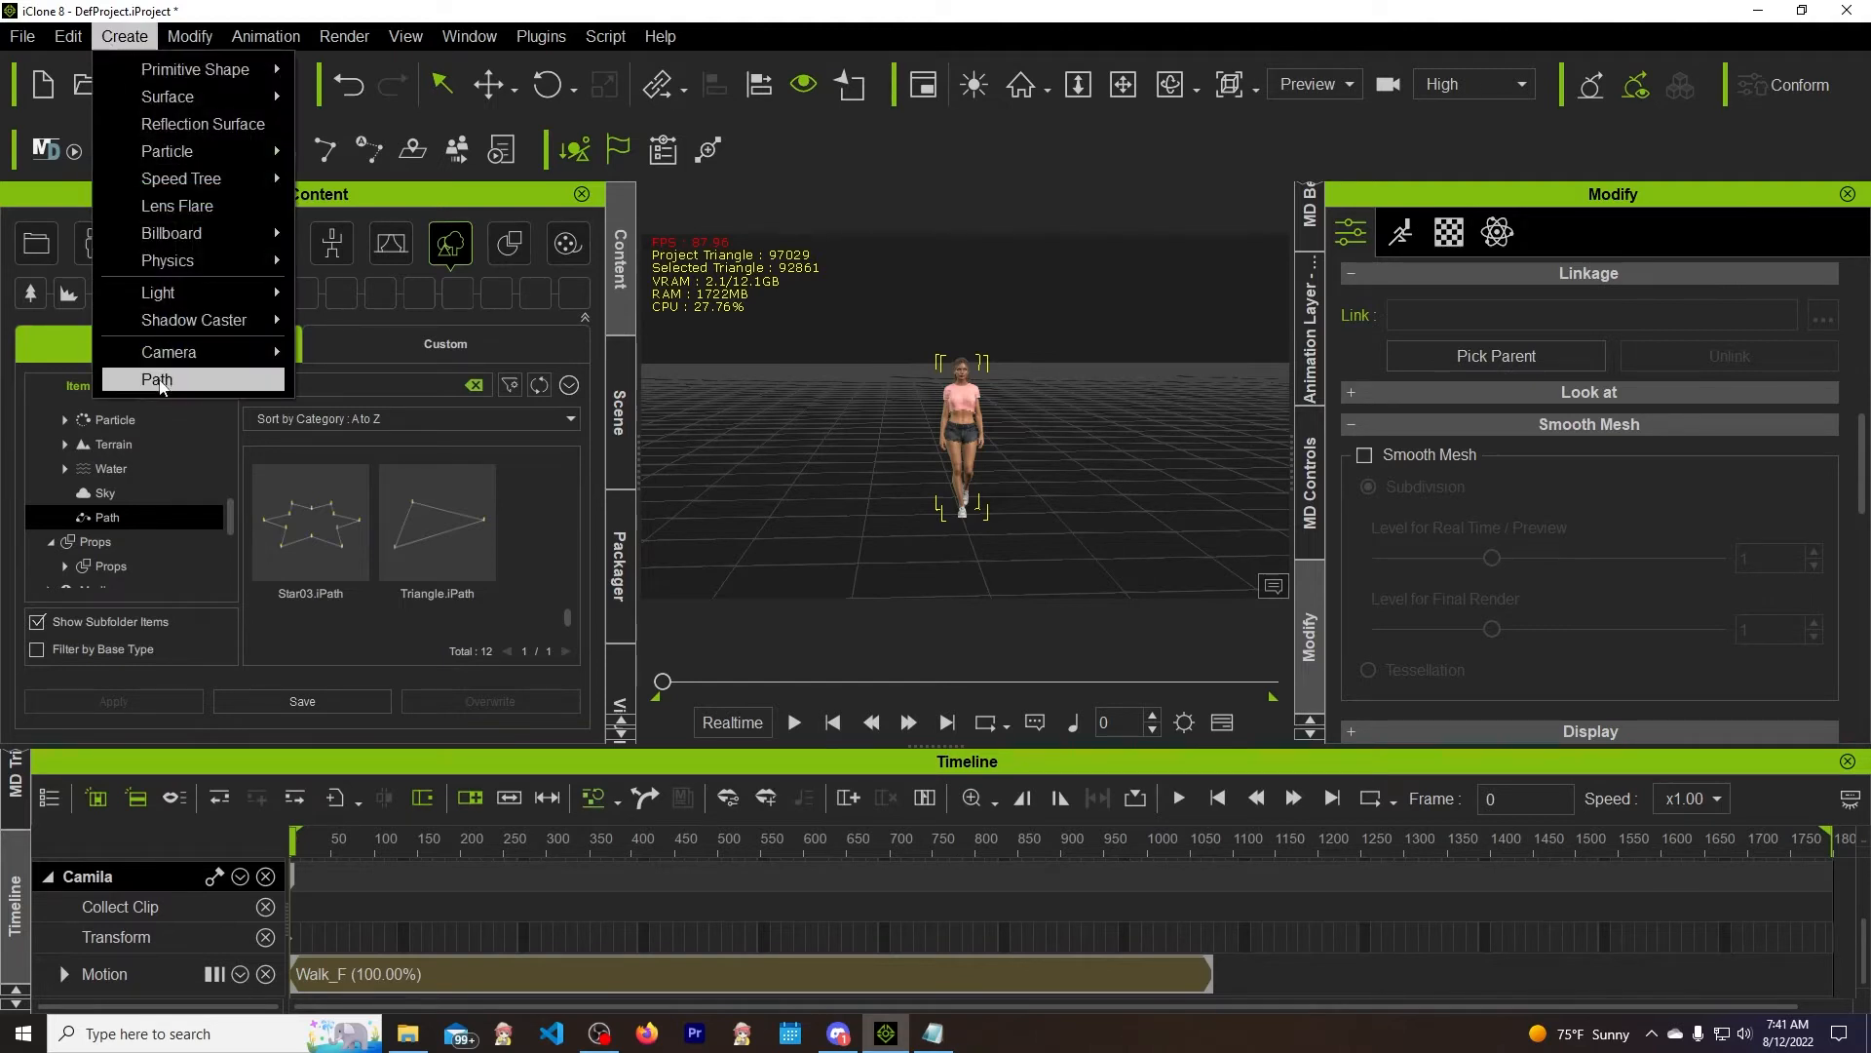
pyautogui.click(156, 379)
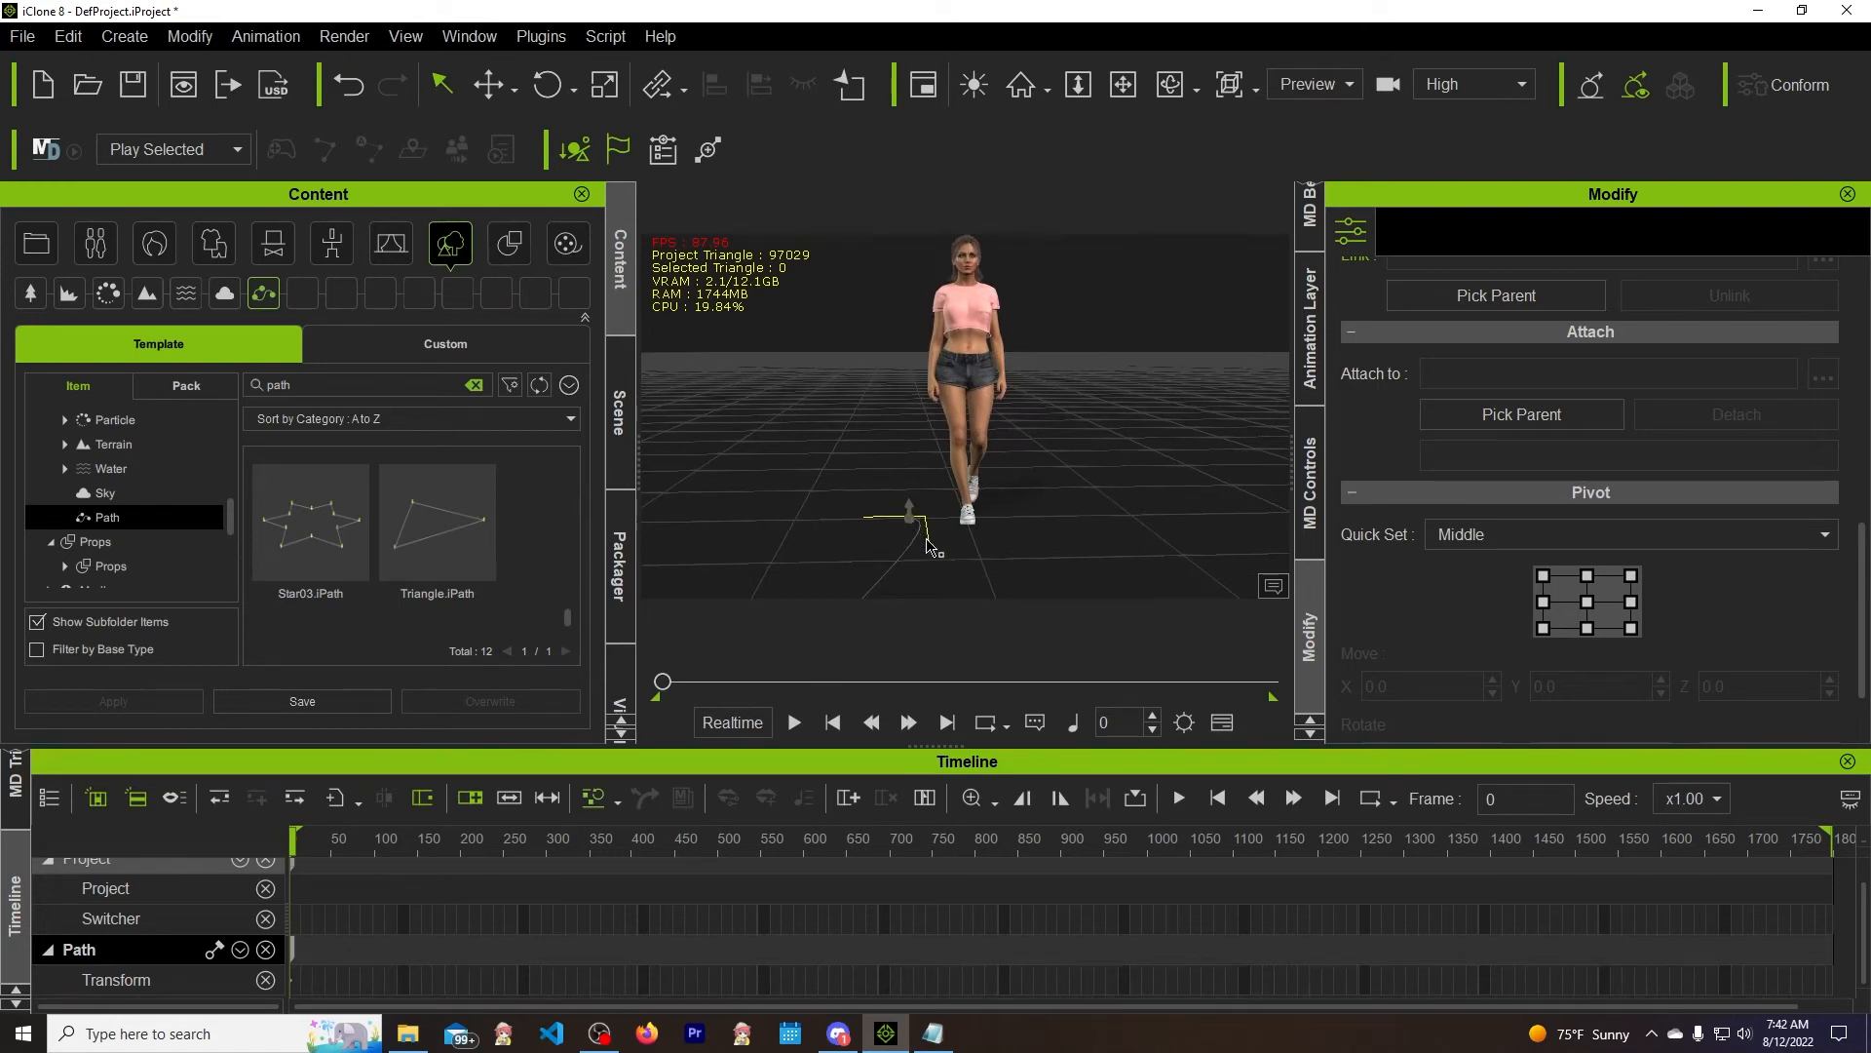
pyautogui.moveTo(921, 563)
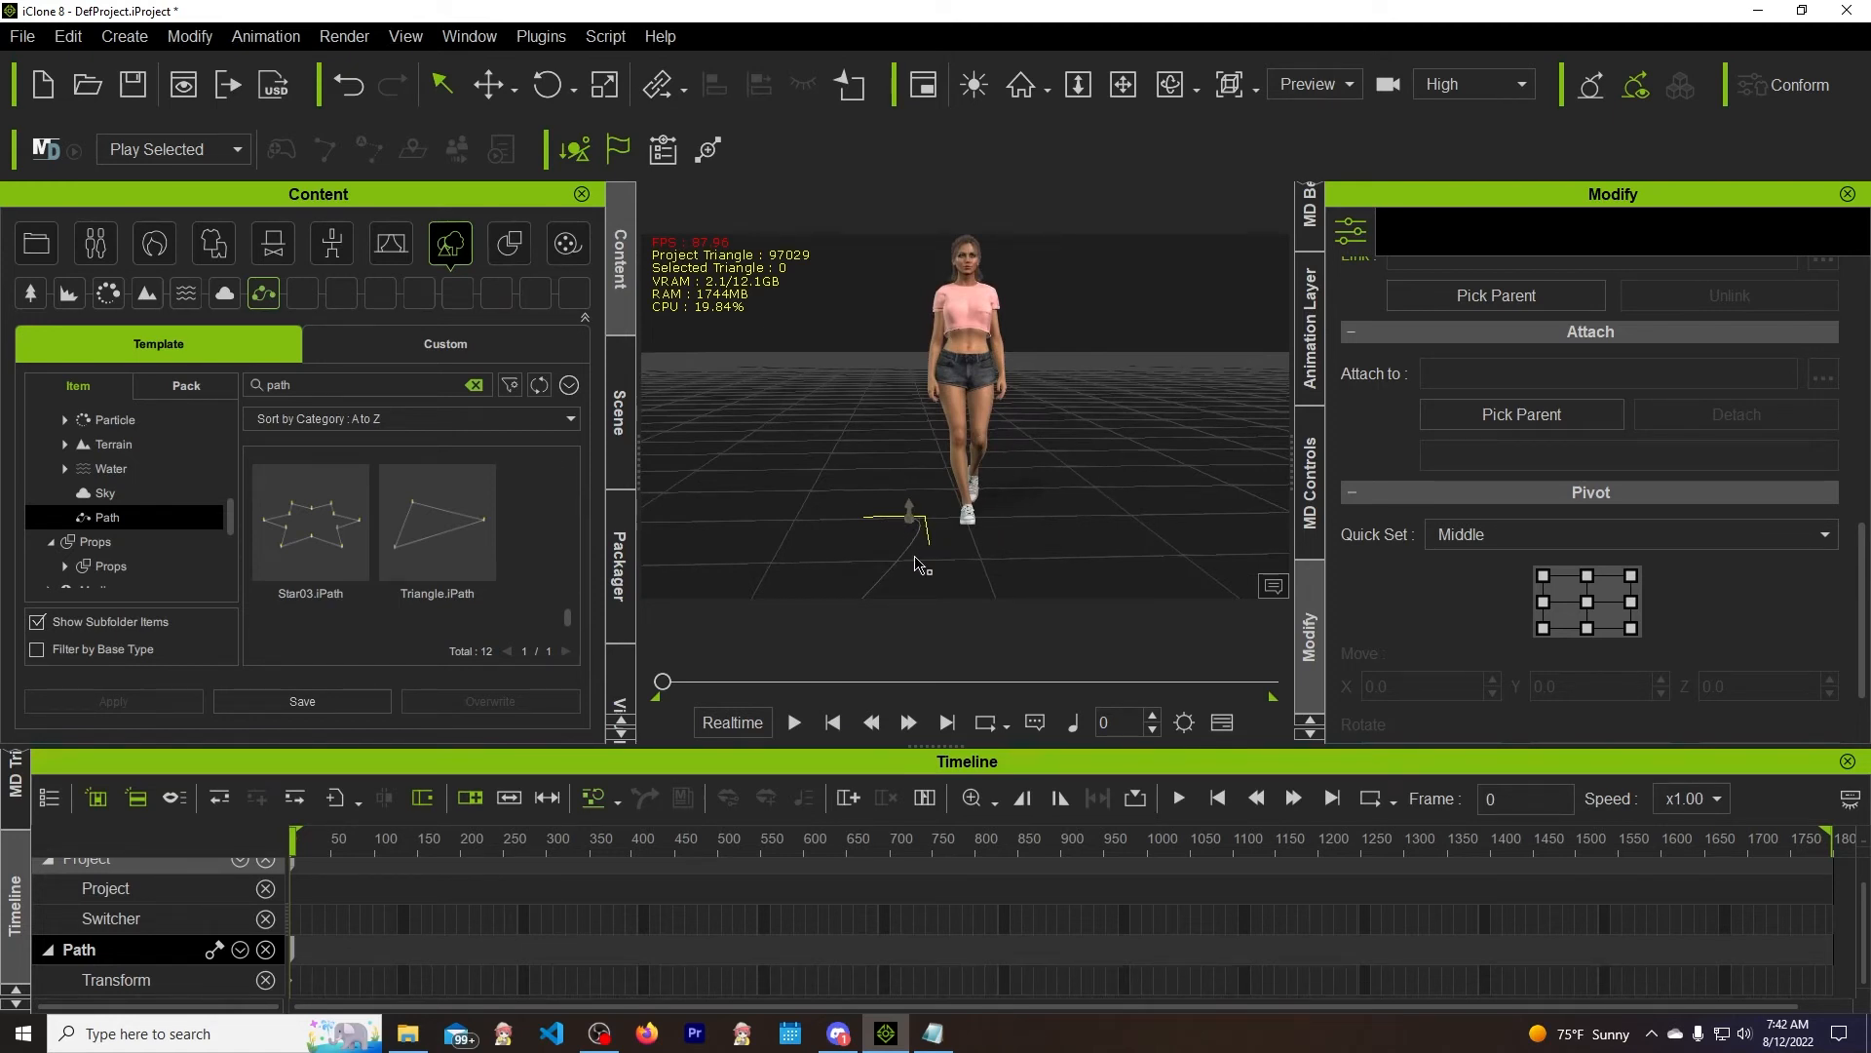
pyautogui.moveTo(701, 577)
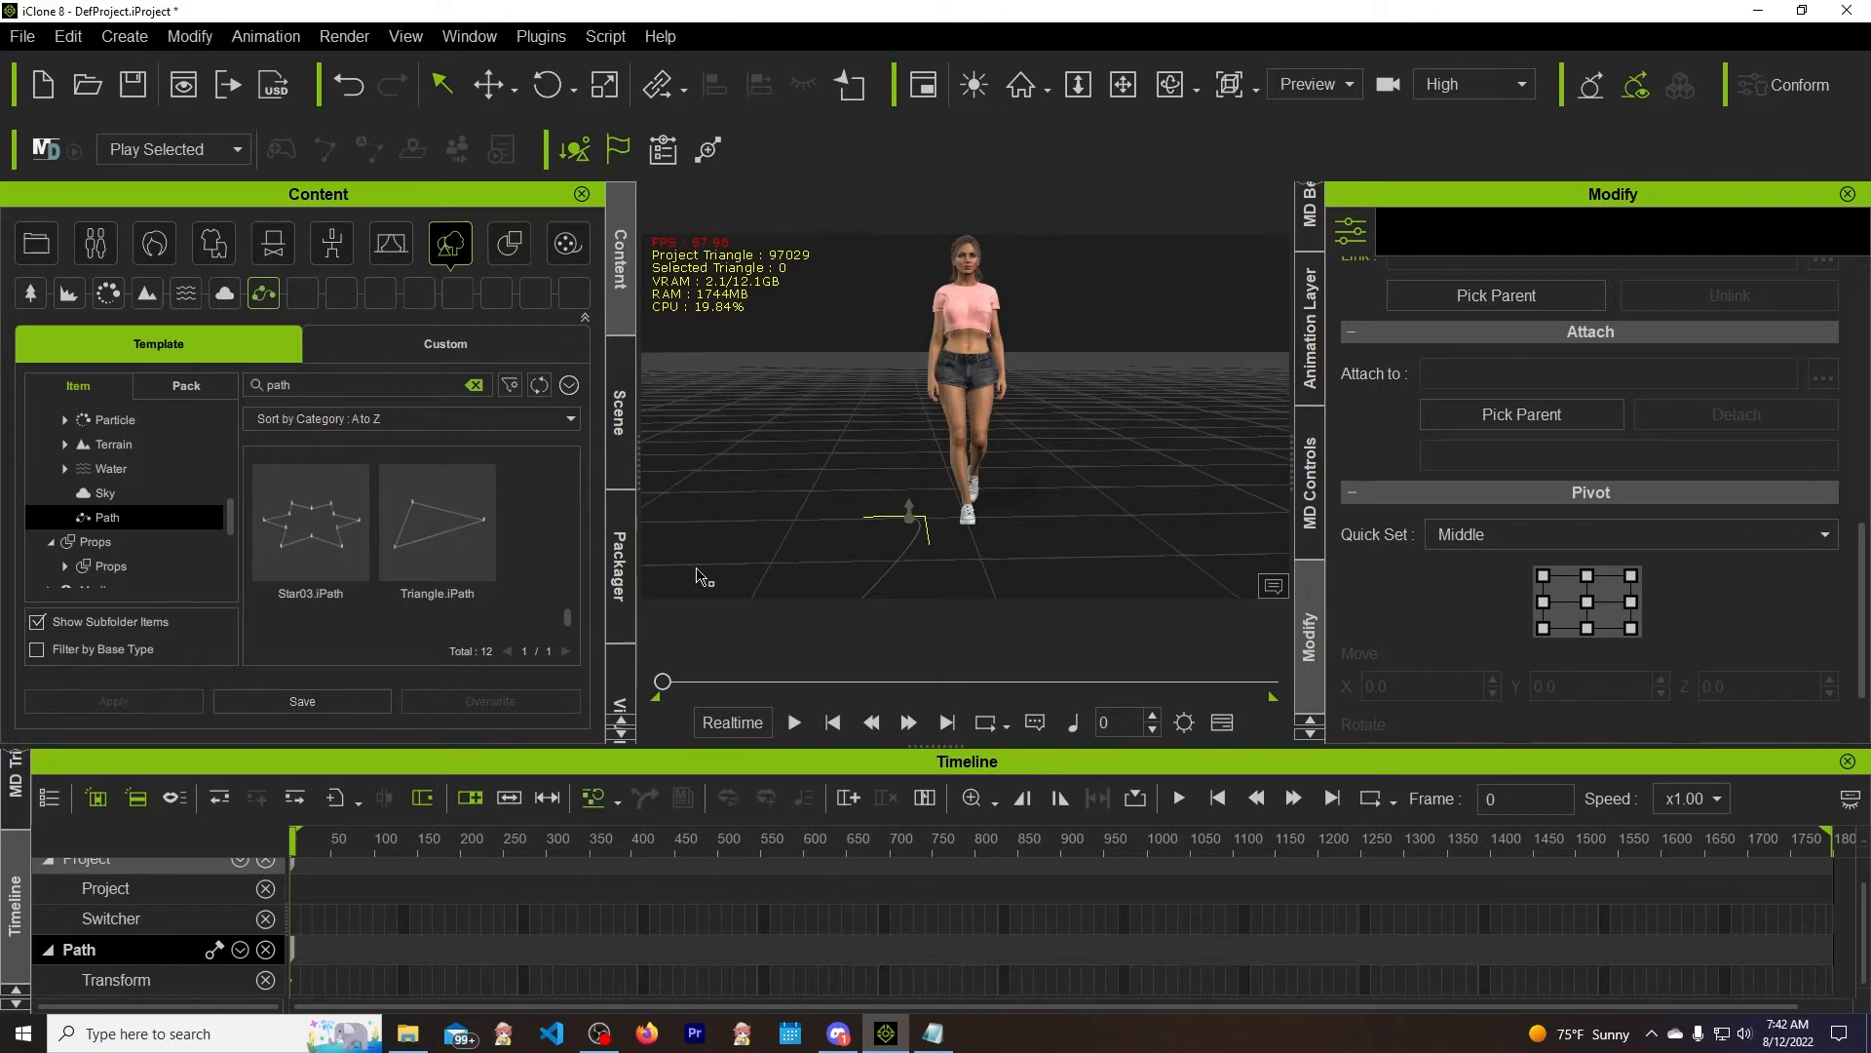
# Select Path in the Scene list, reshape it into a long U-curve, and stop the preview
pyautogui.click(620, 410)
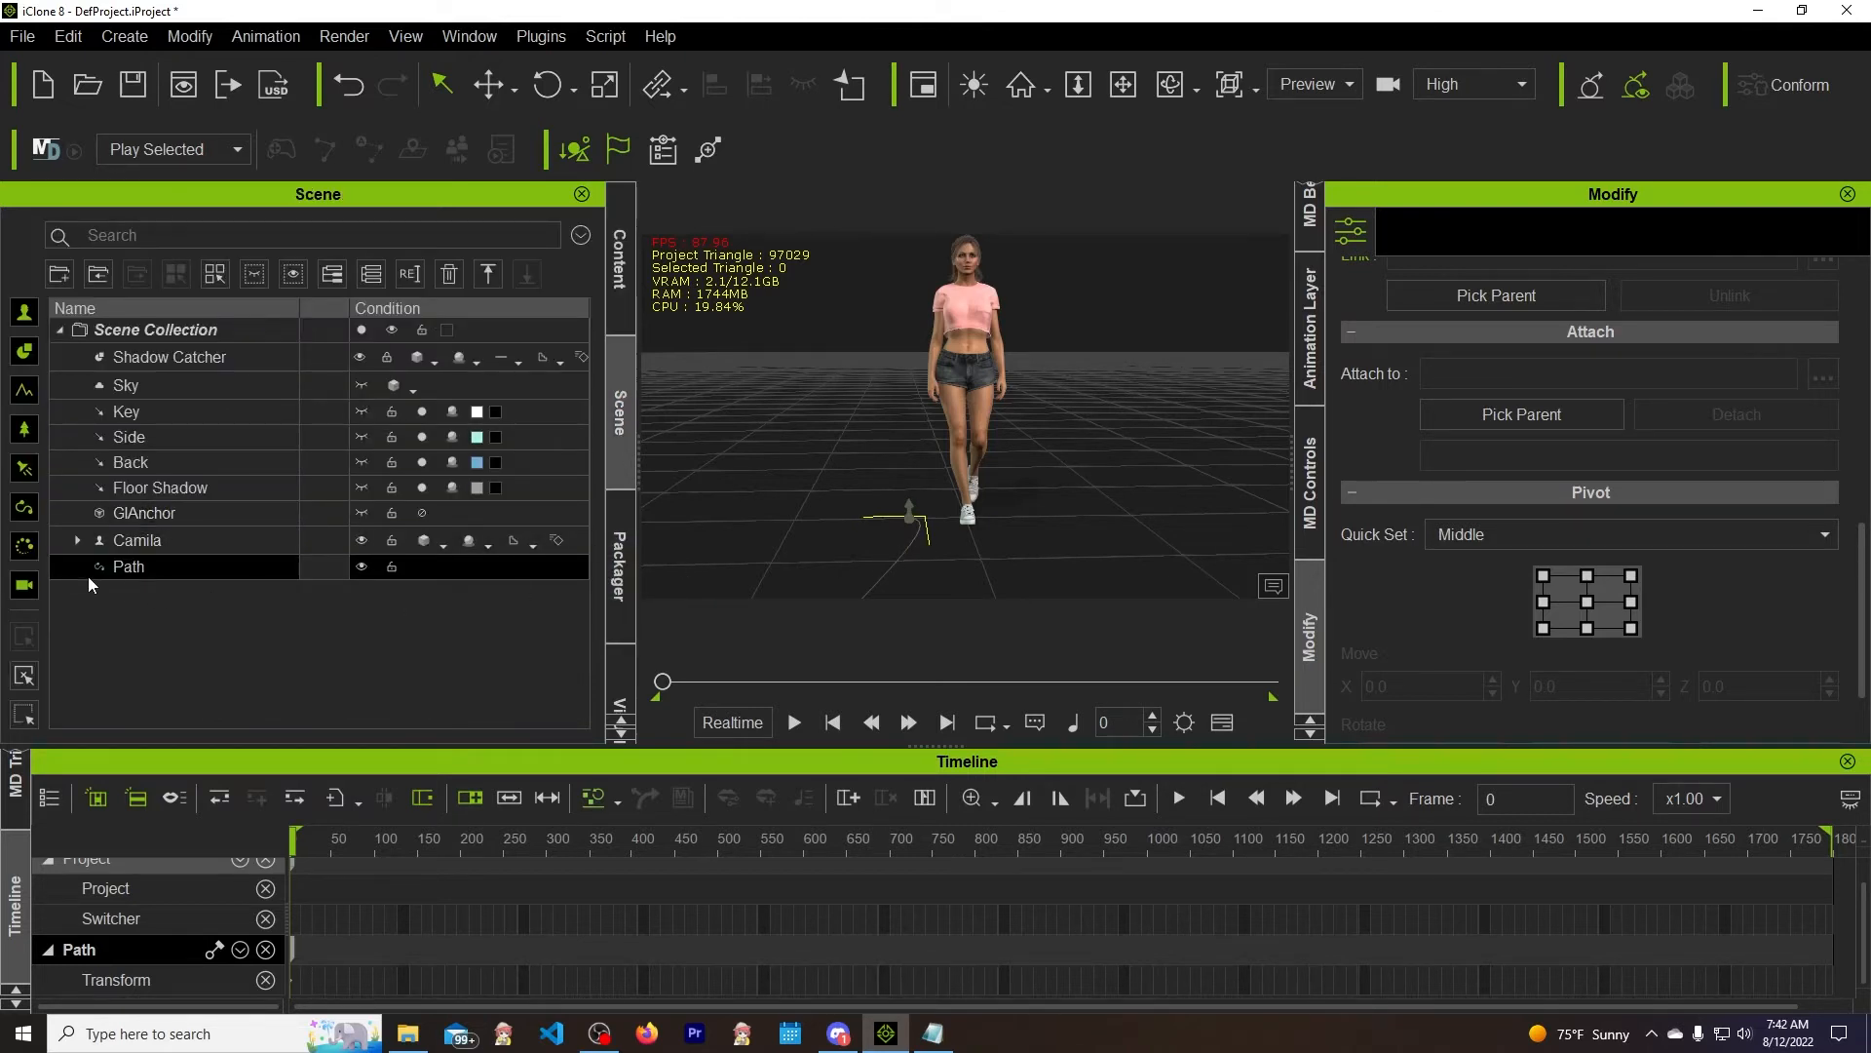
pyautogui.click(128, 565)
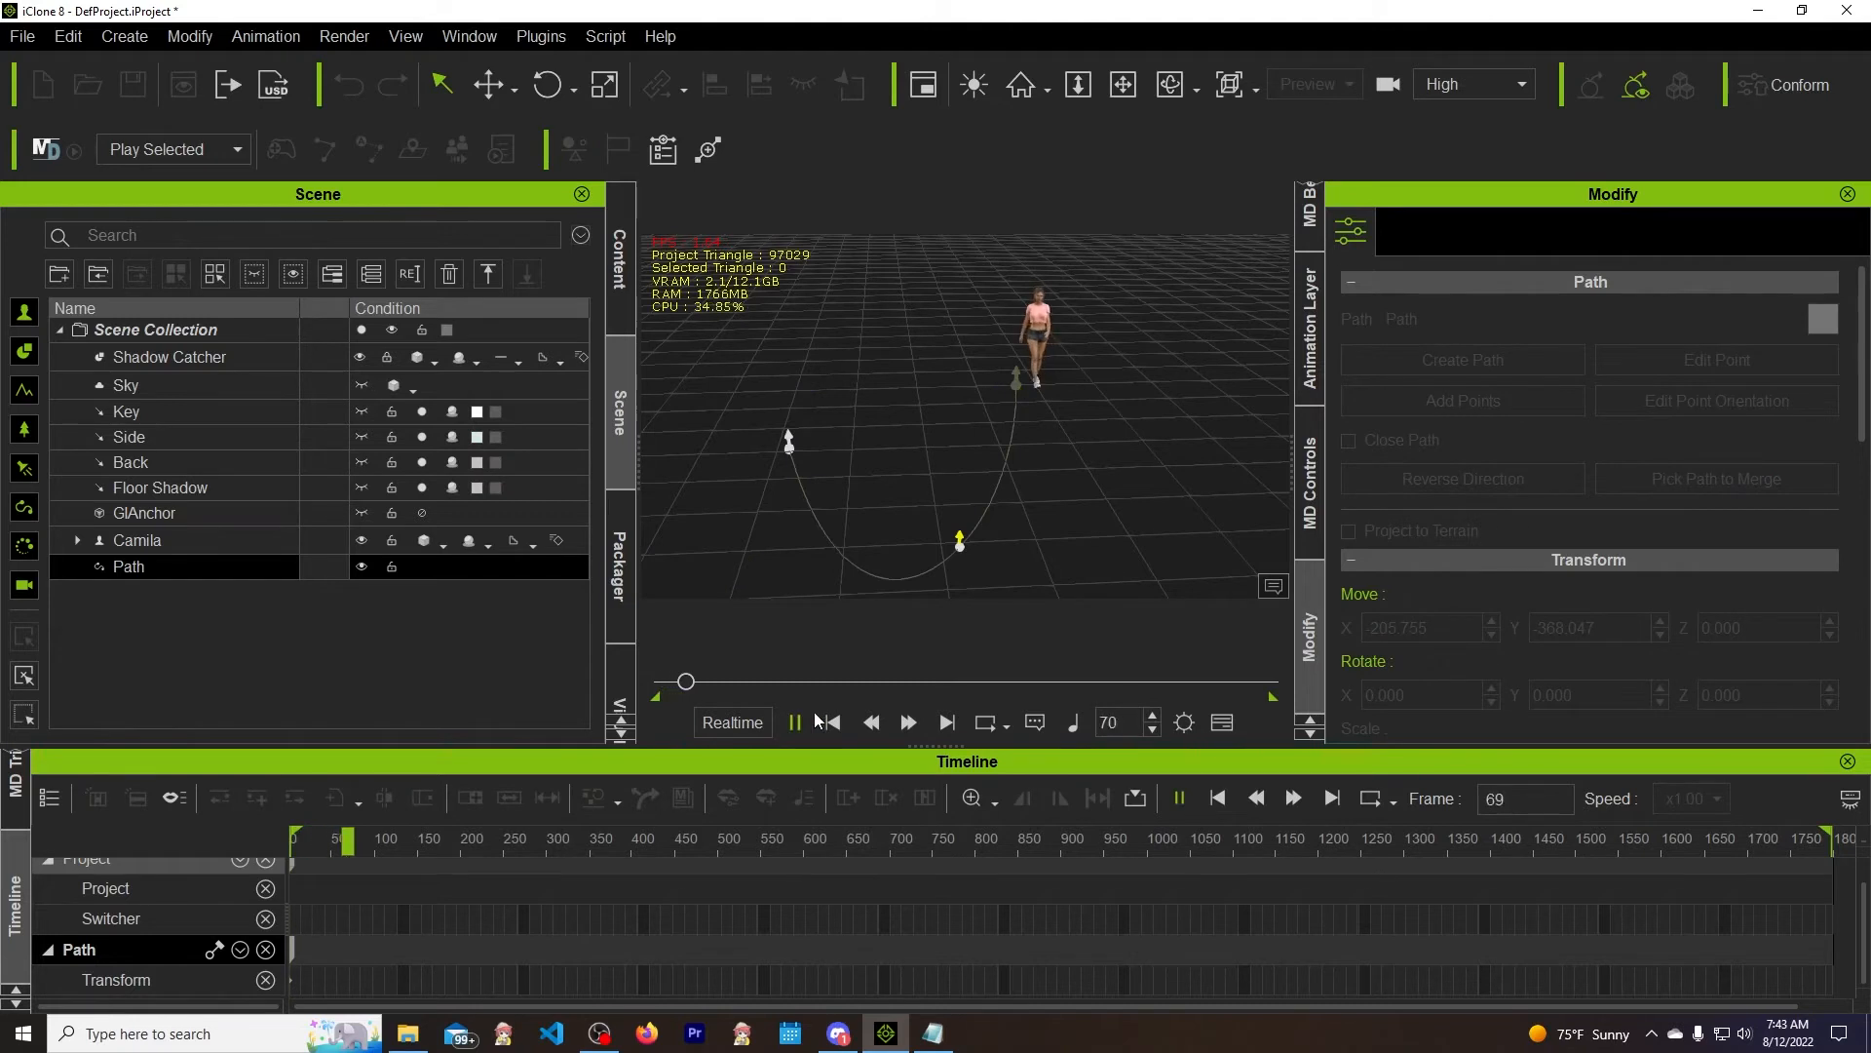
pyautogui.click(795, 722)
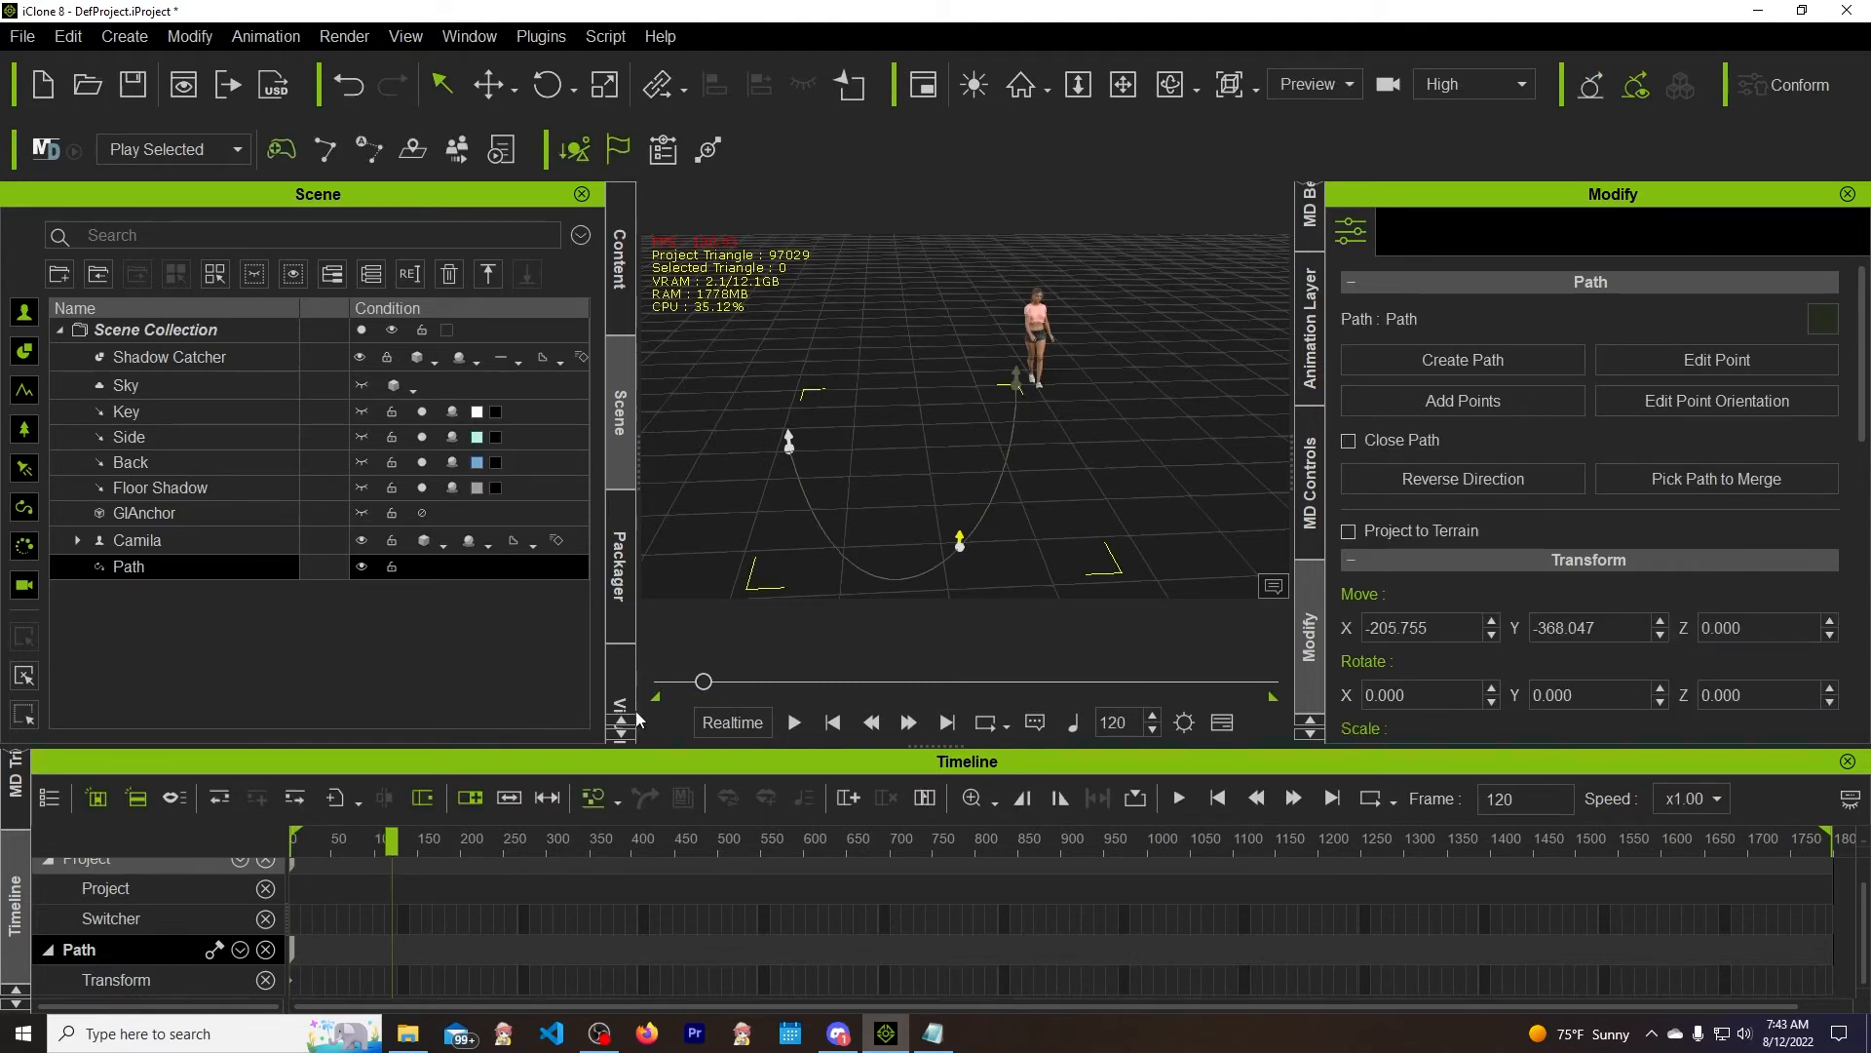
# Attach Camila to Path in the Modify panel's Path section, then preview and rewind
pyautogui.click(137, 539)
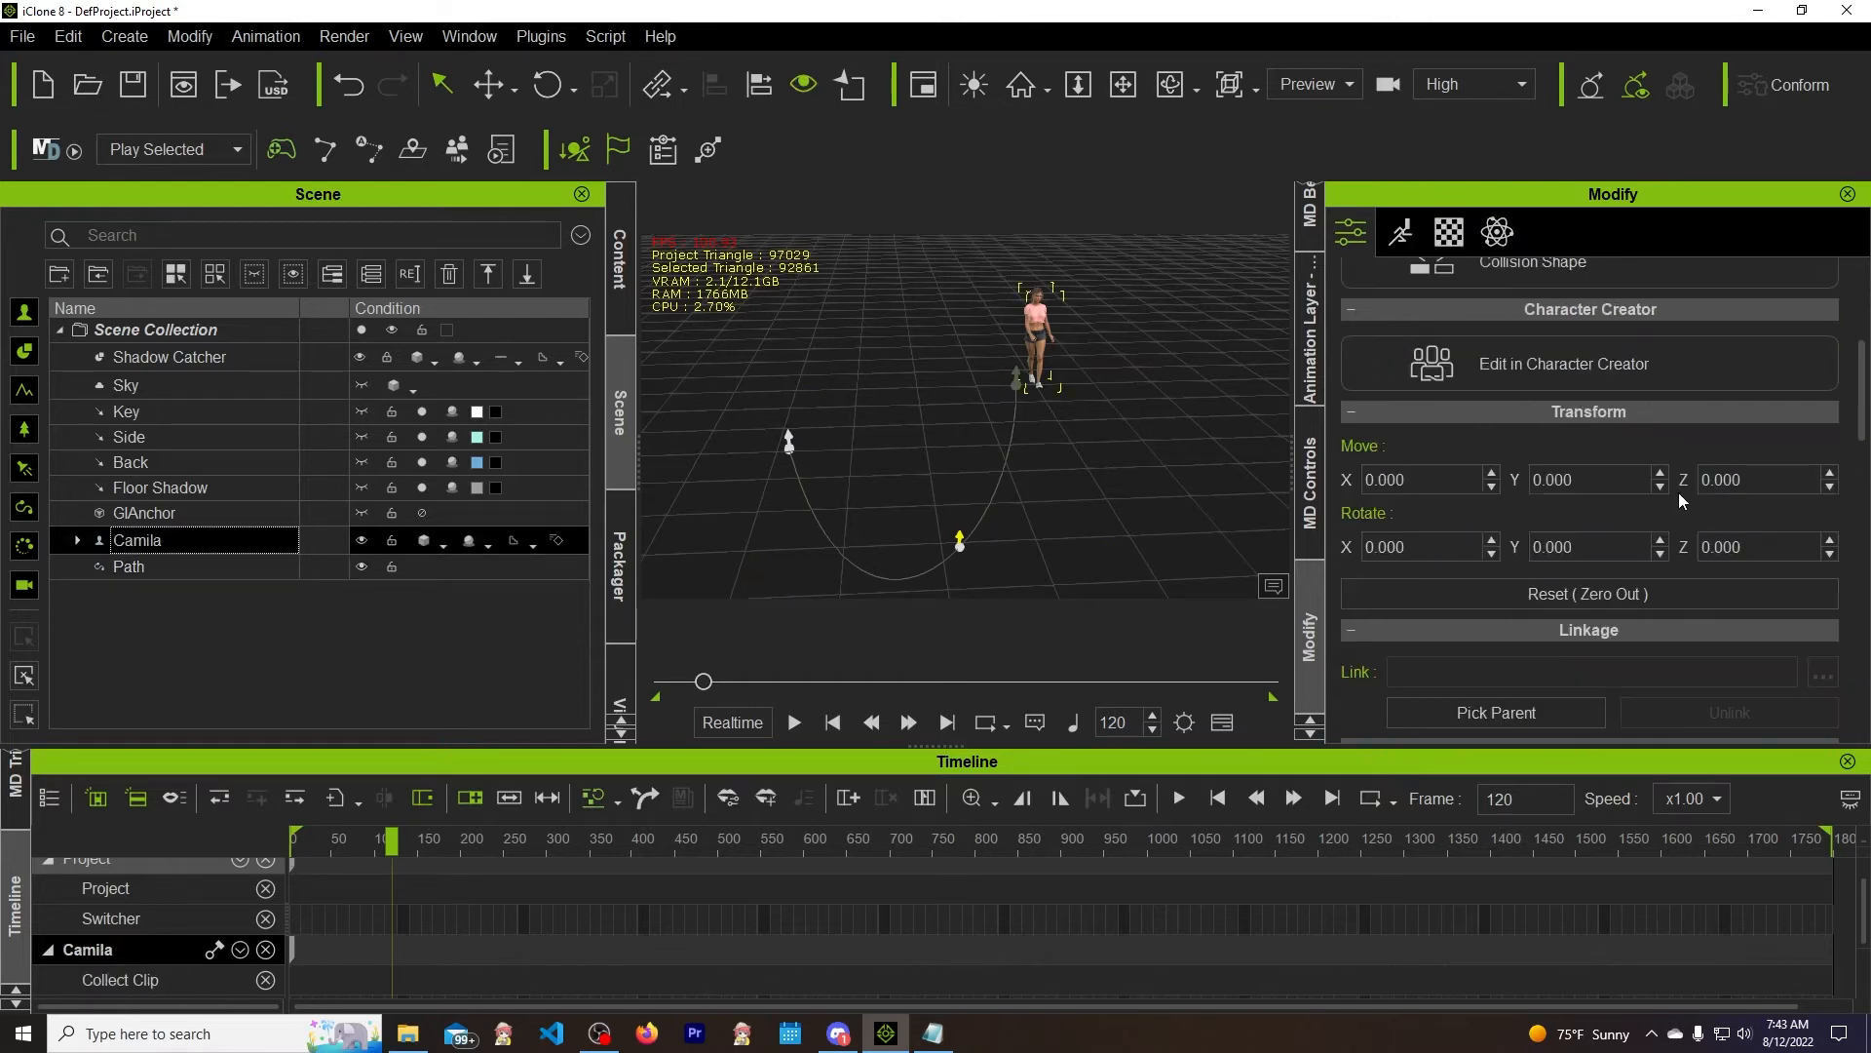
pyautogui.scroll(-3)
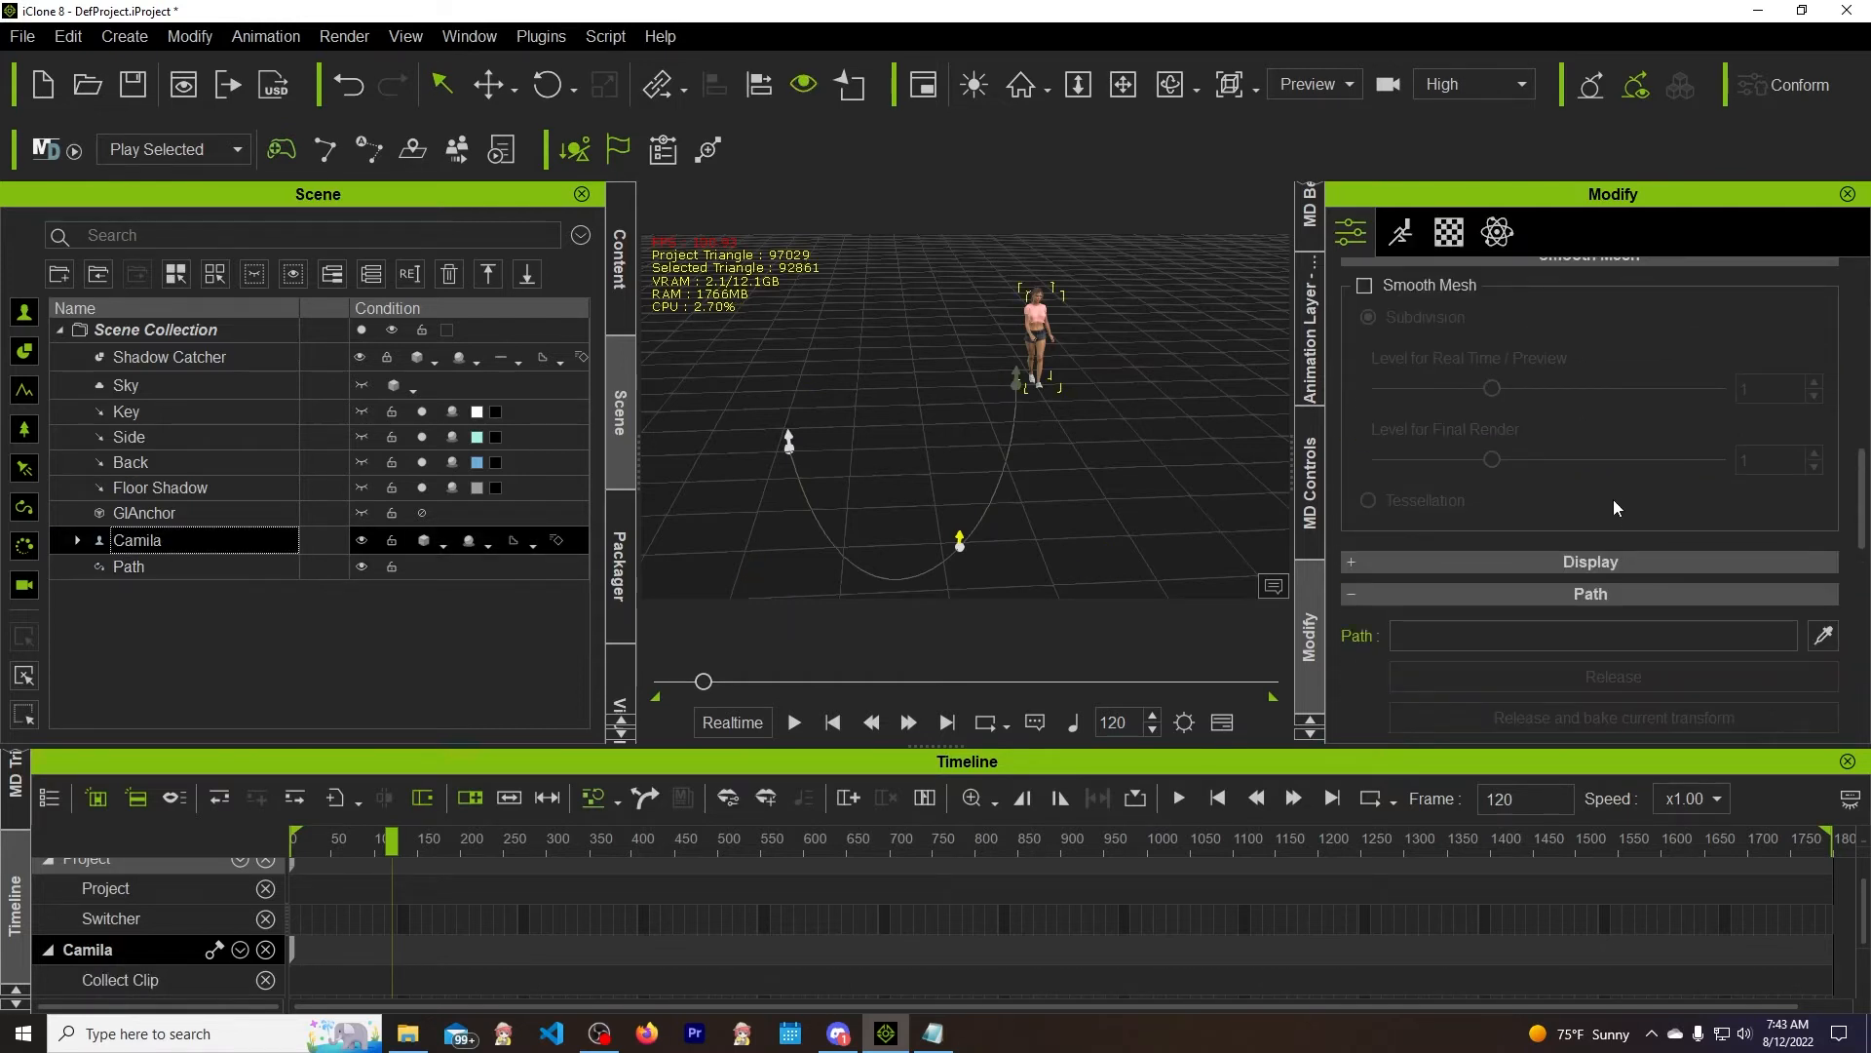
pyautogui.moveTo(1532, 531)
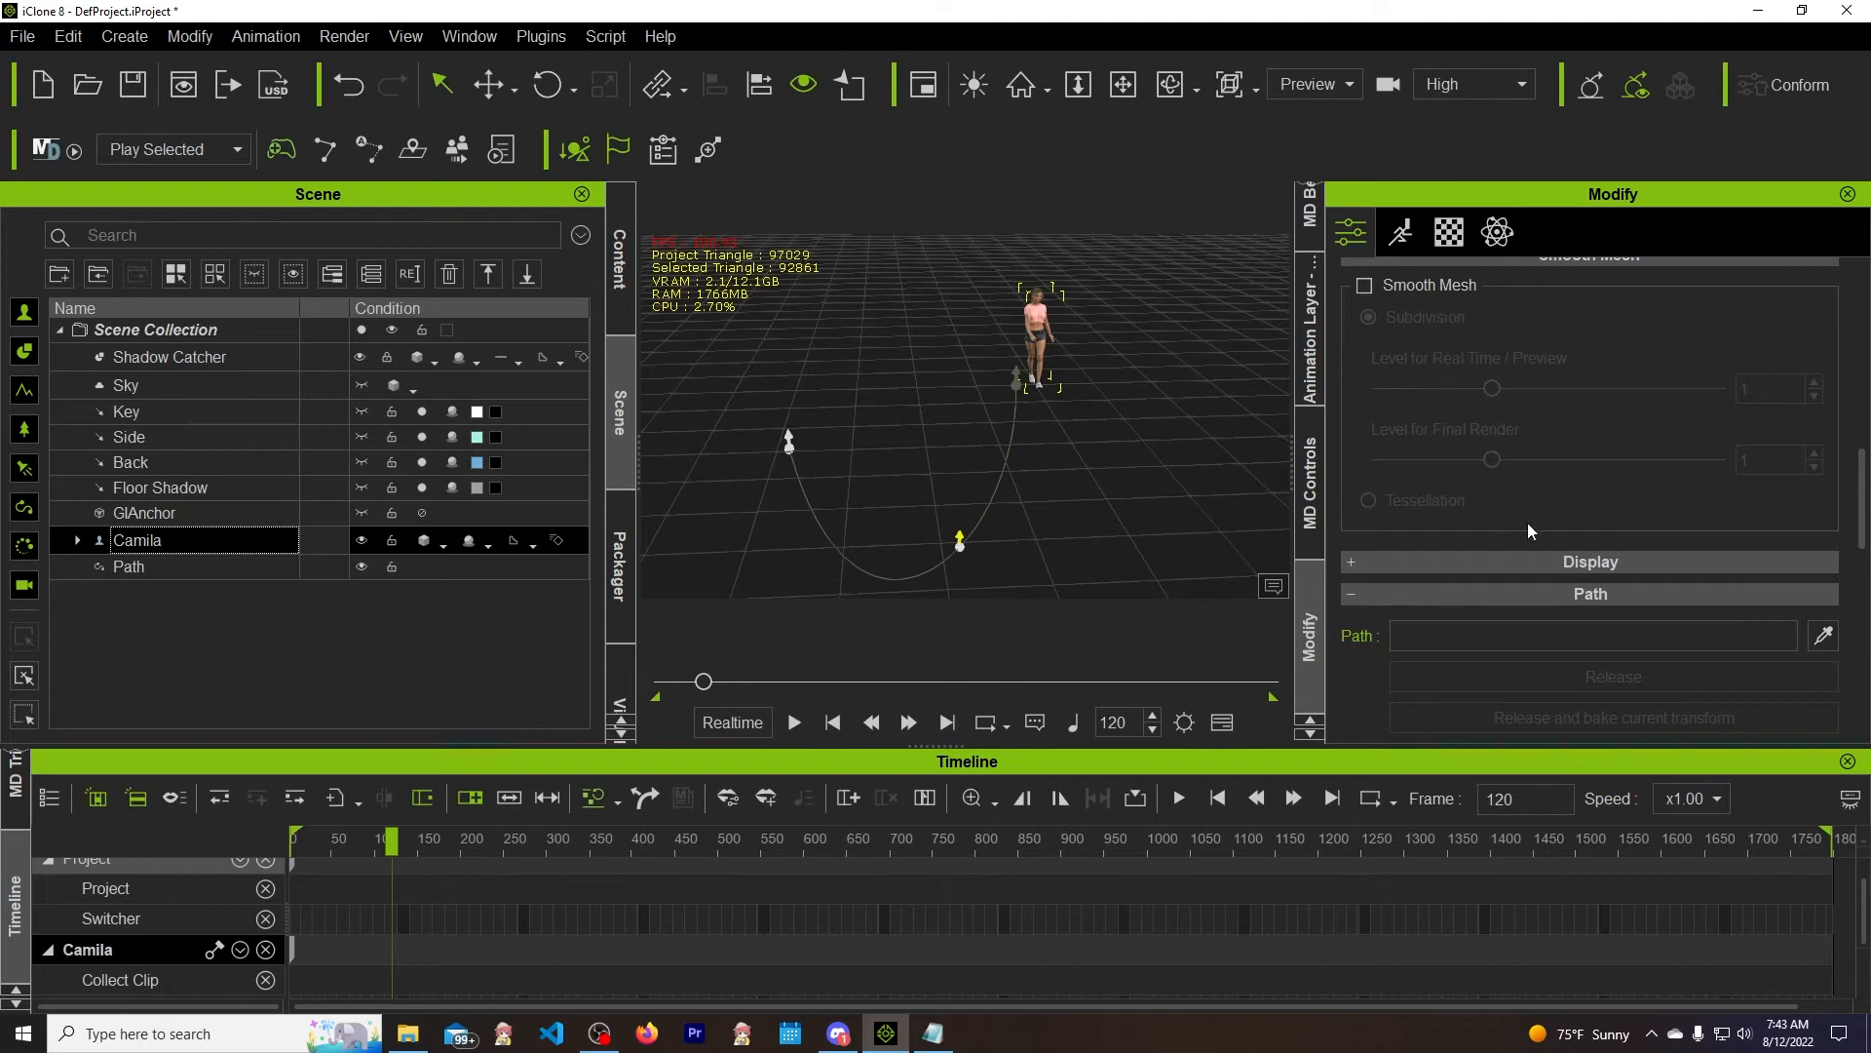
pyautogui.moveTo(1799, 618)
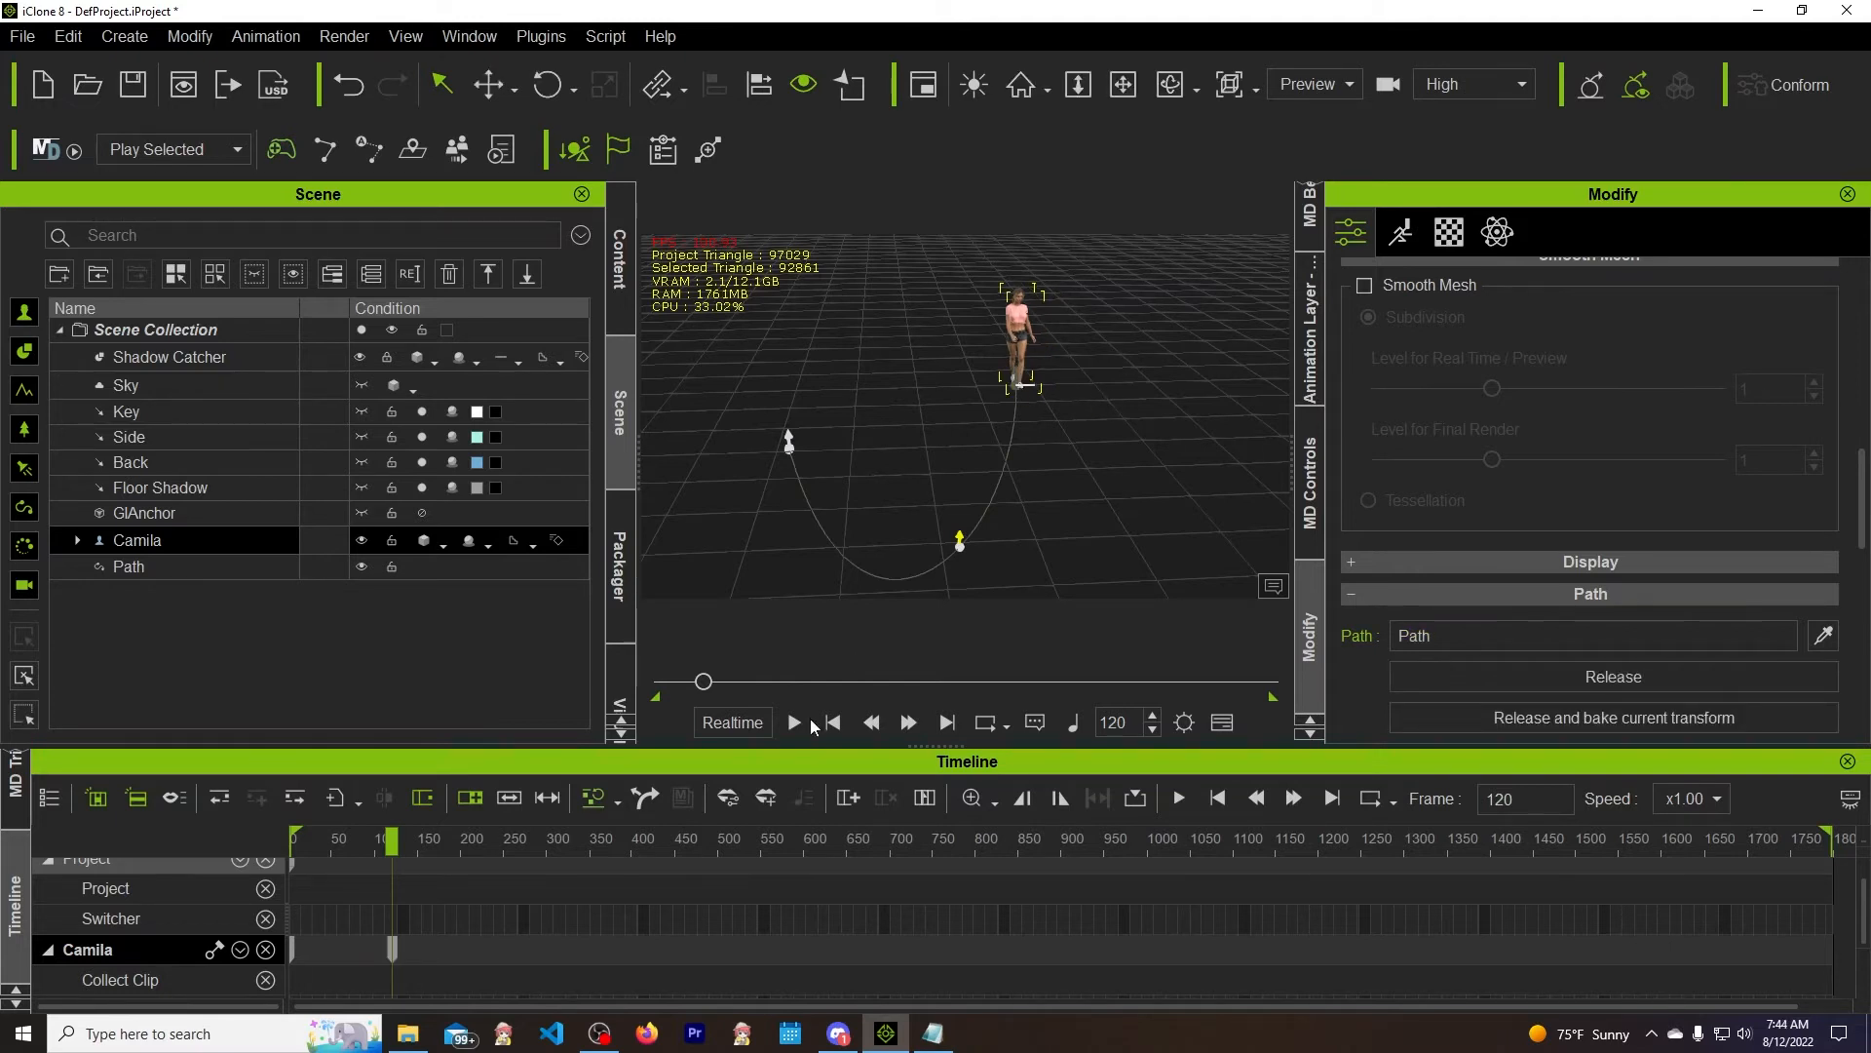
pyautogui.click(793, 723)
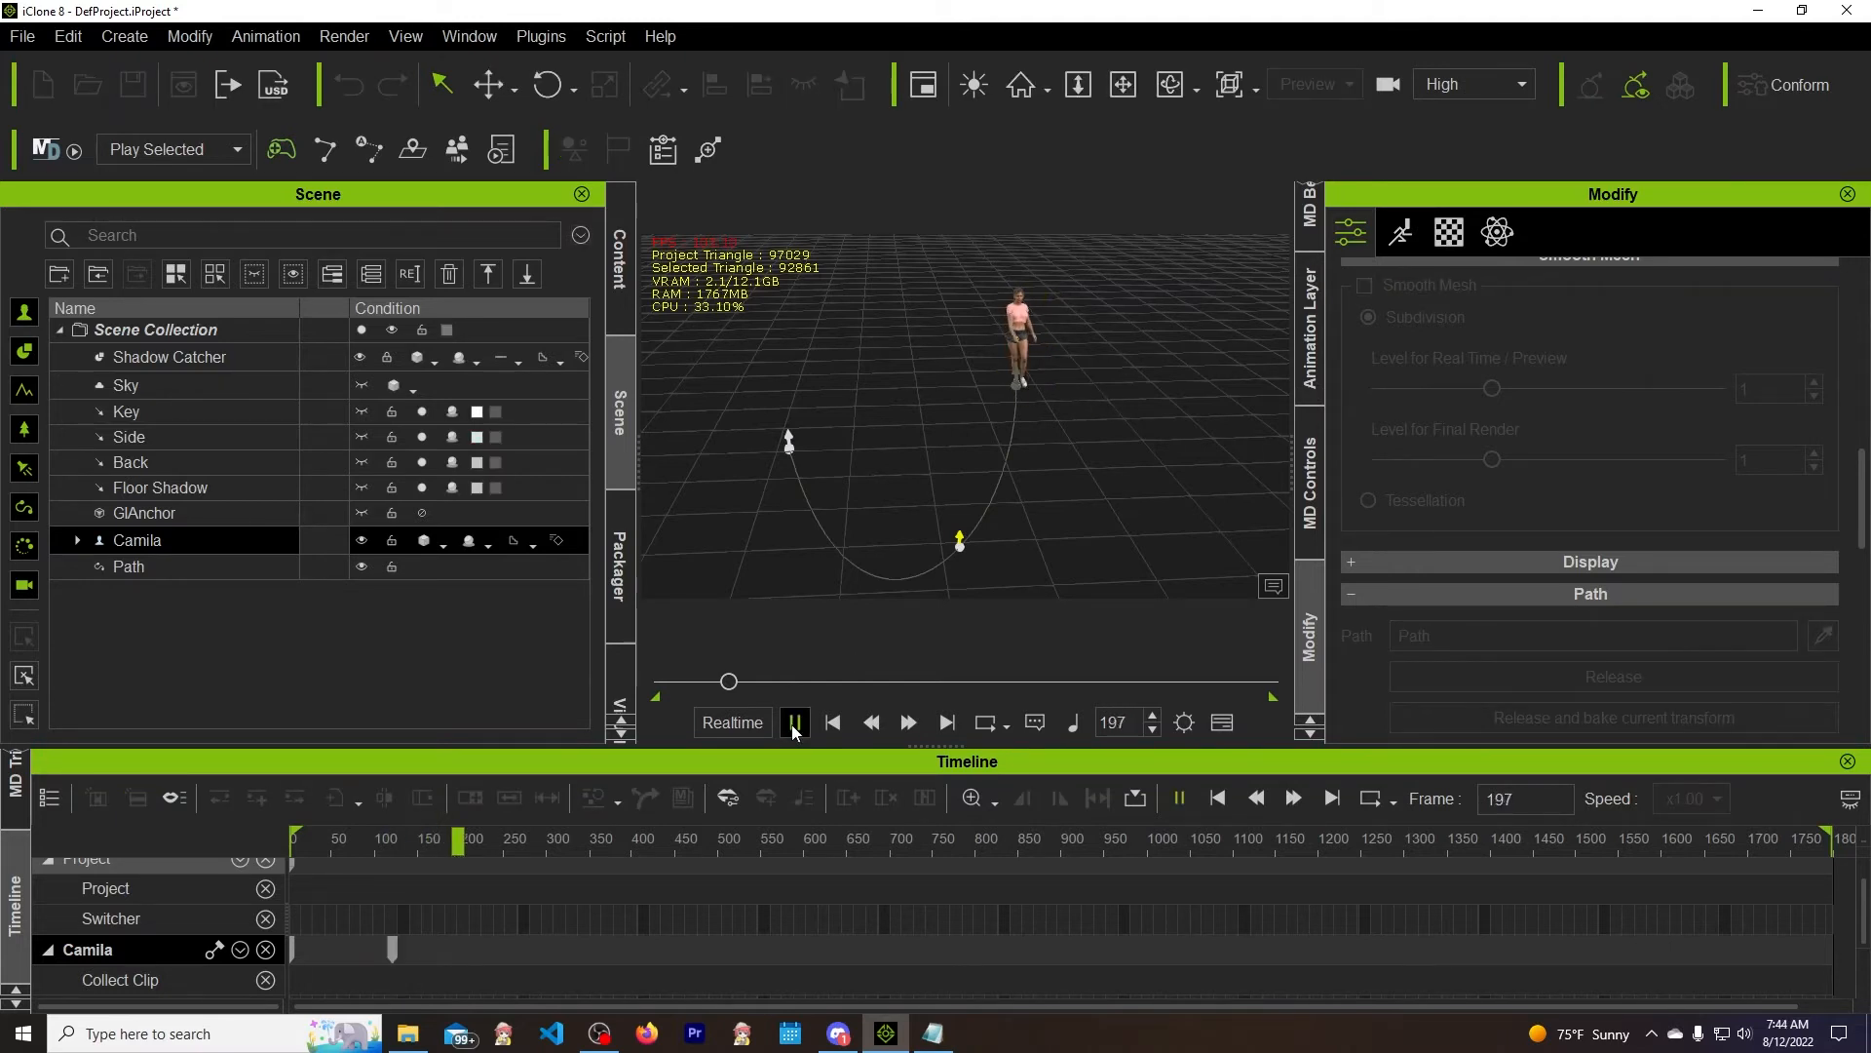
pyautogui.click(793, 723)
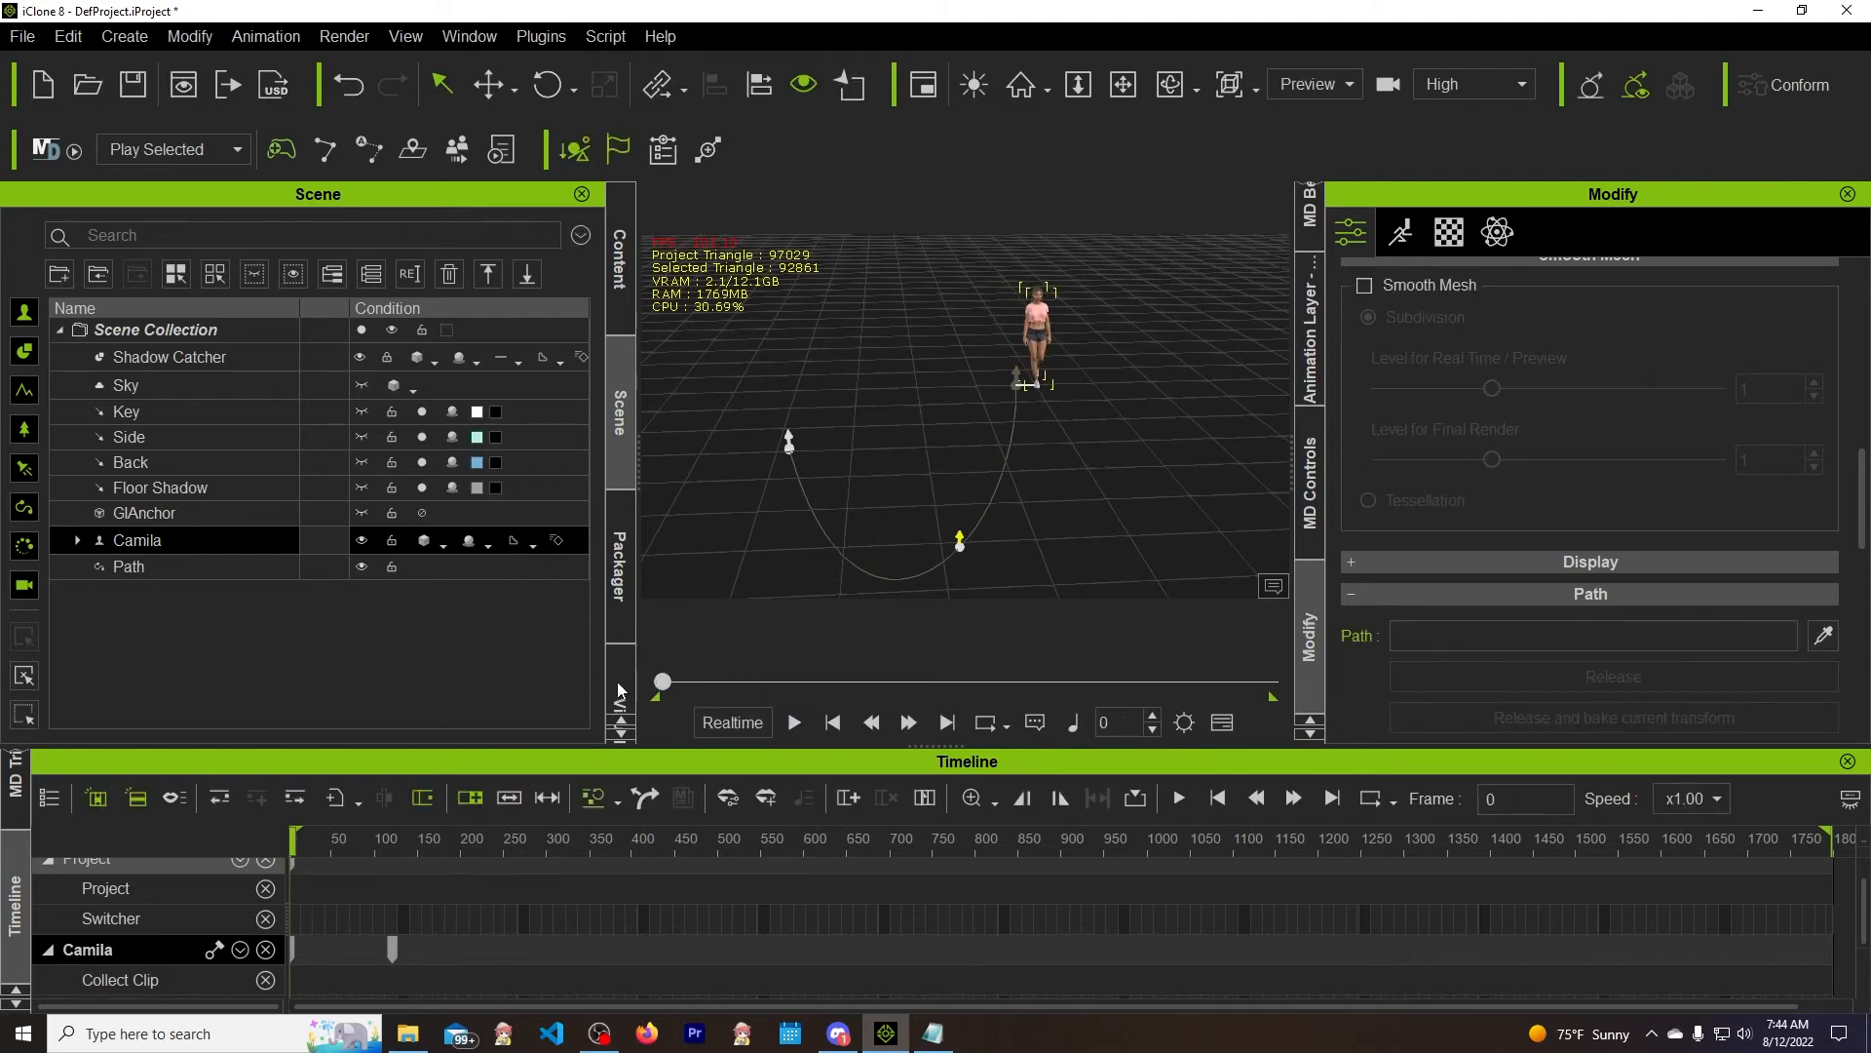
pyautogui.moveTo(303, 854)
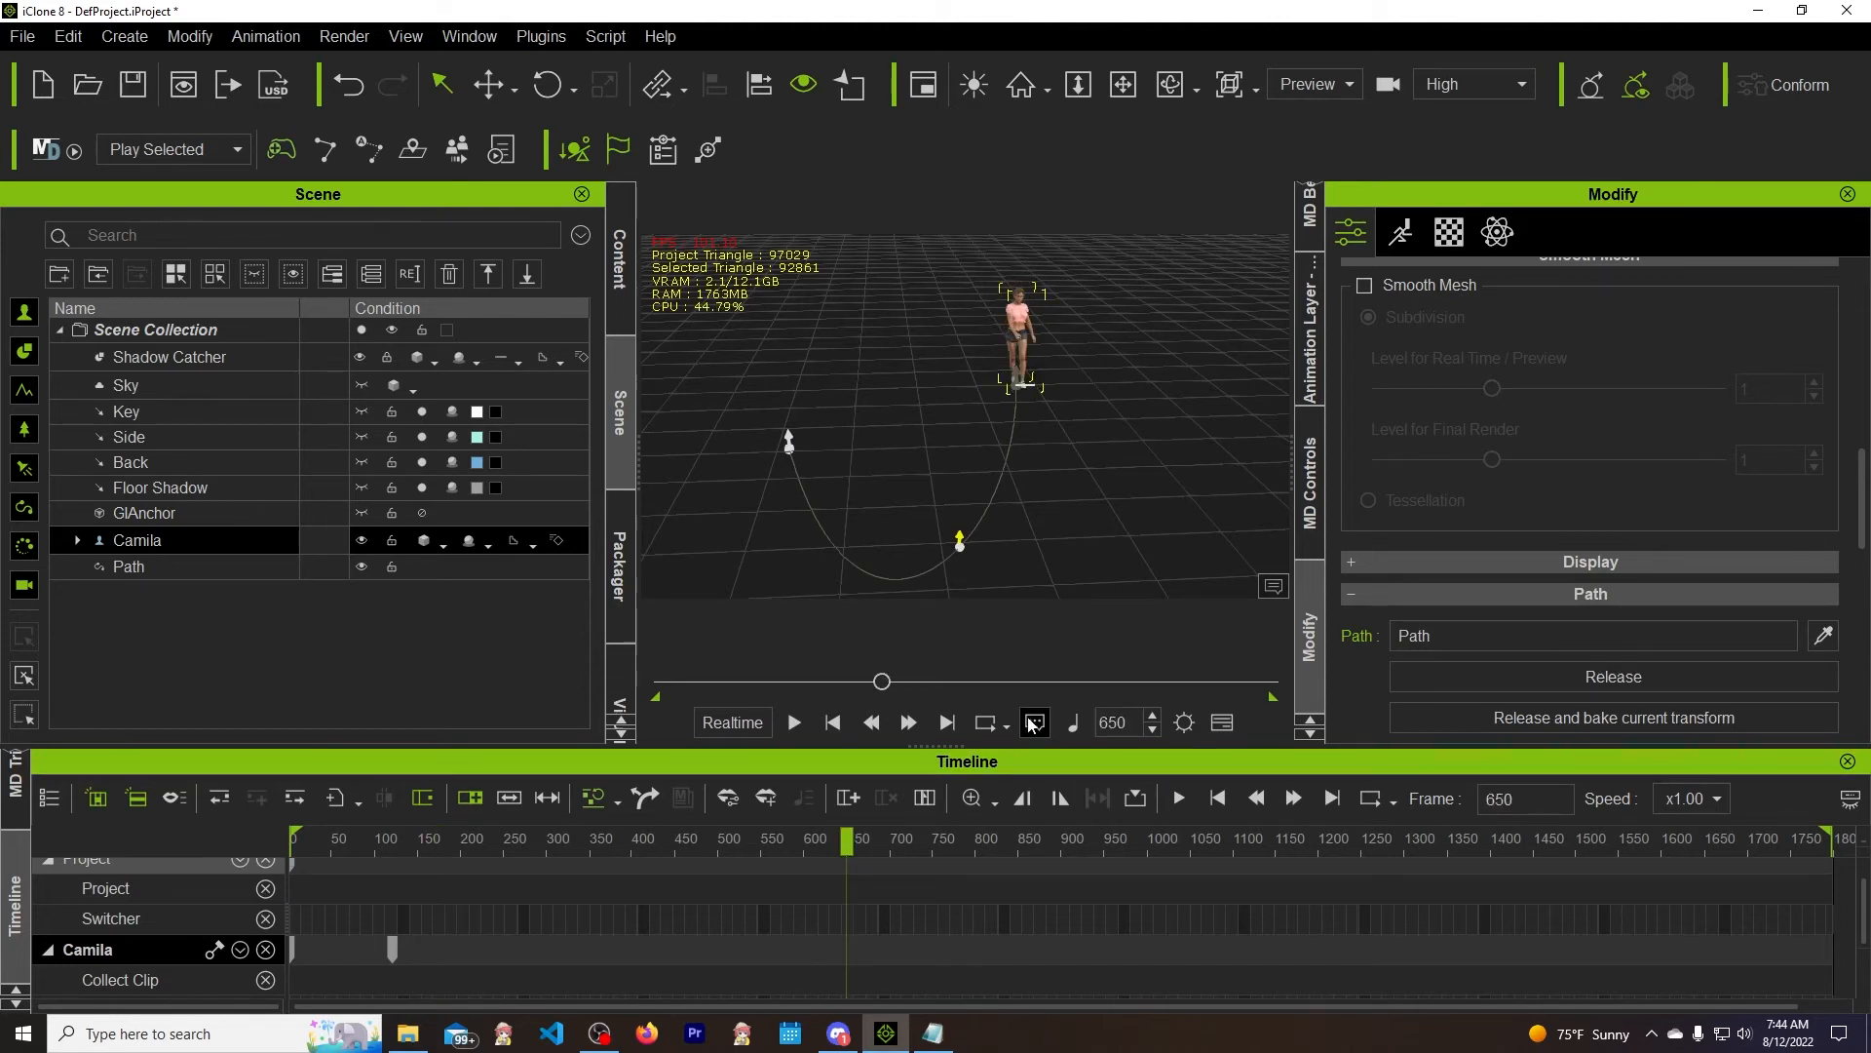
# Scroll the Modify panel to Camila's Path Position setting at frame 650
pyautogui.scroll(-3)
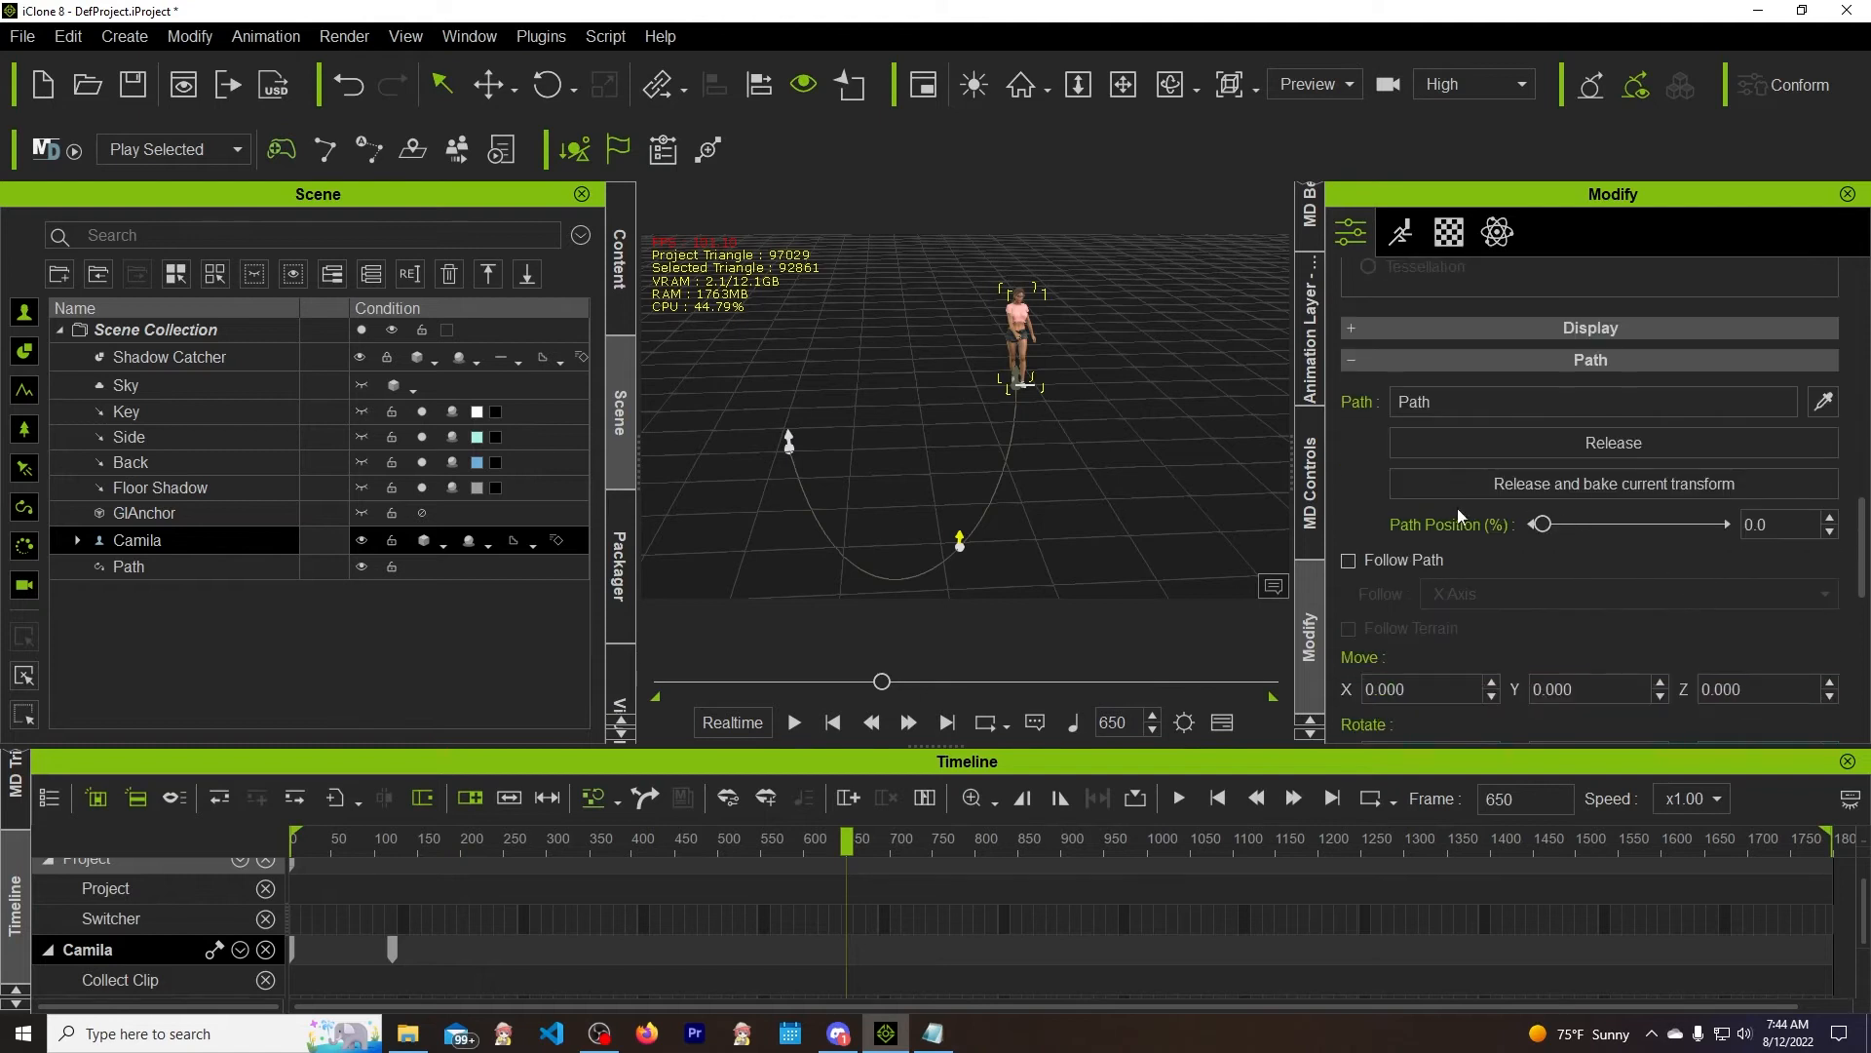
pyautogui.moveTo(1564, 535)
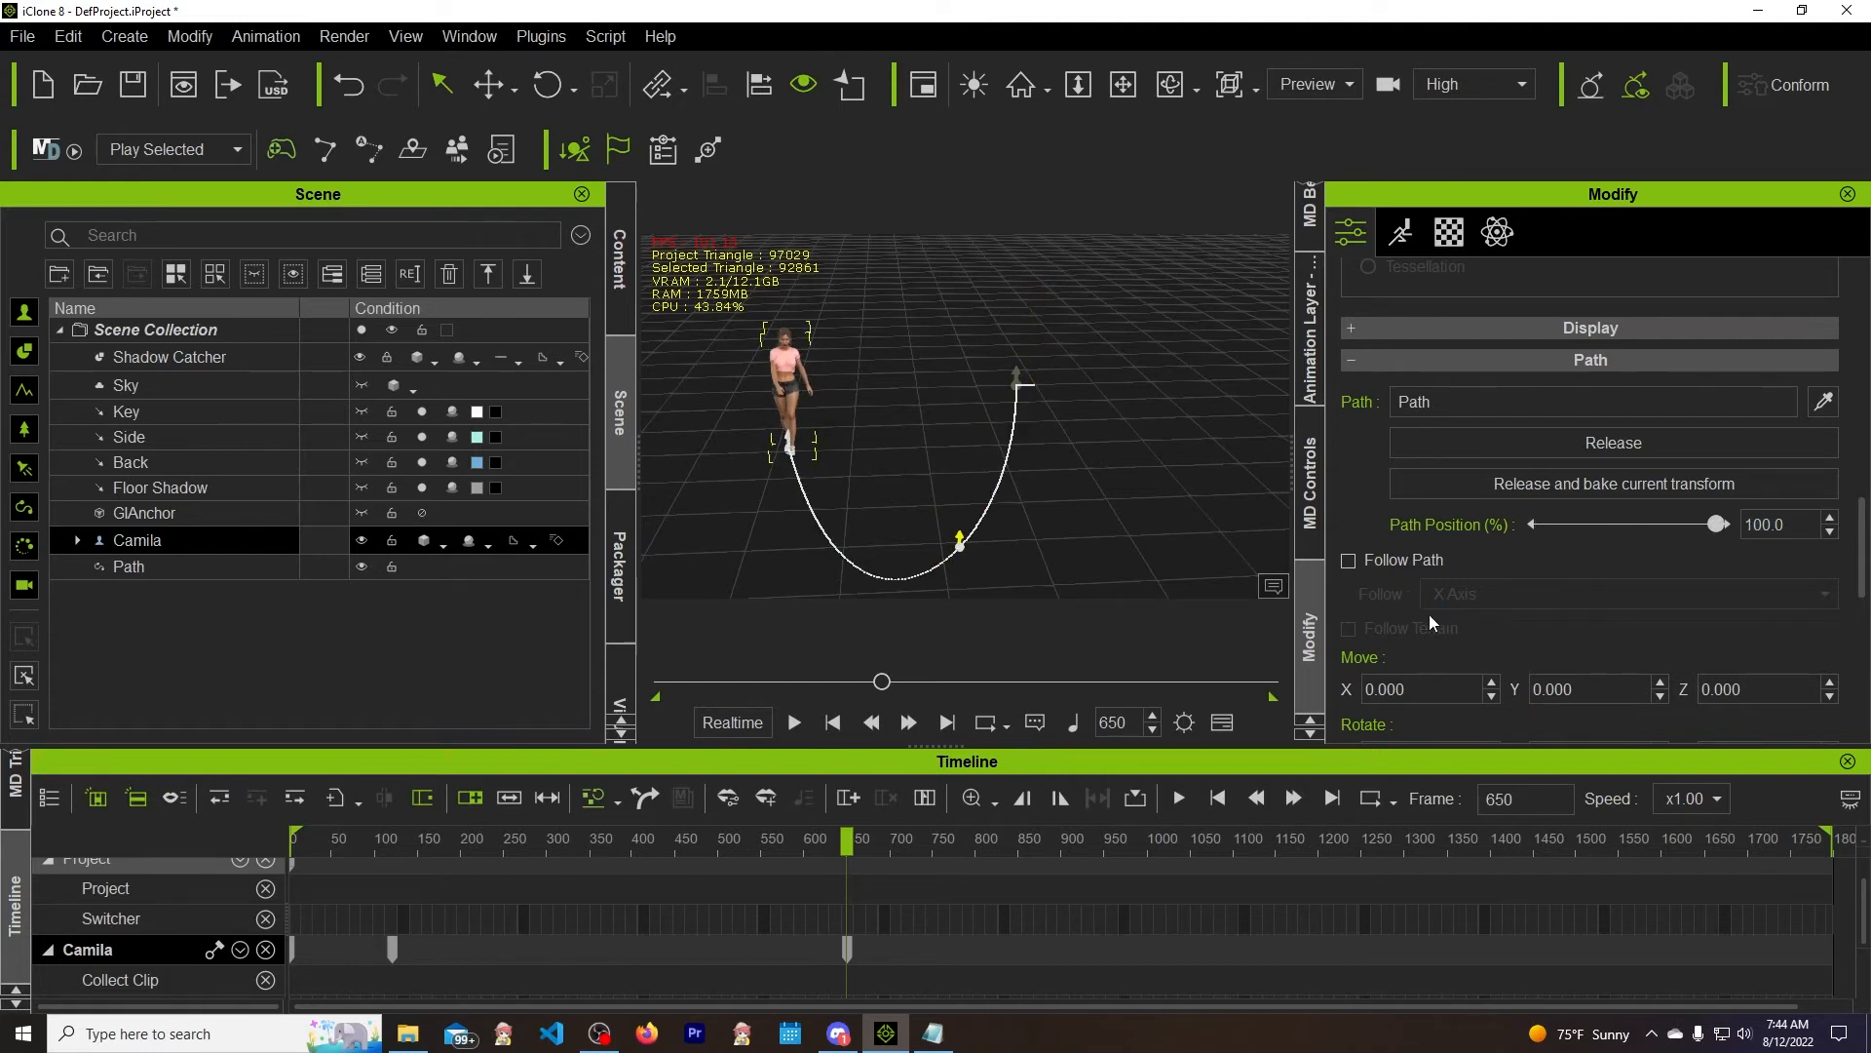
pyautogui.moveTo(1000, 511)
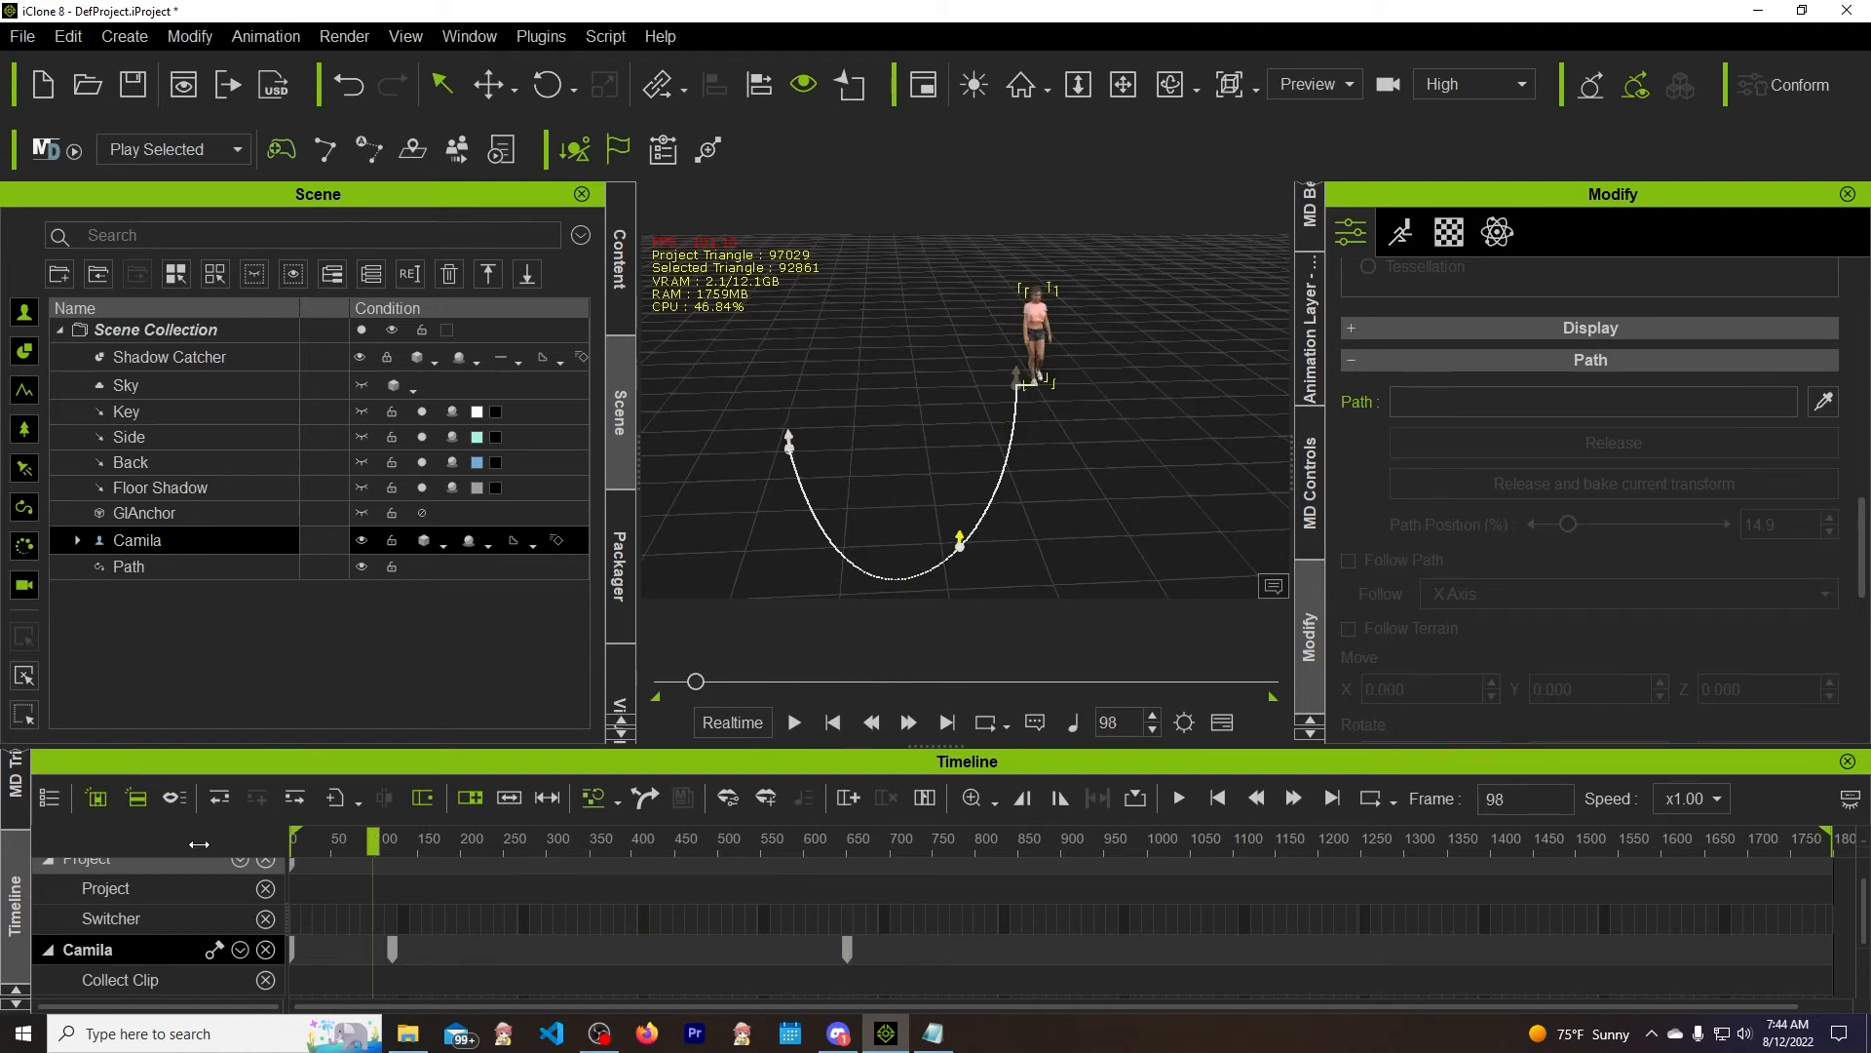
# Delete Camila's frame-120 path key and return the timeline near frame 0
pyautogui.click(834, 723)
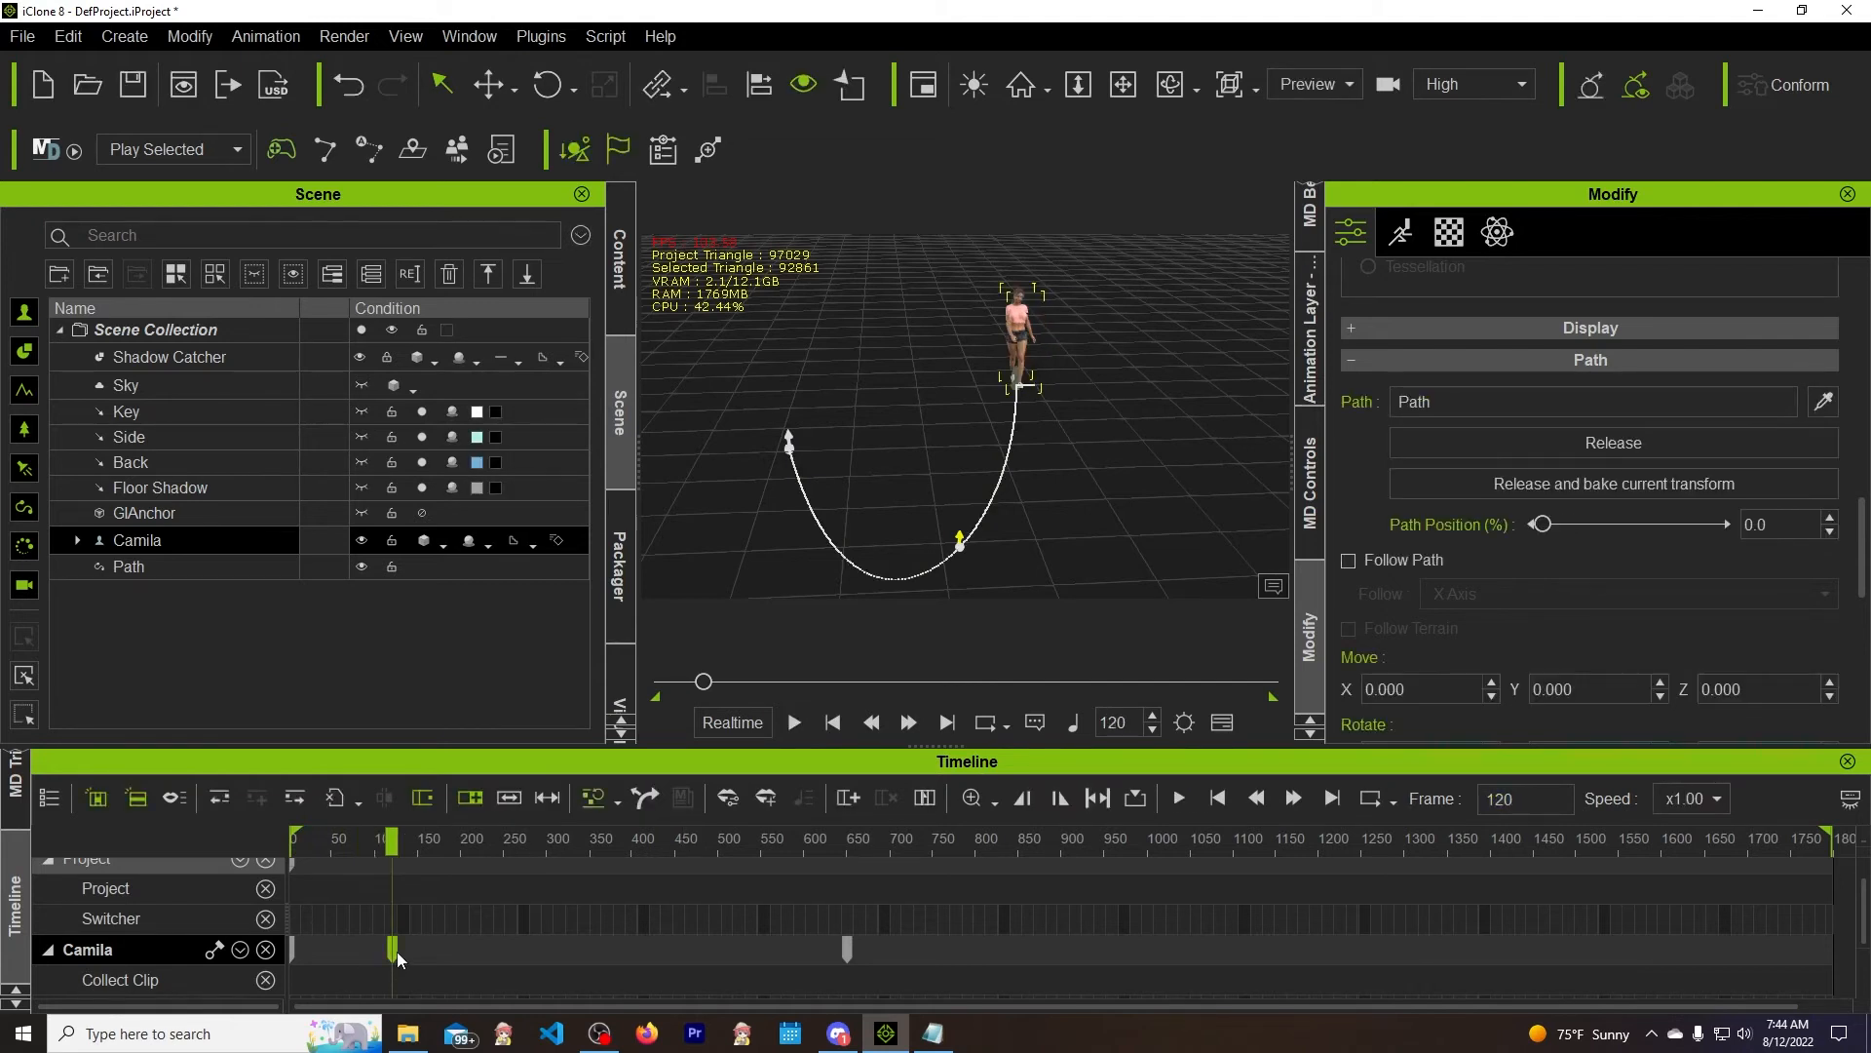
pyautogui.rightClick(397, 961)
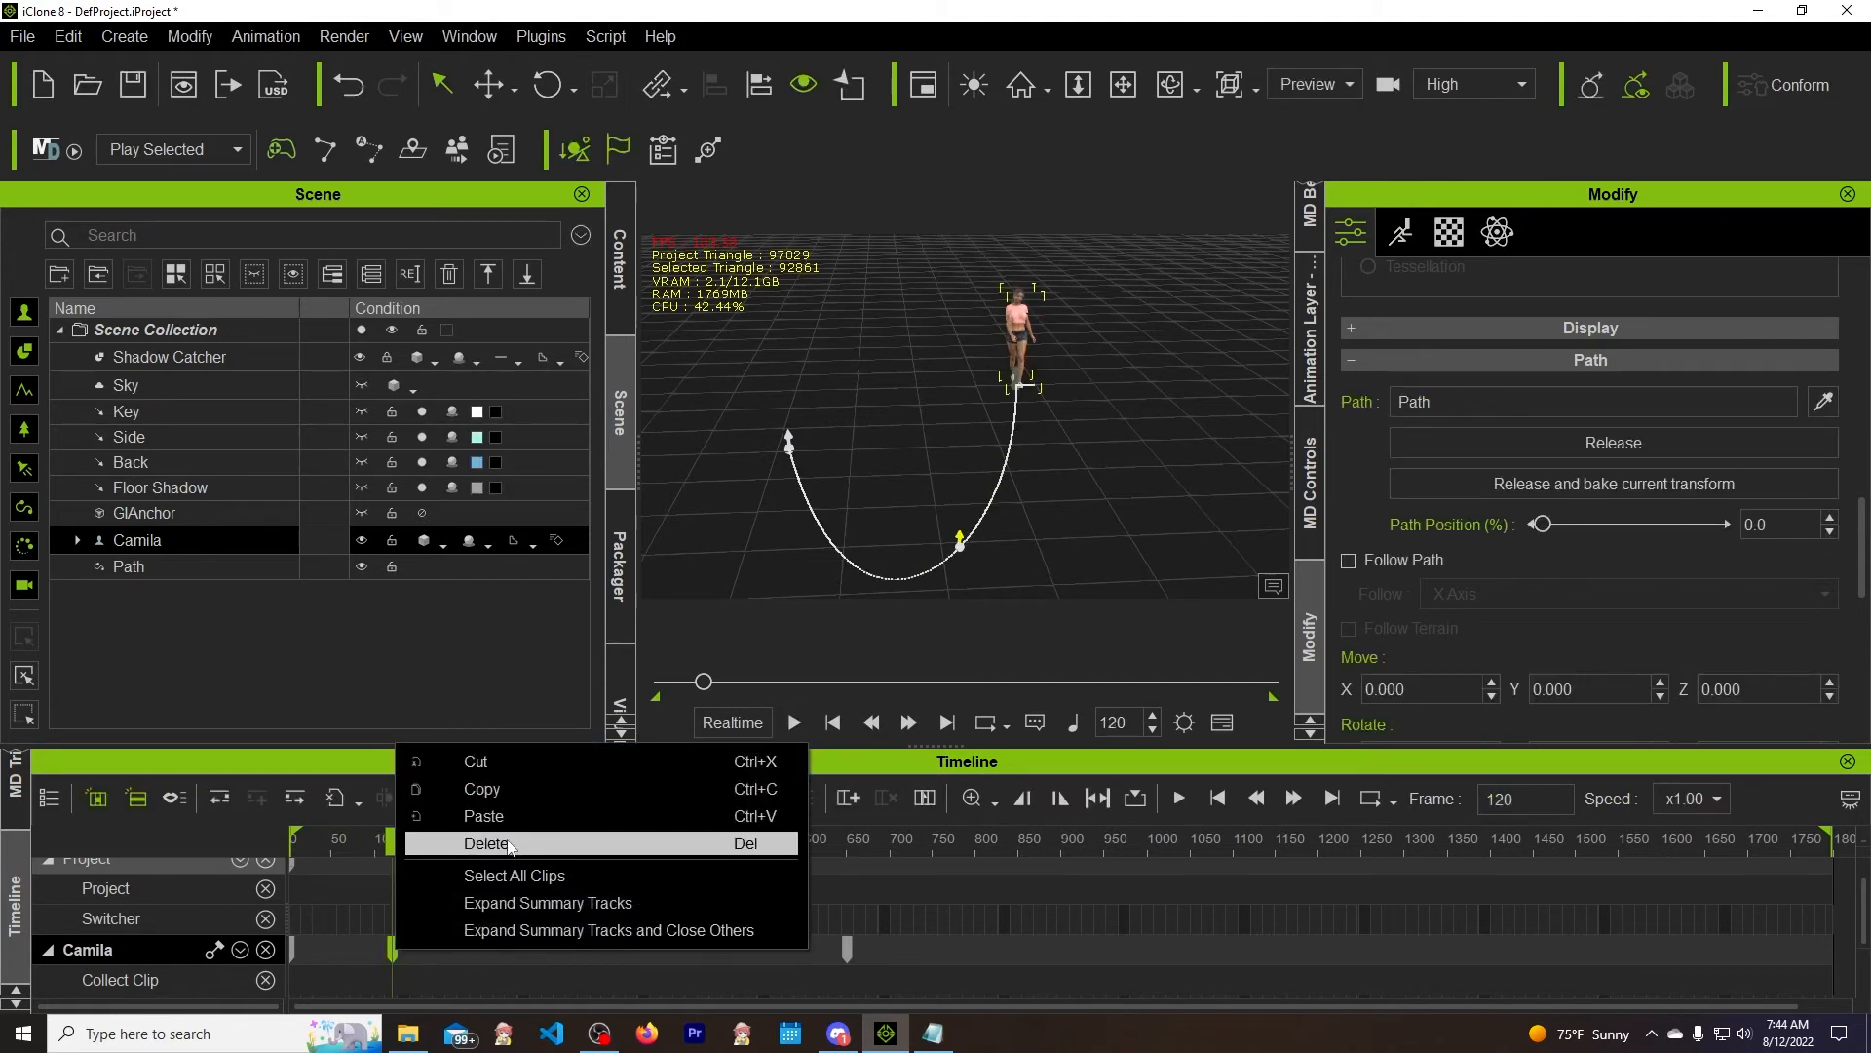
pyautogui.click(490, 844)
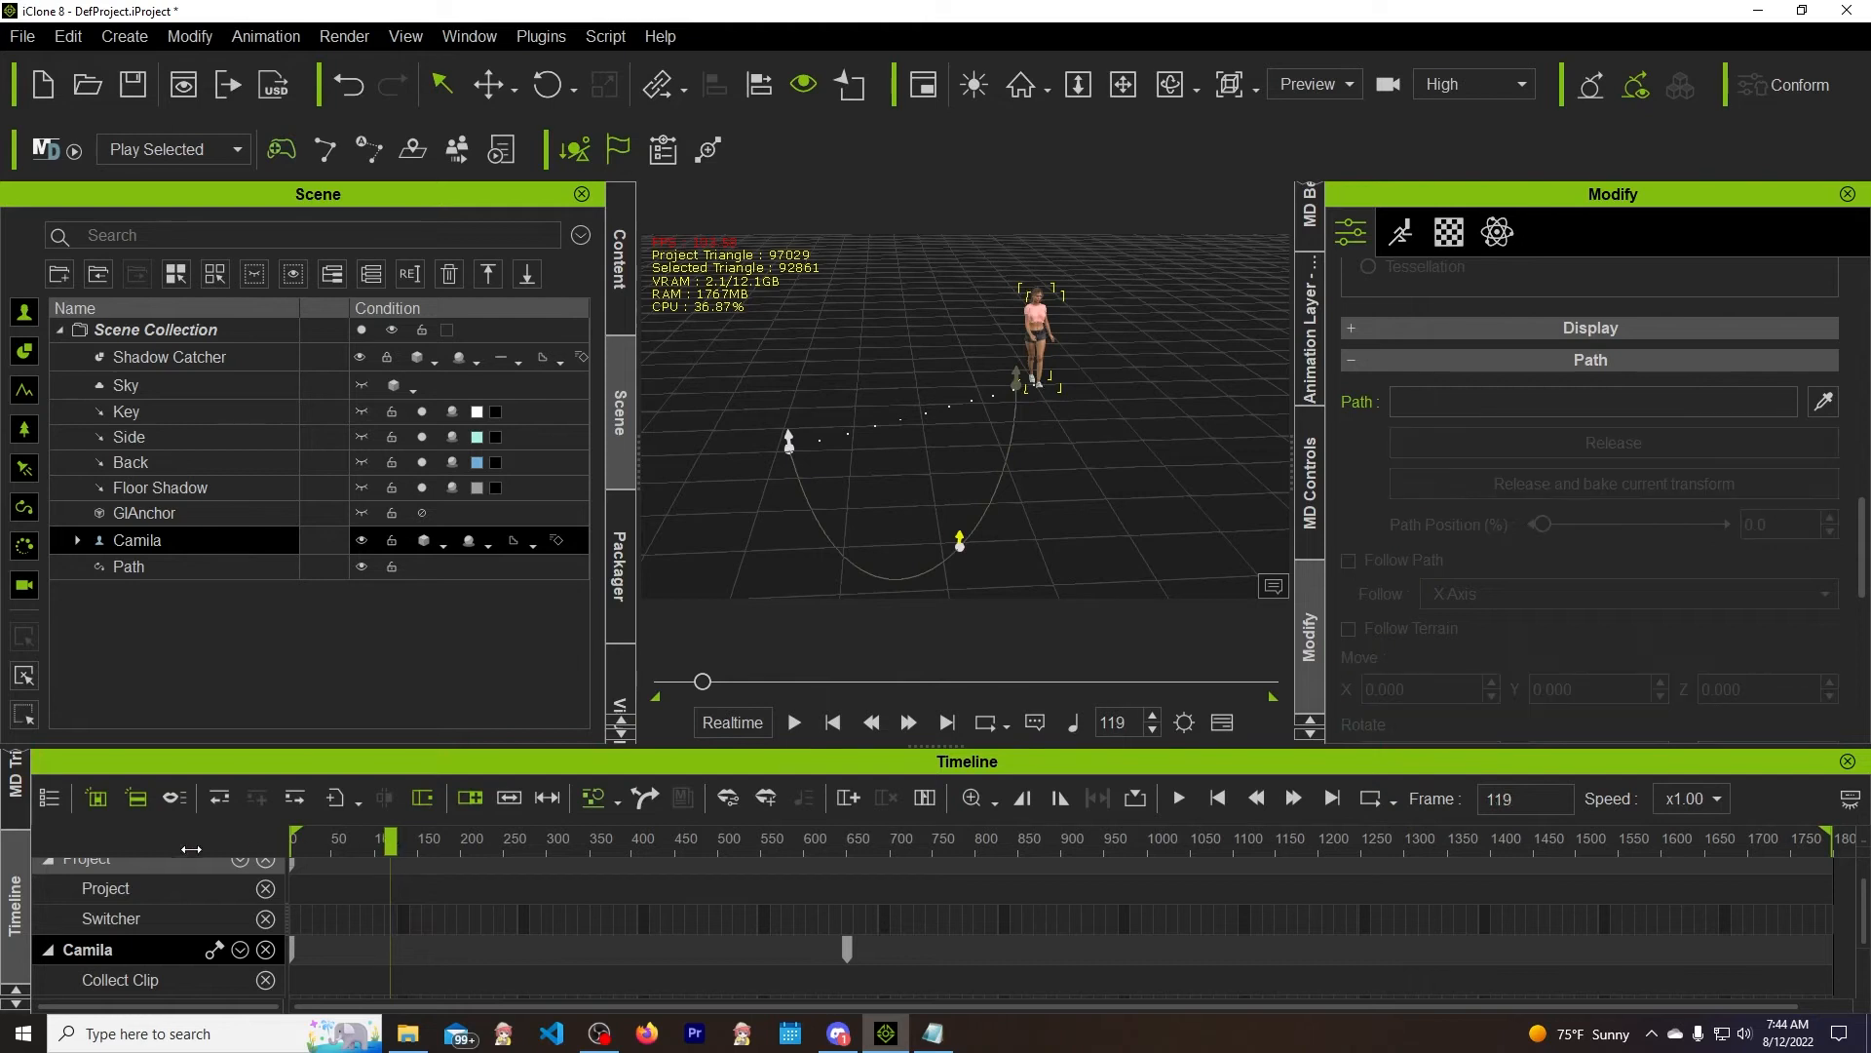
pyautogui.click(832, 722)
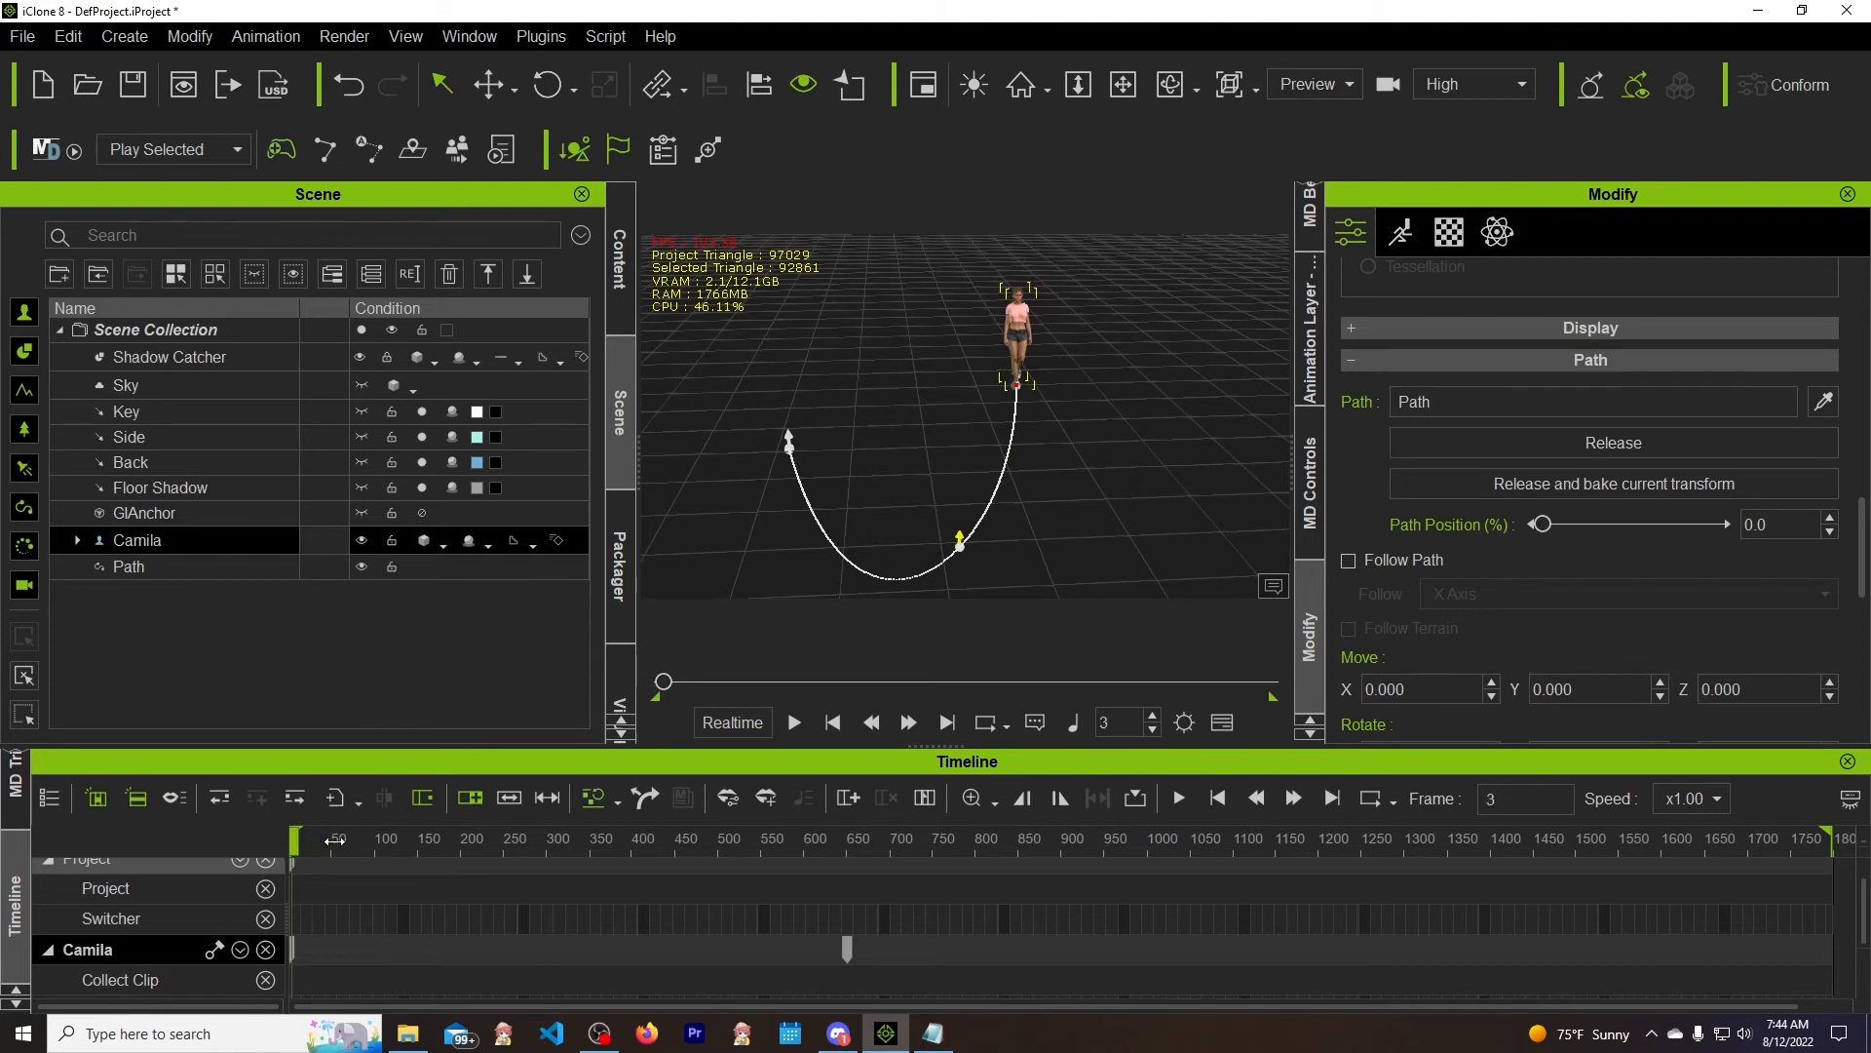
pyautogui.click(832, 722)
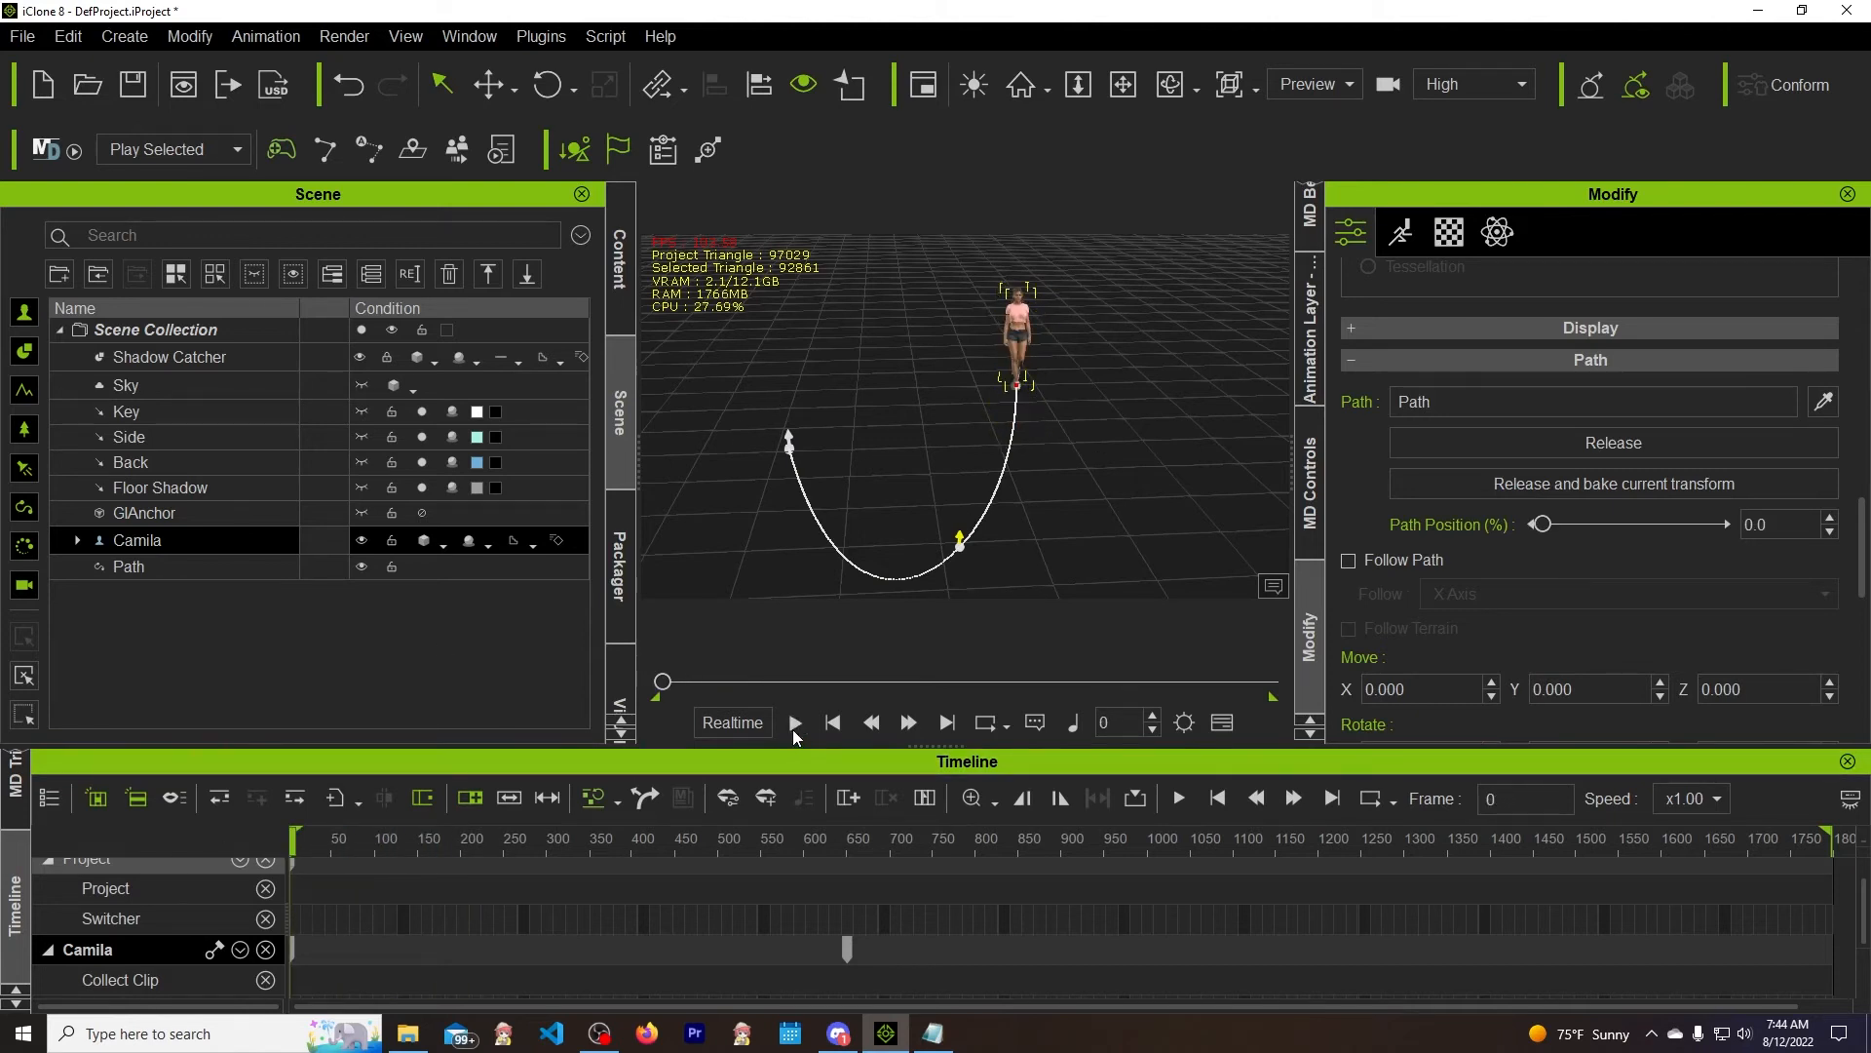
pyautogui.click(793, 722)
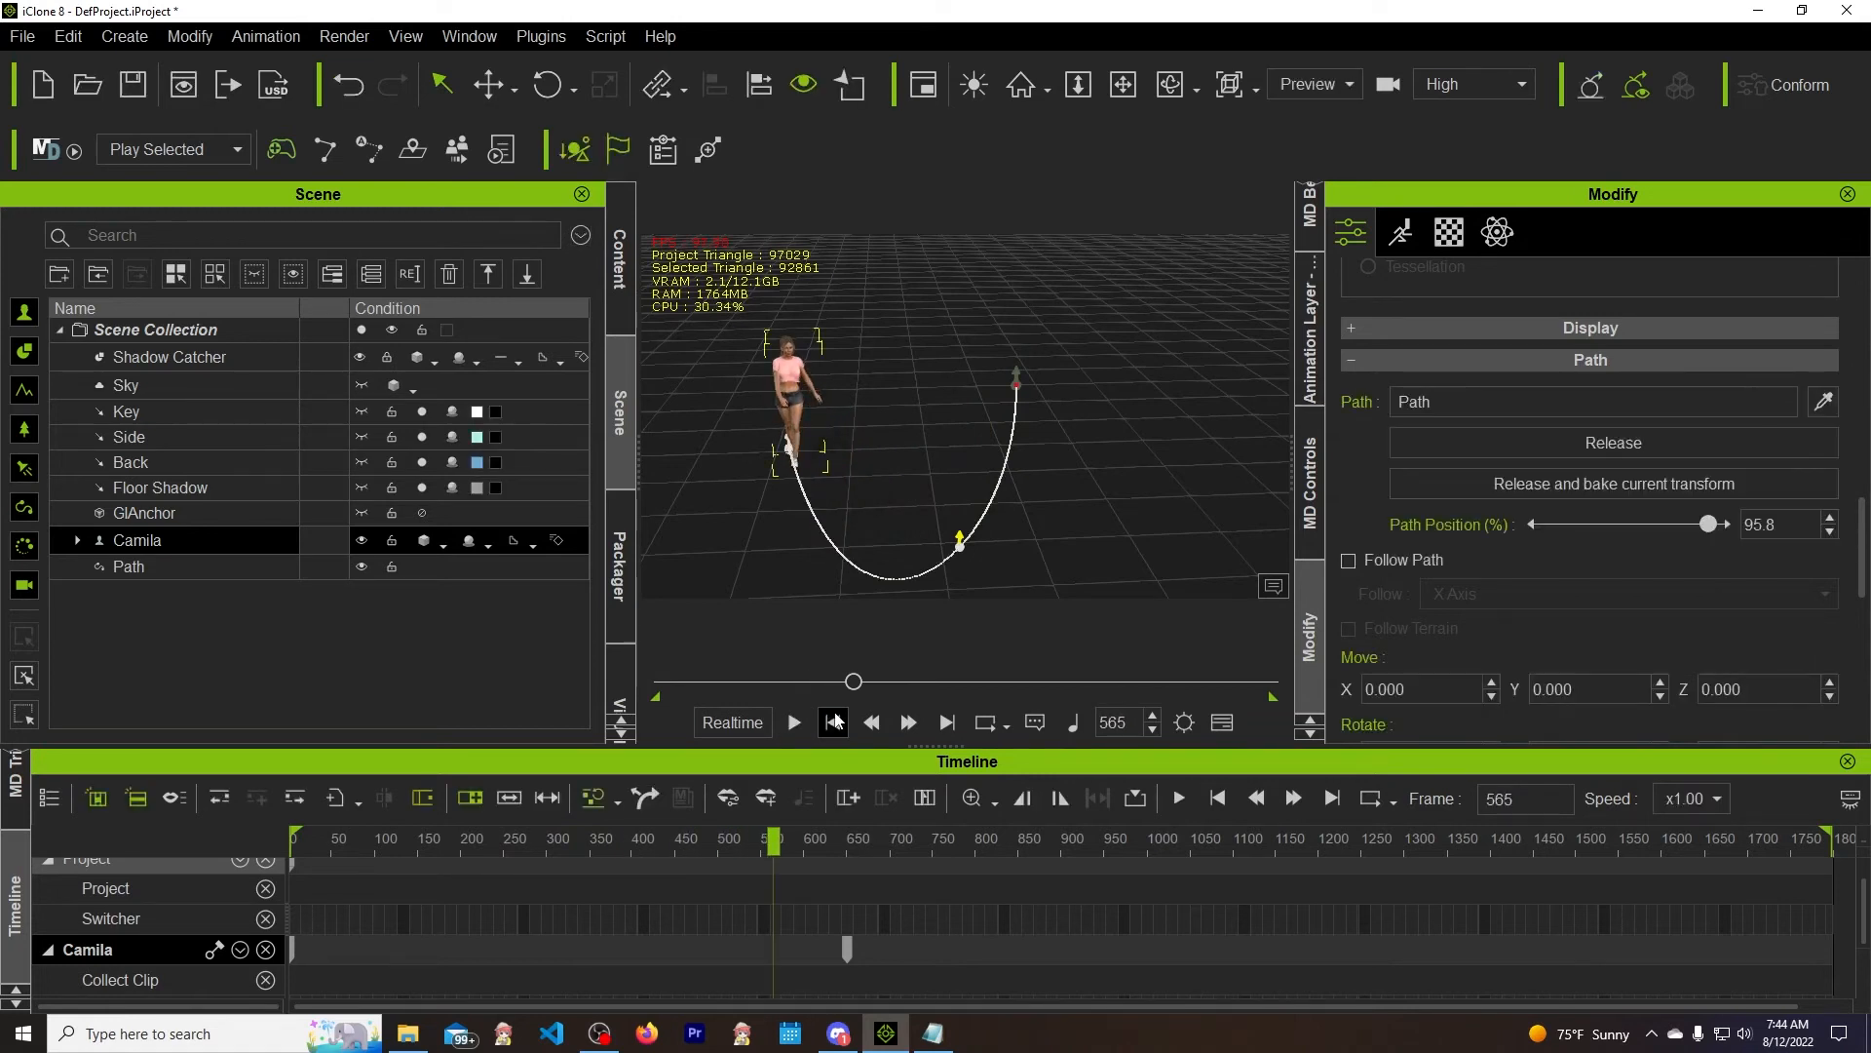
pyautogui.click(831, 723)
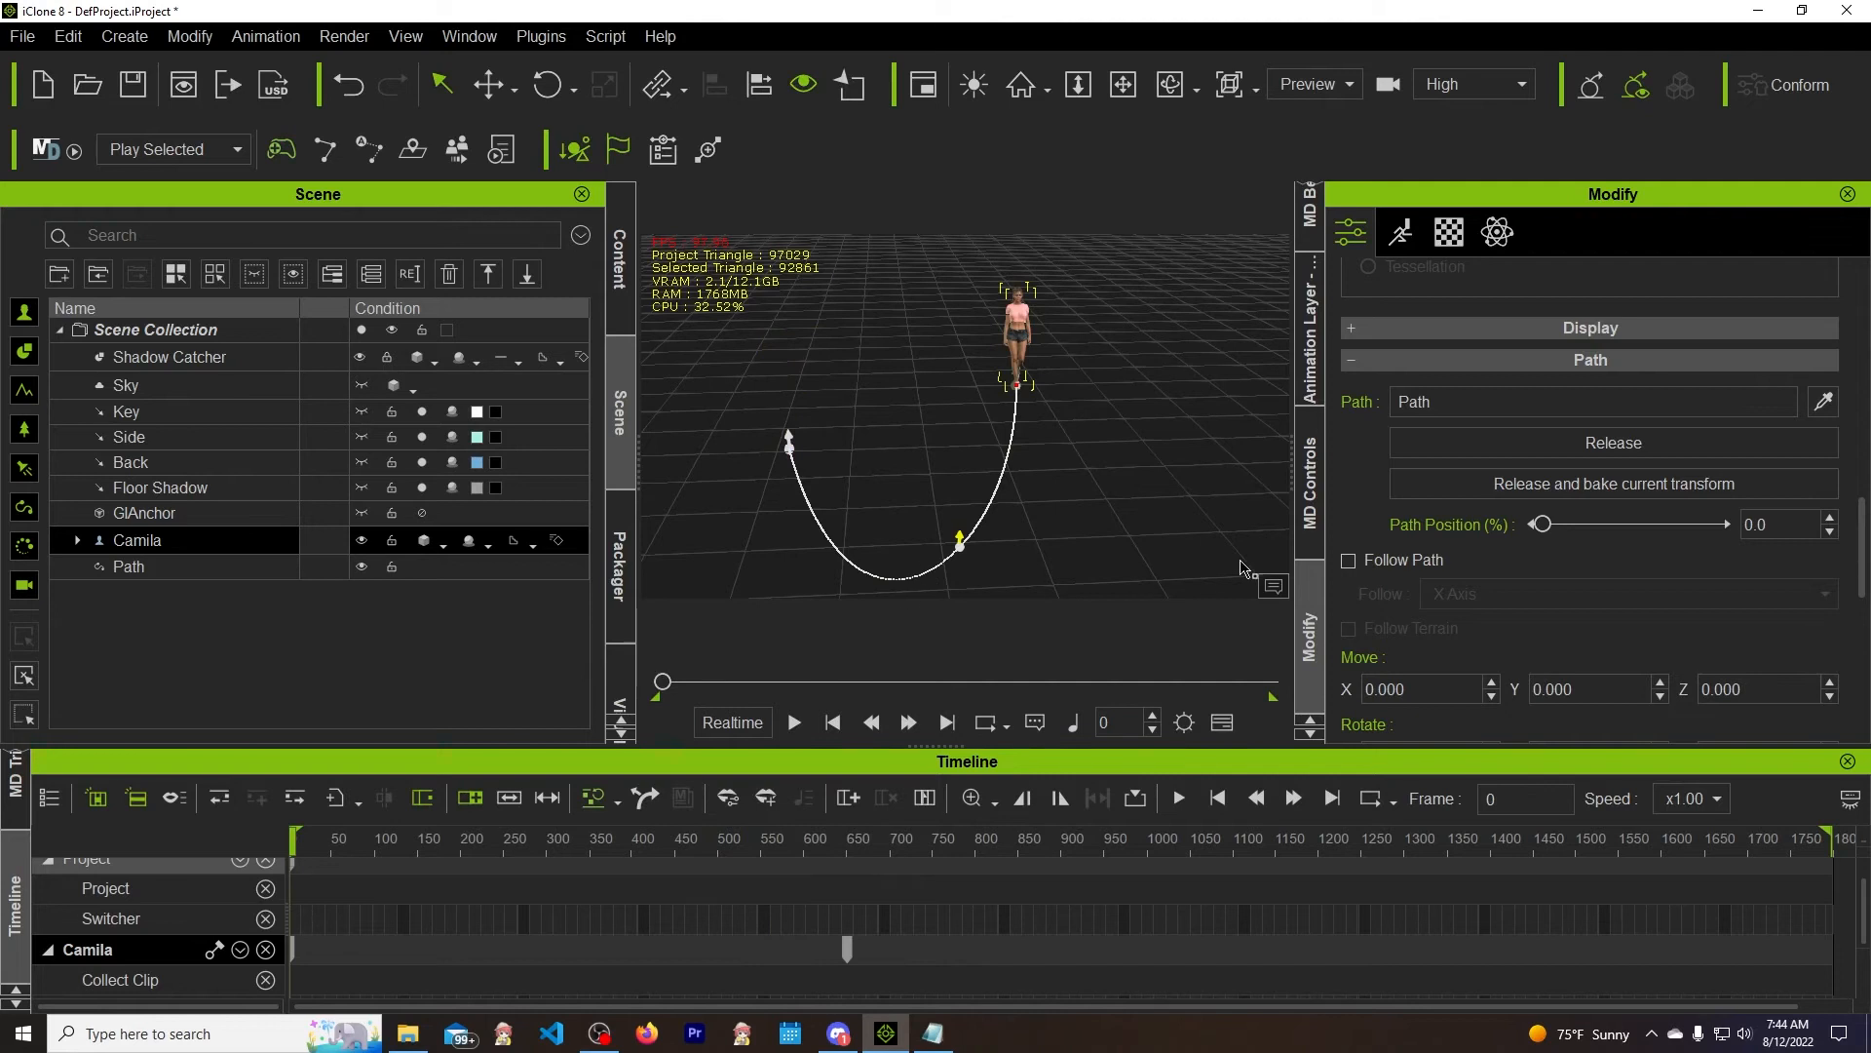
pyautogui.click(1349, 560)
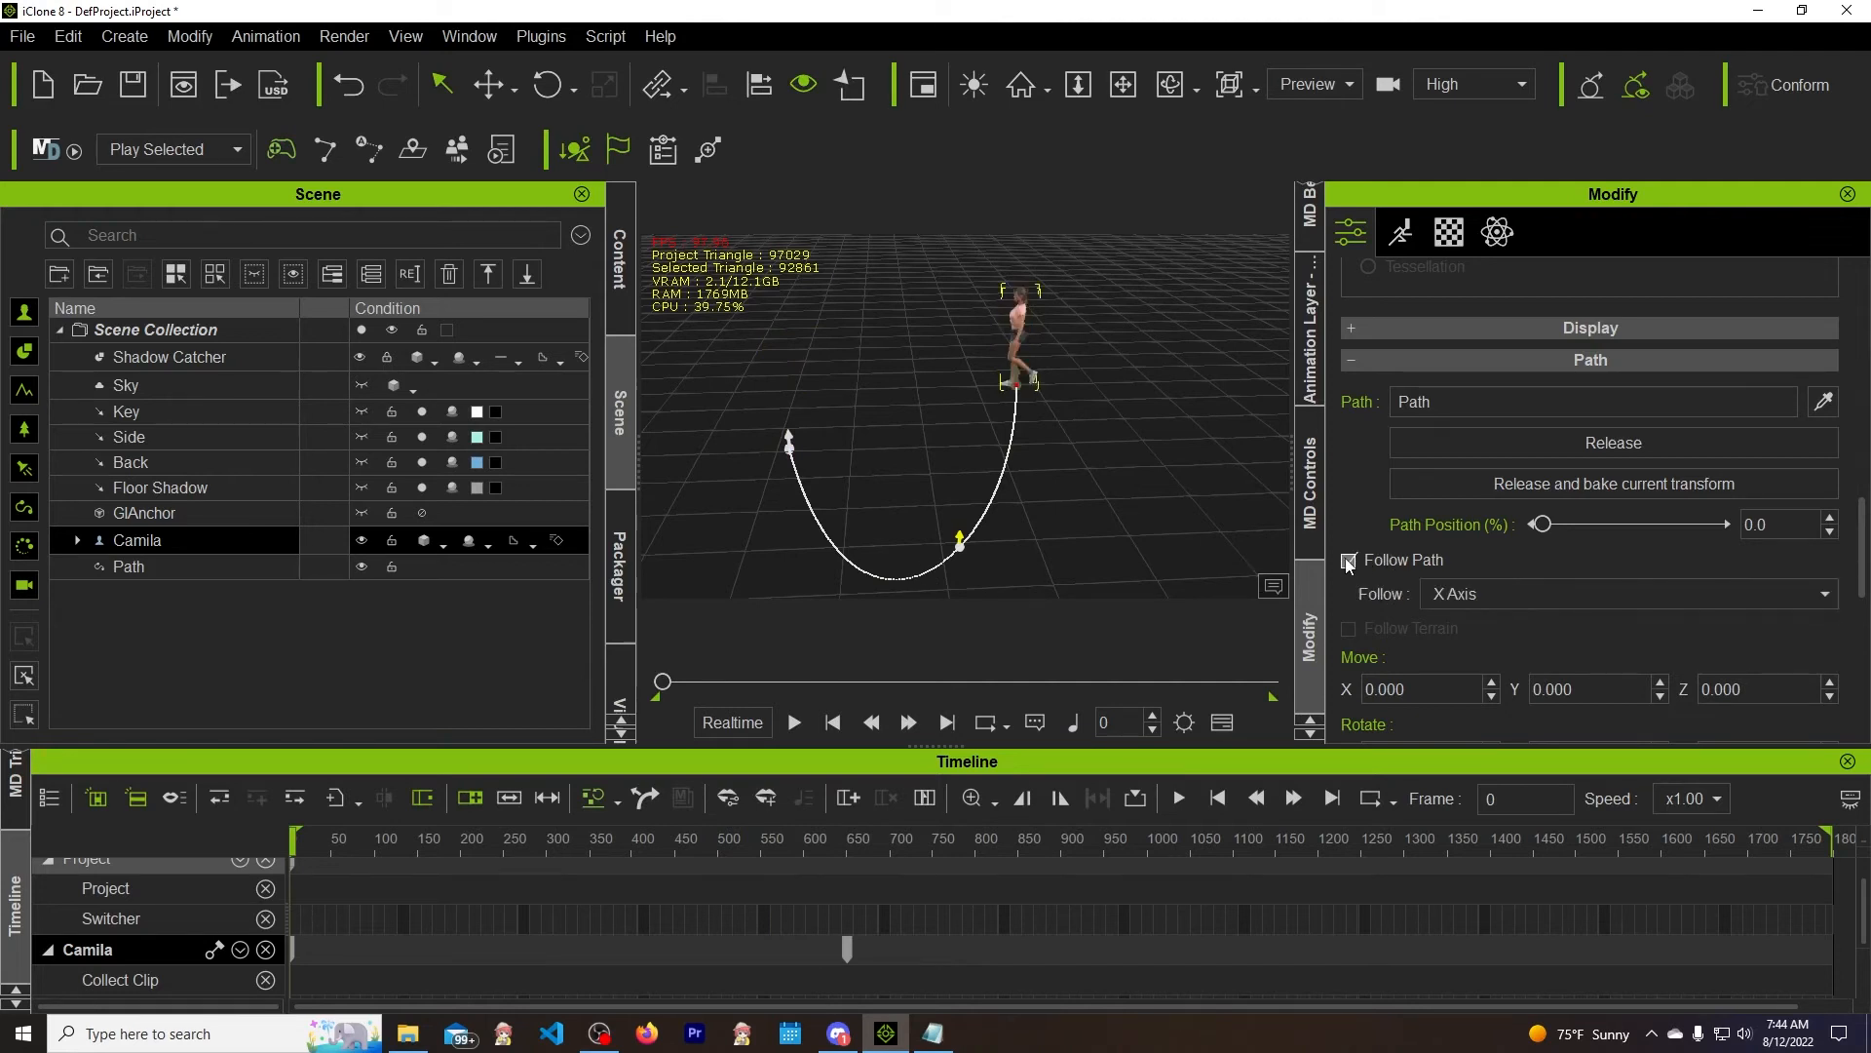
pyautogui.click(1626, 594)
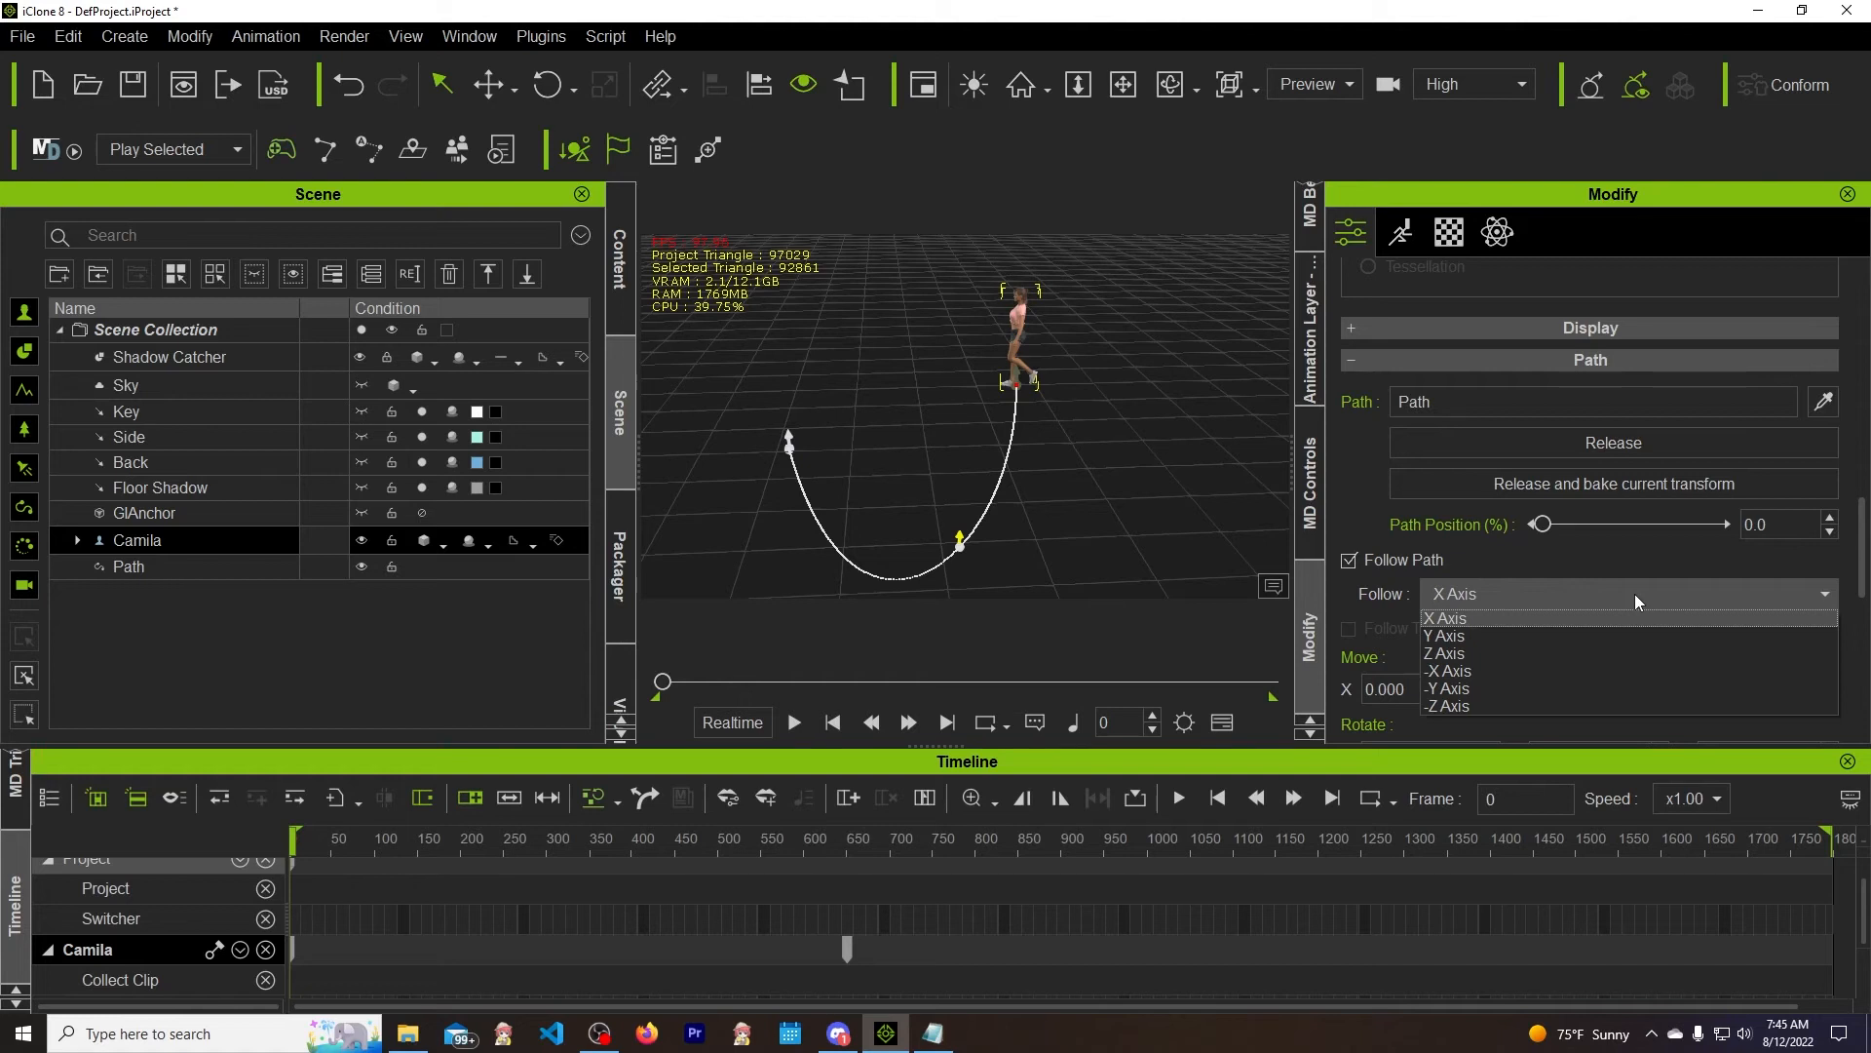
pyautogui.moveTo(1477, 696)
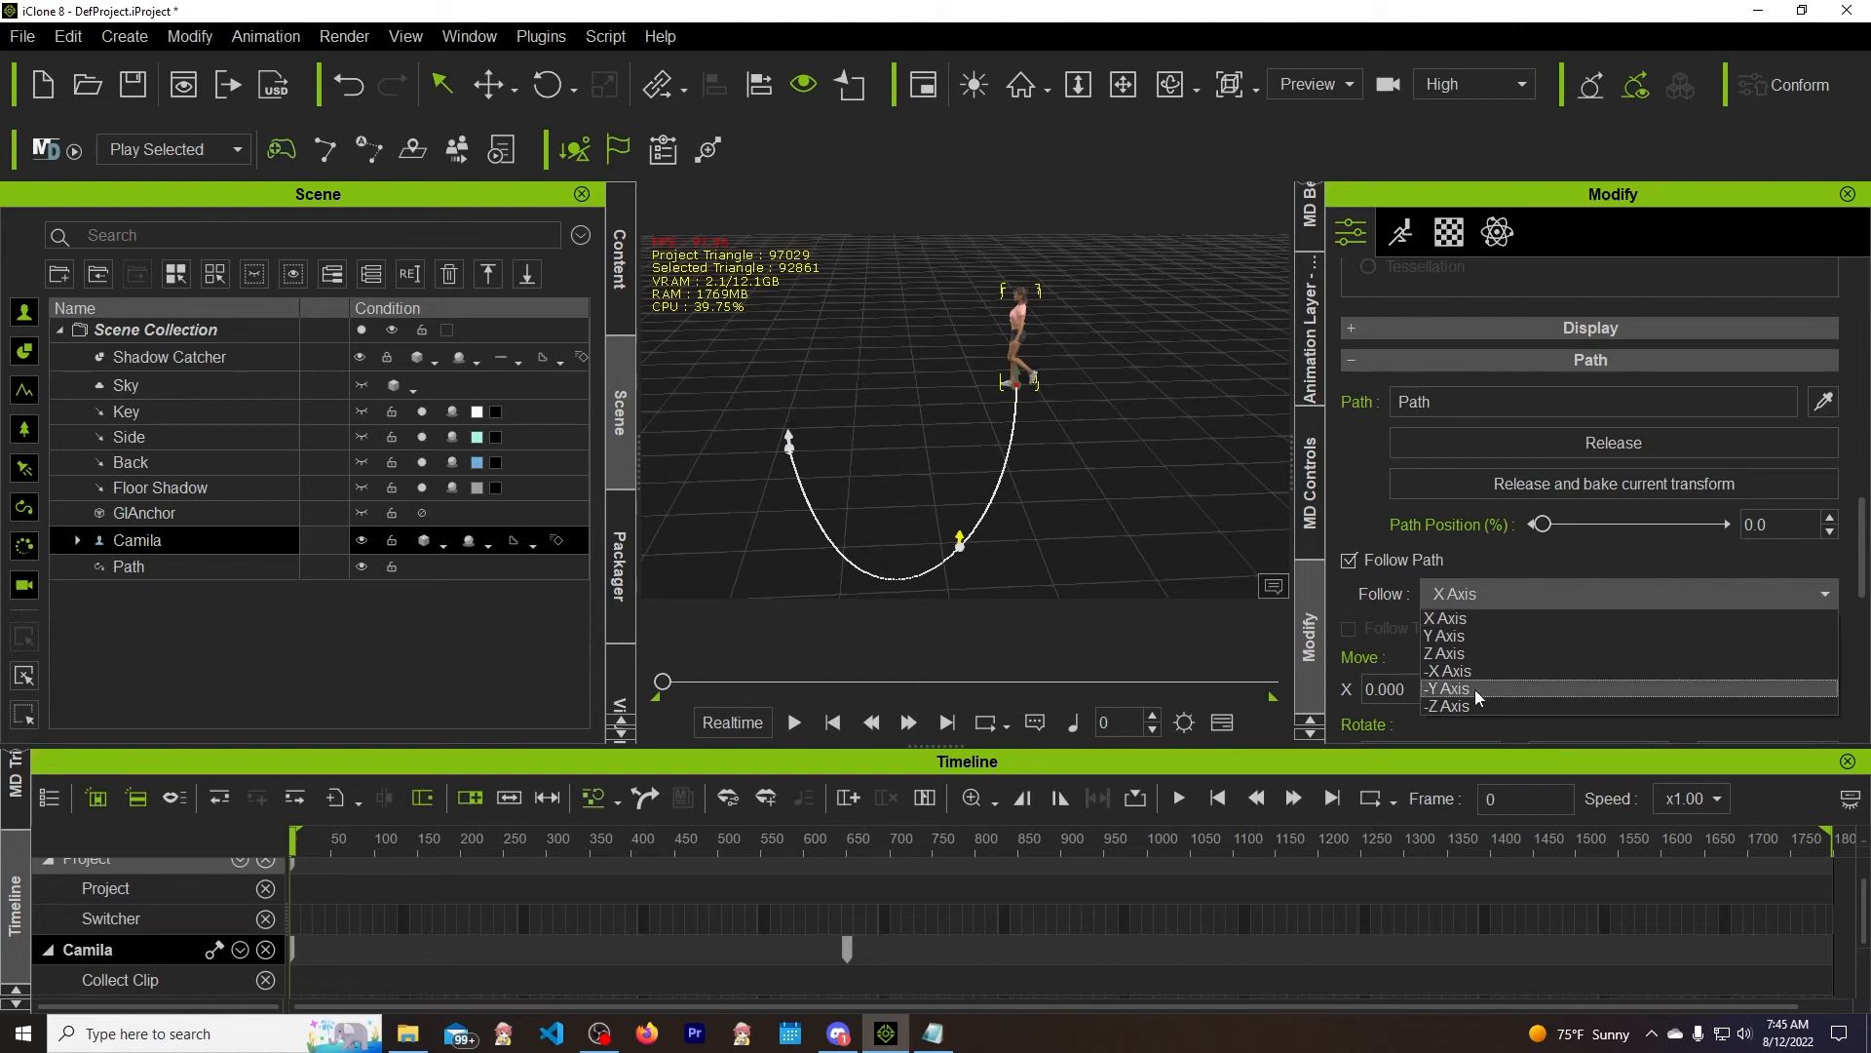
pyautogui.click(1447, 689)
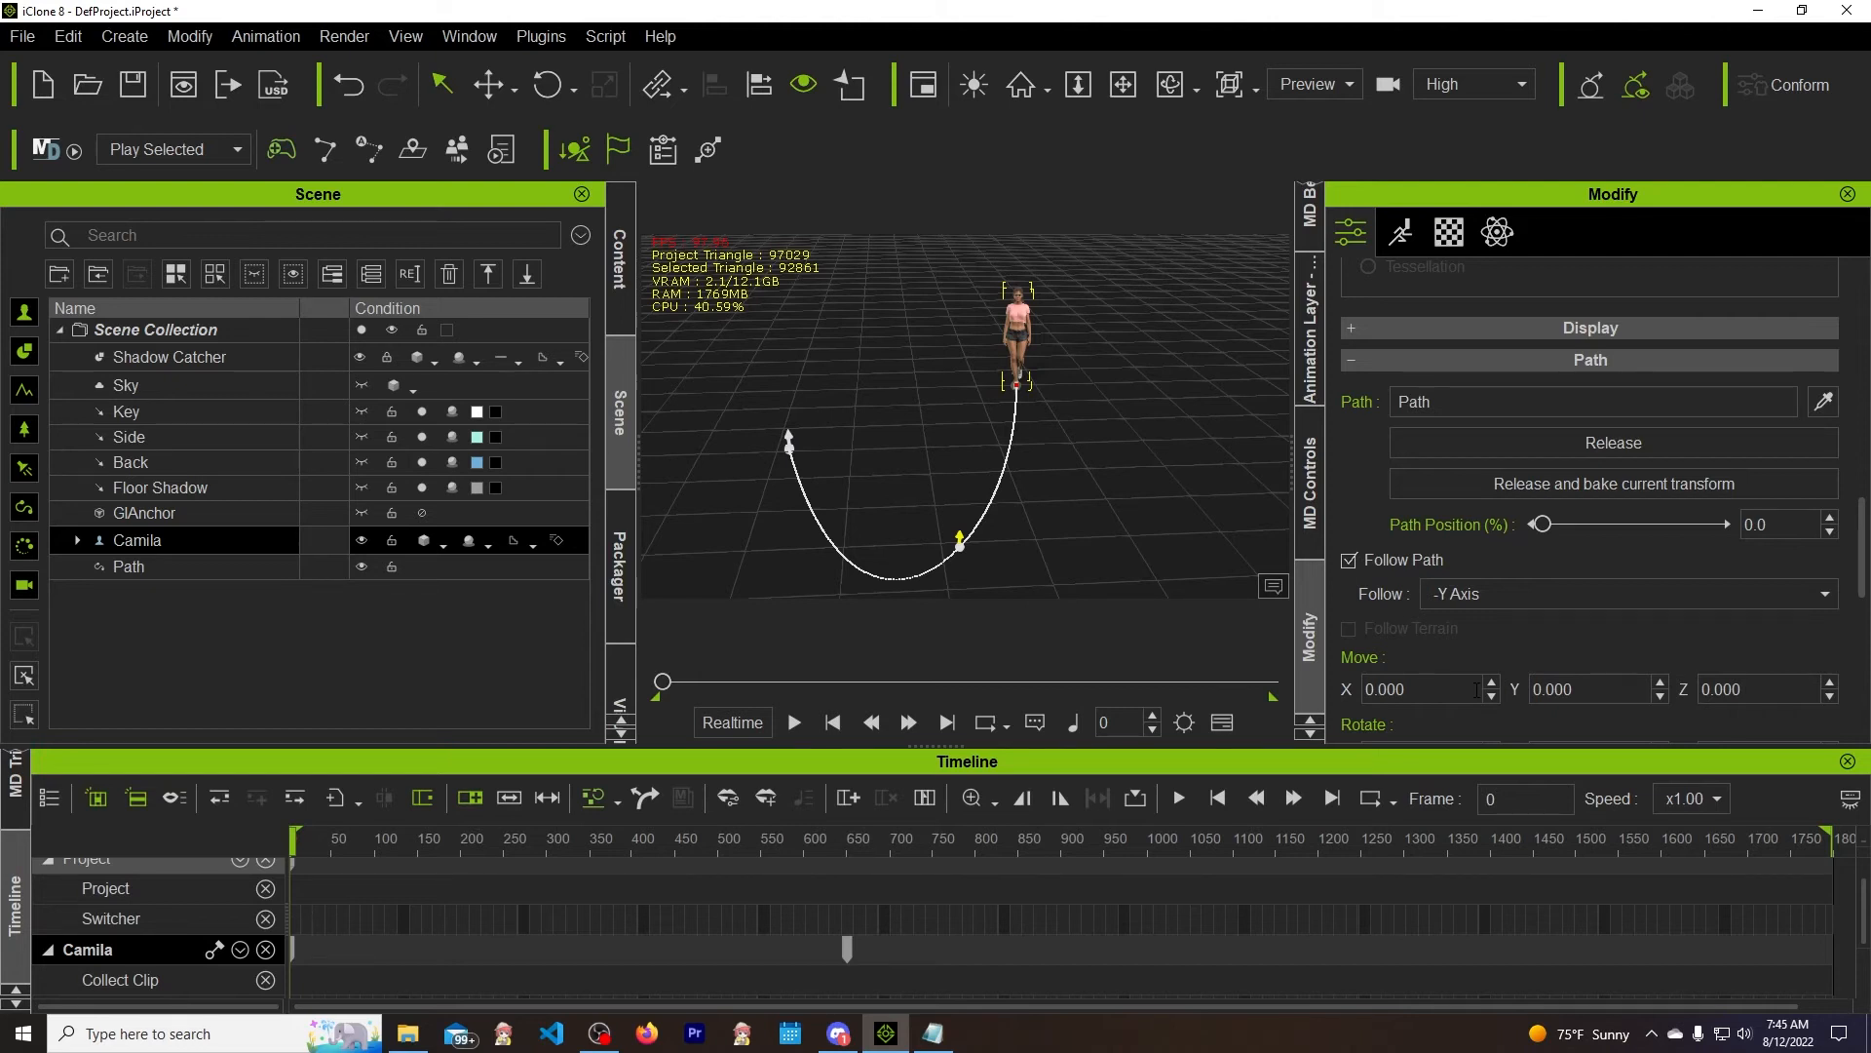
pyautogui.moveTo(1207, 557)
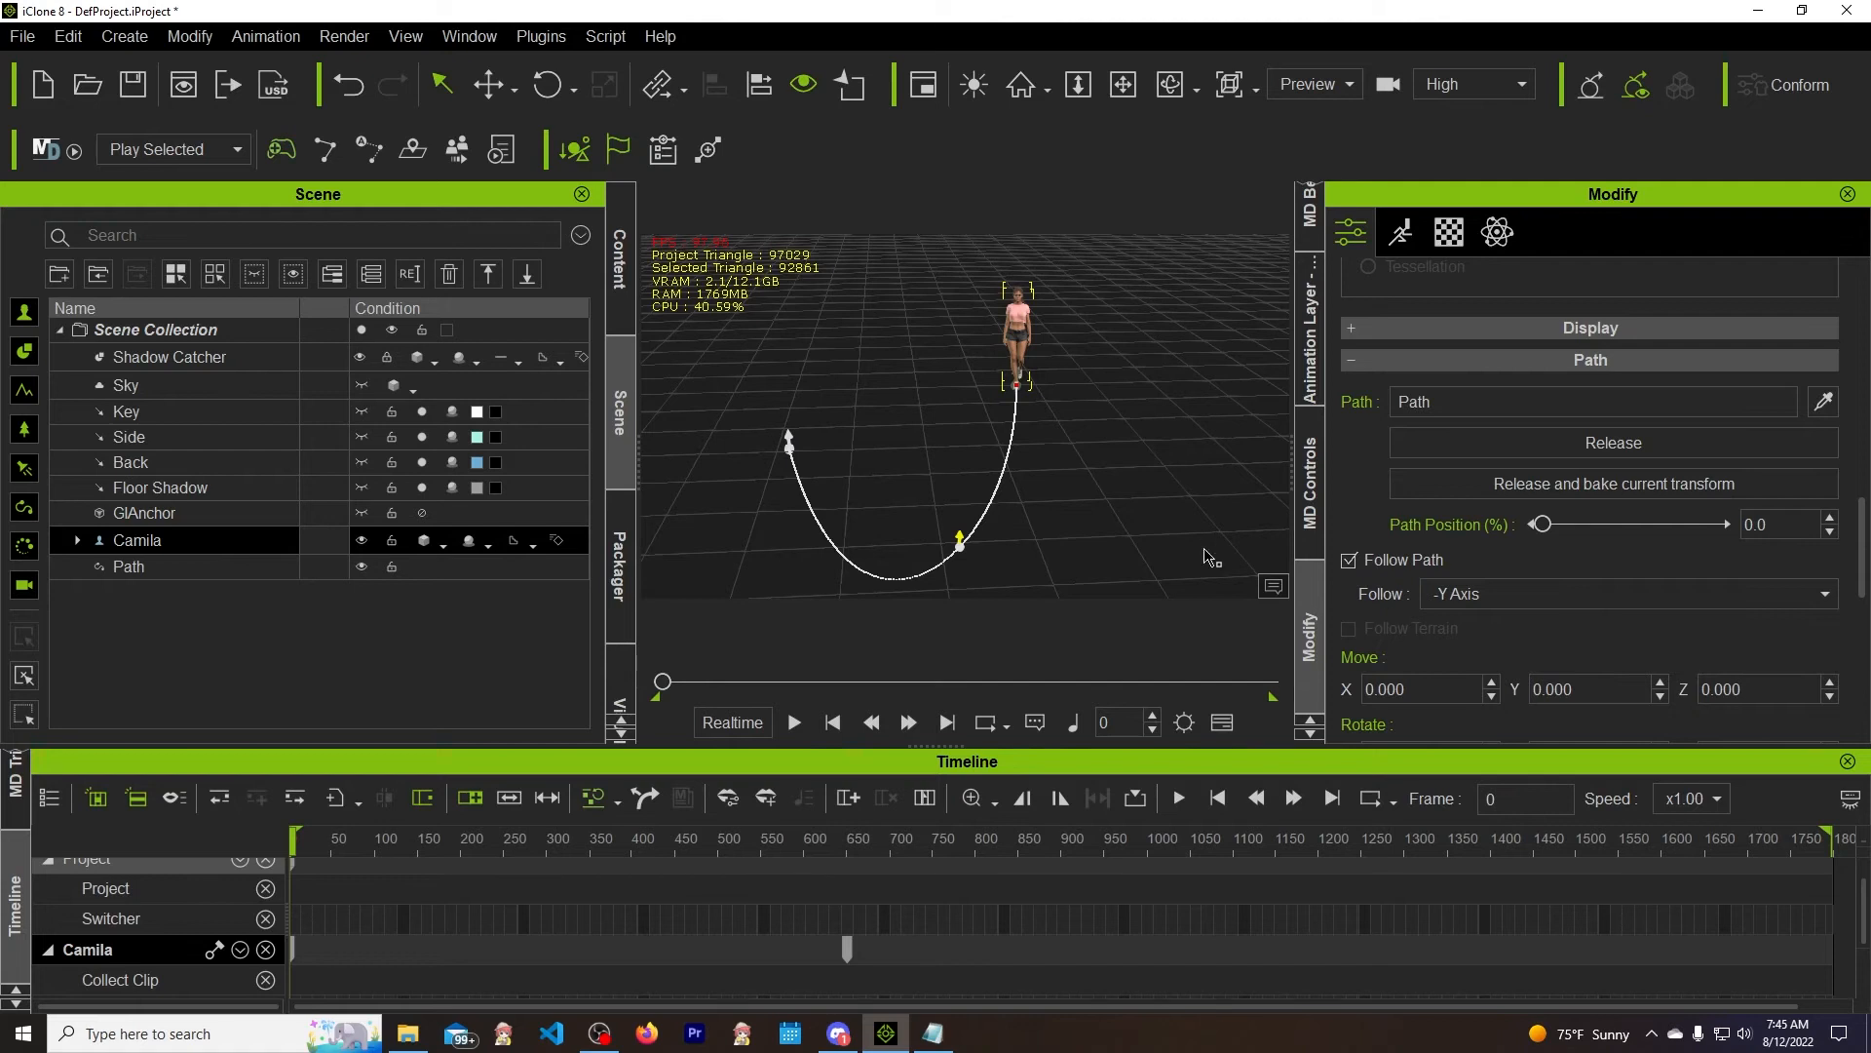
pyautogui.click(792, 723)
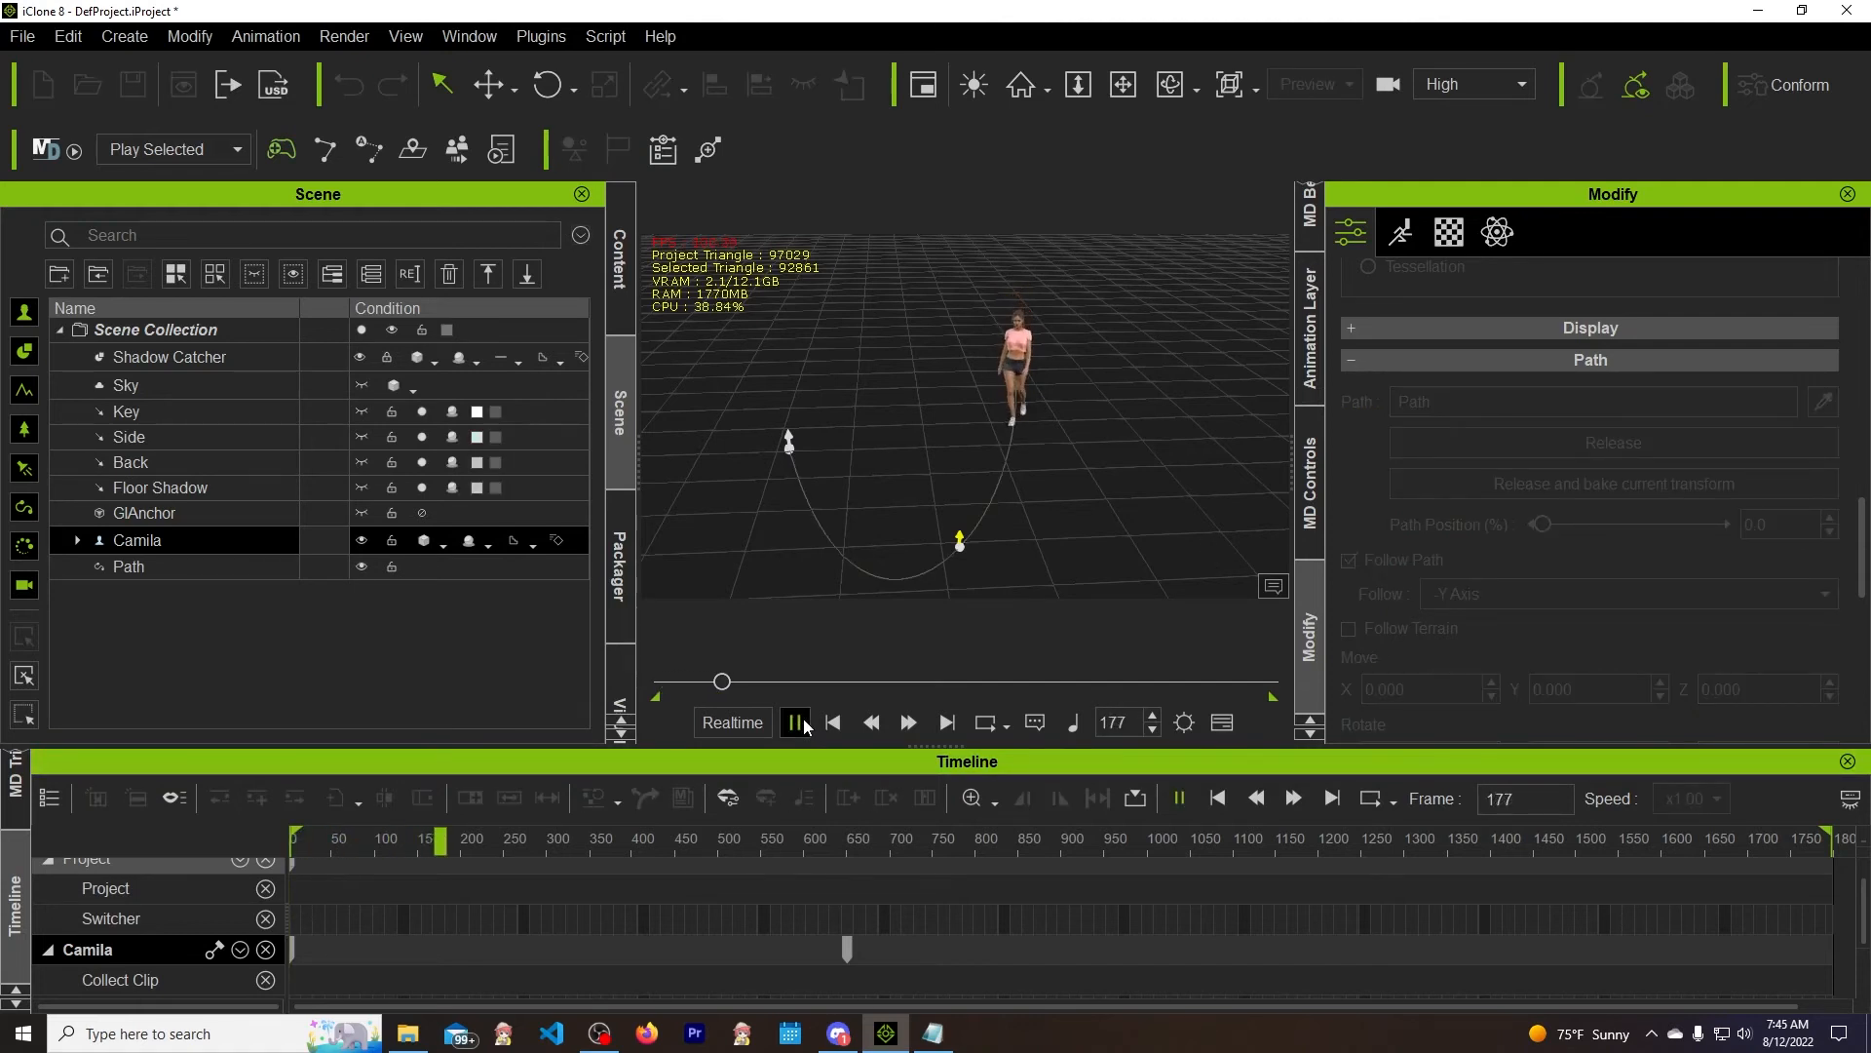
pyautogui.click(793, 722)
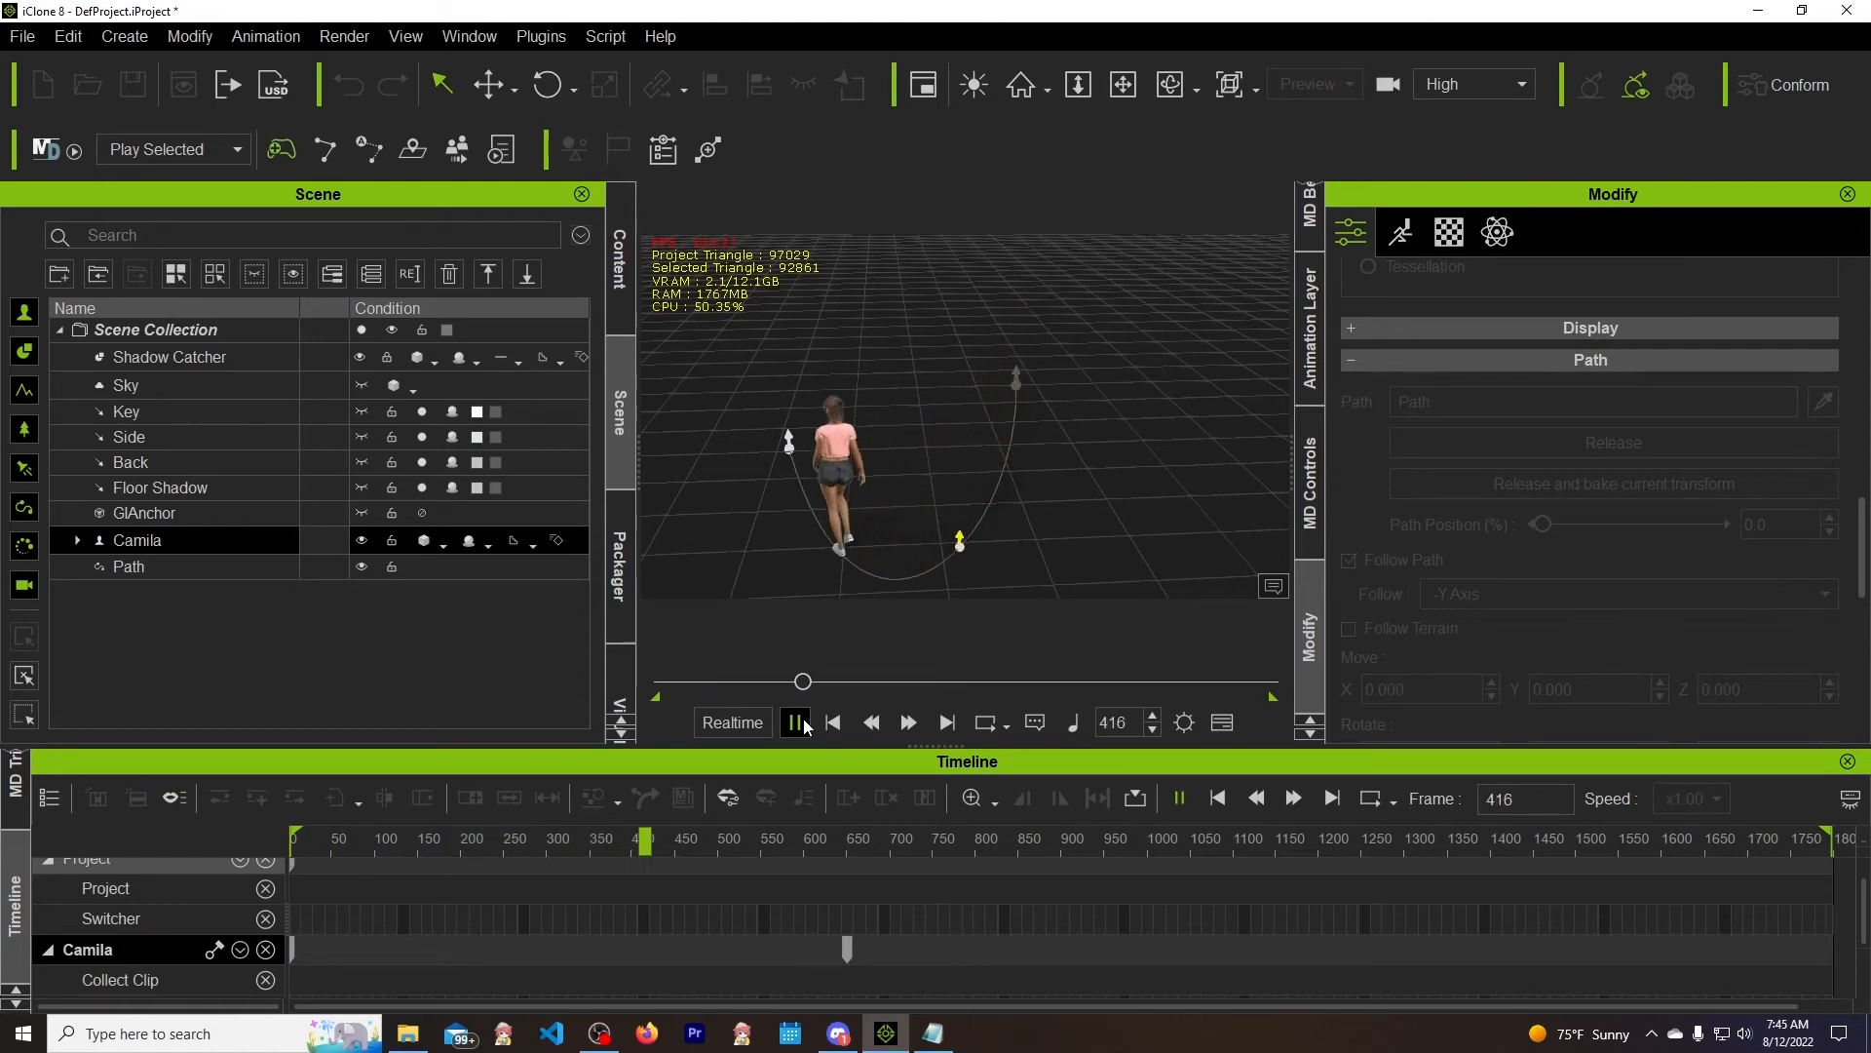
pyautogui.click(797, 723)
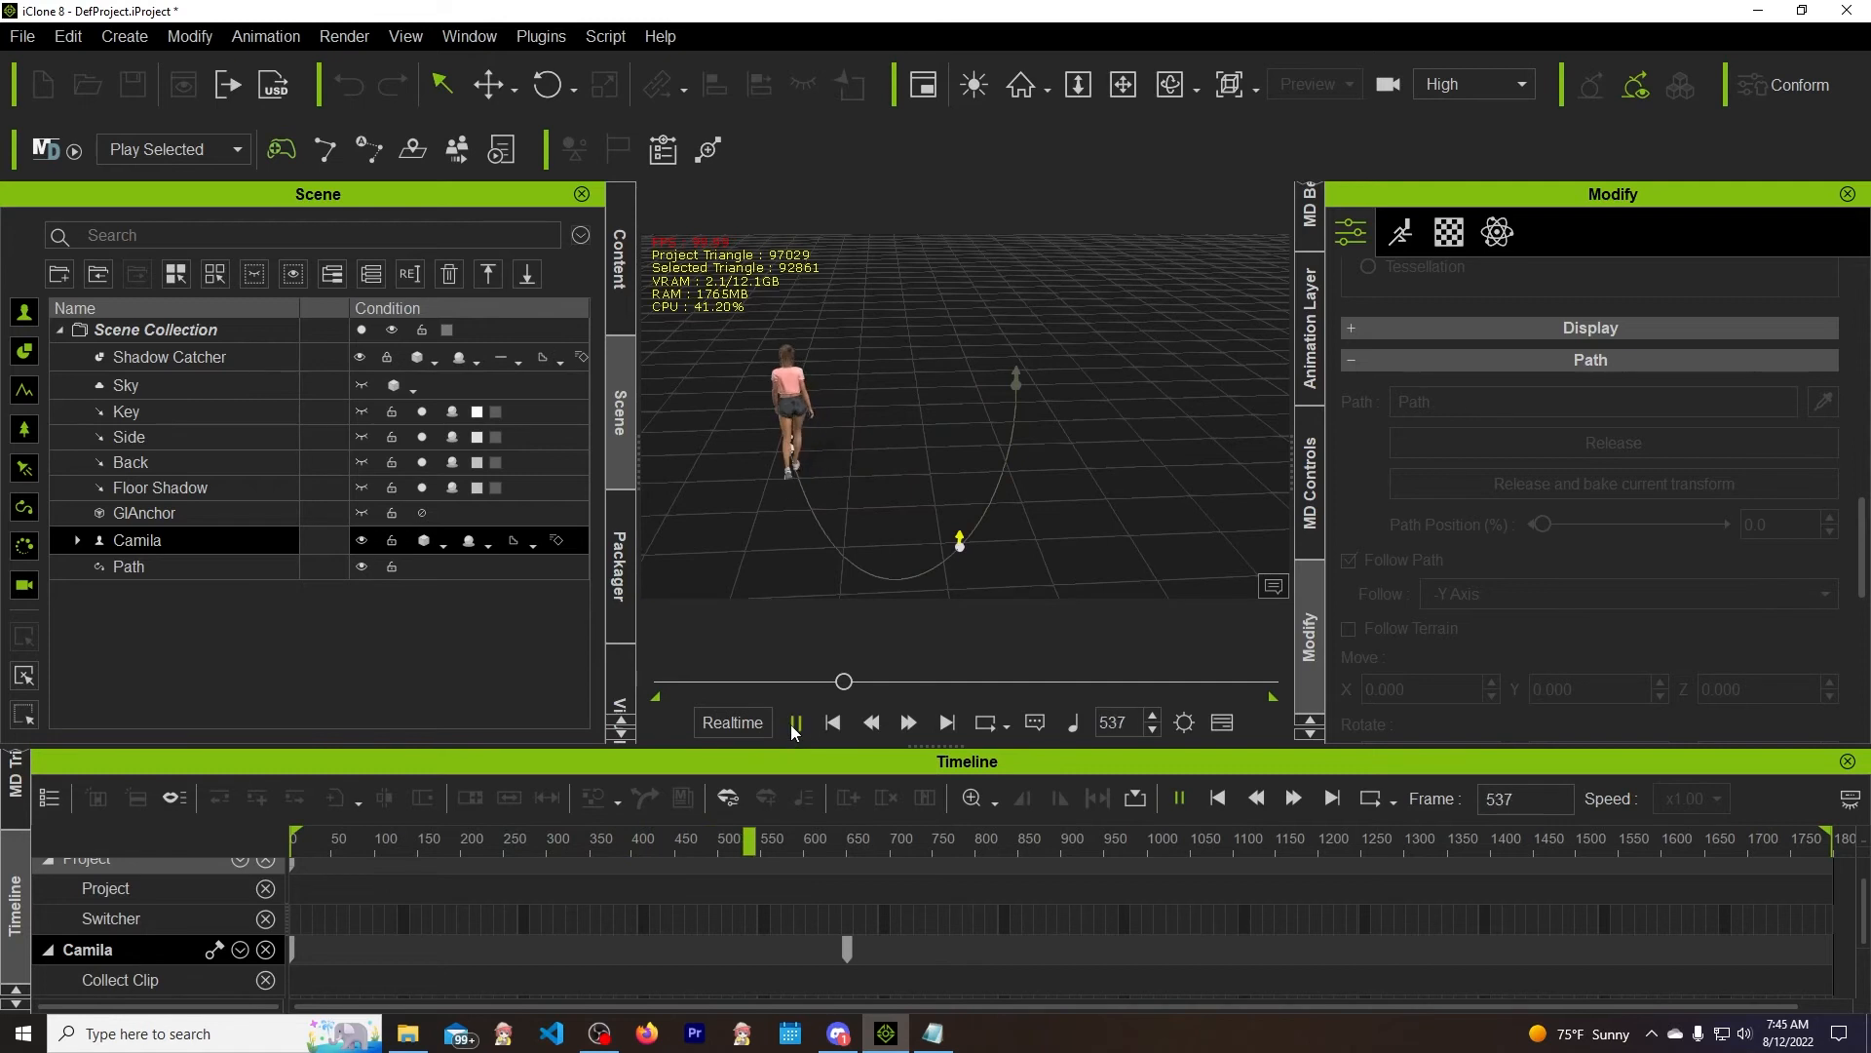
pyautogui.click(831, 722)
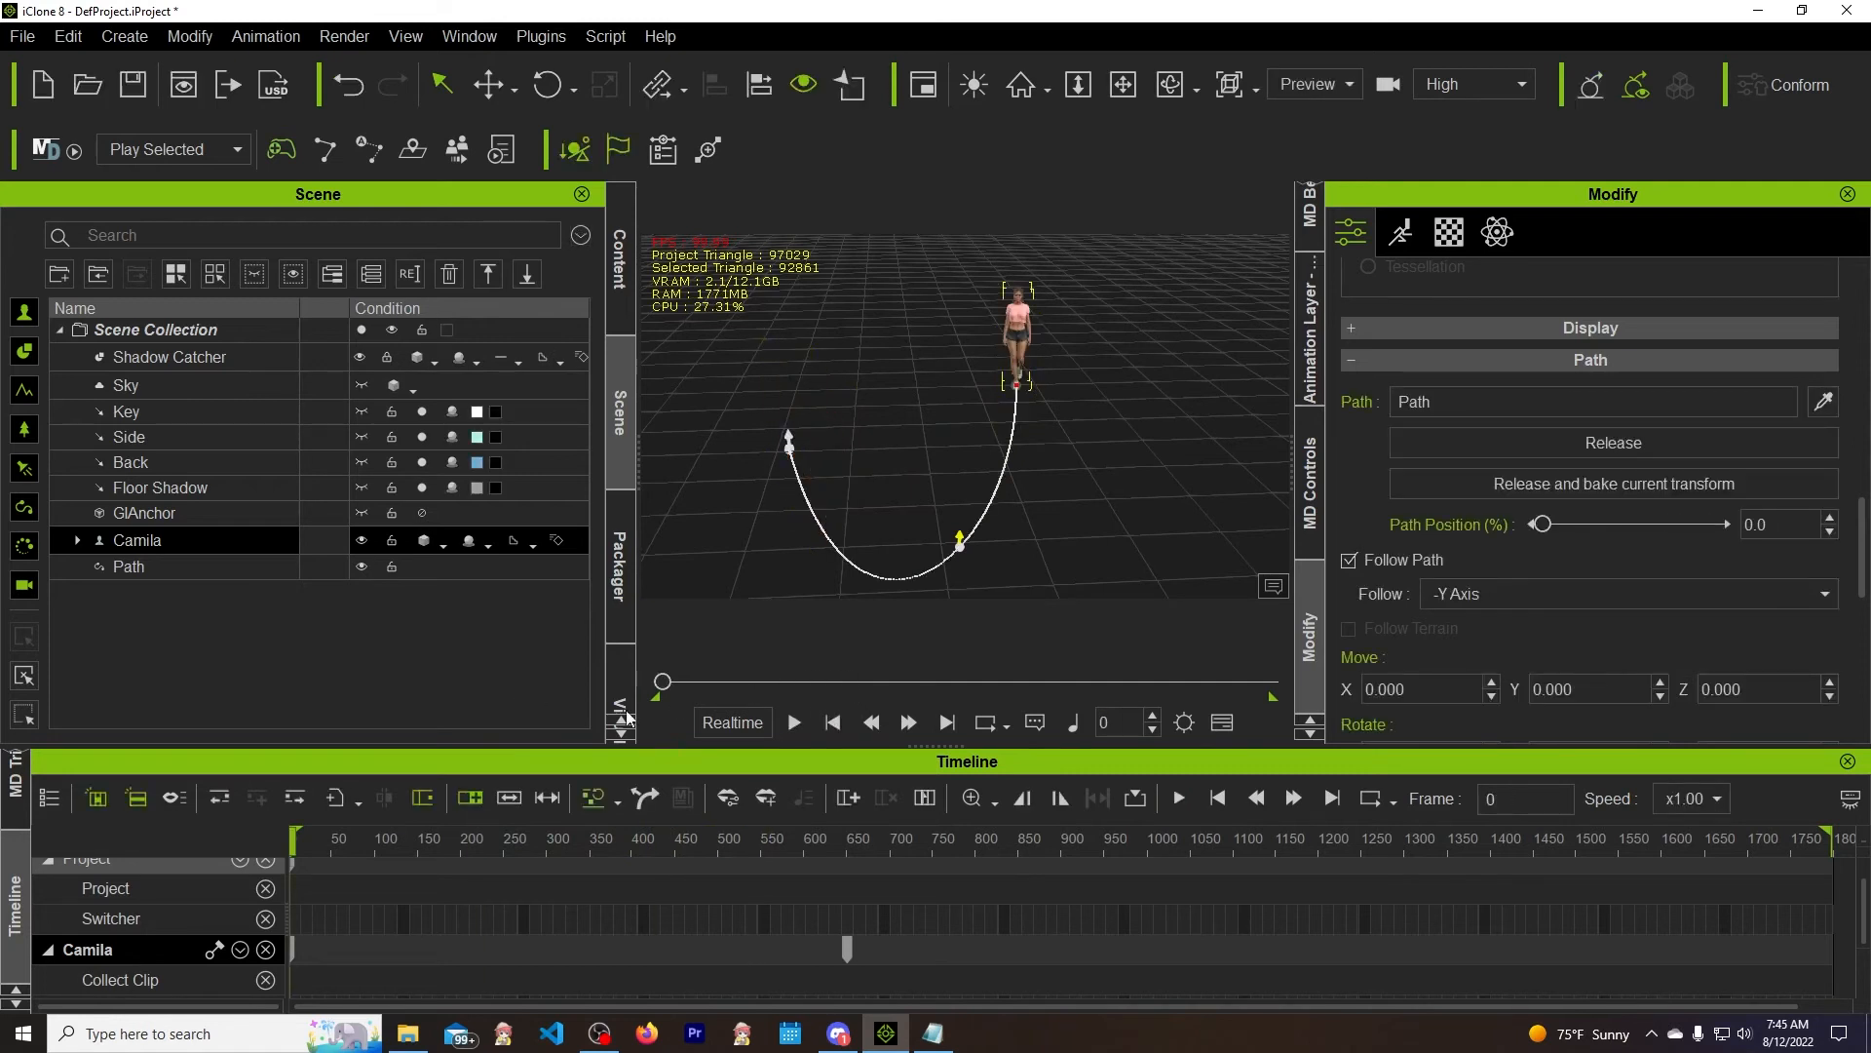
pyautogui.moveTo(955, 418)
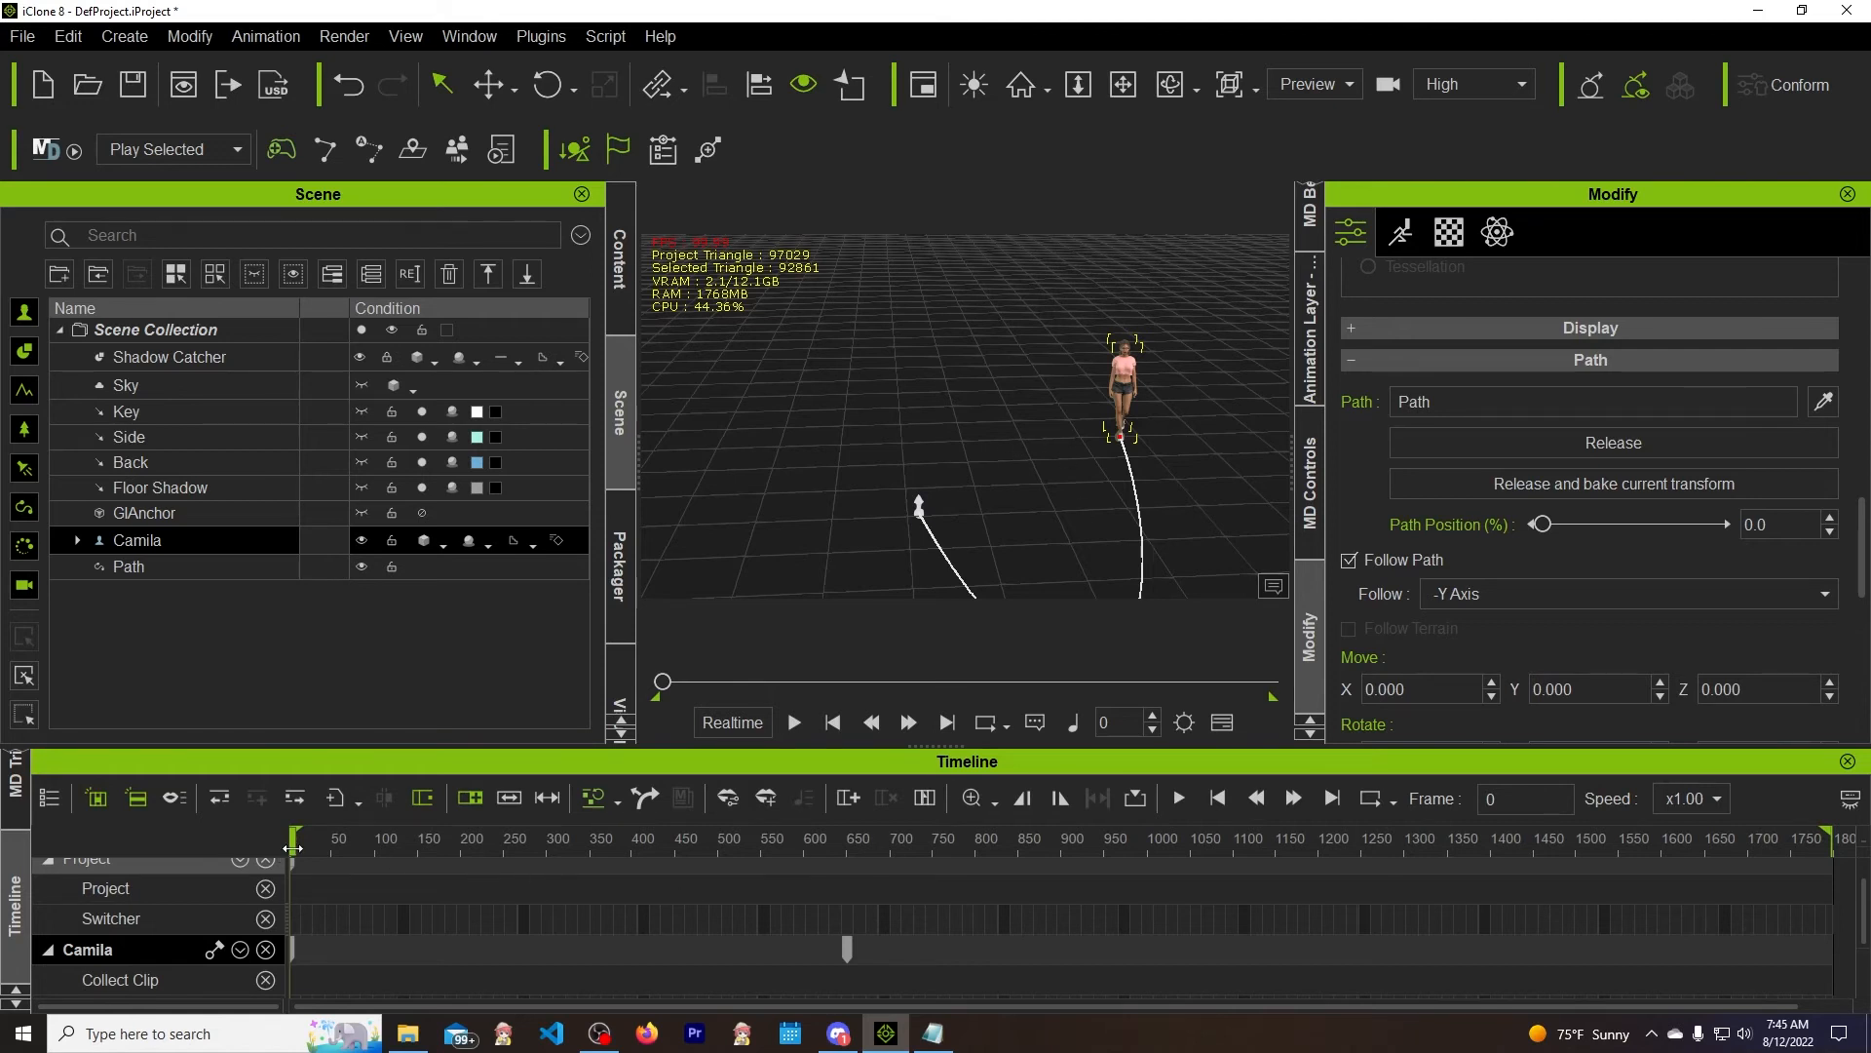
pyautogui.scroll(-3)
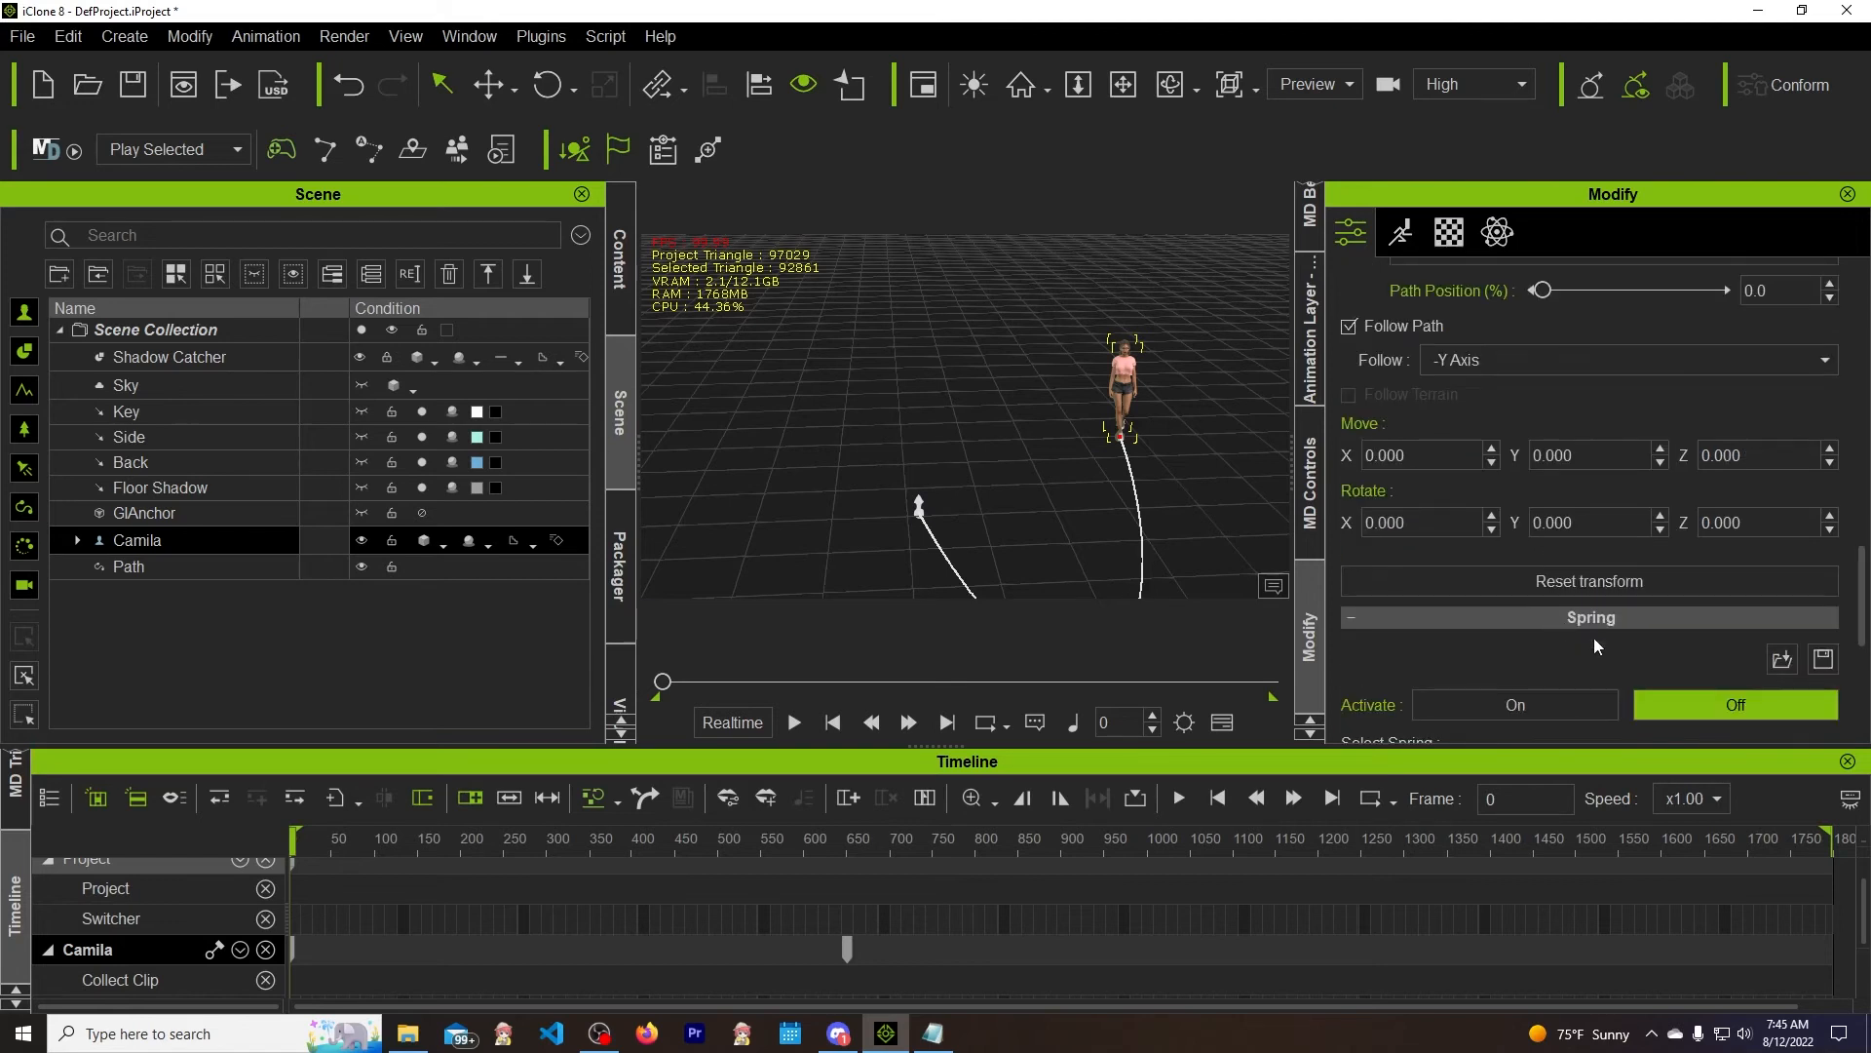
pyautogui.scroll(3)
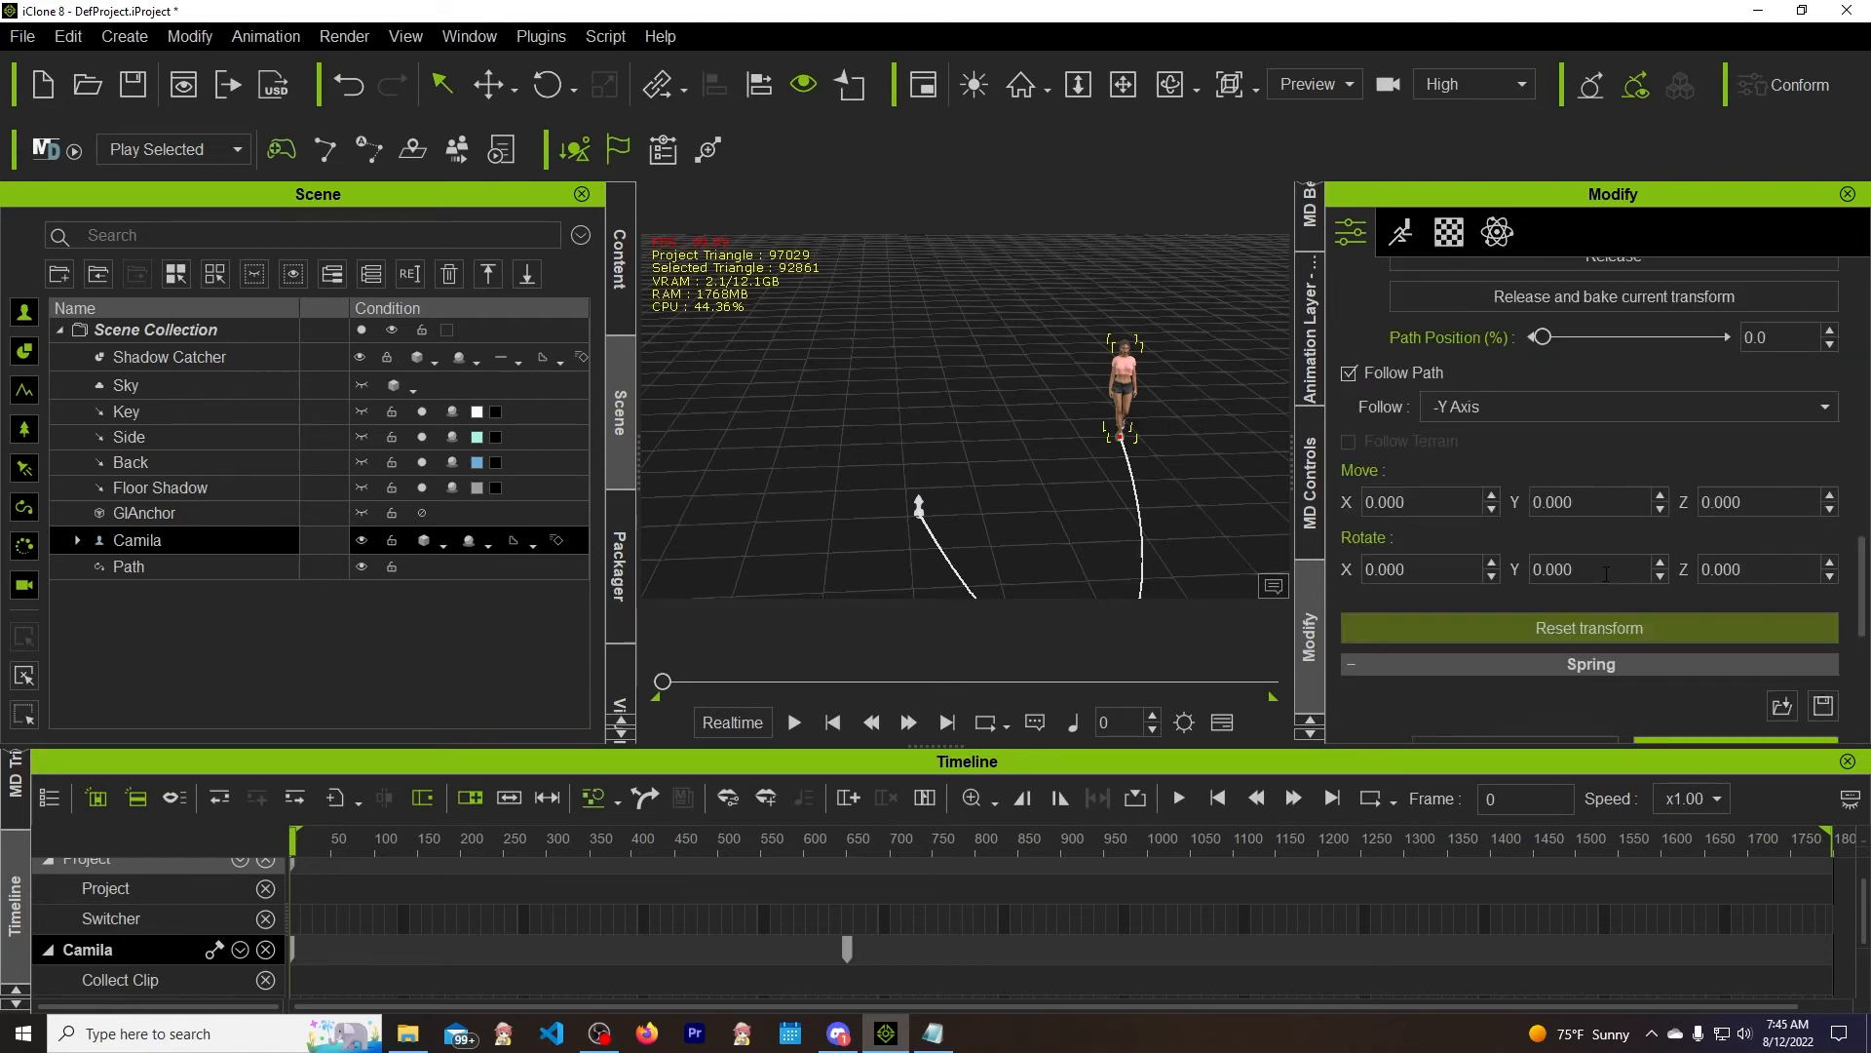
pyautogui.scroll(3)
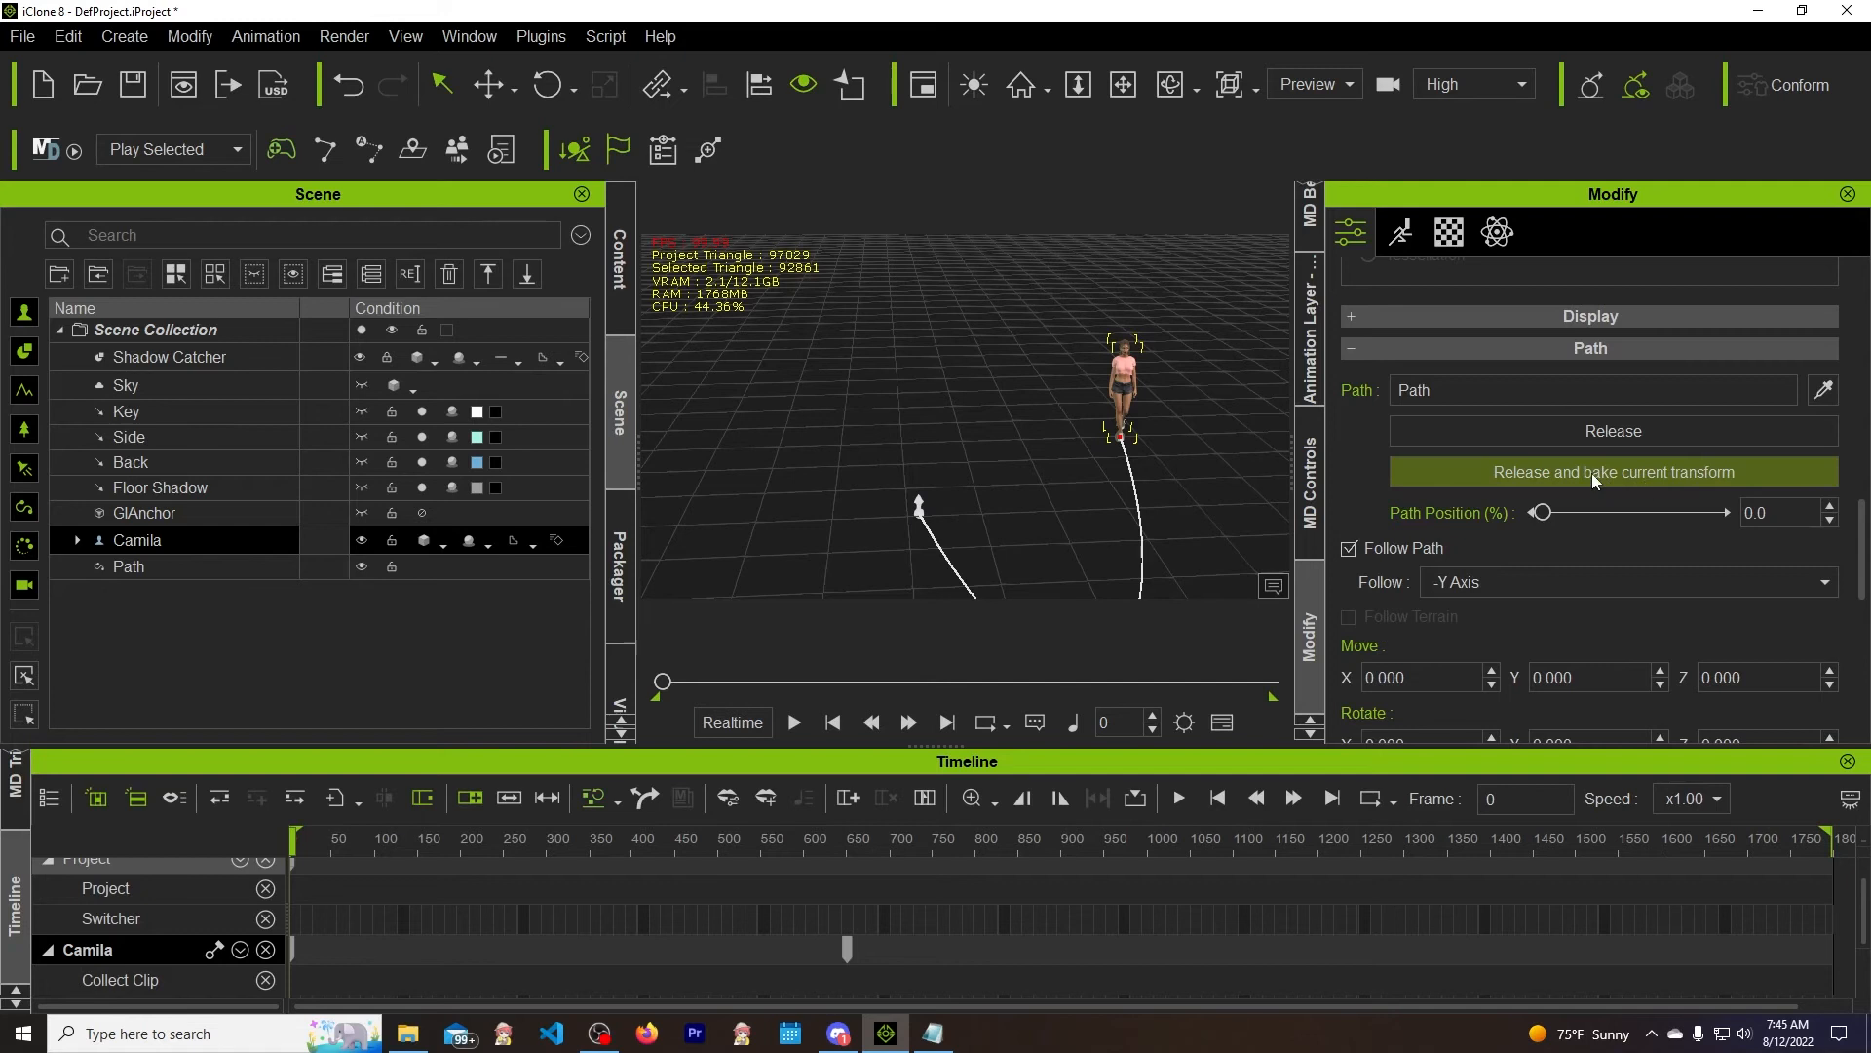
pyautogui.moveTo(1694, 484)
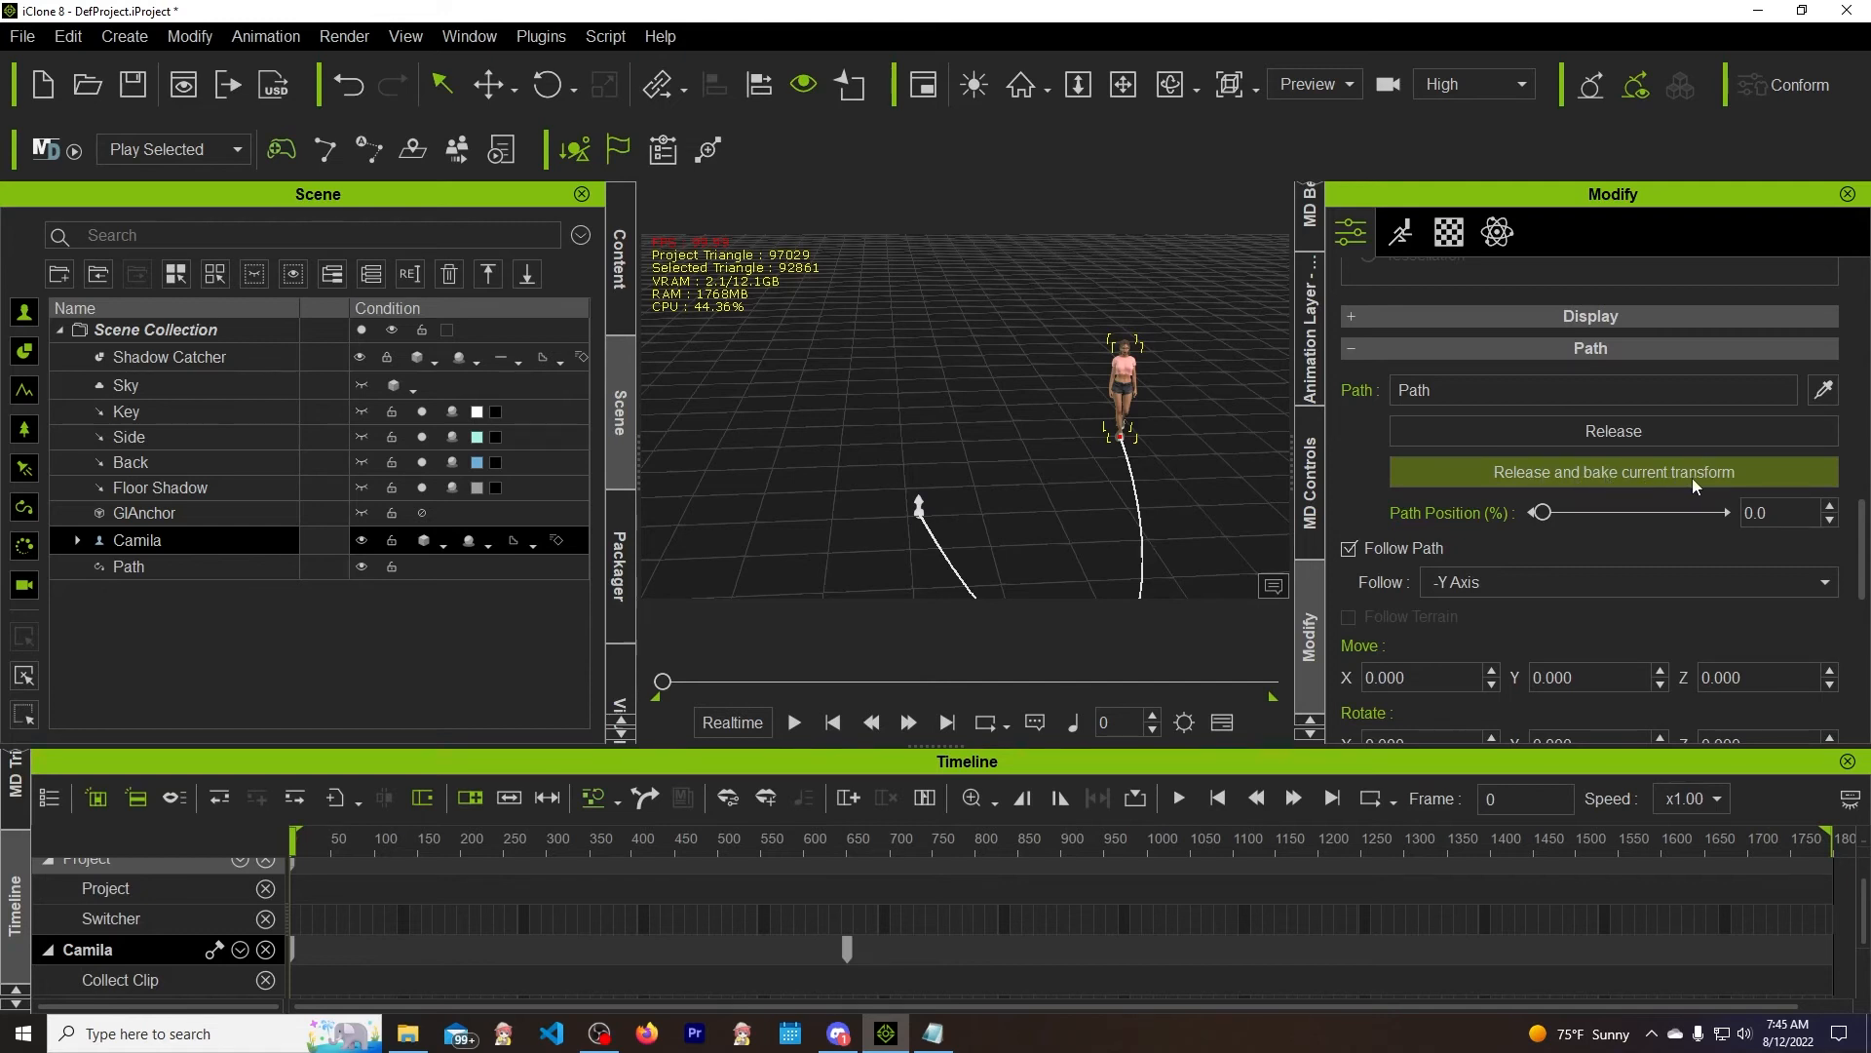
pyautogui.moveTo(1594, 494)
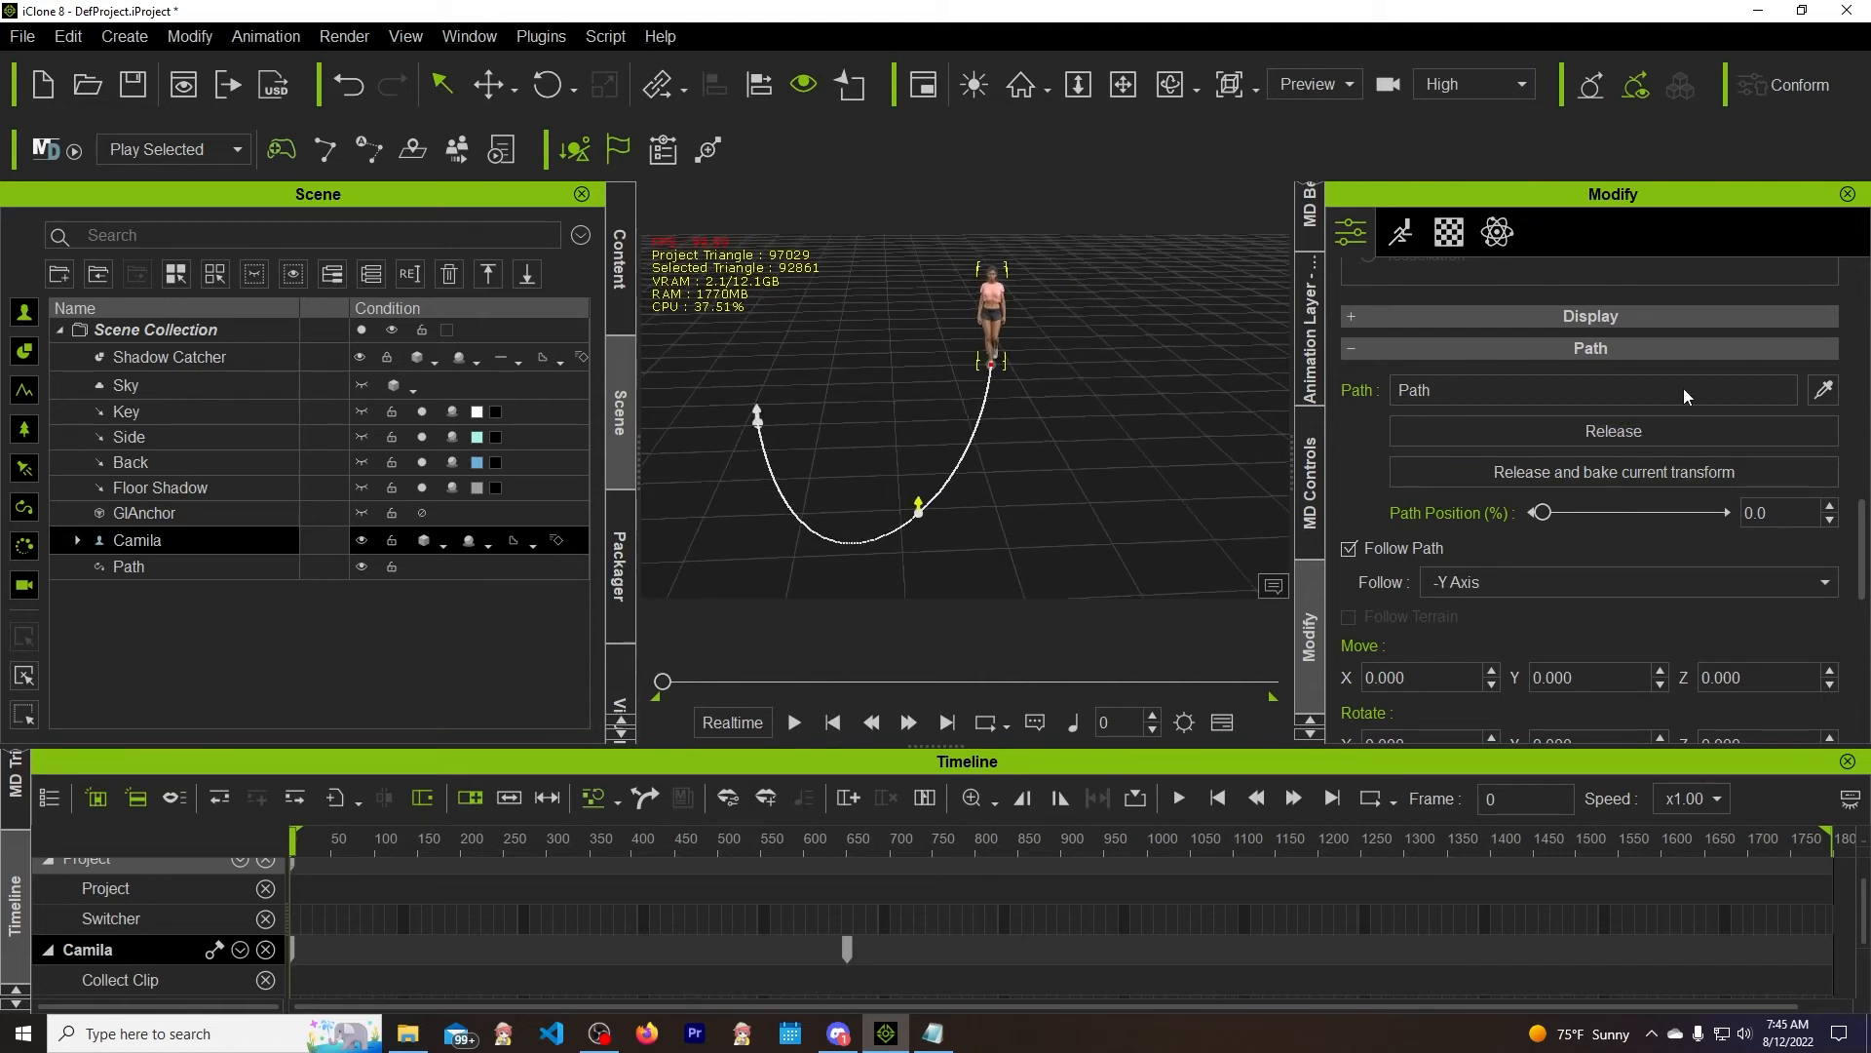
pyautogui.moveTo(1612, 472)
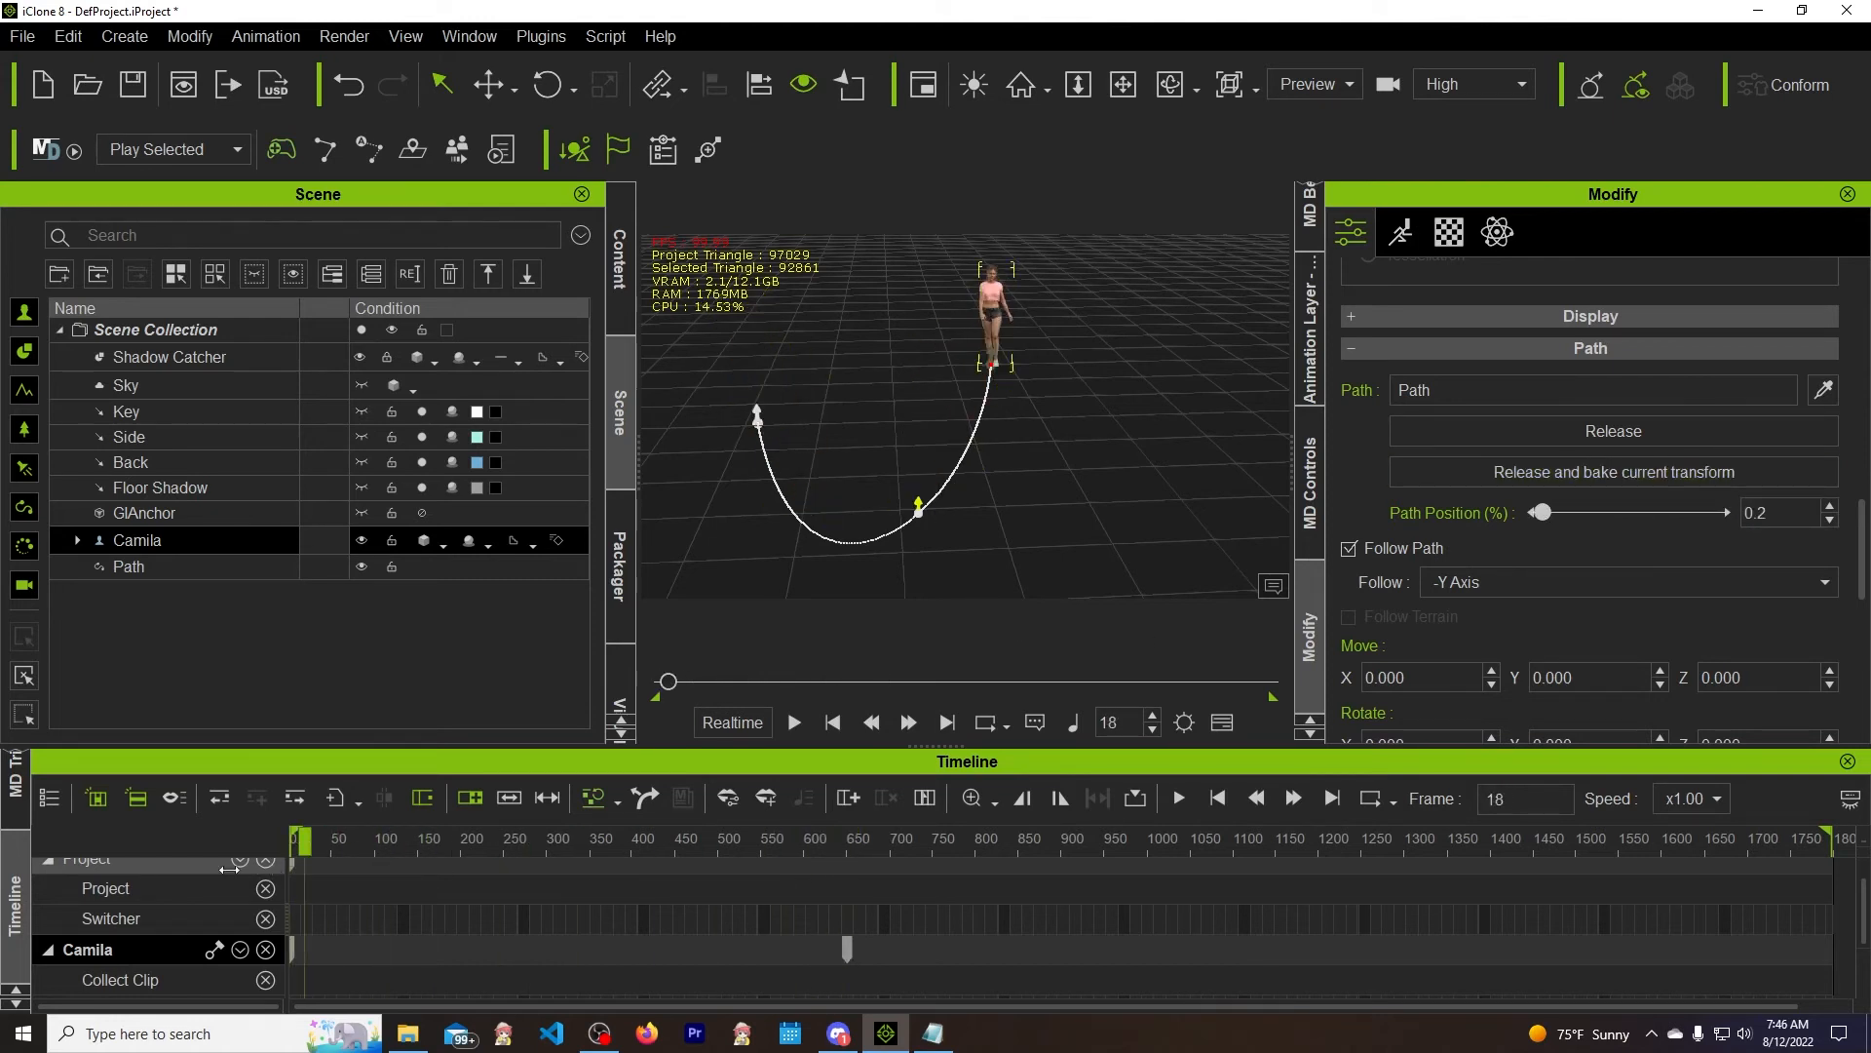
pyautogui.click(830, 722)
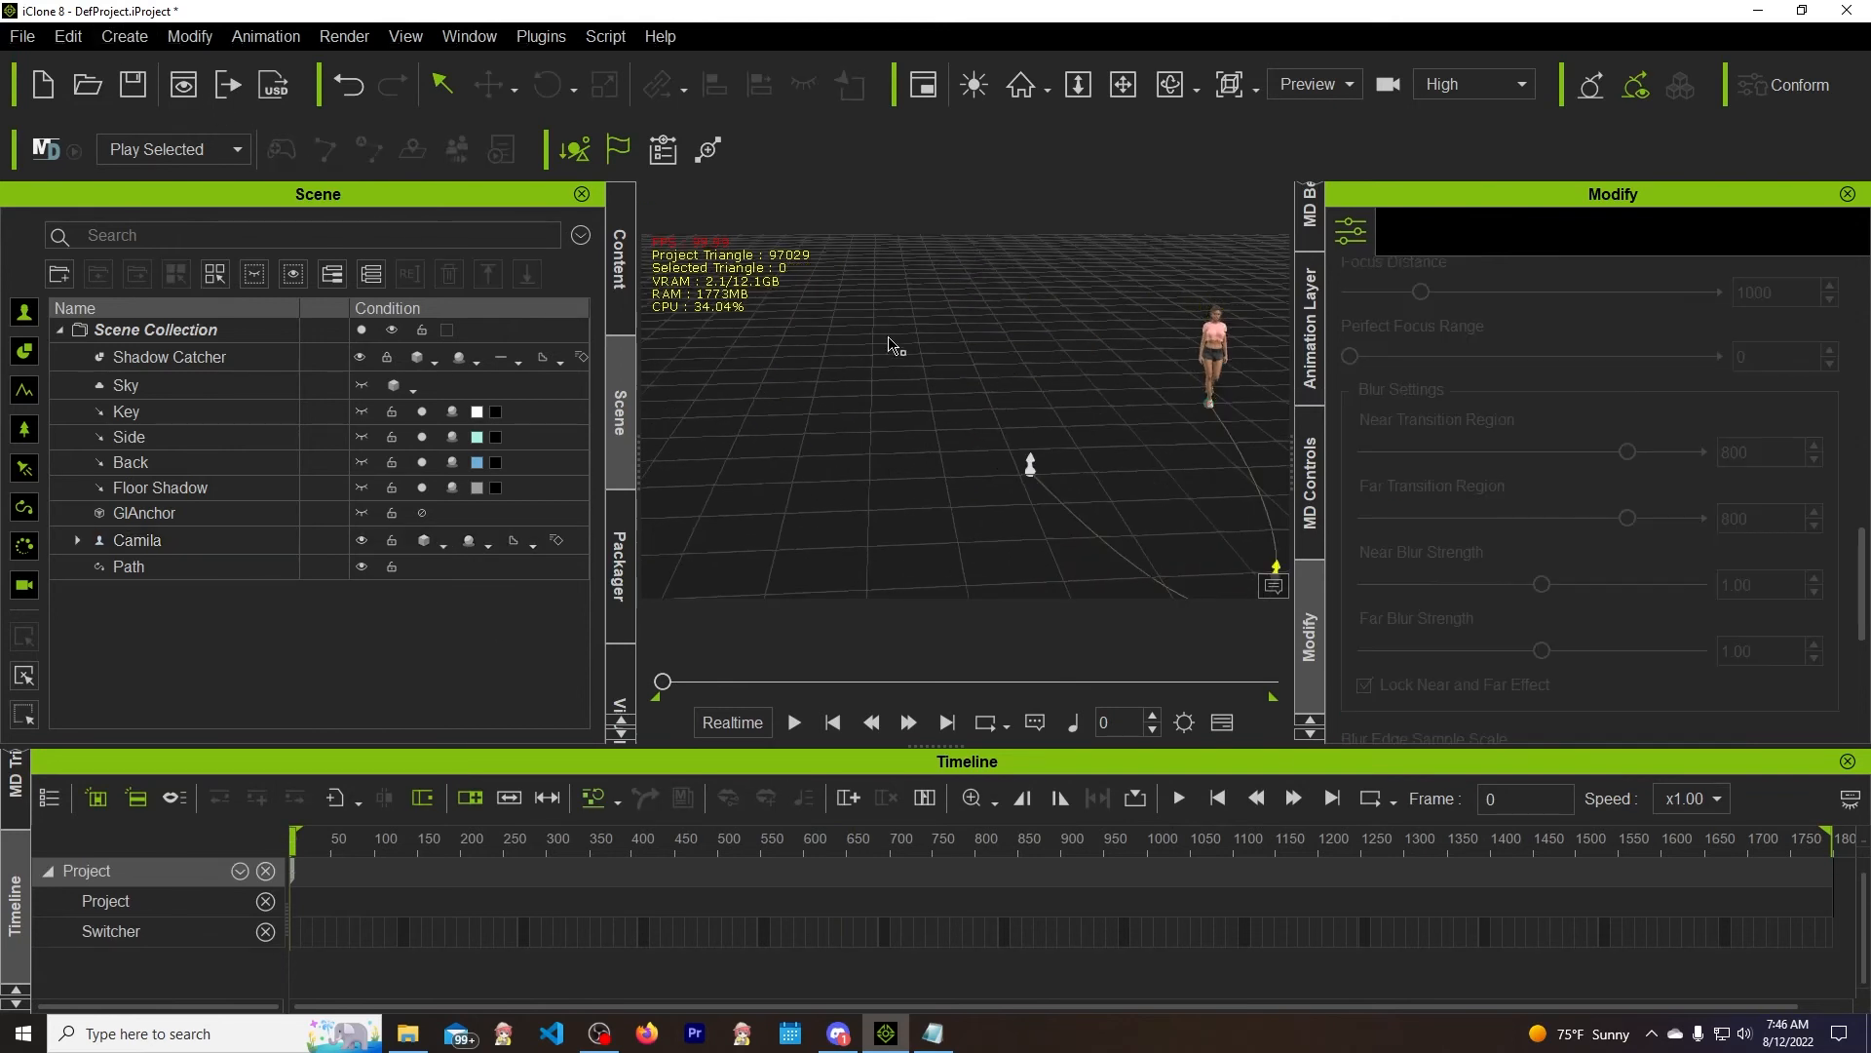
# Draw a second curved path, Path_0, with Create > Path beside Camila
pyautogui.click(123, 36)
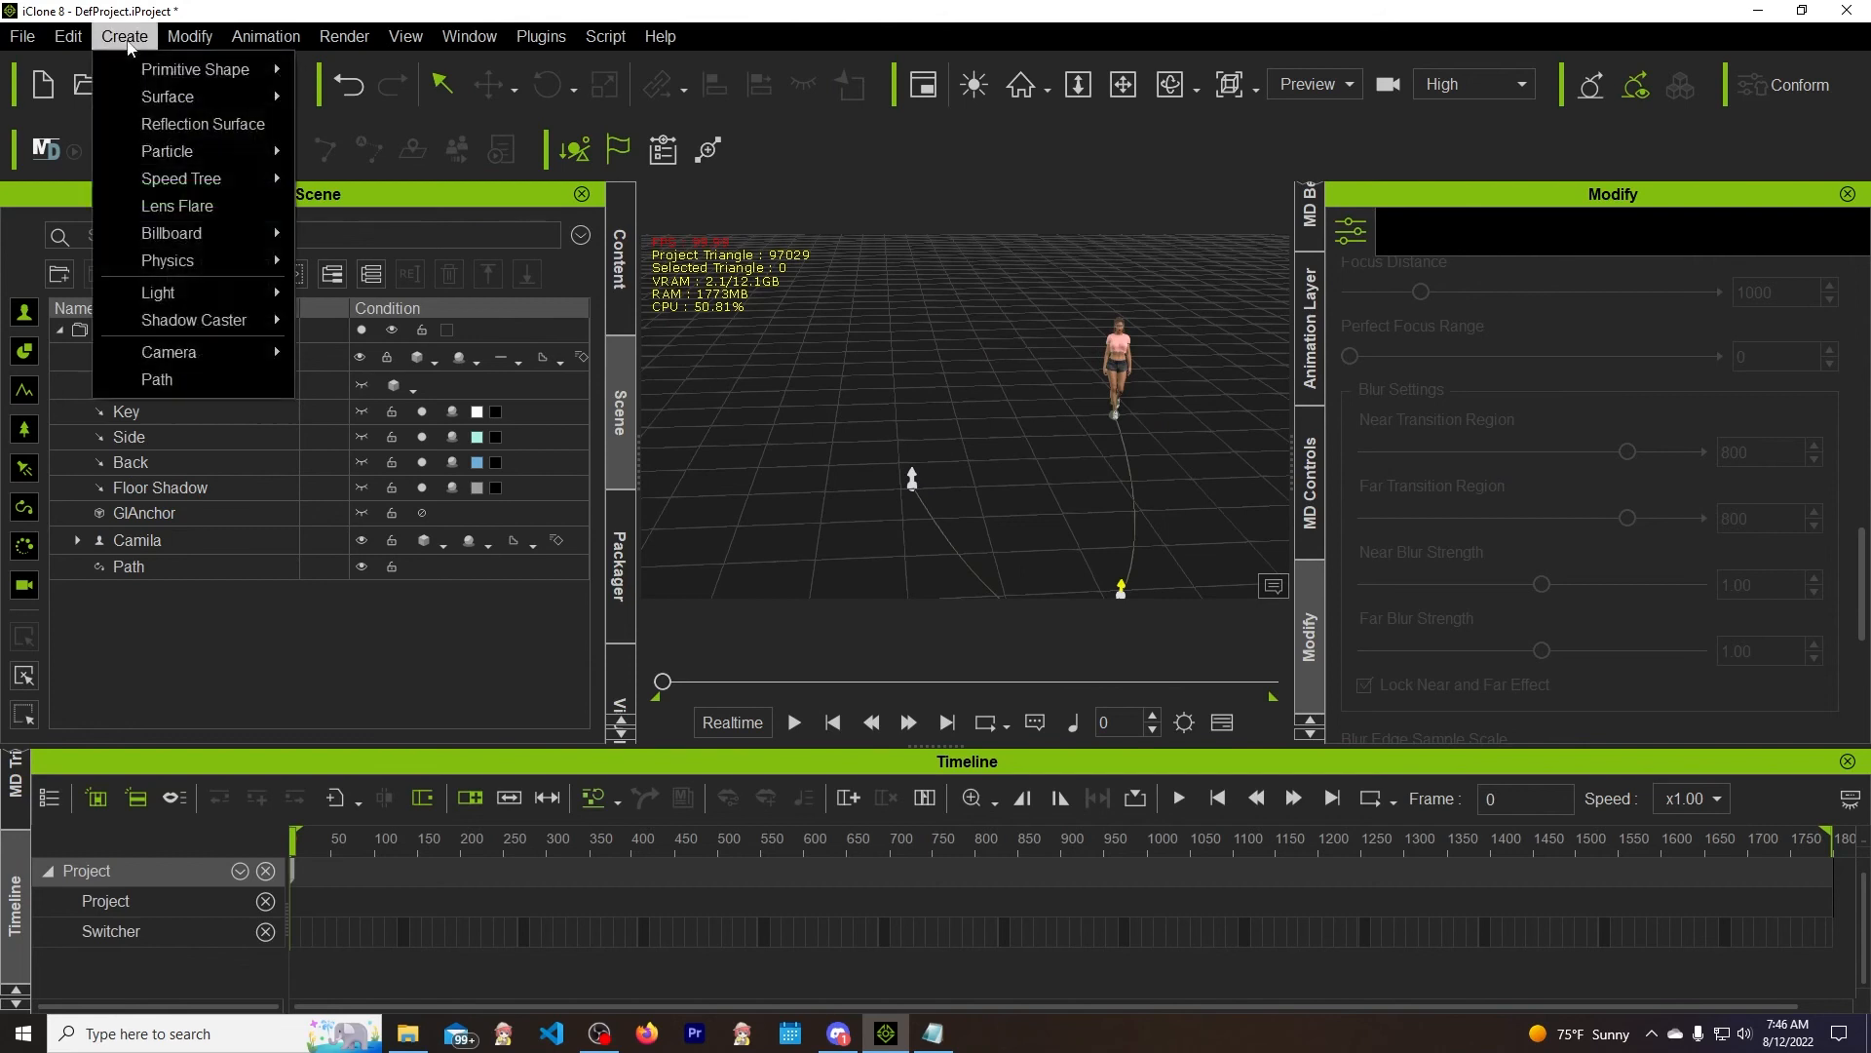
pyautogui.click(758, 387)
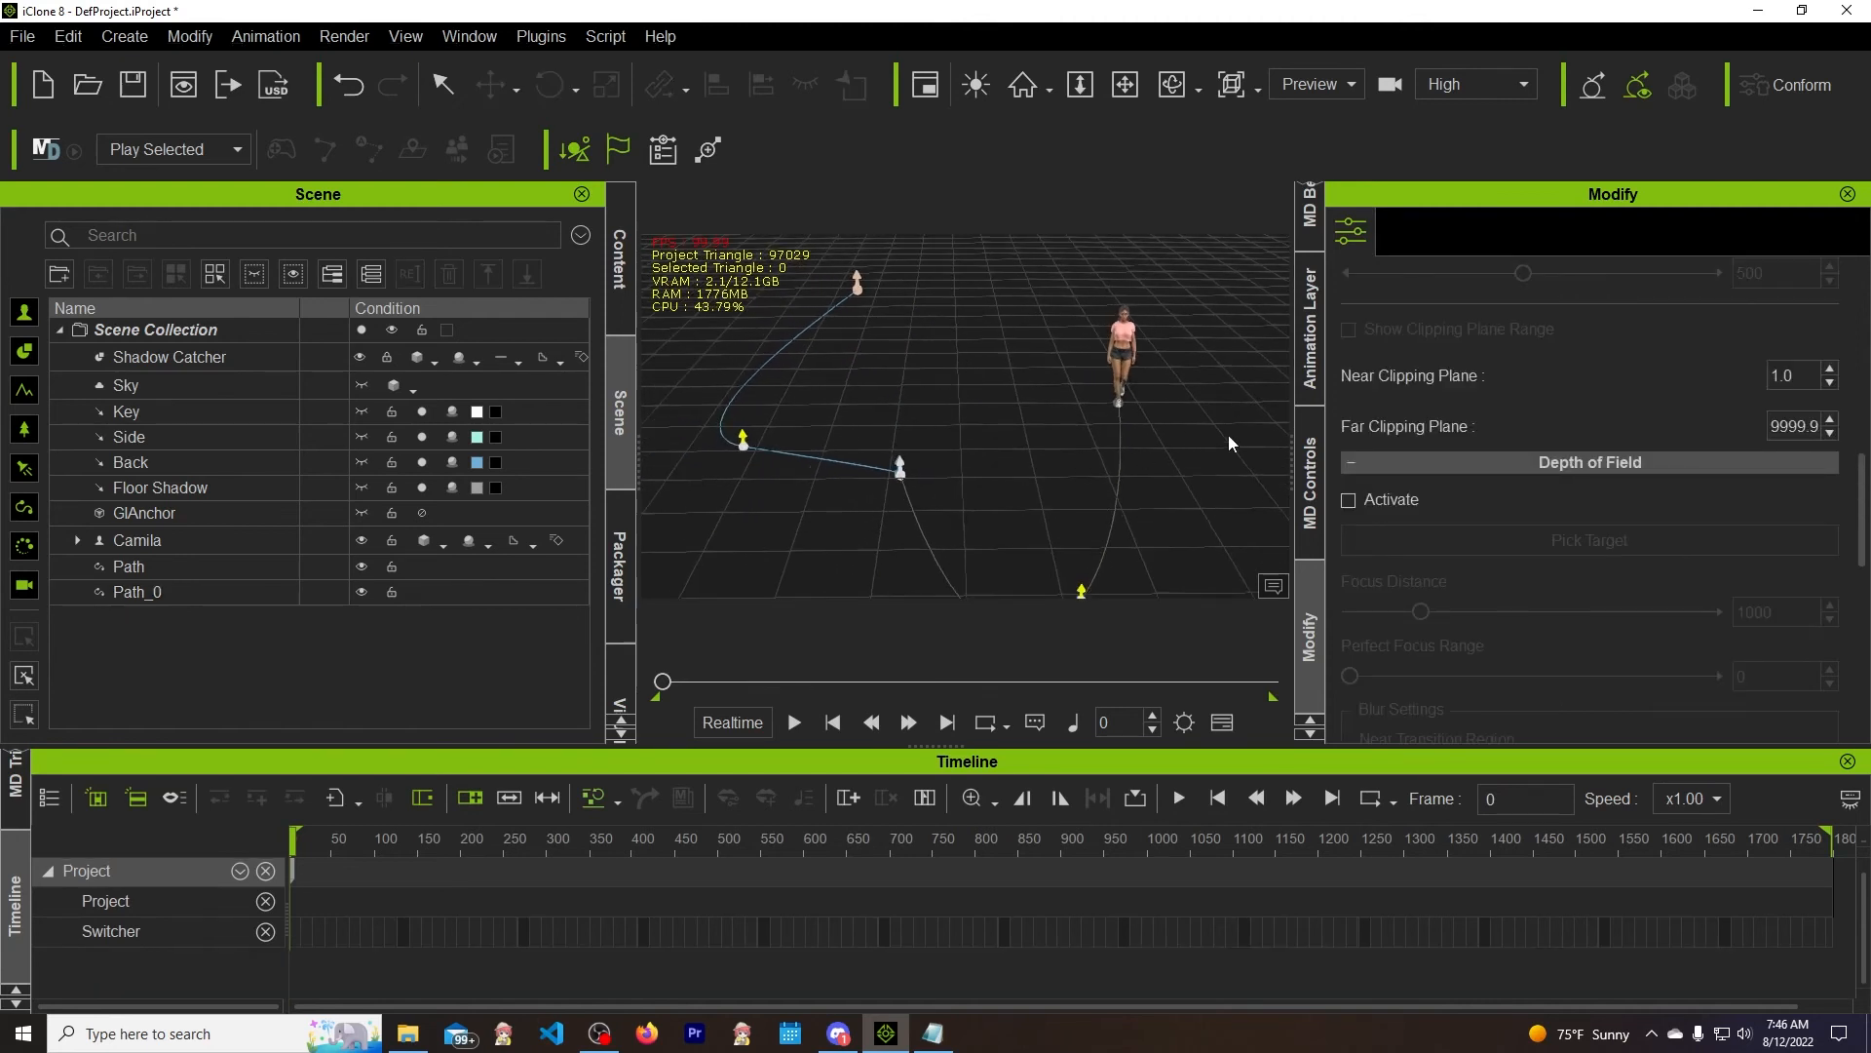
# Merge Path with Path_0 using Pick Path to Merge, producing Merged Path
pyautogui.click(129, 565)
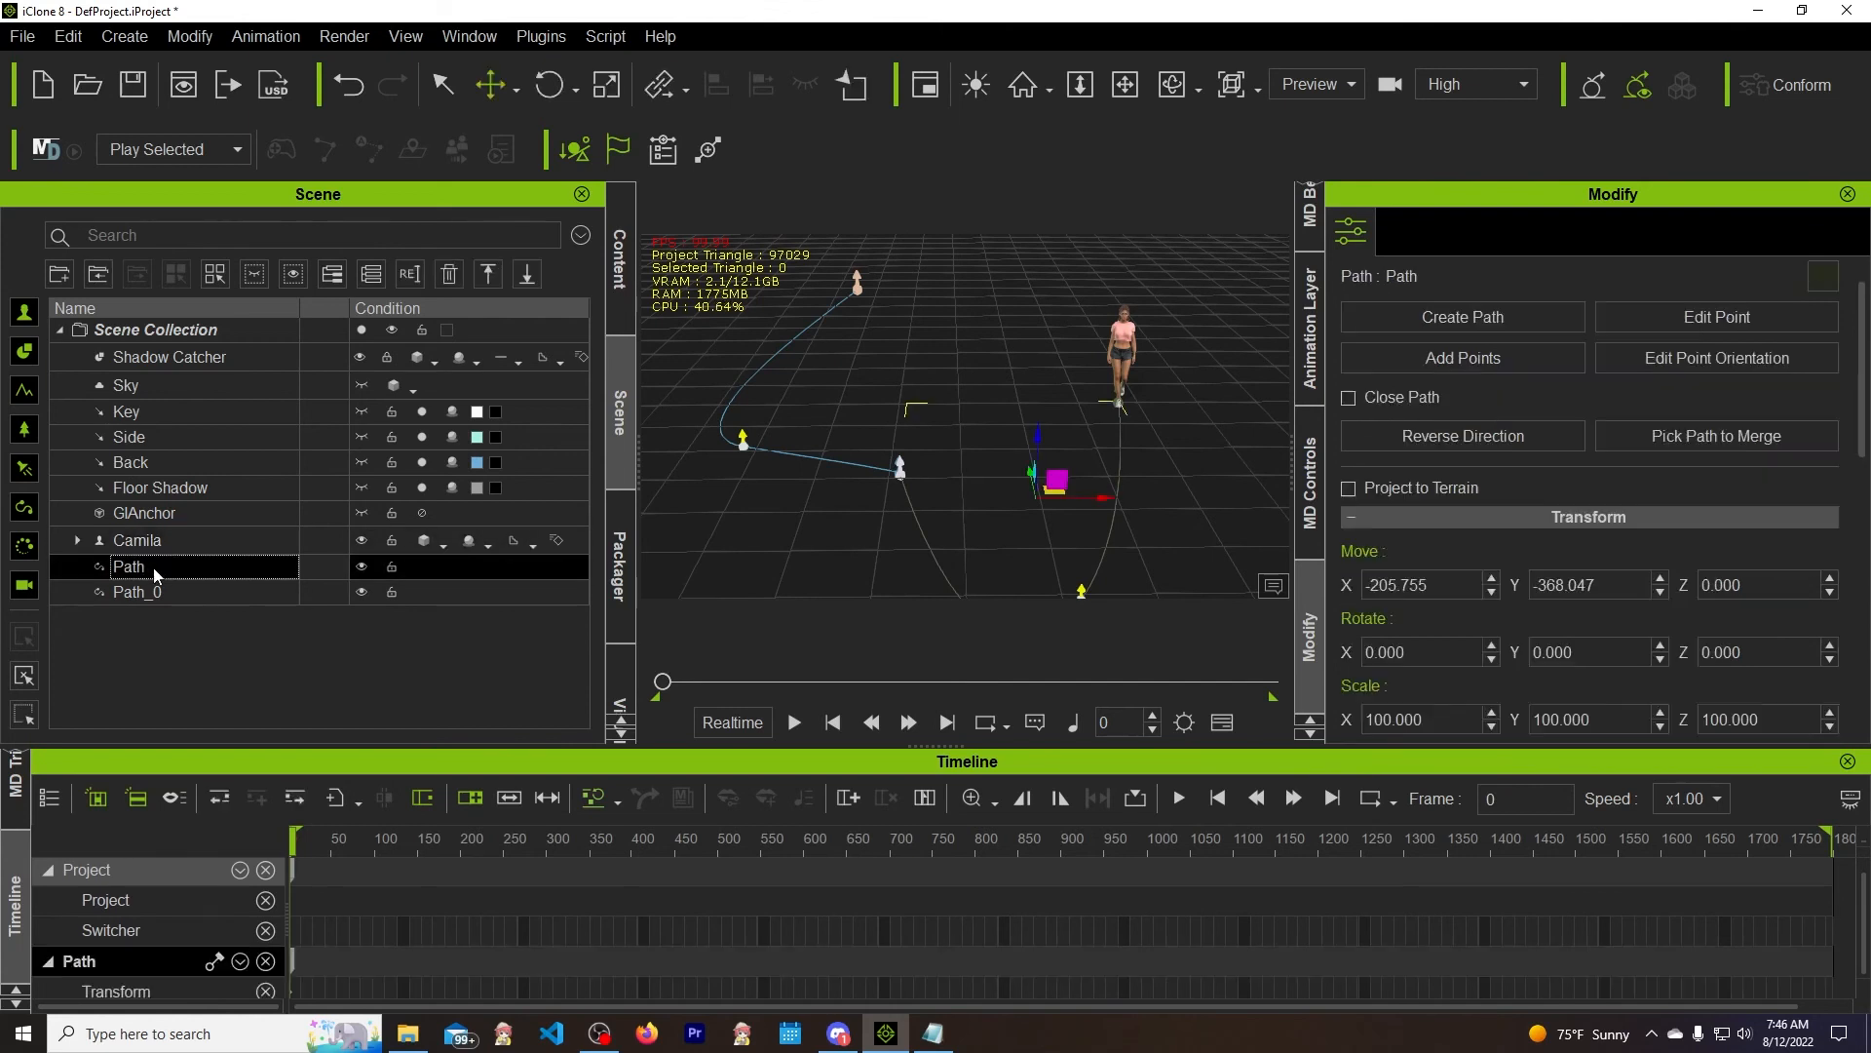
pyautogui.moveTo(704, 499)
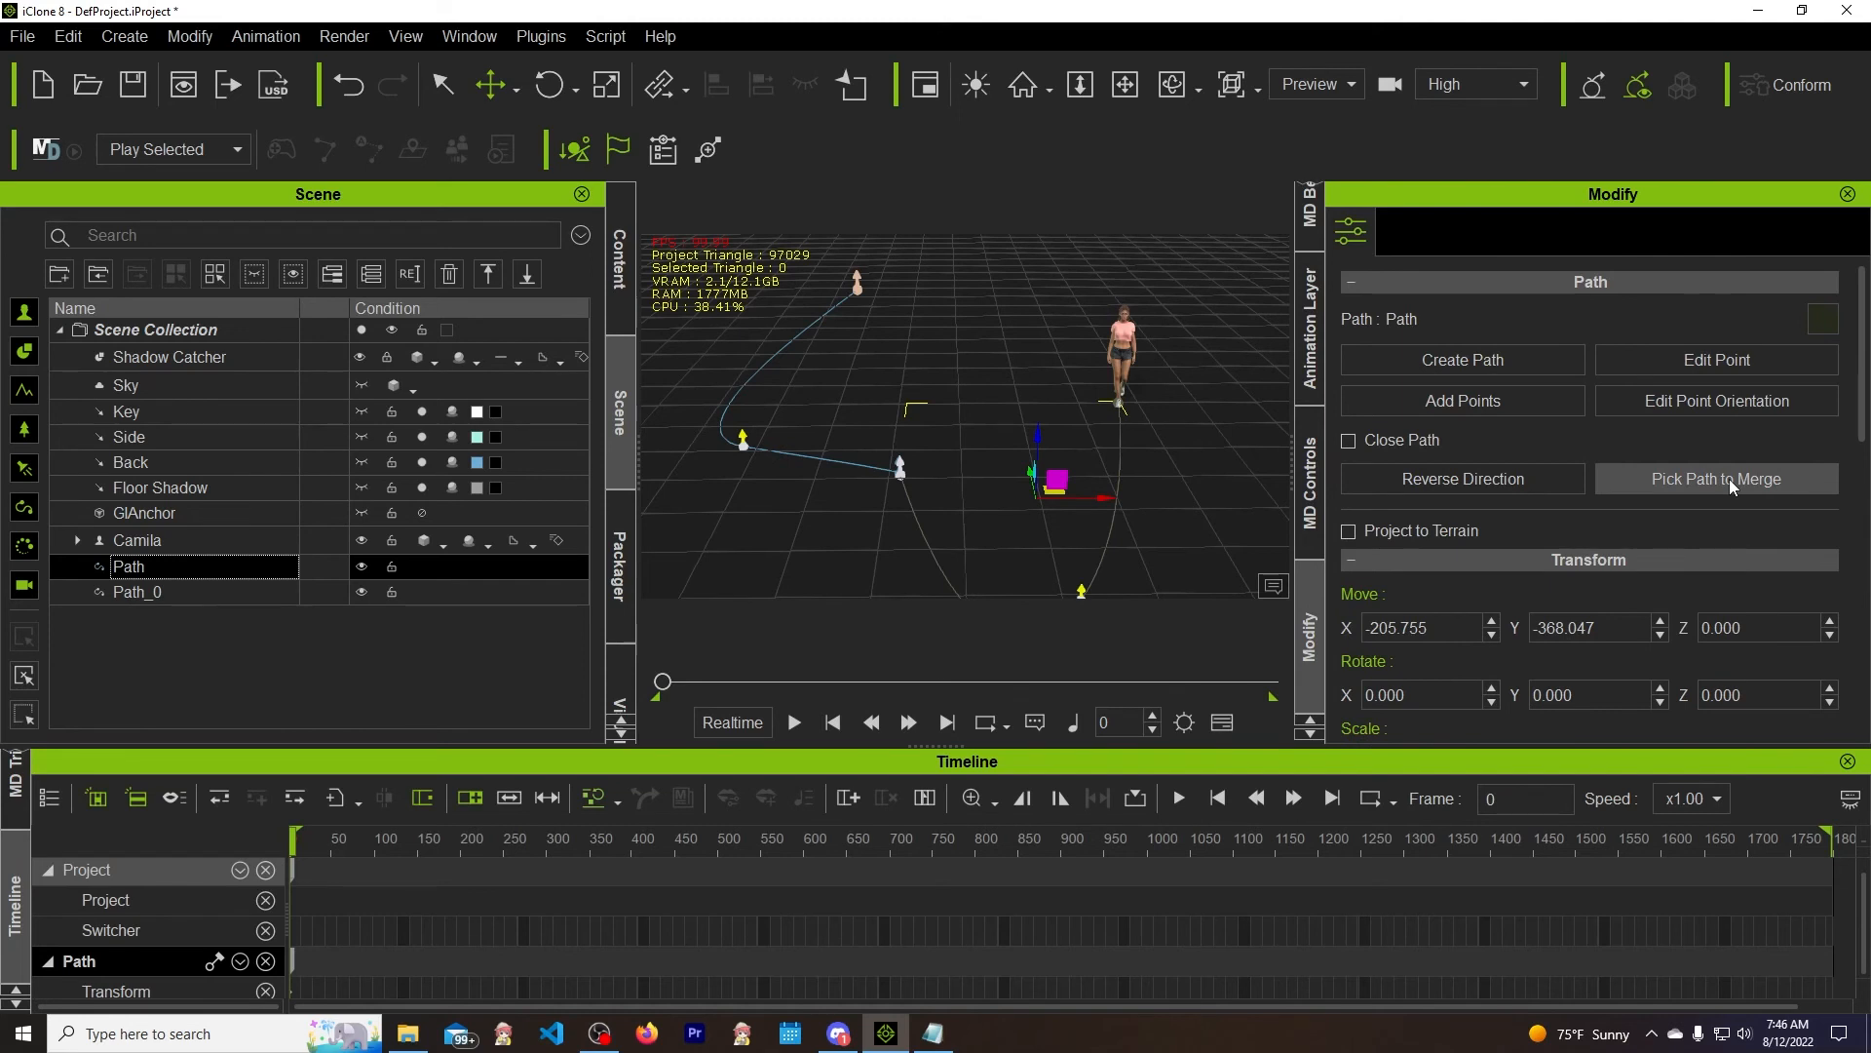
pyautogui.click(1716, 478)
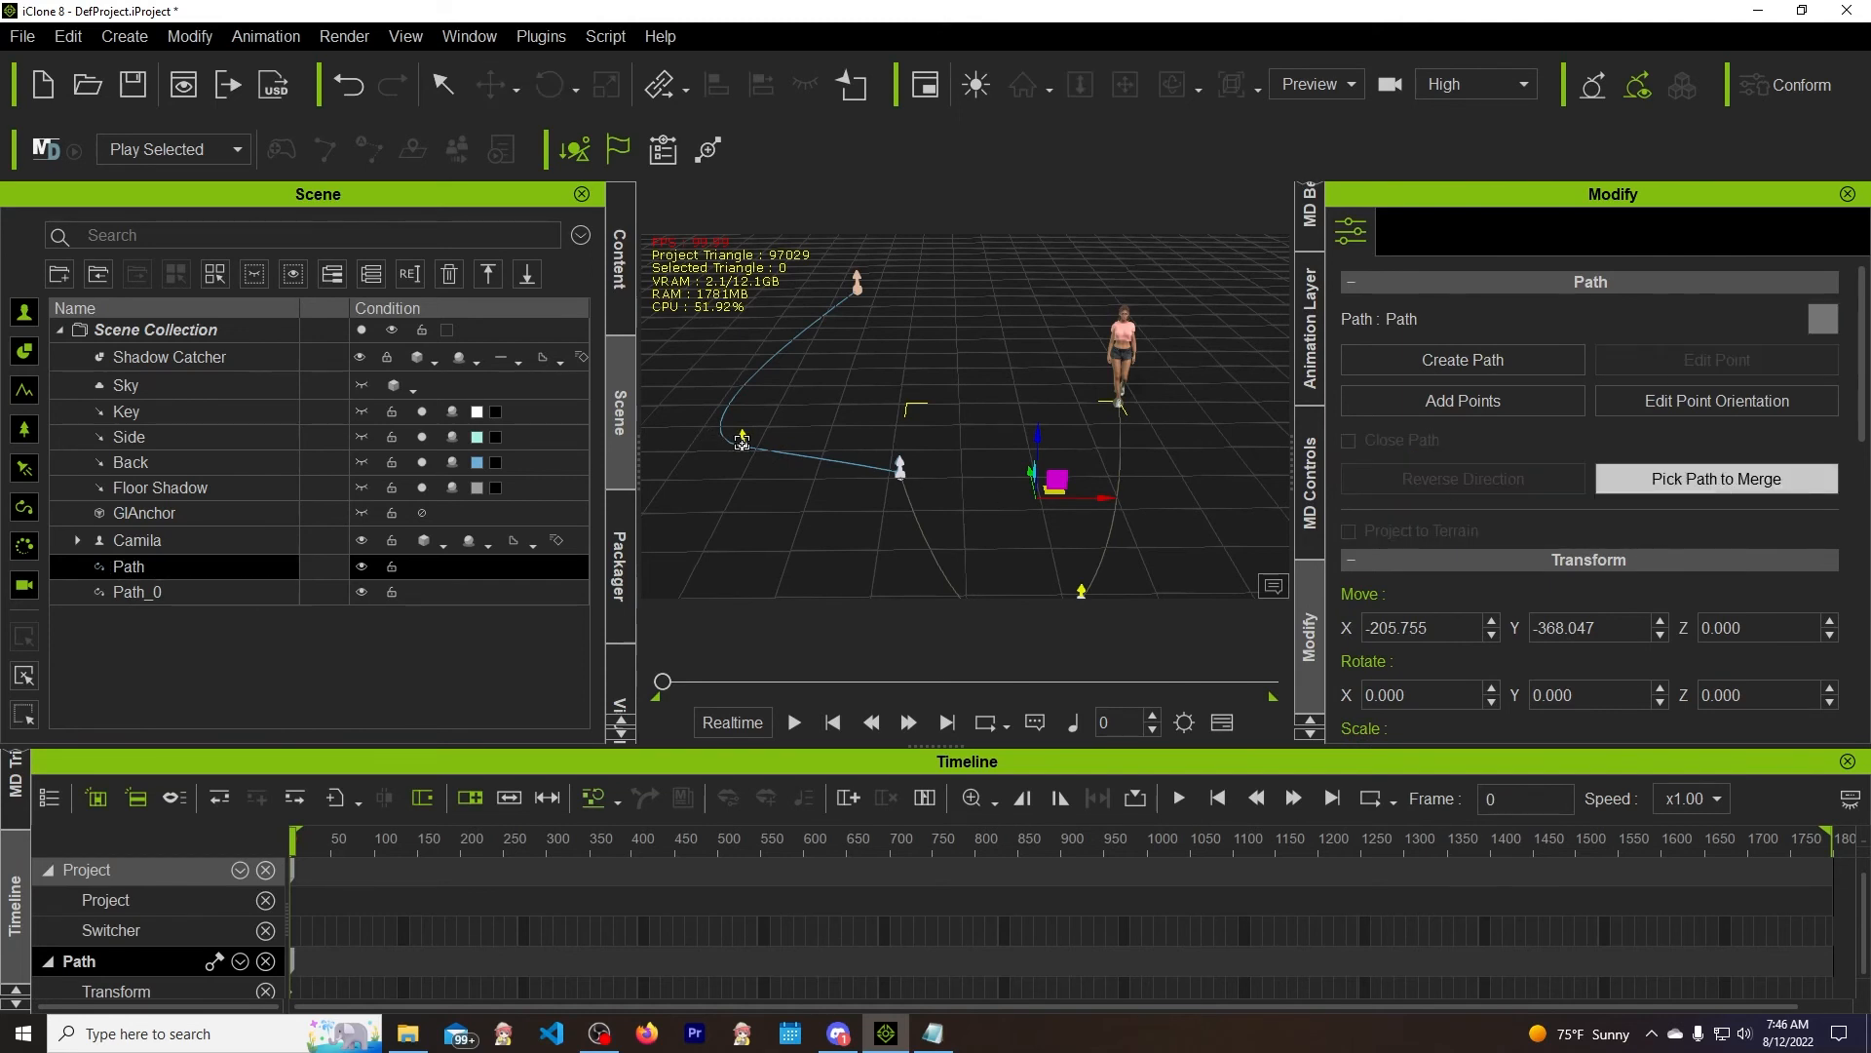
pyautogui.click(1715, 479)
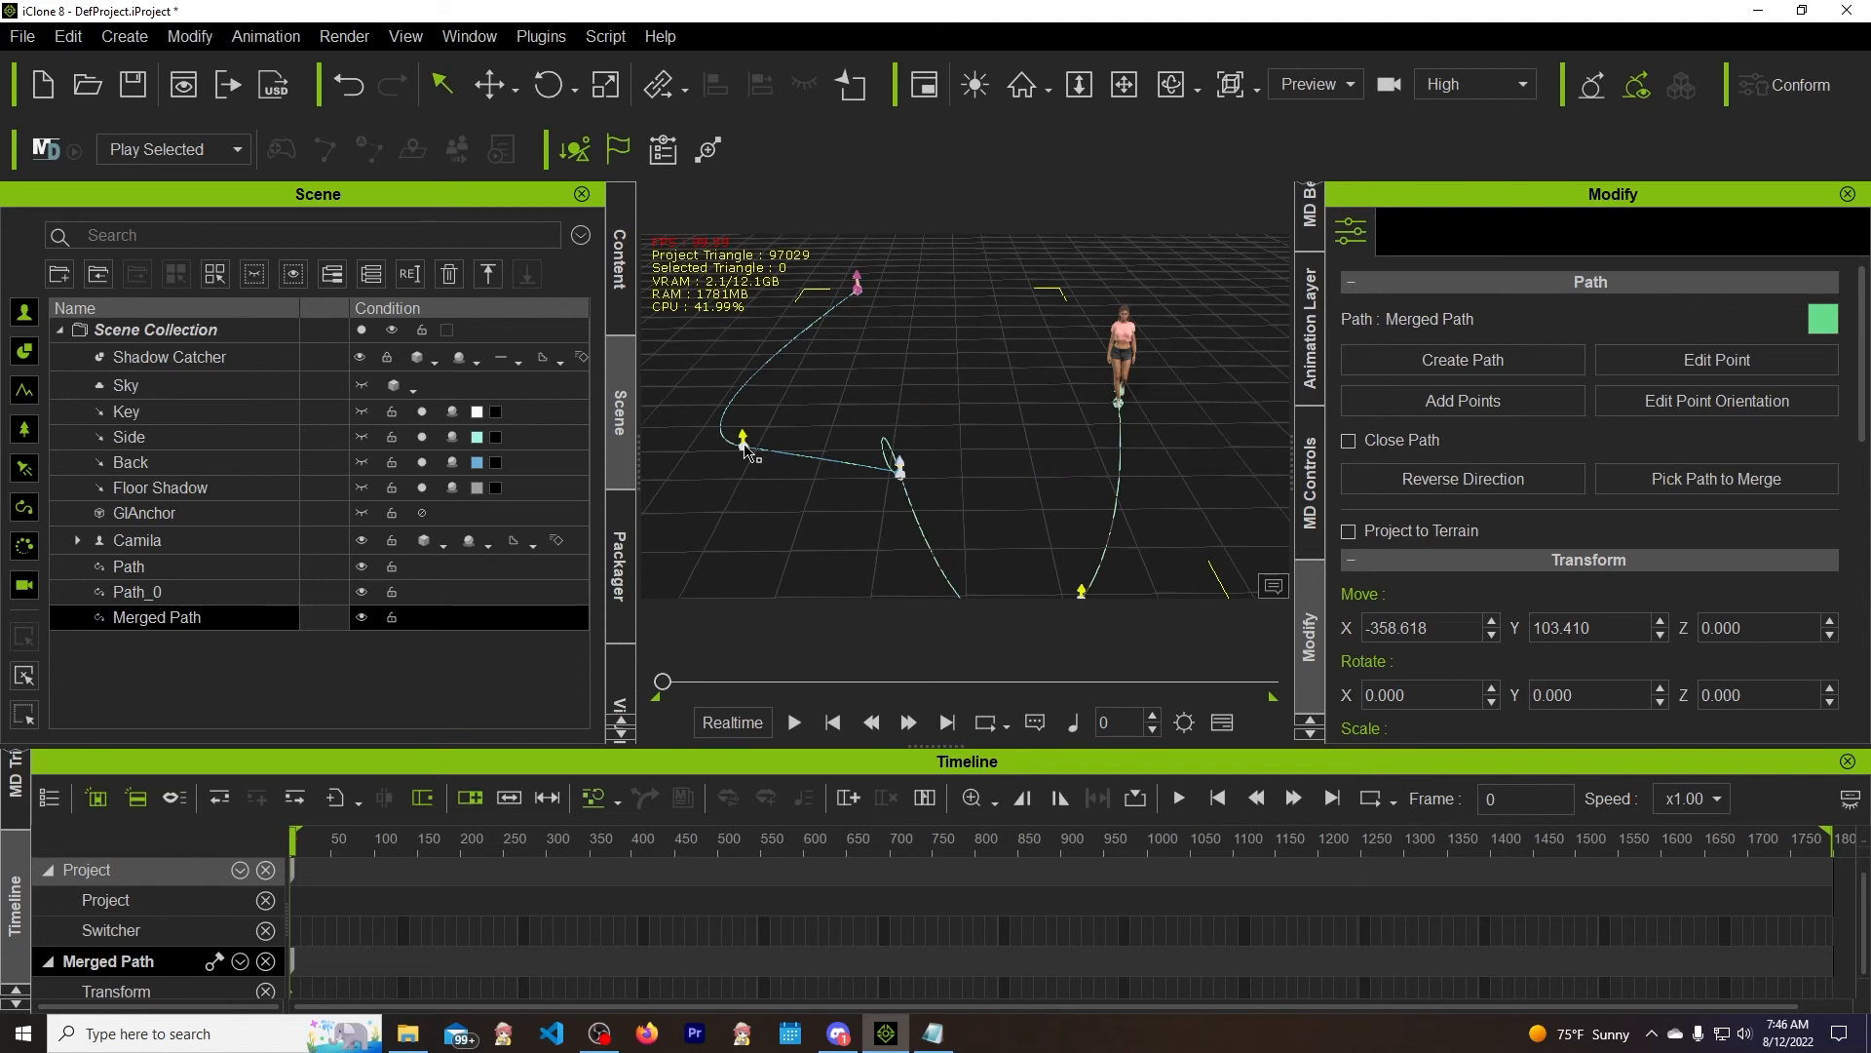
pyautogui.click(137, 591)
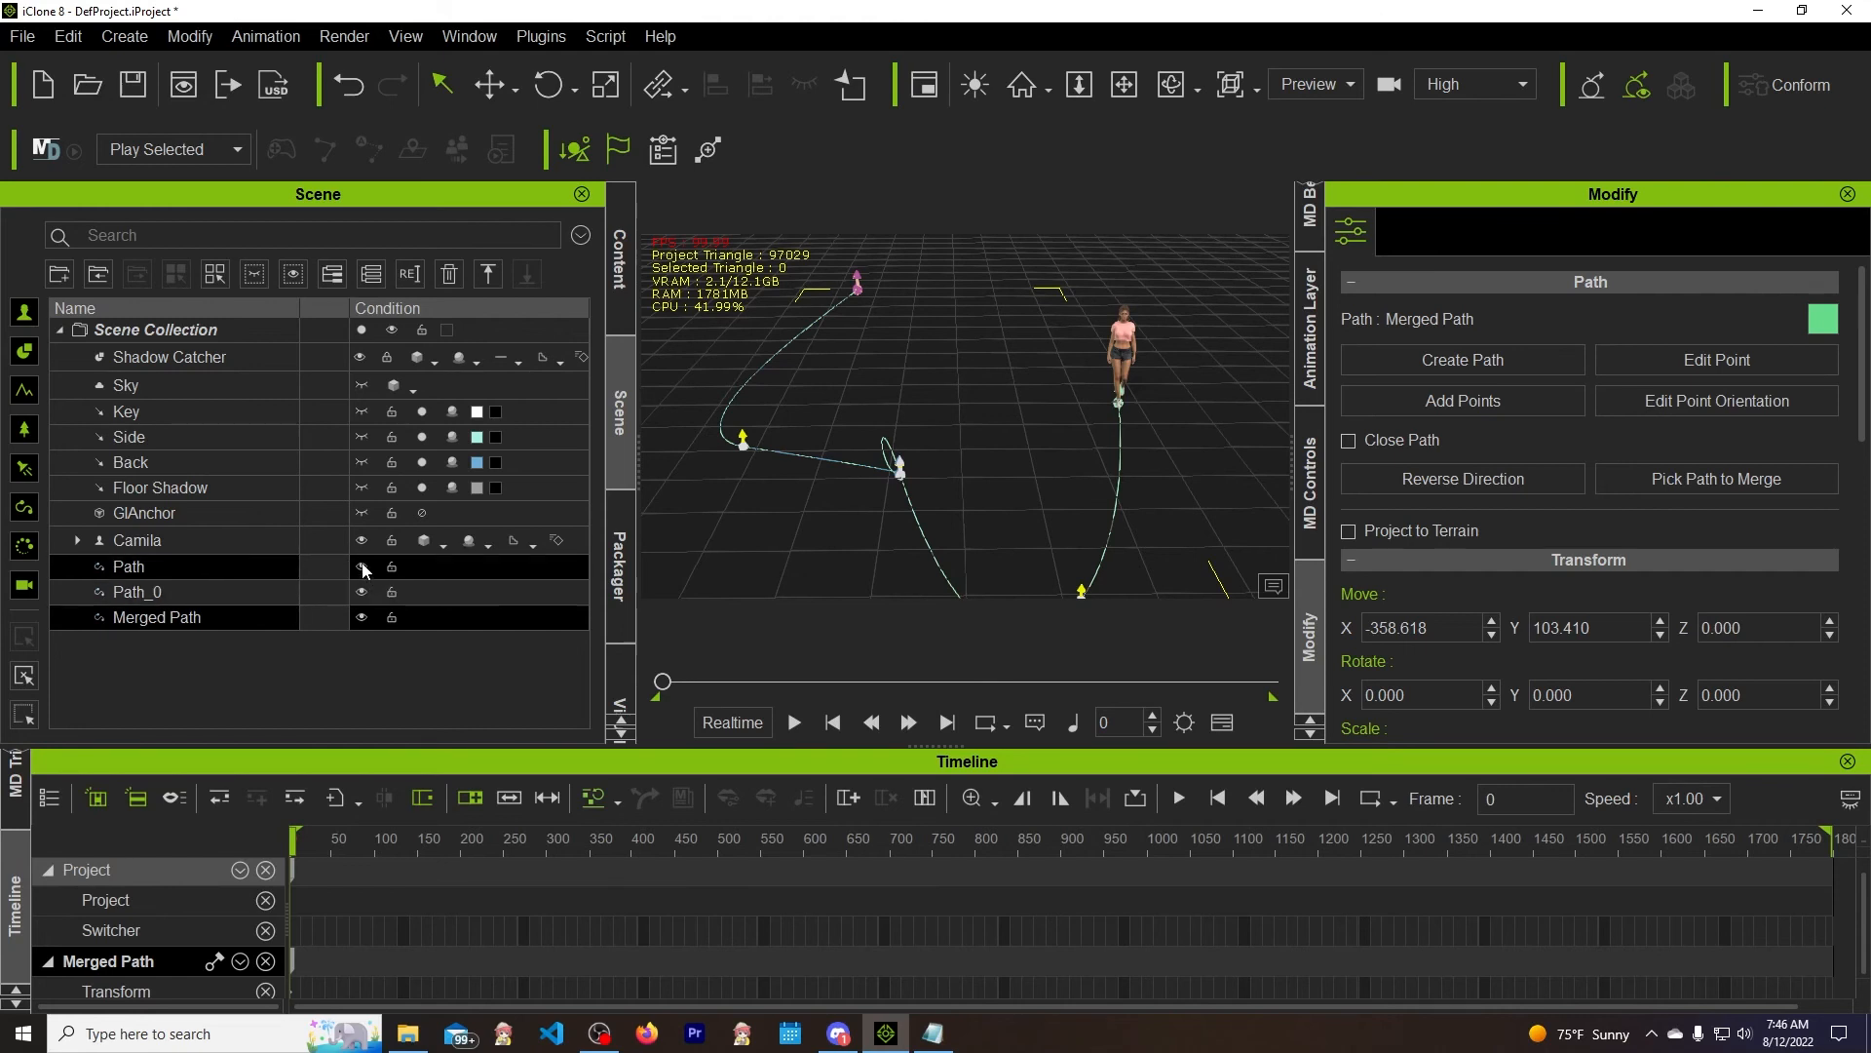
pyautogui.click(128, 566)
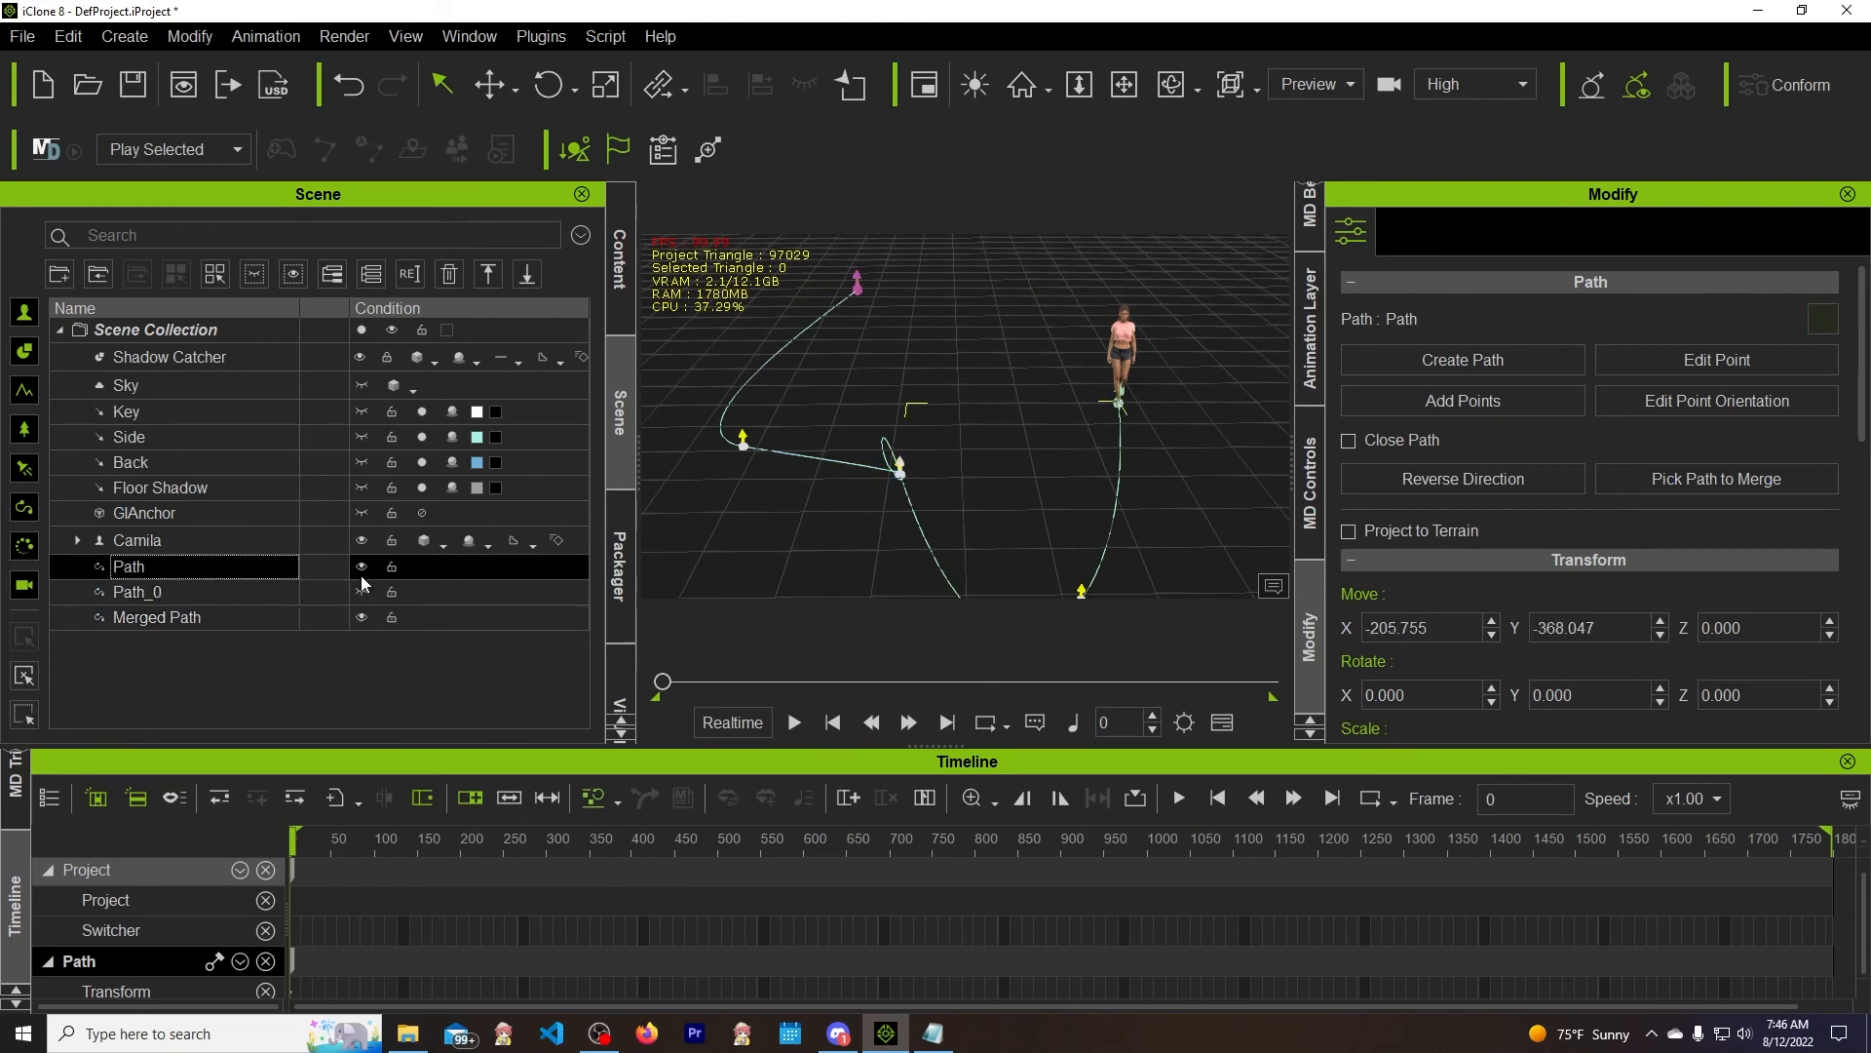
pyautogui.click(138, 592)
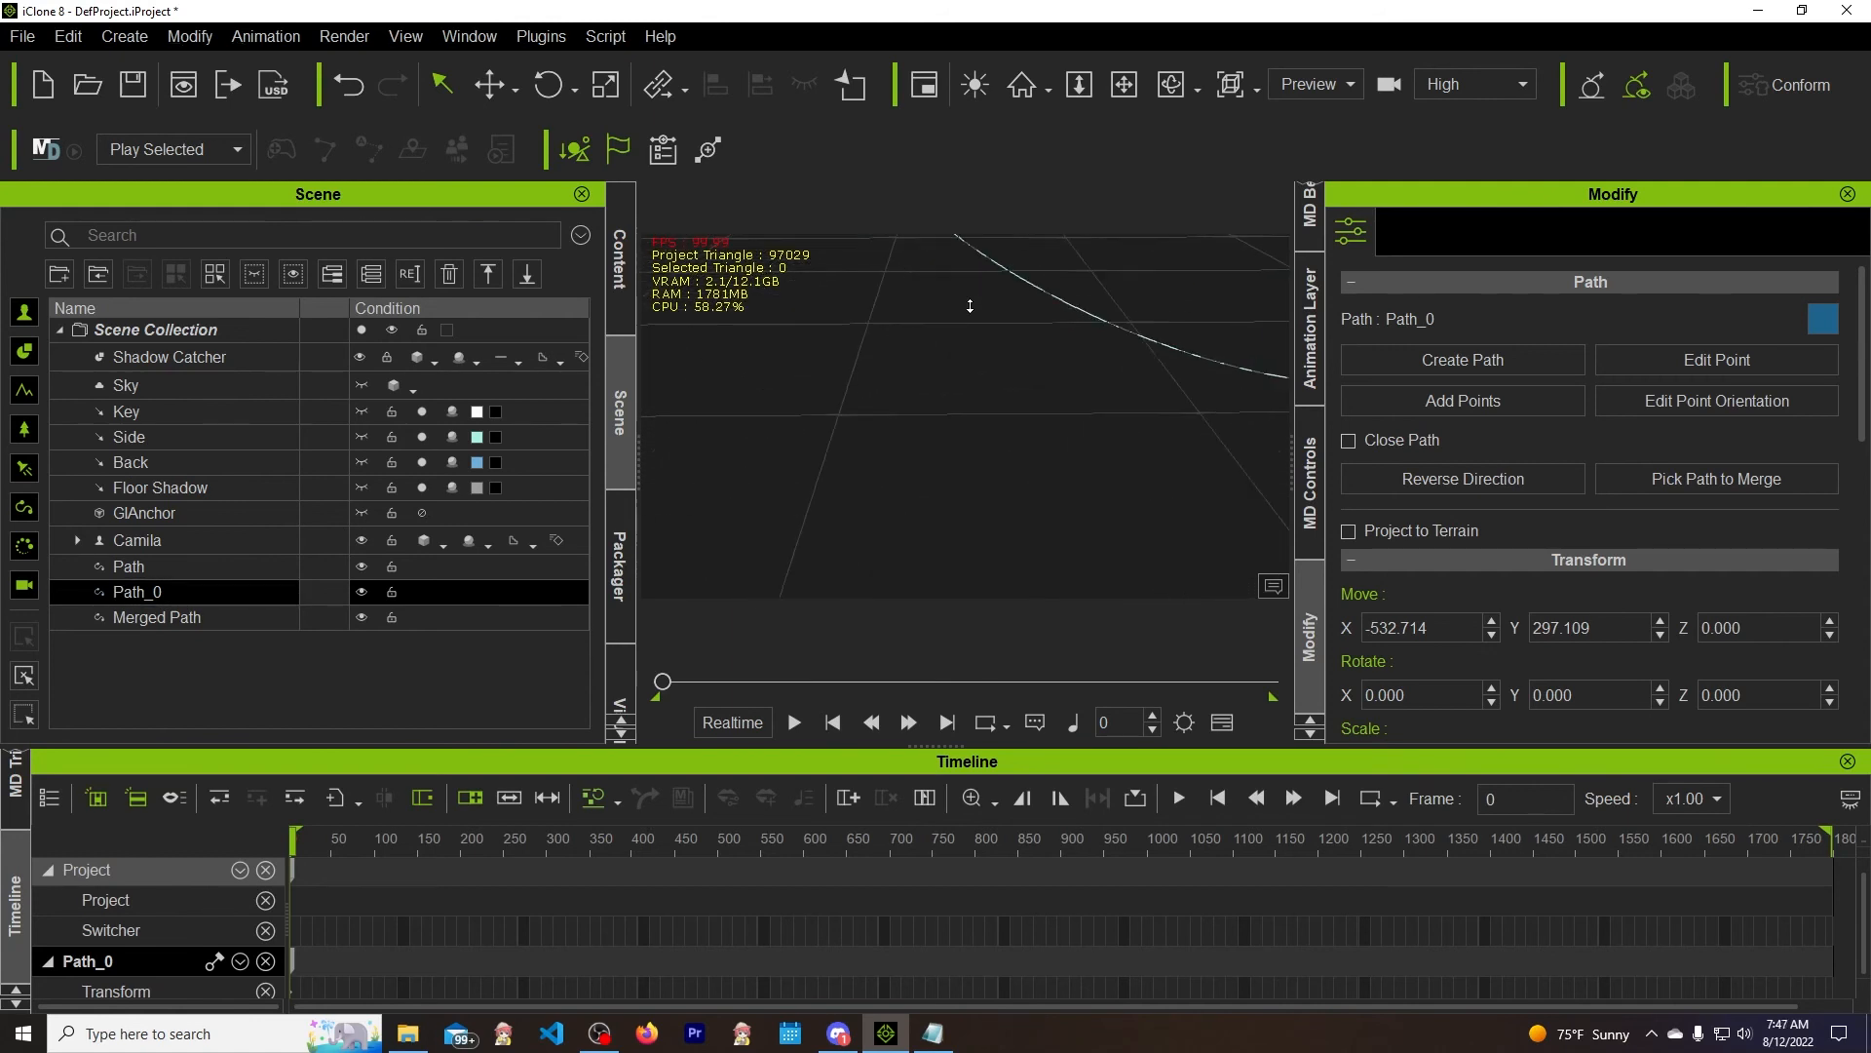
# Select Merged Path in the Scene list and turn on Edit Point
pyautogui.click(127, 566)
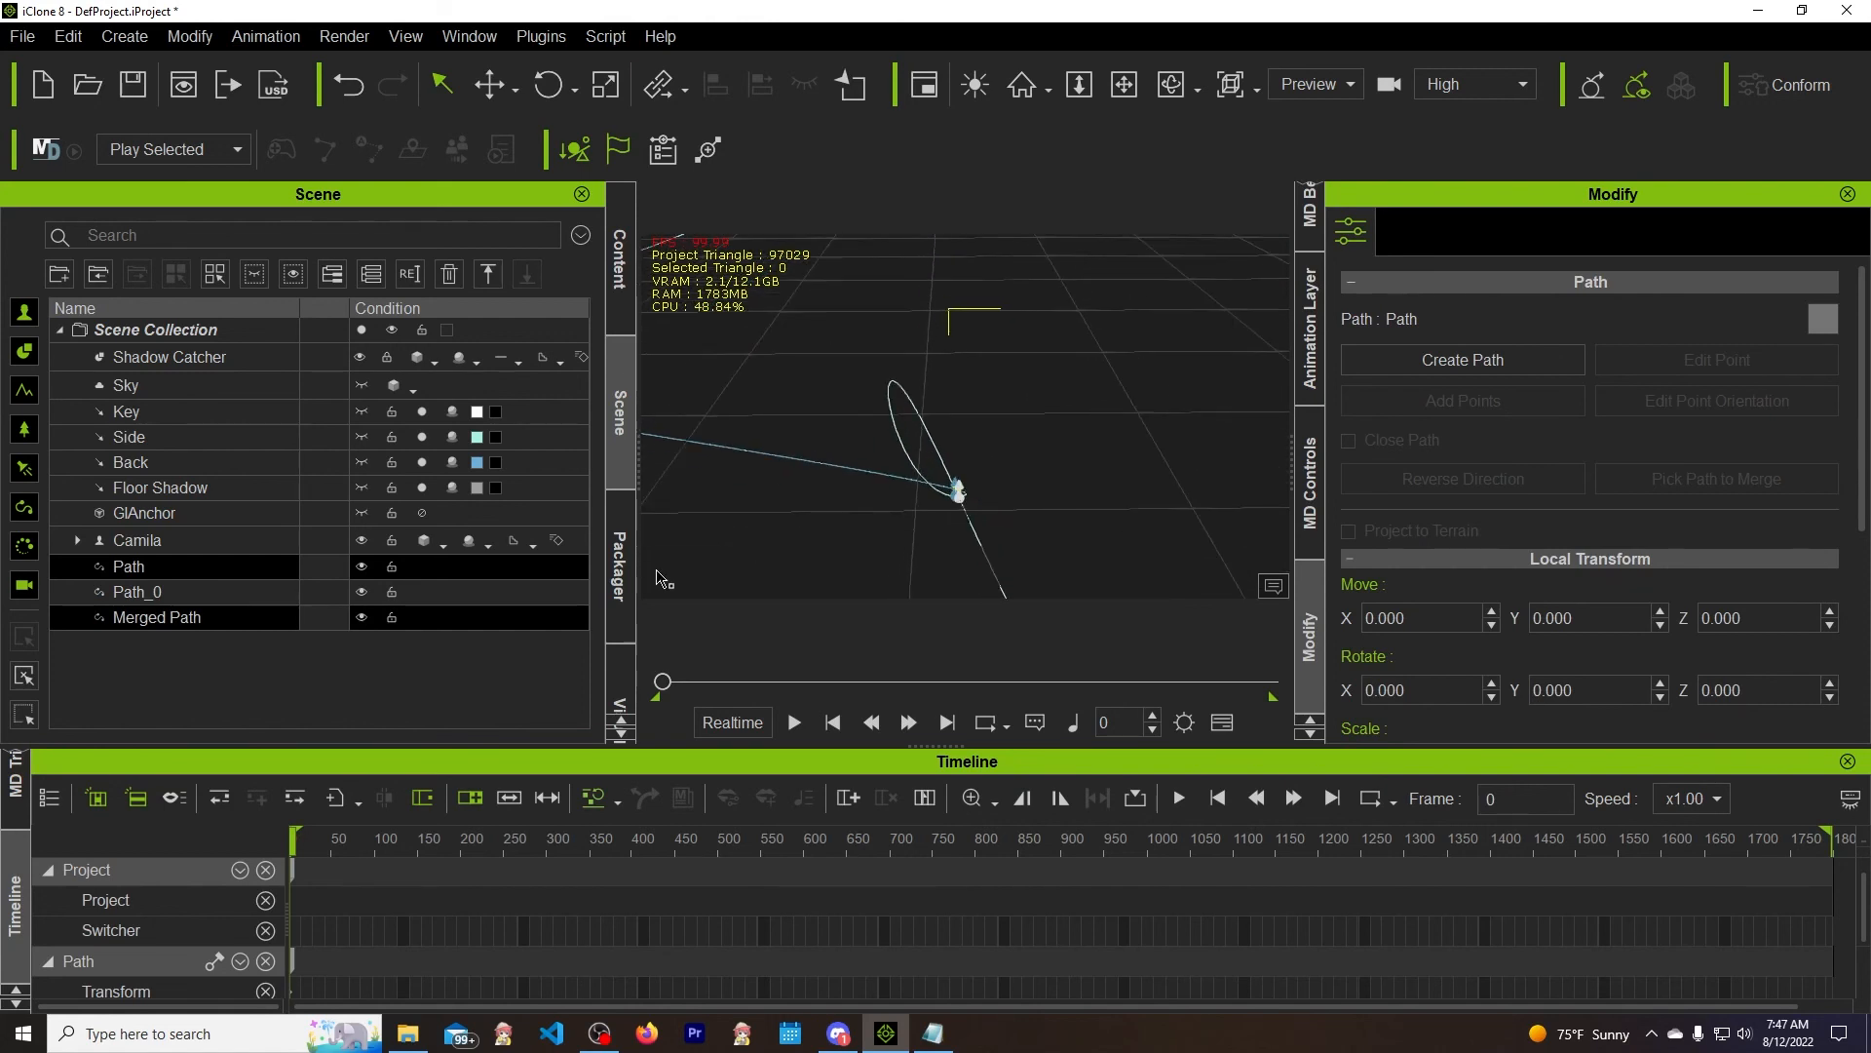
pyautogui.click(156, 617)
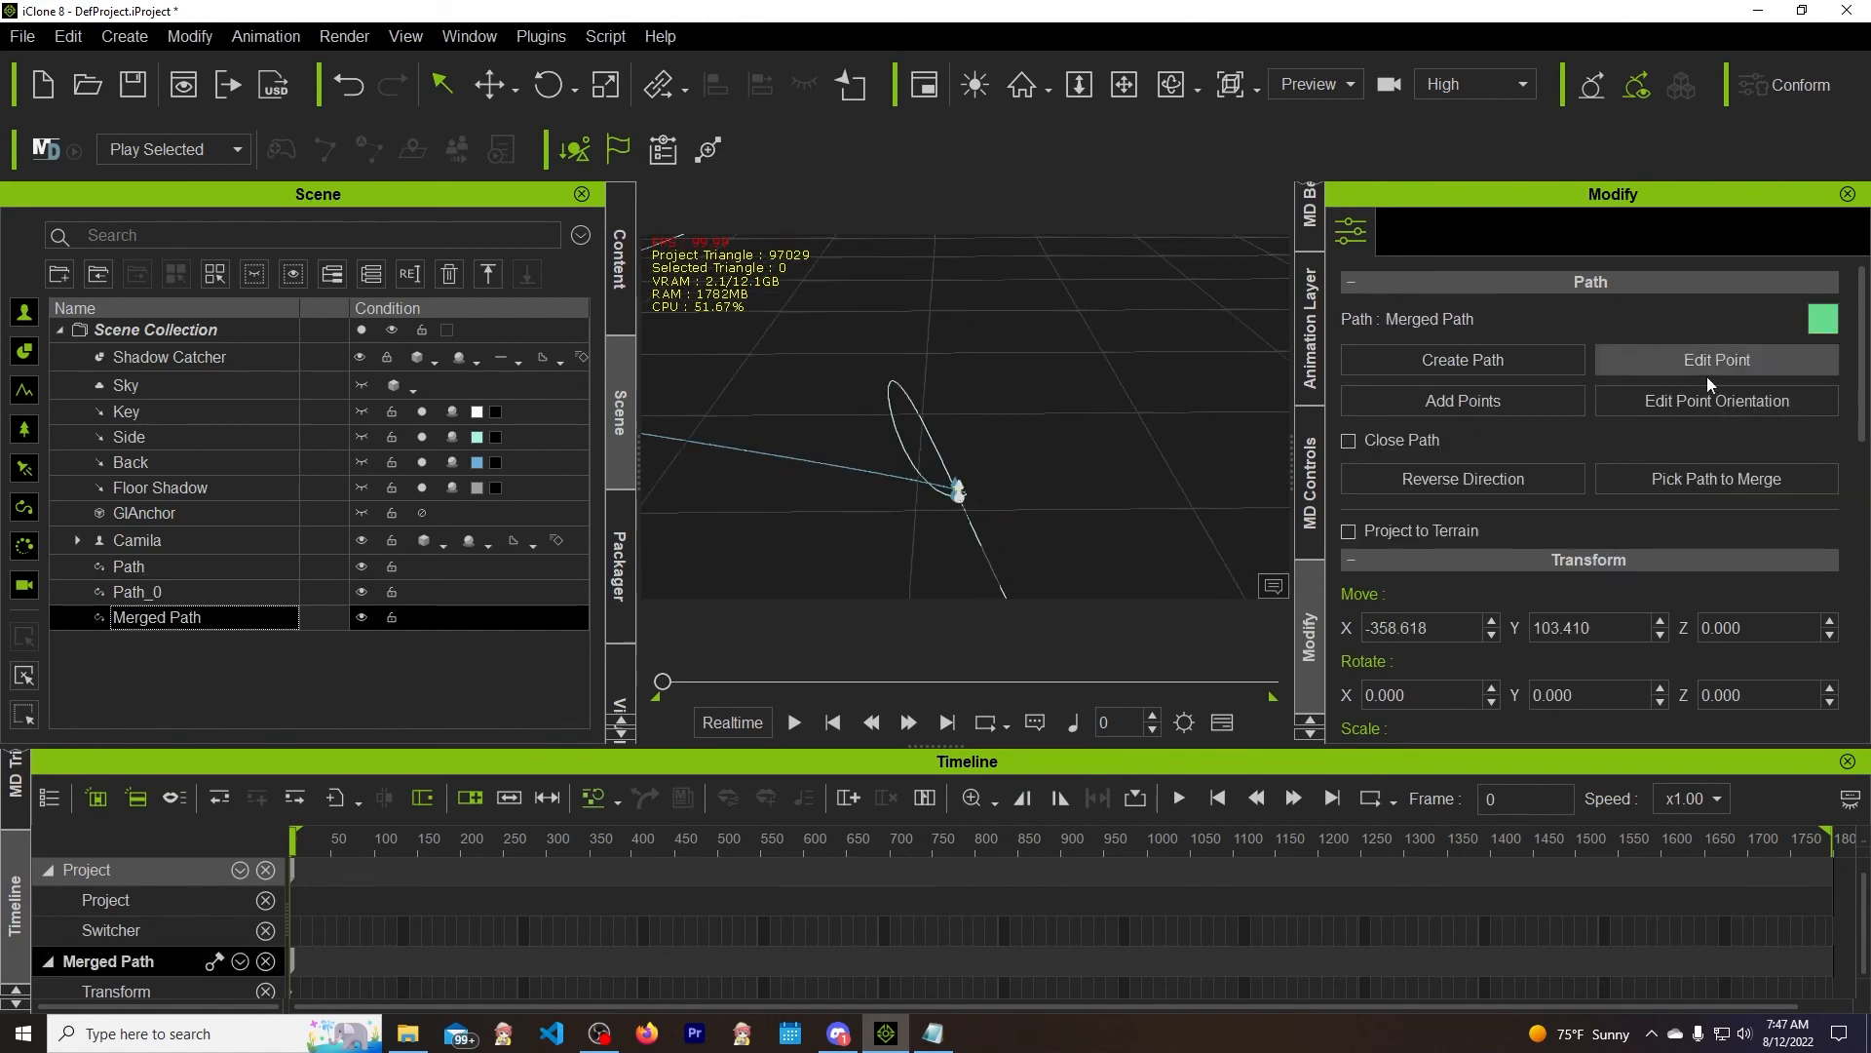
pyautogui.click(1716, 360)
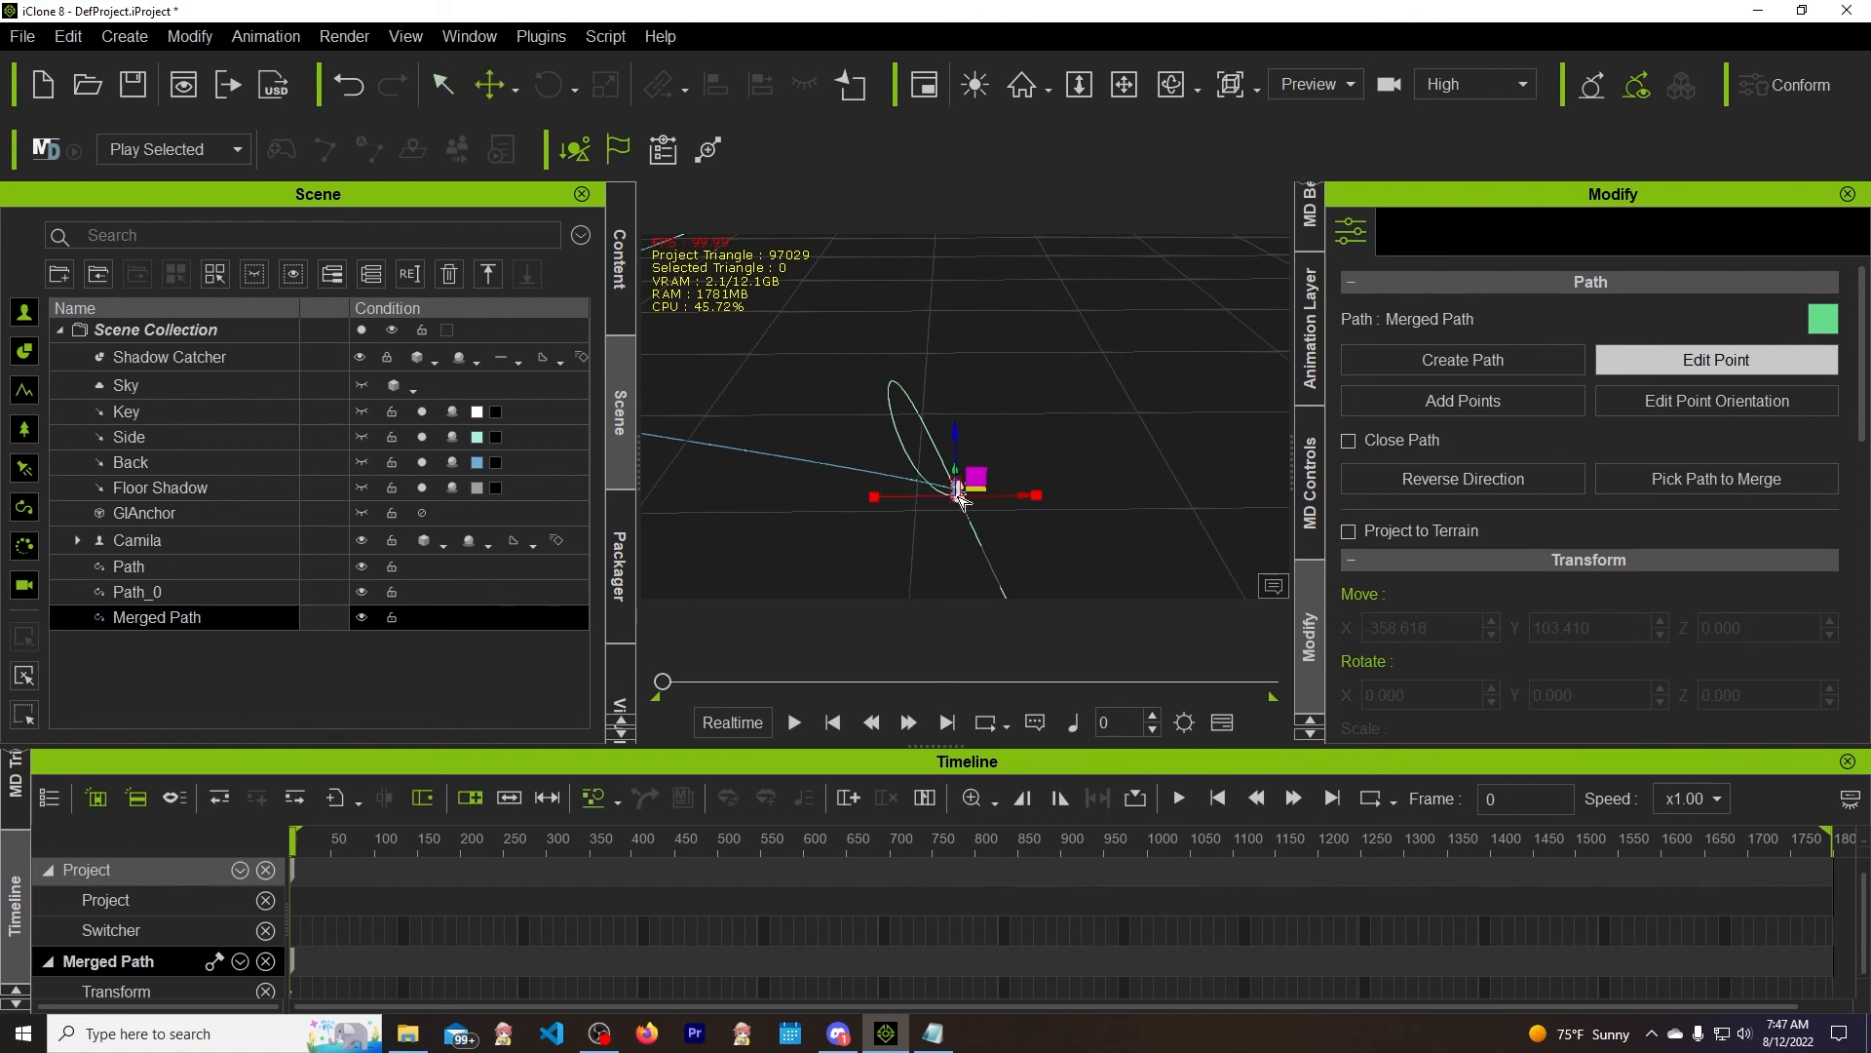